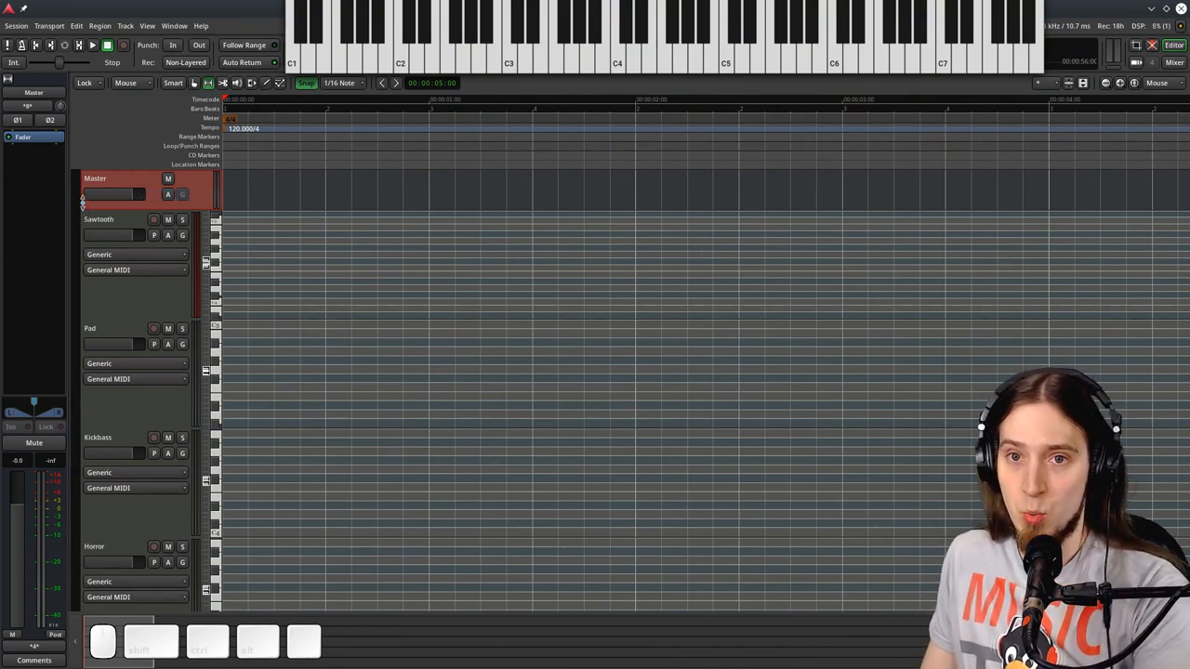
mouse_move(144, 235)
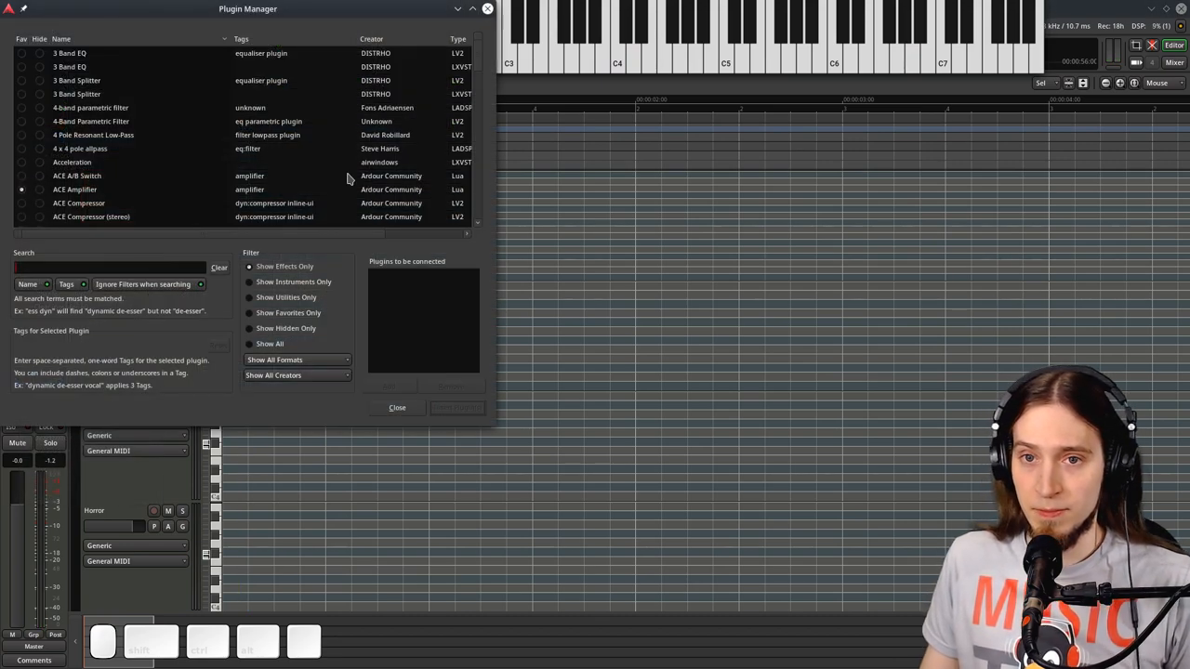
- Search the Plugin Manager for 'LSP Parametr' to list the Parametric Equalizer variants
type("LSP Parametr")
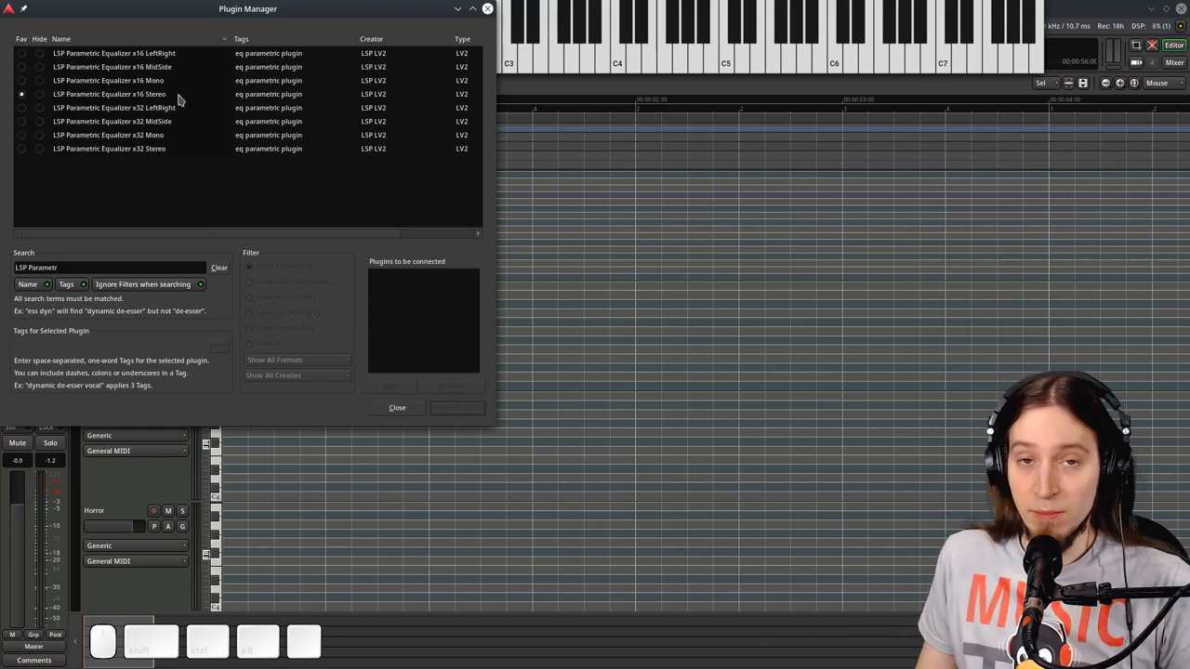
mouse_move(189, 98)
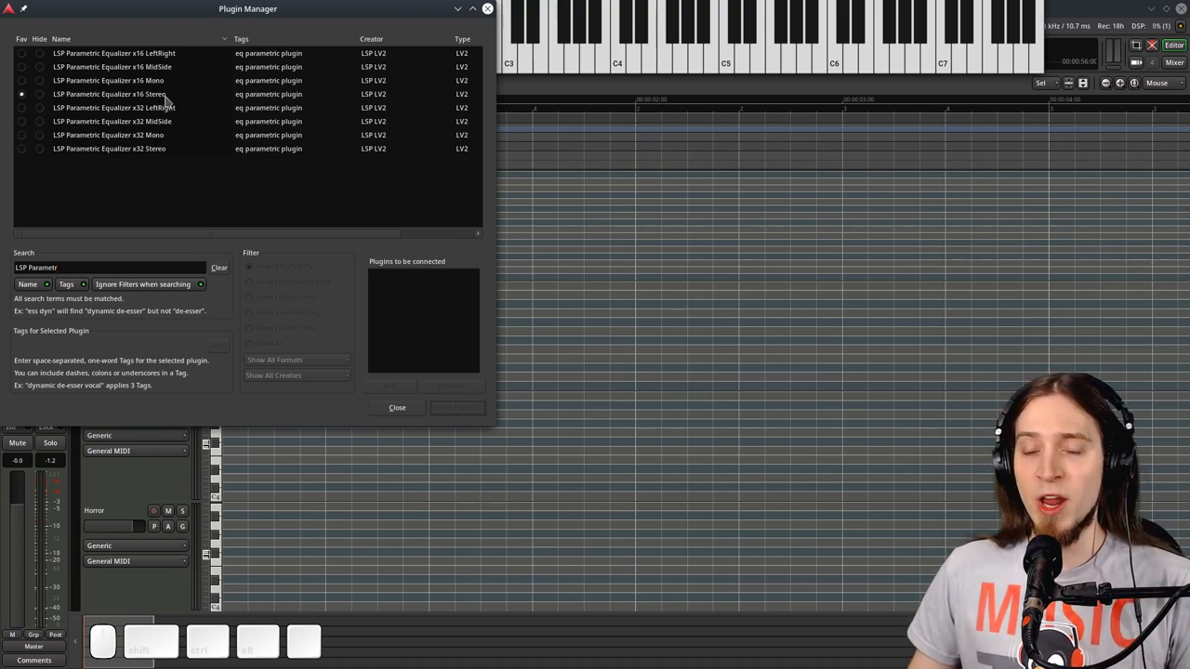
- Queue LSP Parametric Equalizer x16 Stereo and insert it on the Sawtooth track after Surge
left_click(111, 93)
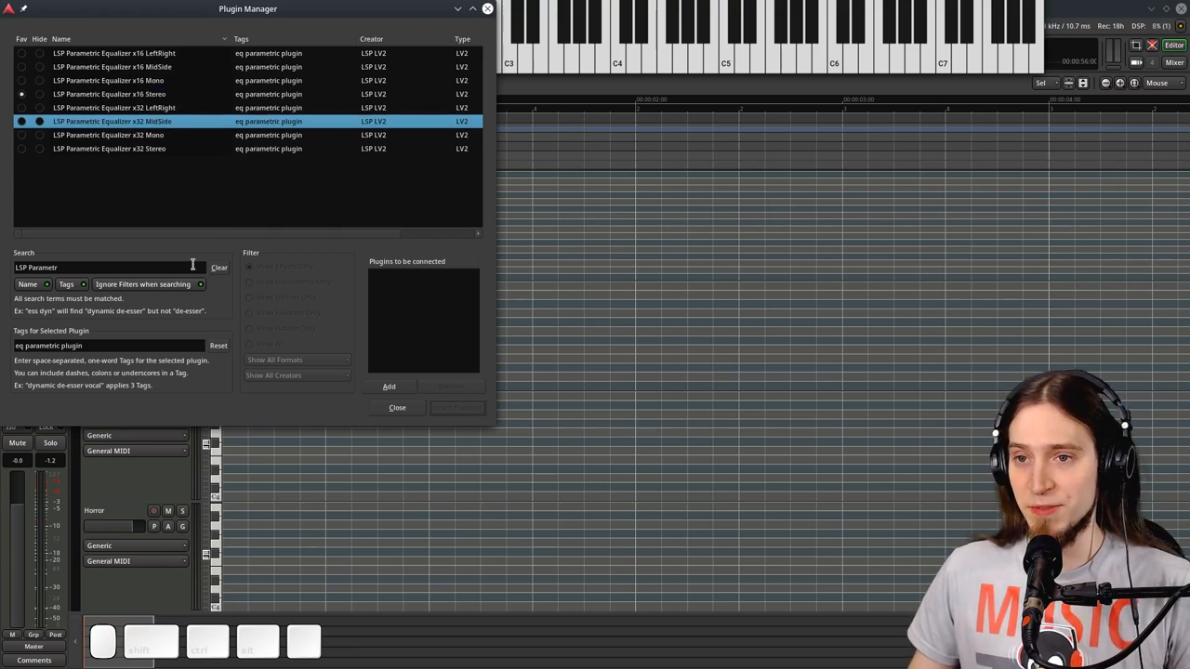
left_click(130, 149)
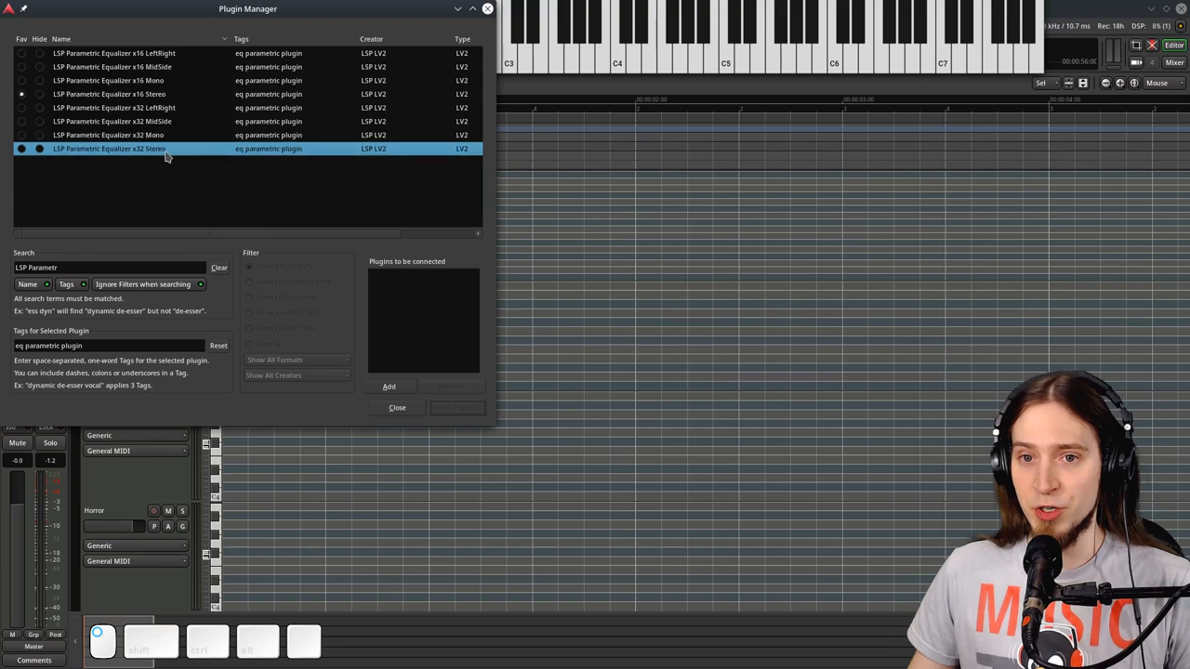
double_click(130, 94)
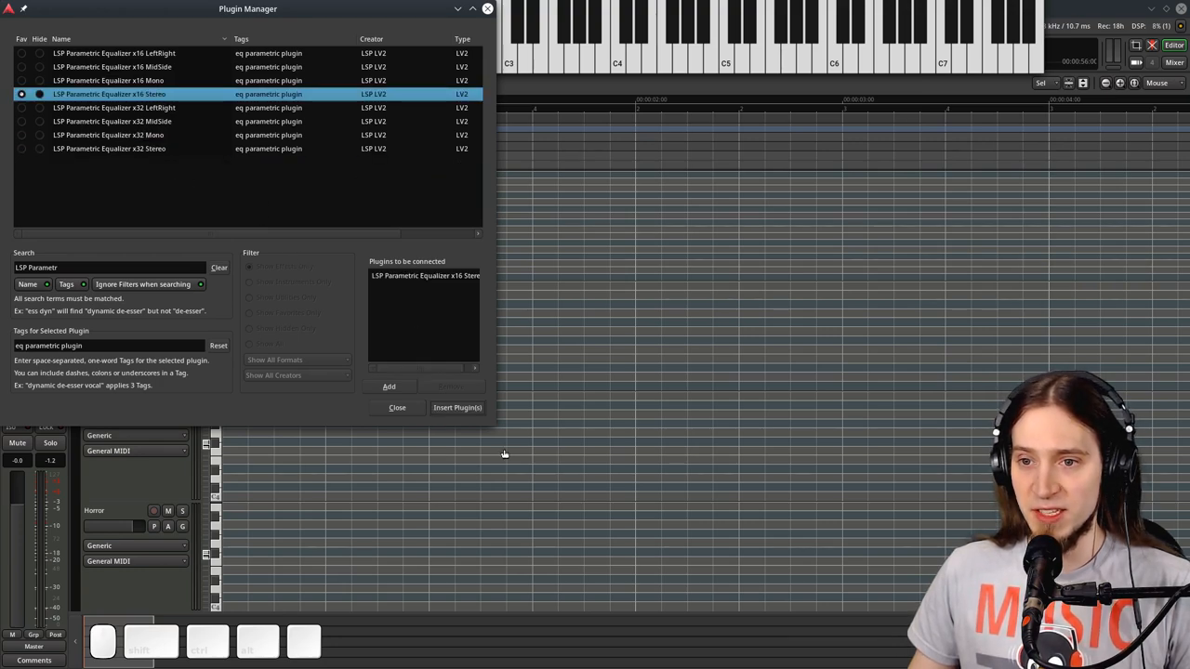
mouse_move(478, 427)
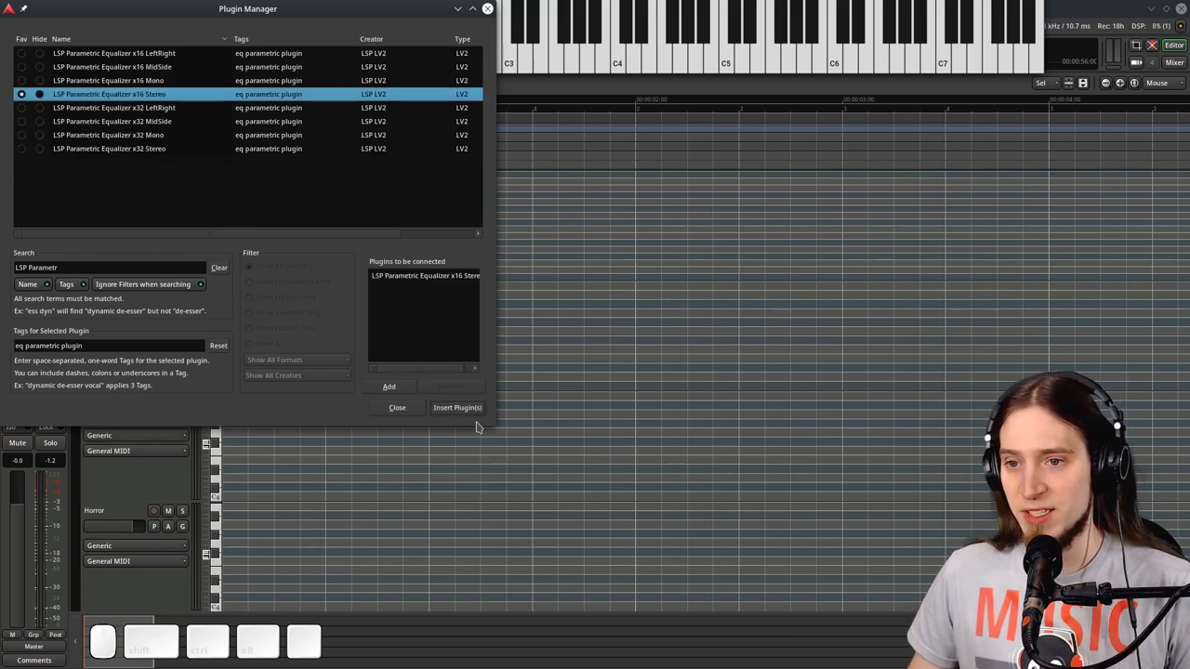
left_click(456, 407)
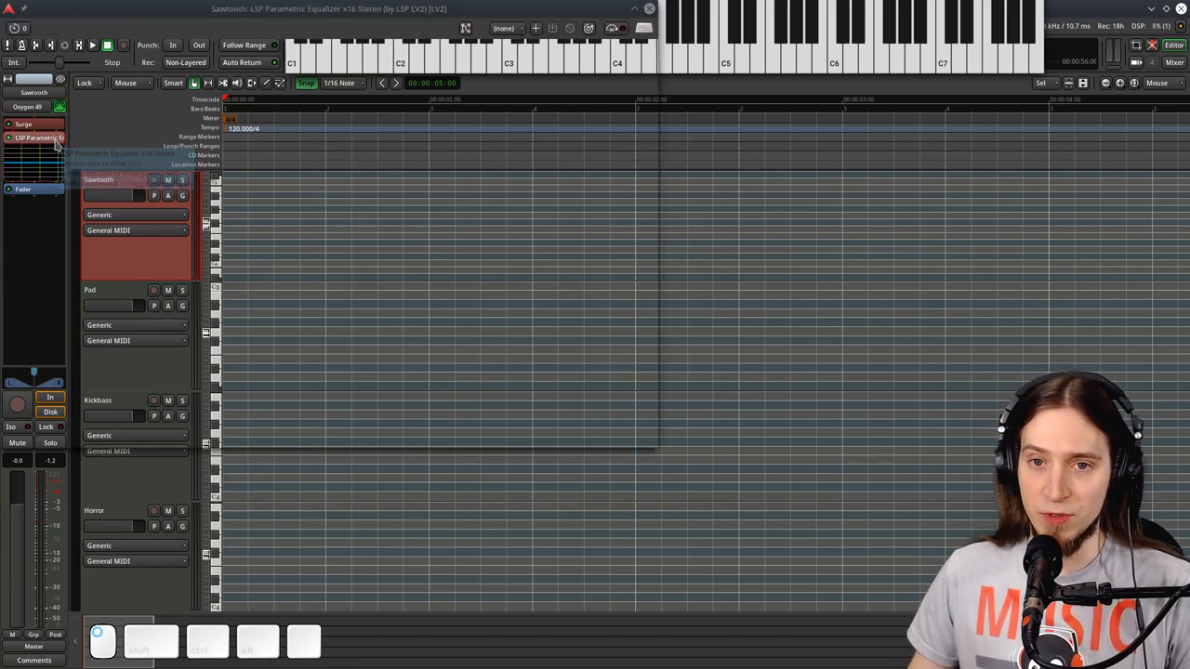
- Open the x16 Stereo equalizer's window from the Sawtooth track's processor box
double_click(37, 137)
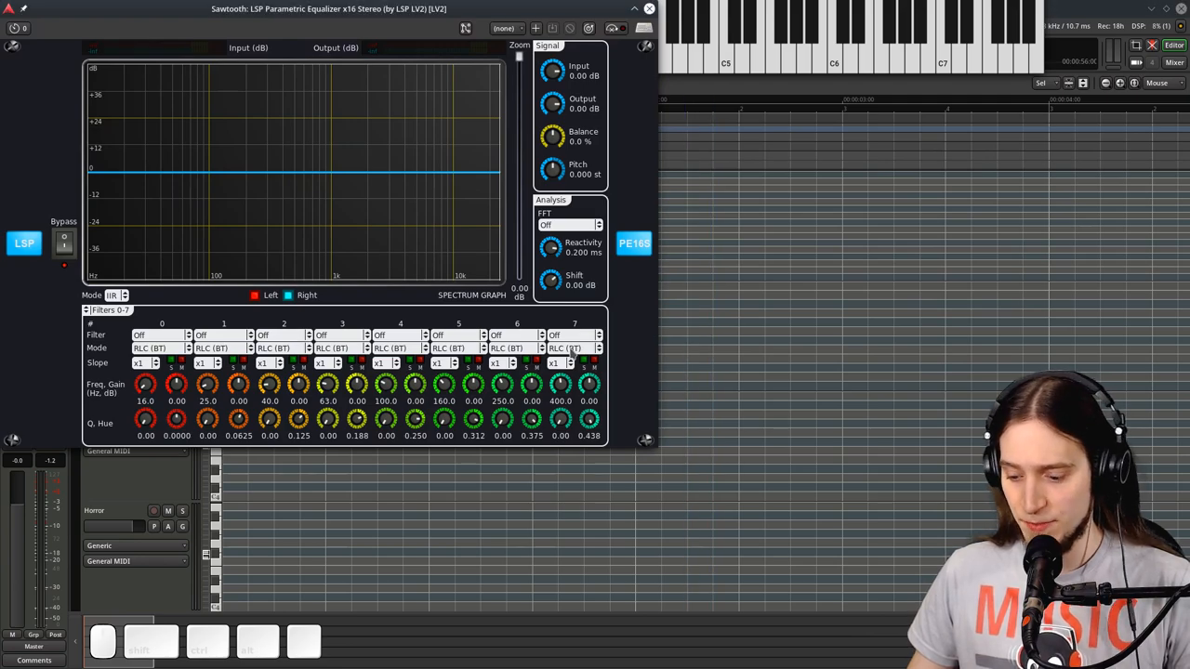
mouse_move(502, 265)
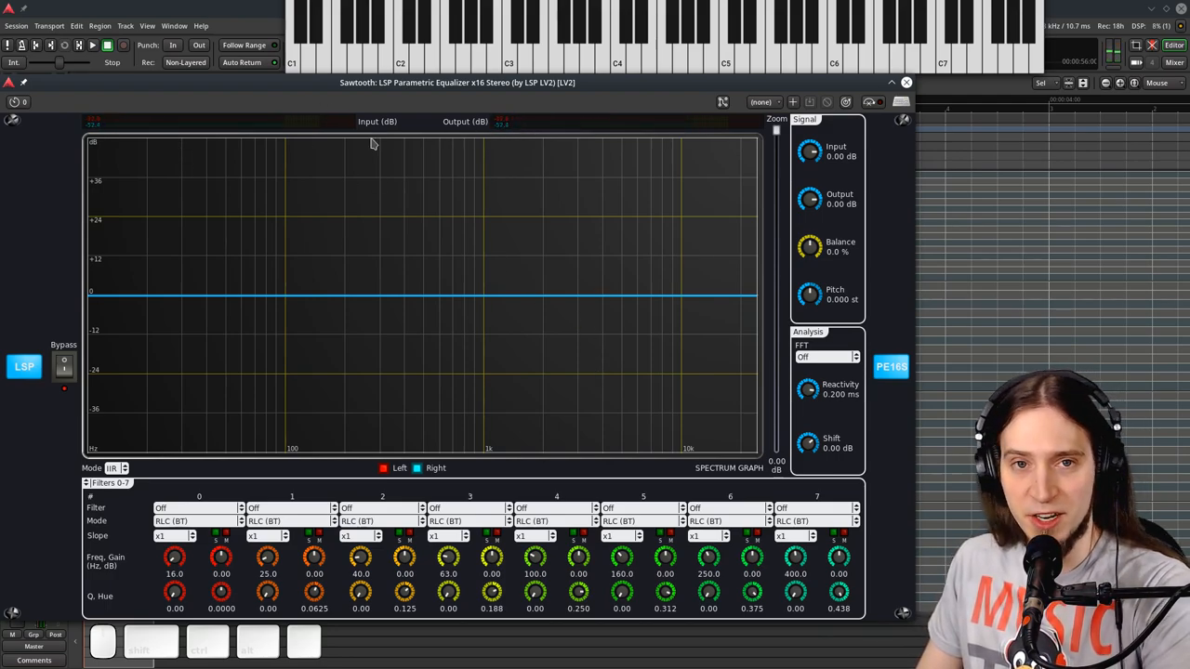
mouse_move(518, 207)
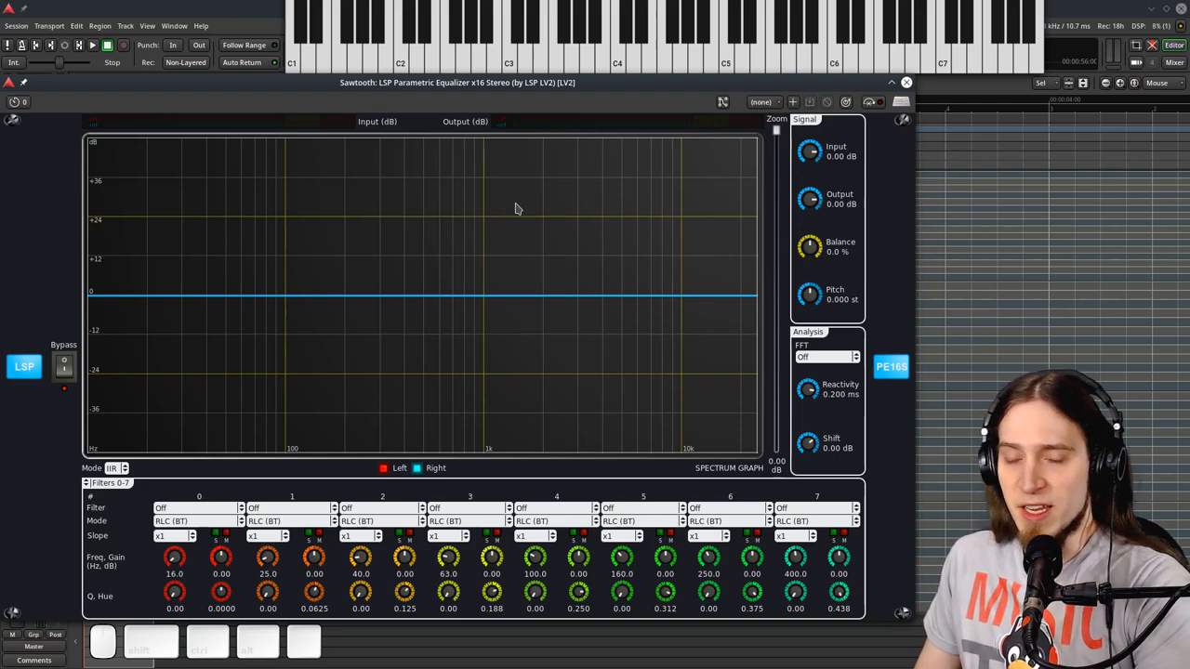
mouse_move(479, 198)
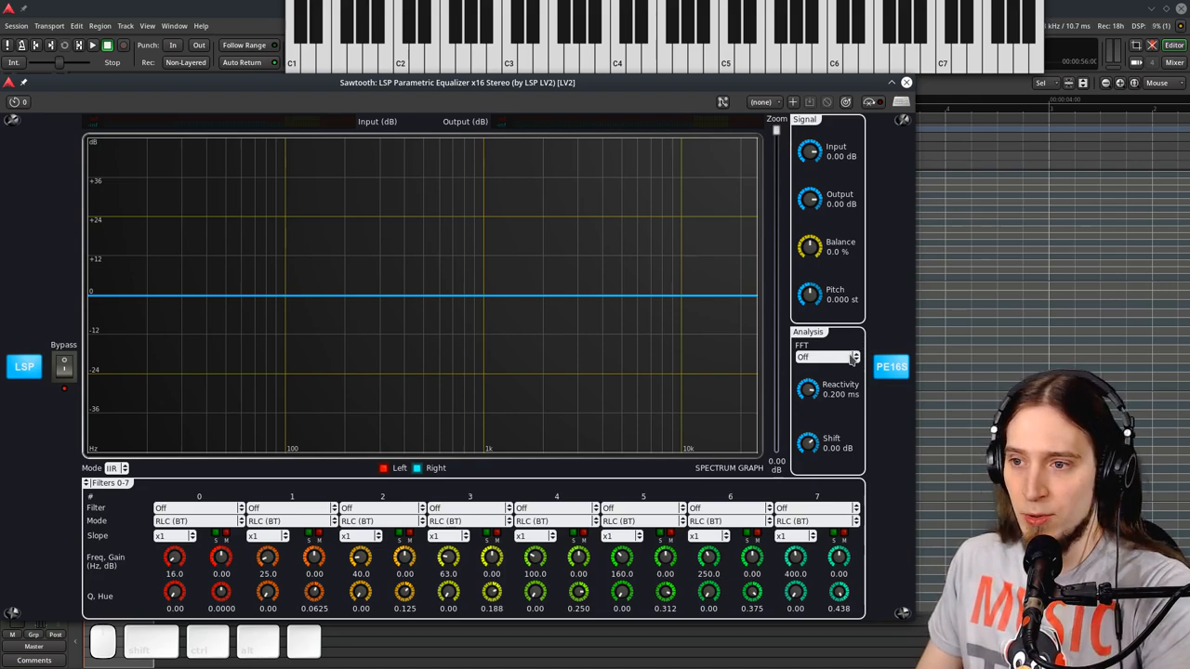
- Try Pre-eq in the FFT analysis dropdown, then switch it to Post-eq
left_click(825, 357)
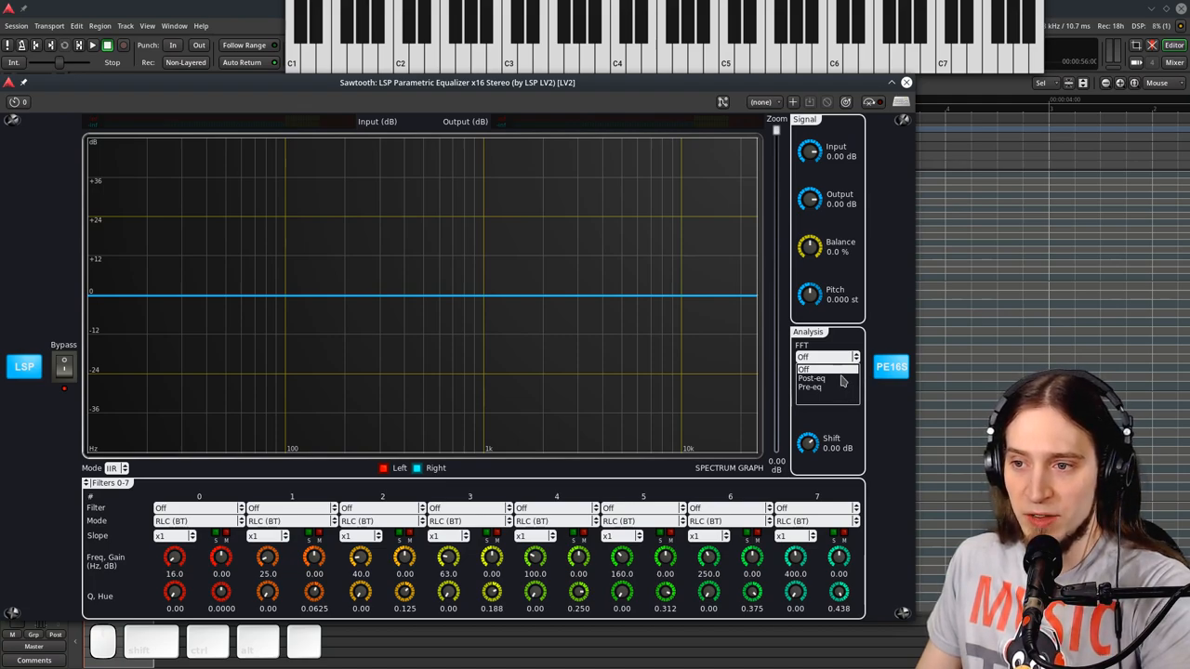
mouse_move(838, 385)
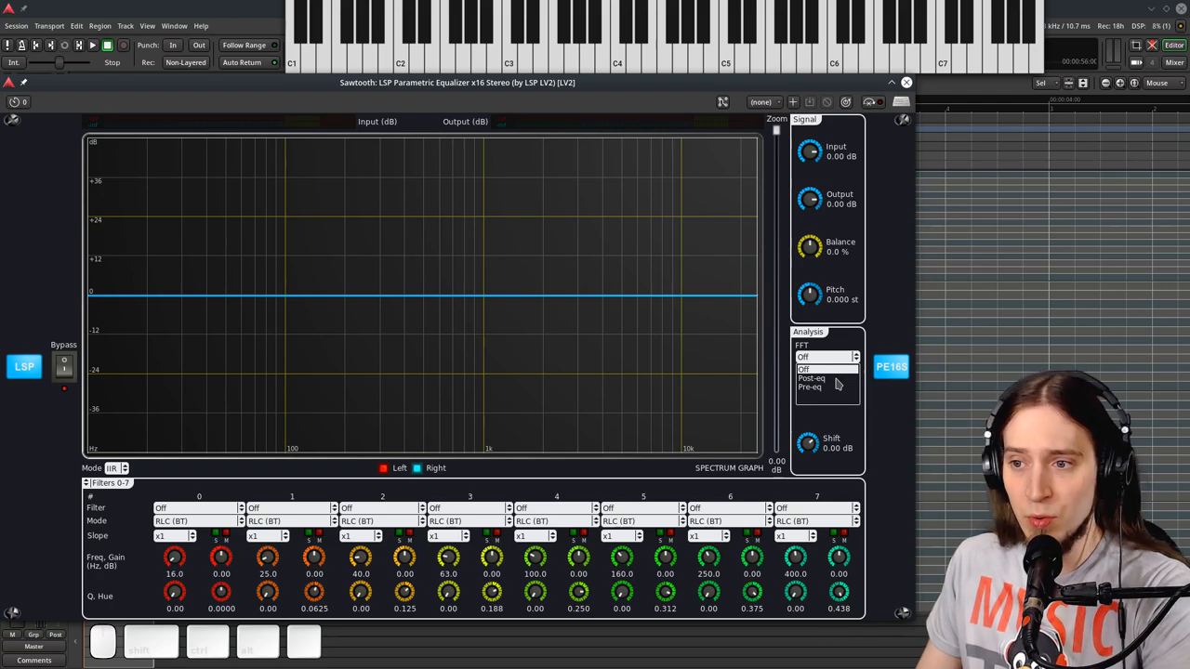
left_click(810, 379)
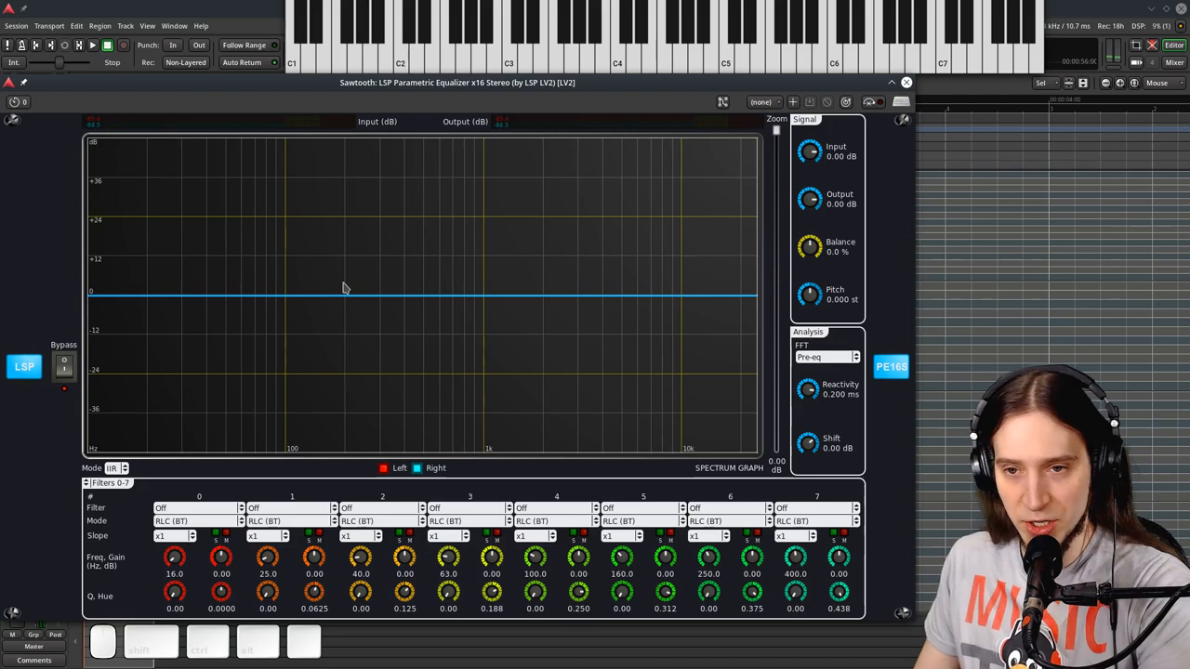
left_click(825, 356)
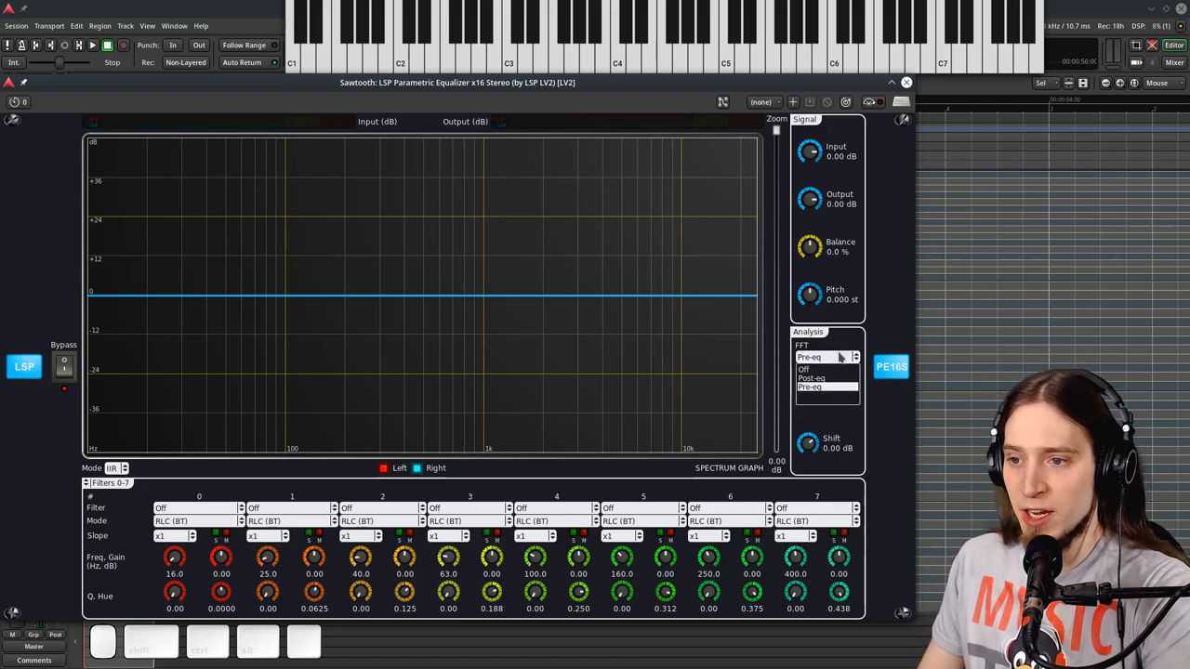
left_click(818, 377)
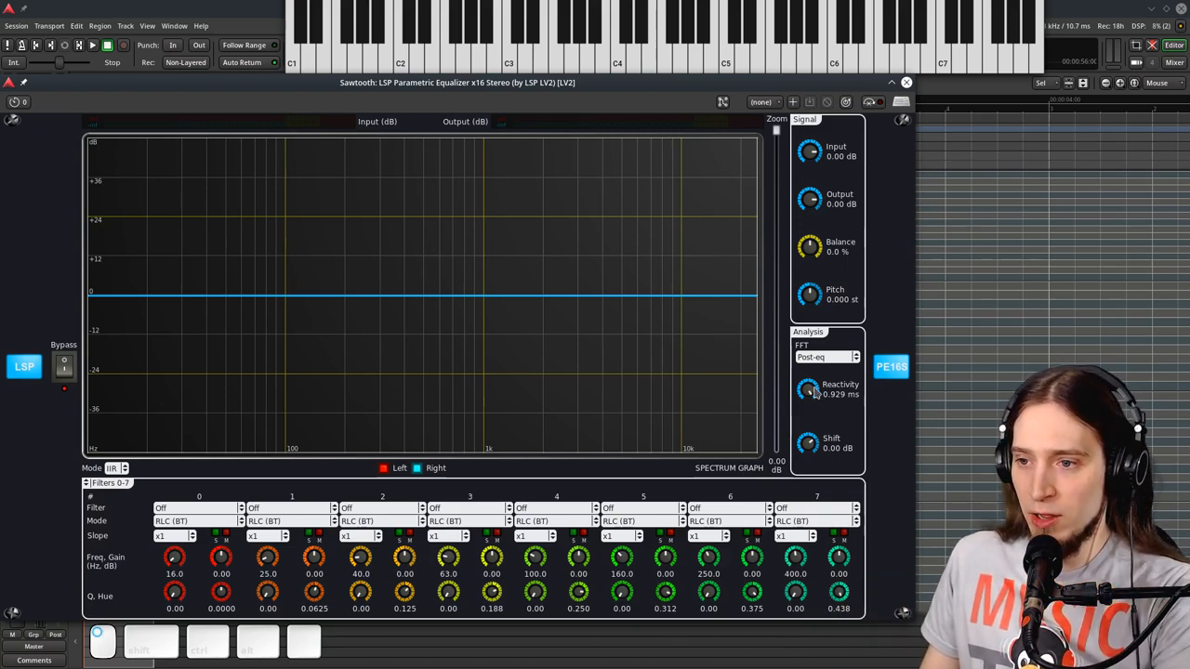
- Move the analyzer Reactivity knob up, down to zero, then back to about 0.999 ms
left_click_drag(808, 389, 808, 381)
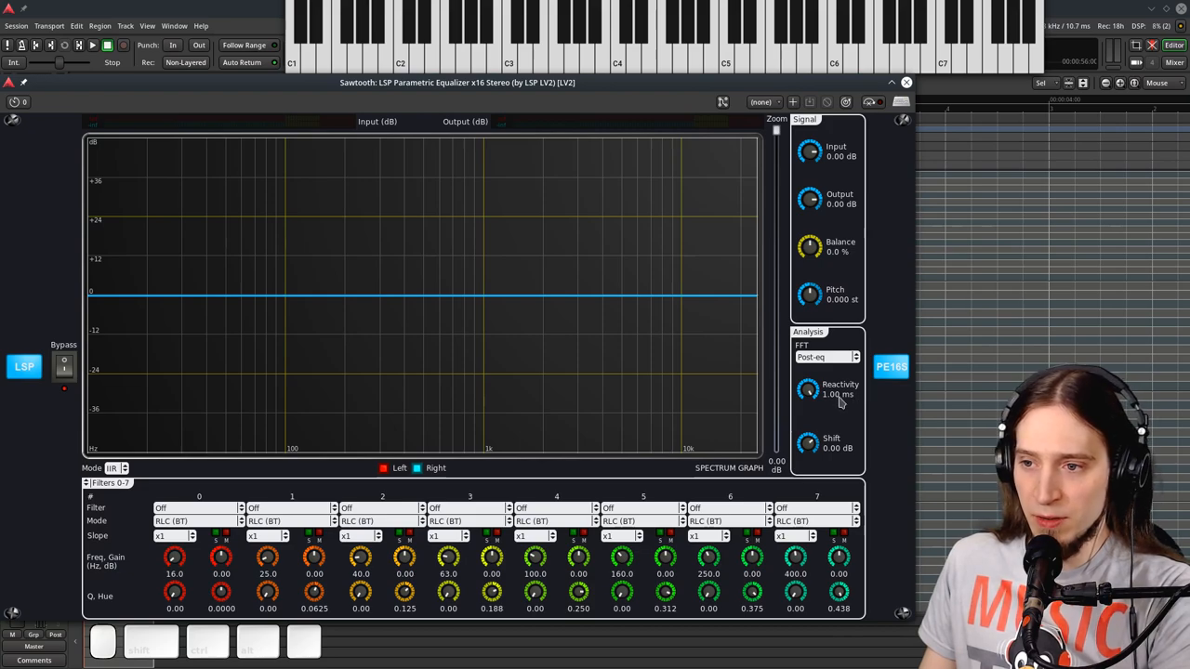
left_click_drag(807, 388, 806, 419)
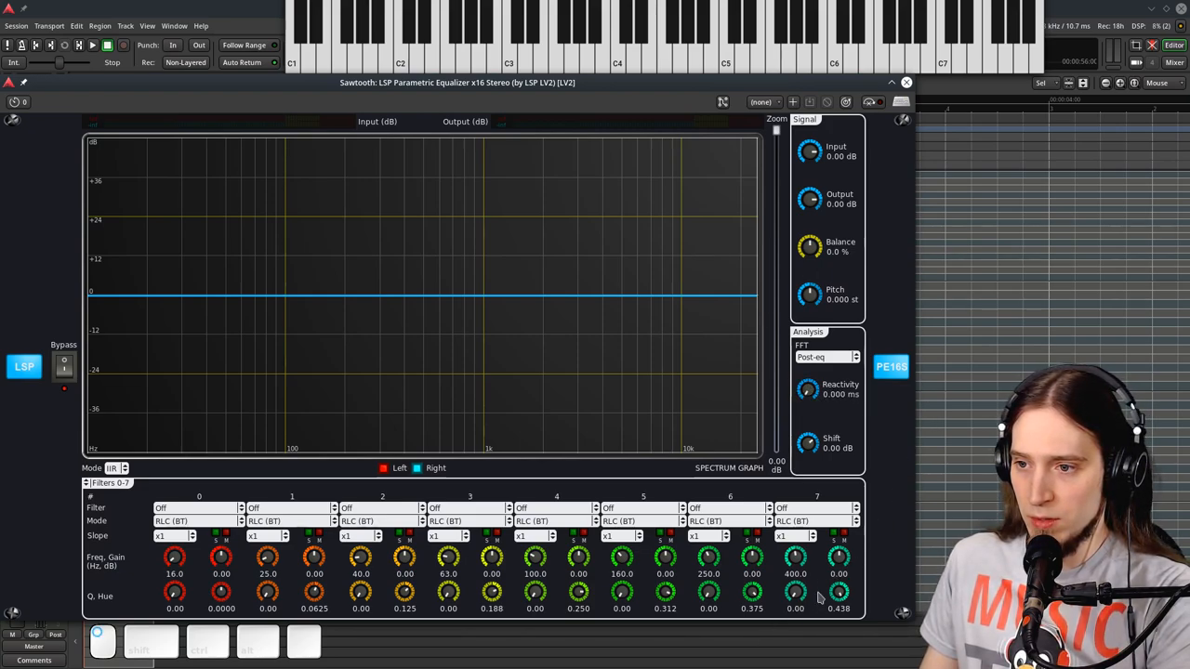
left_click_drag(807, 389, 807, 381)
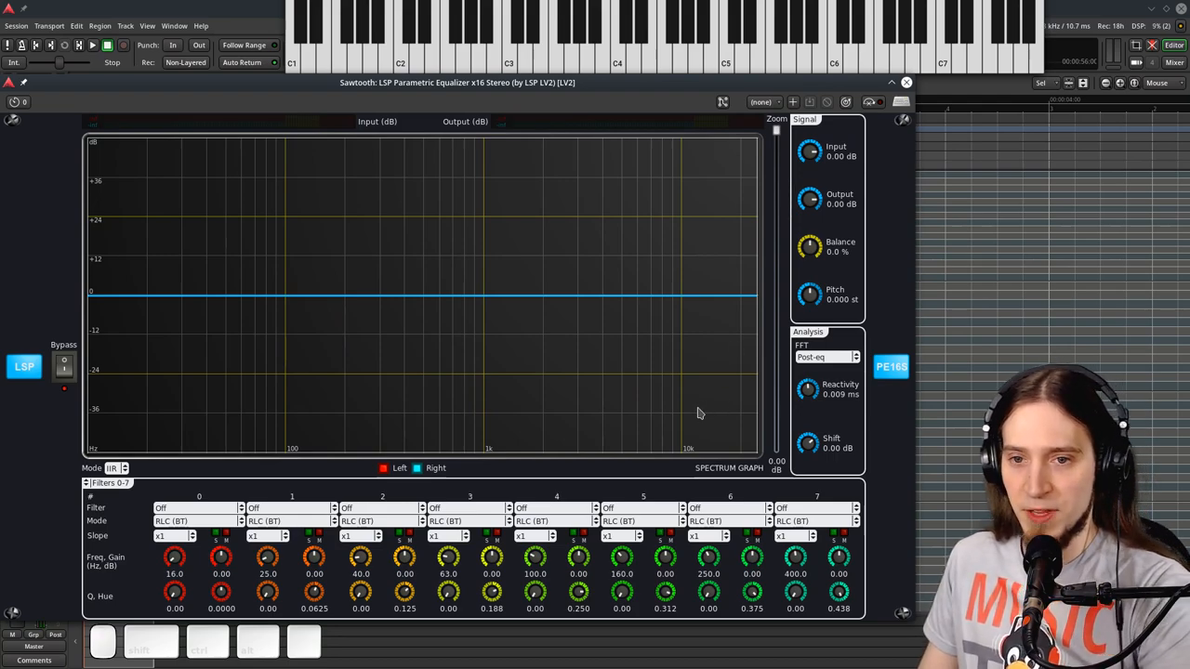
mouse_move(656, 402)
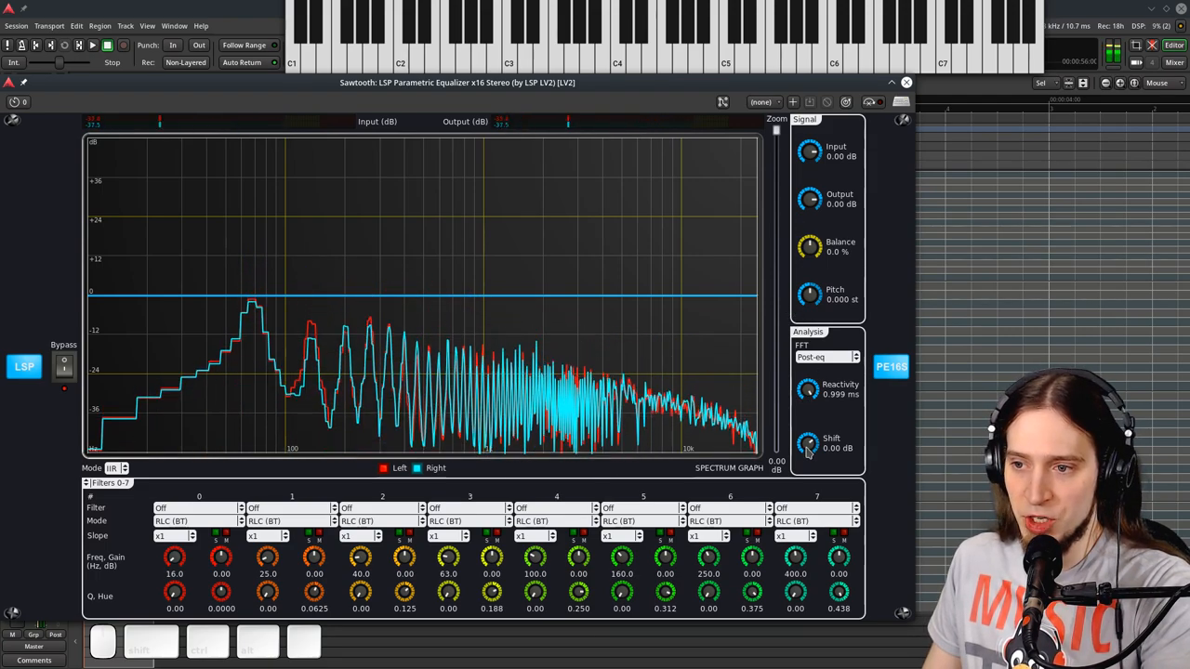
left_click_drag(806, 443, 807, 455)
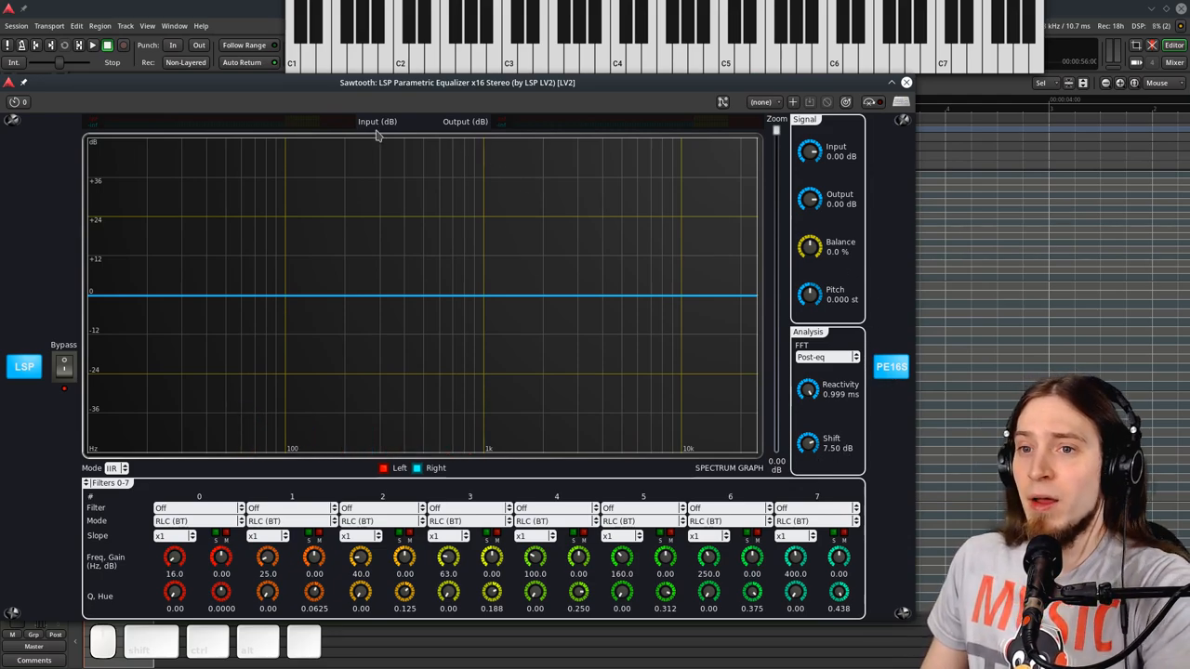
mouse_move(808, 152)
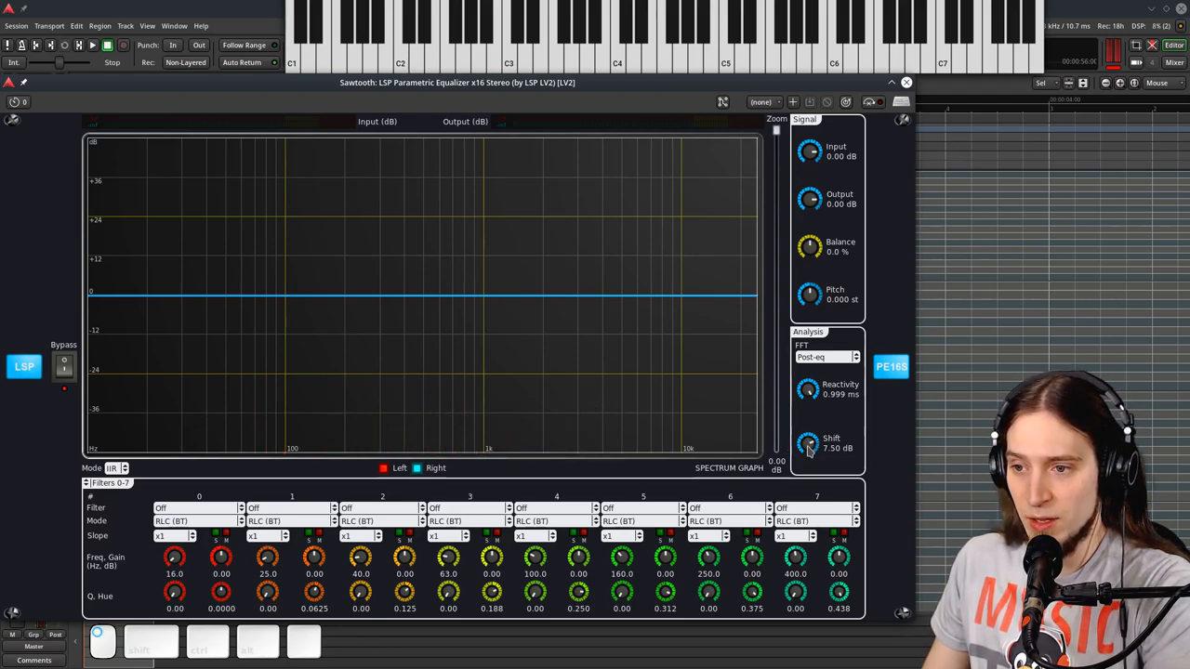
left_click_drag(807, 444, 808, 456)
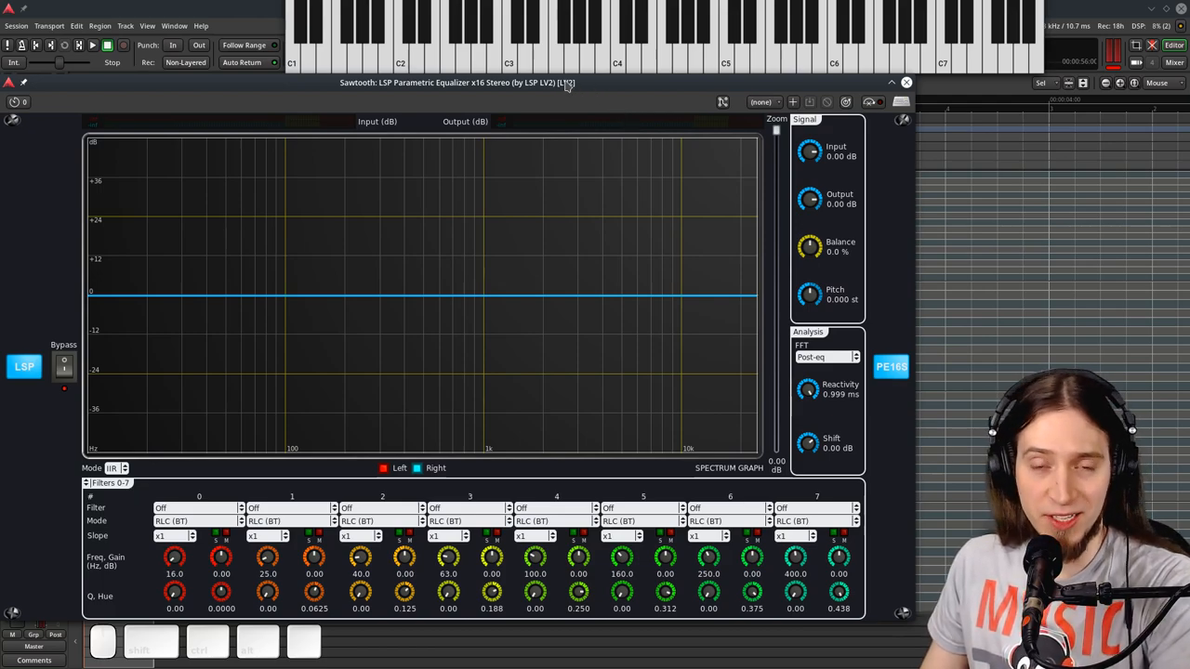
mouse_move(563, 109)
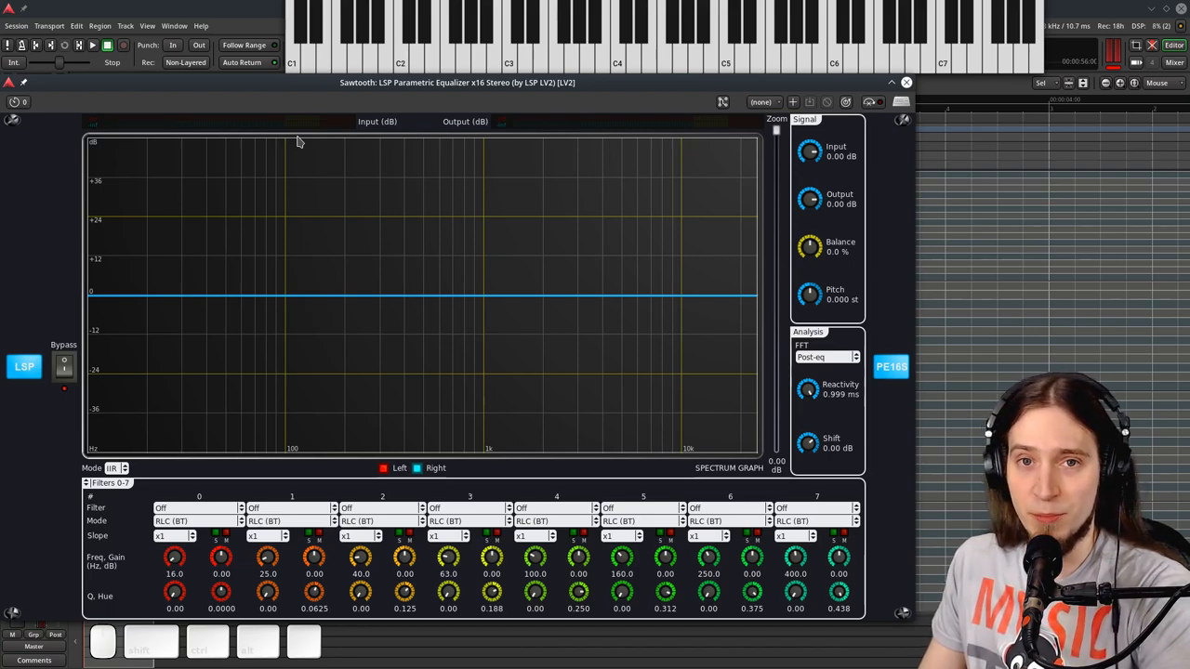
mouse_move(344, 119)
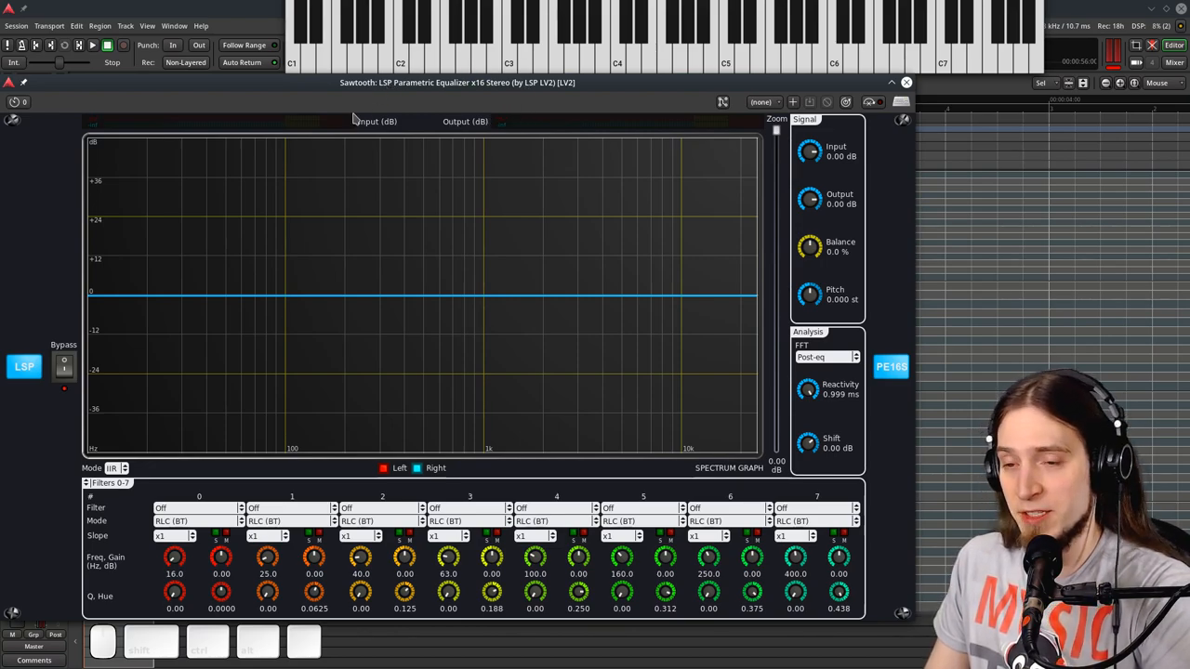
mouse_move(233, 114)
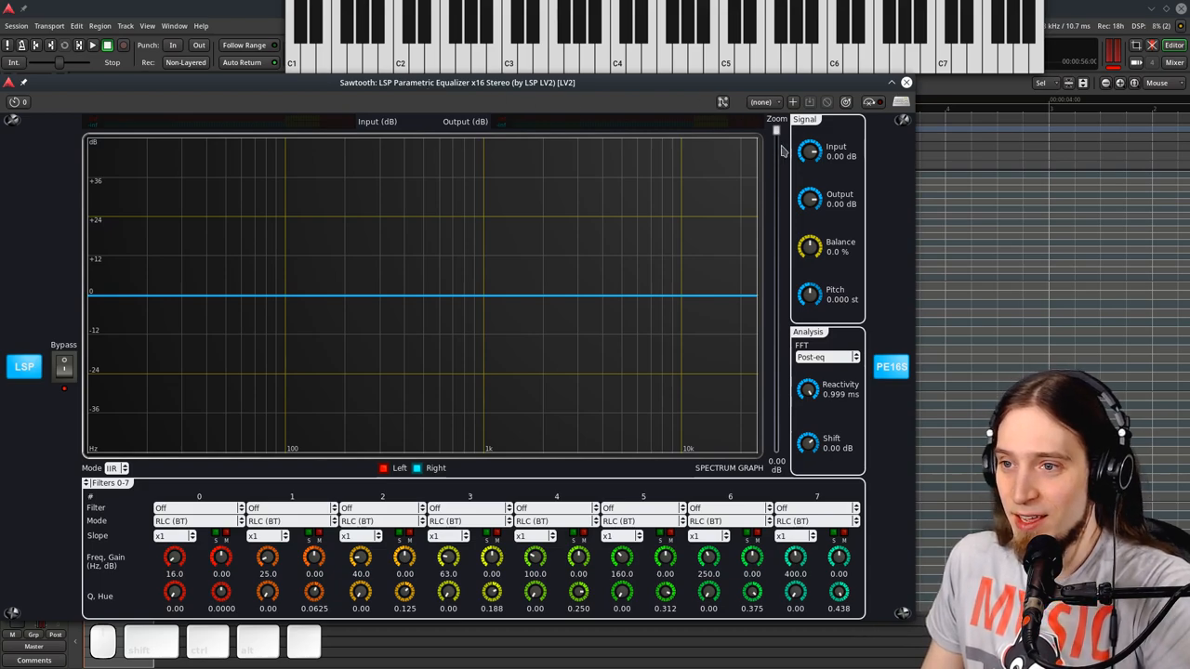
left_click_drag(809, 150, 804, 165)
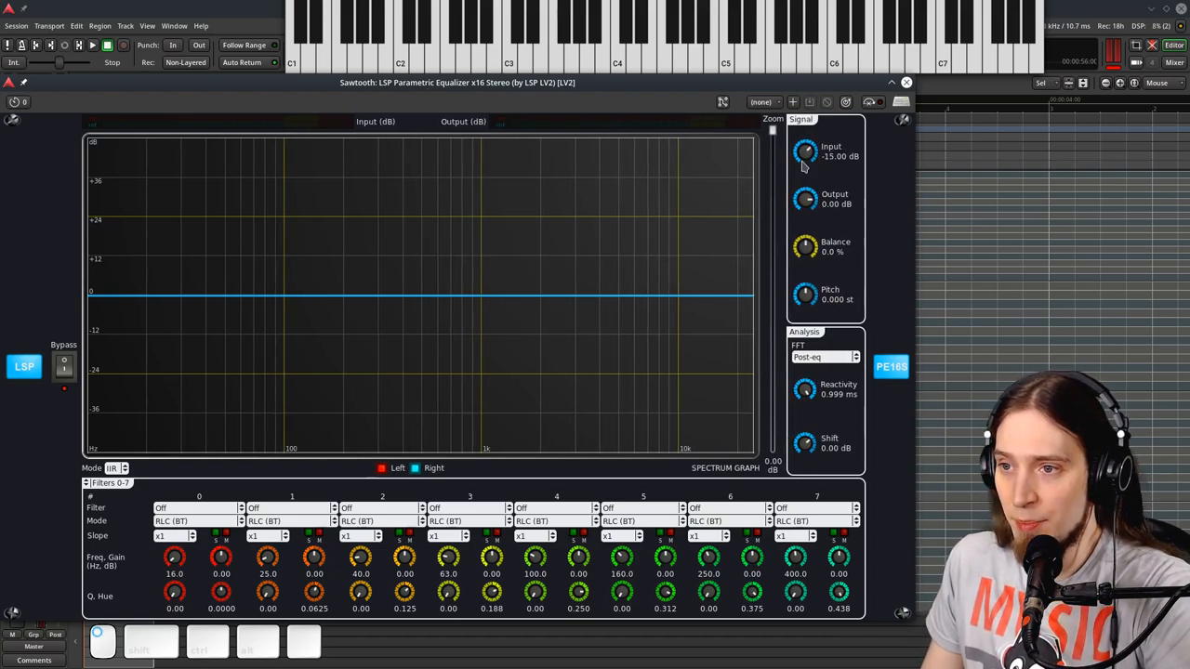
left_click_drag(805, 153, 805, 172)
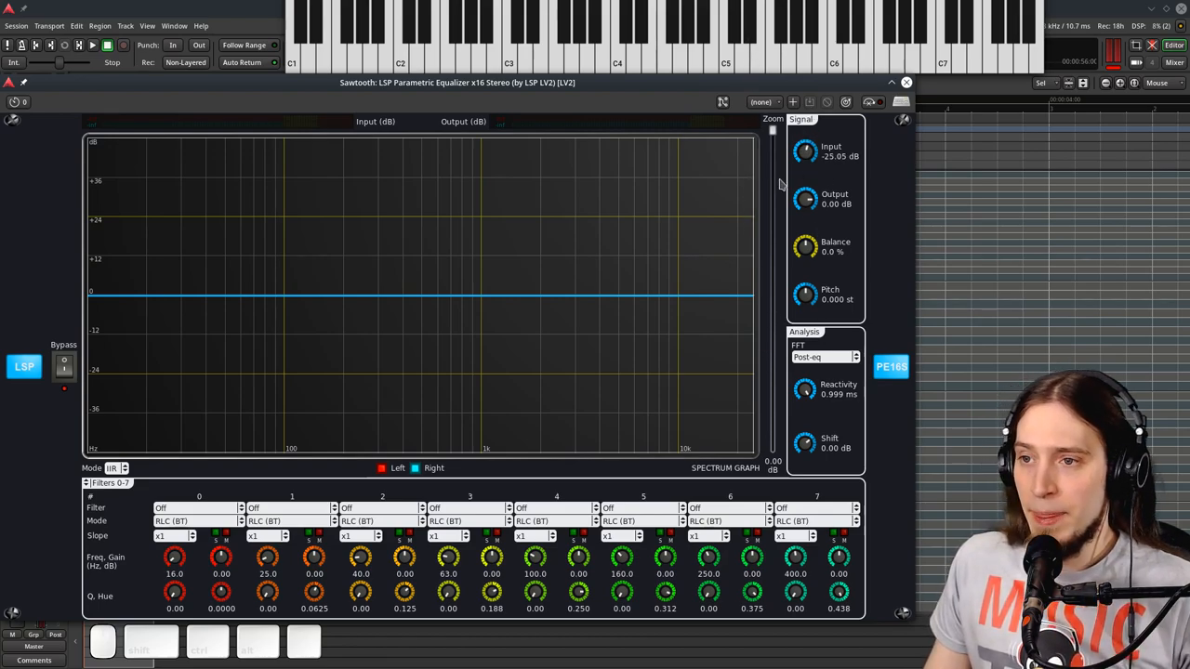
mouse_move(801, 167)
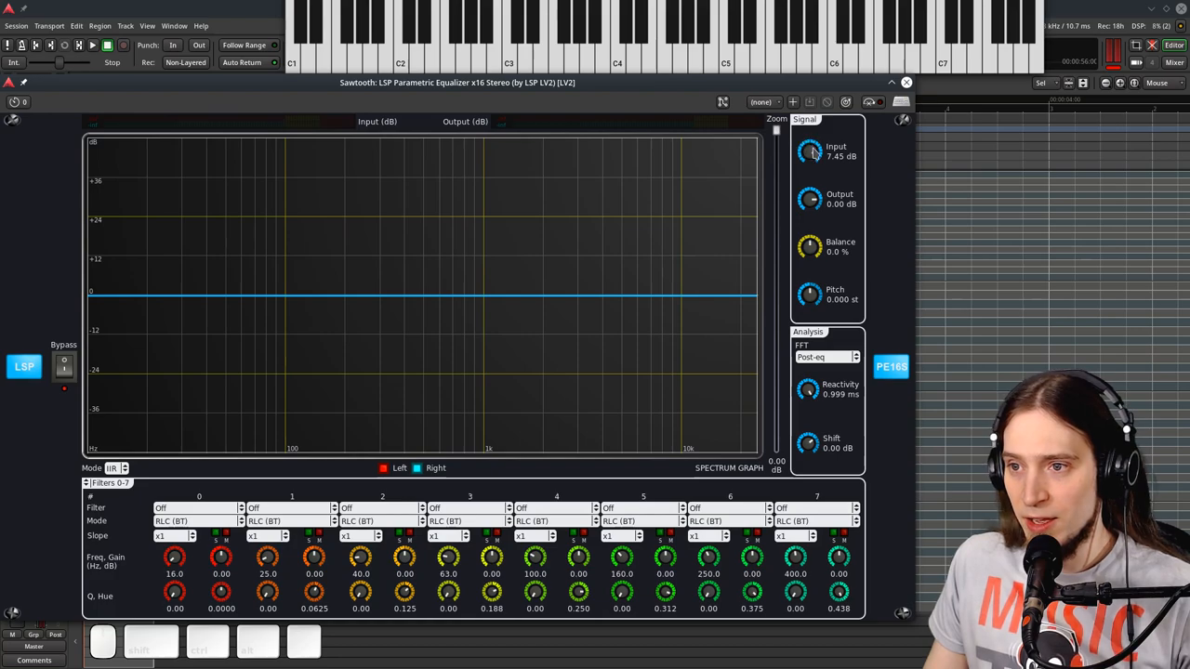
left_click_drag(804, 151, 804, 167)
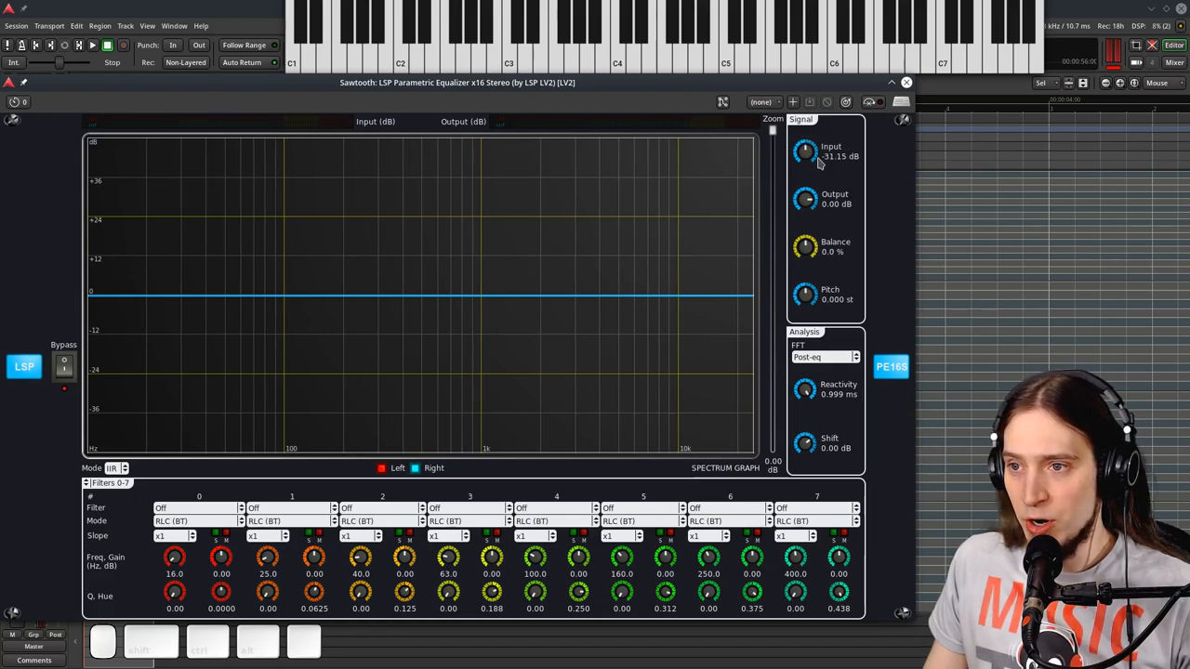
left_click_drag(805, 152, 805, 168)
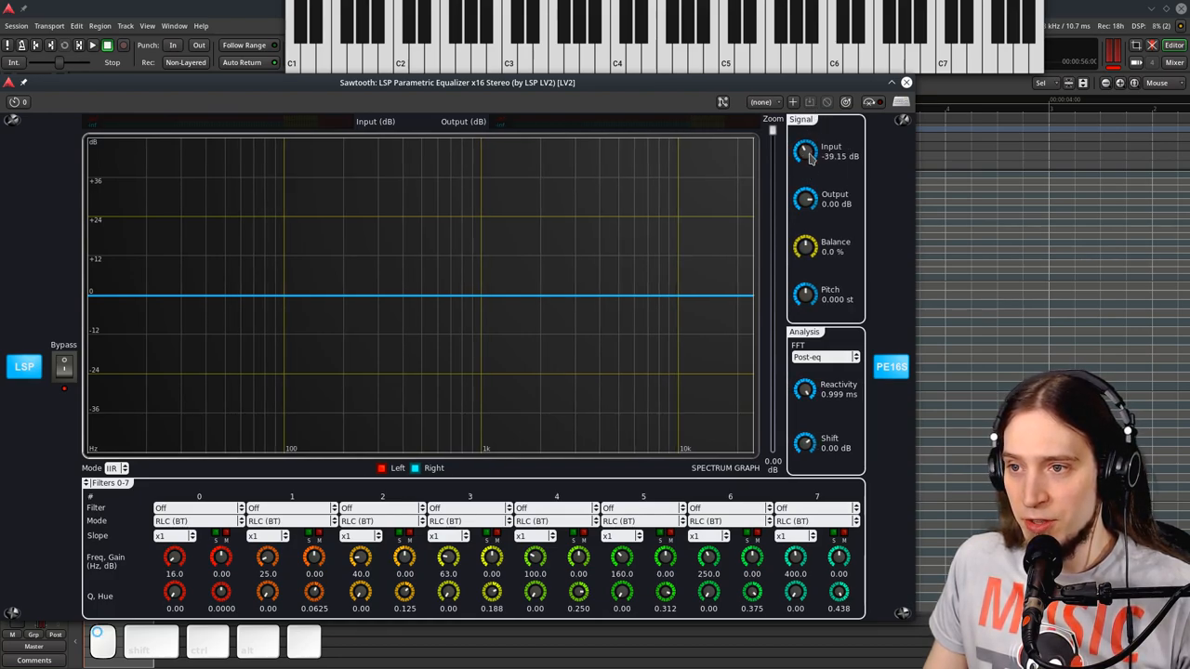
left_click_drag(804, 153, 804, 130)
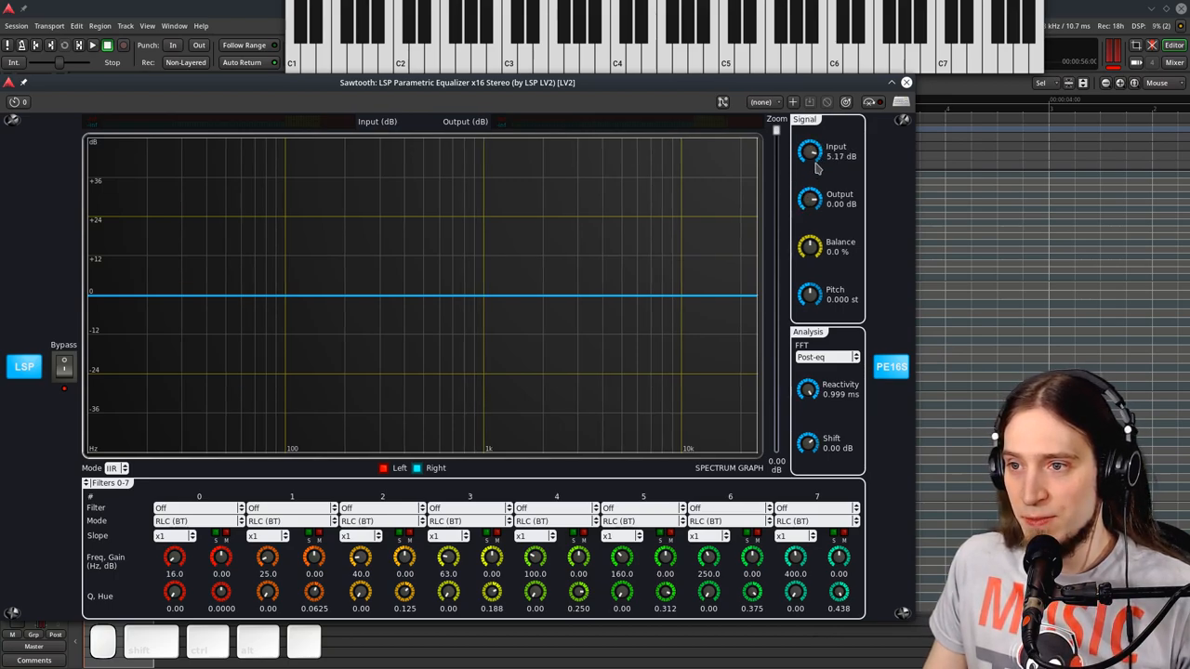
left_click_drag(809, 150, 809, 121)
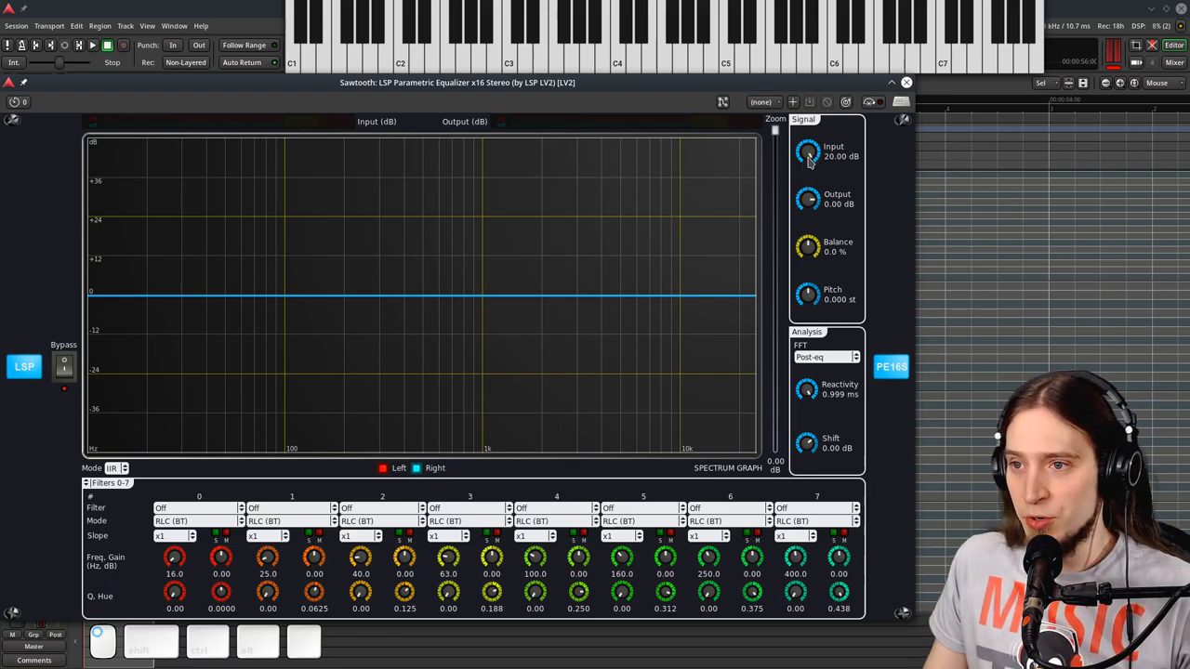
left_click_drag(806, 152, 806, 168)
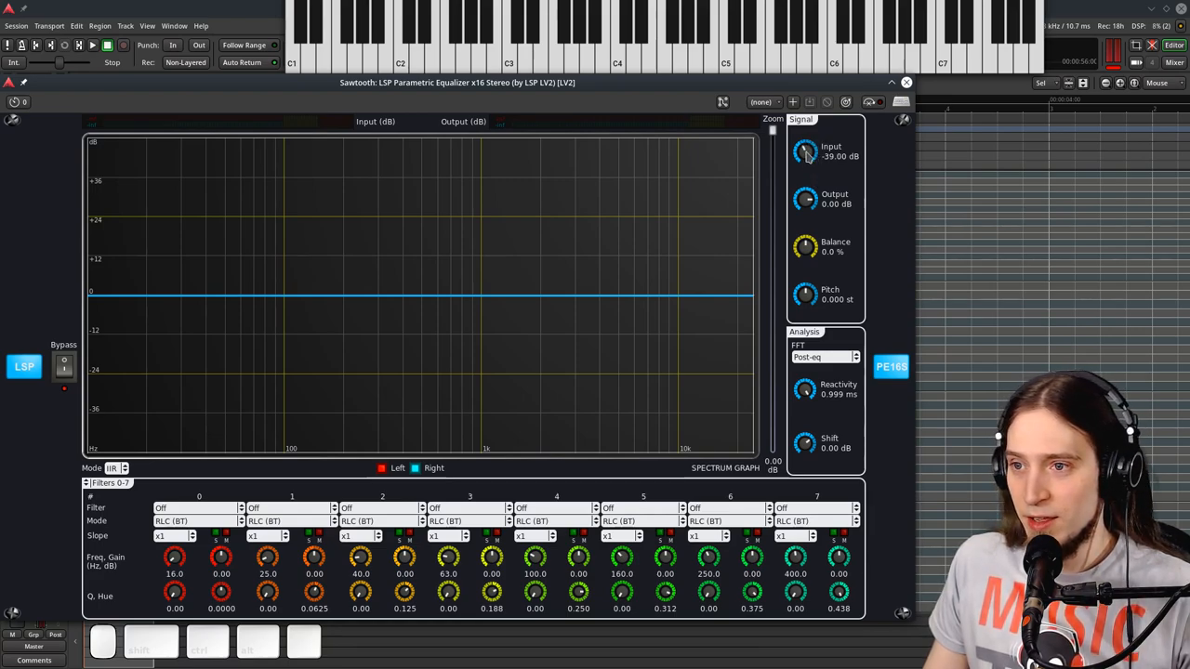
left_click(805, 151)
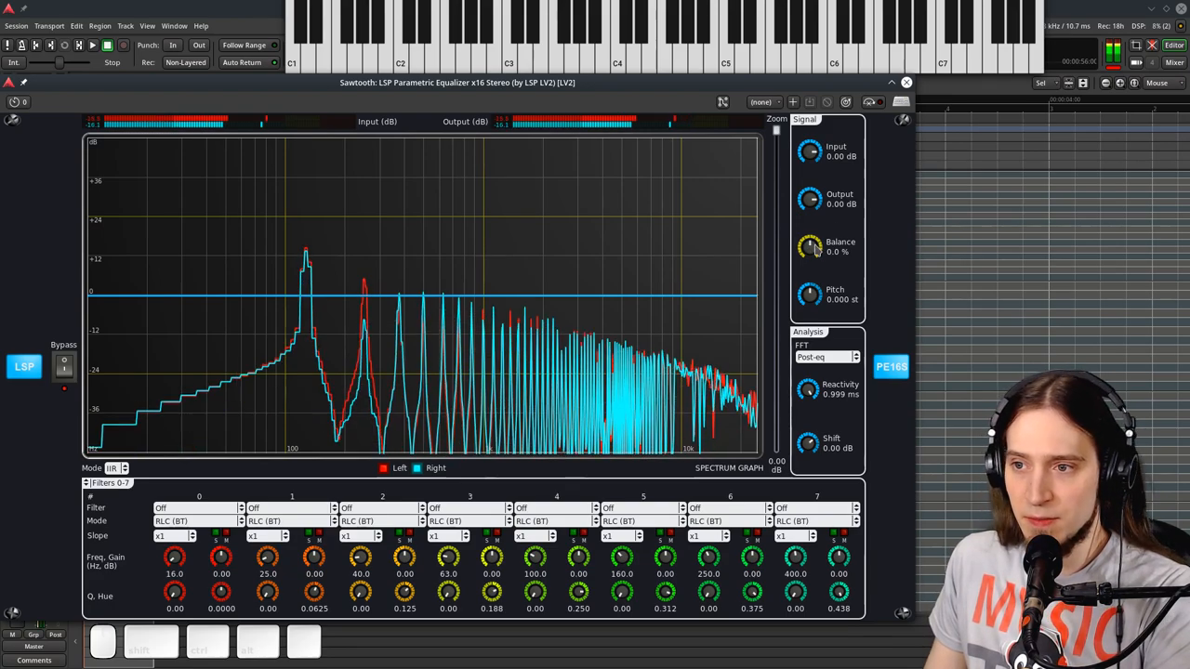
left_click_drag(808, 246, 811, 270)
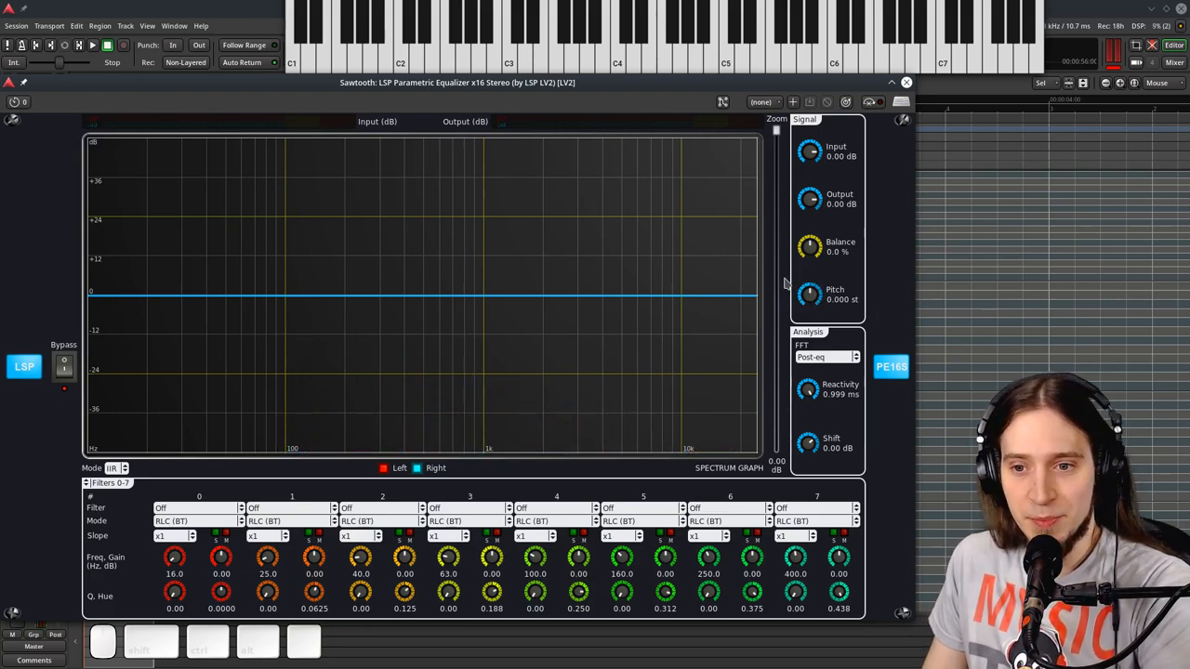
mouse_move(613, 268)
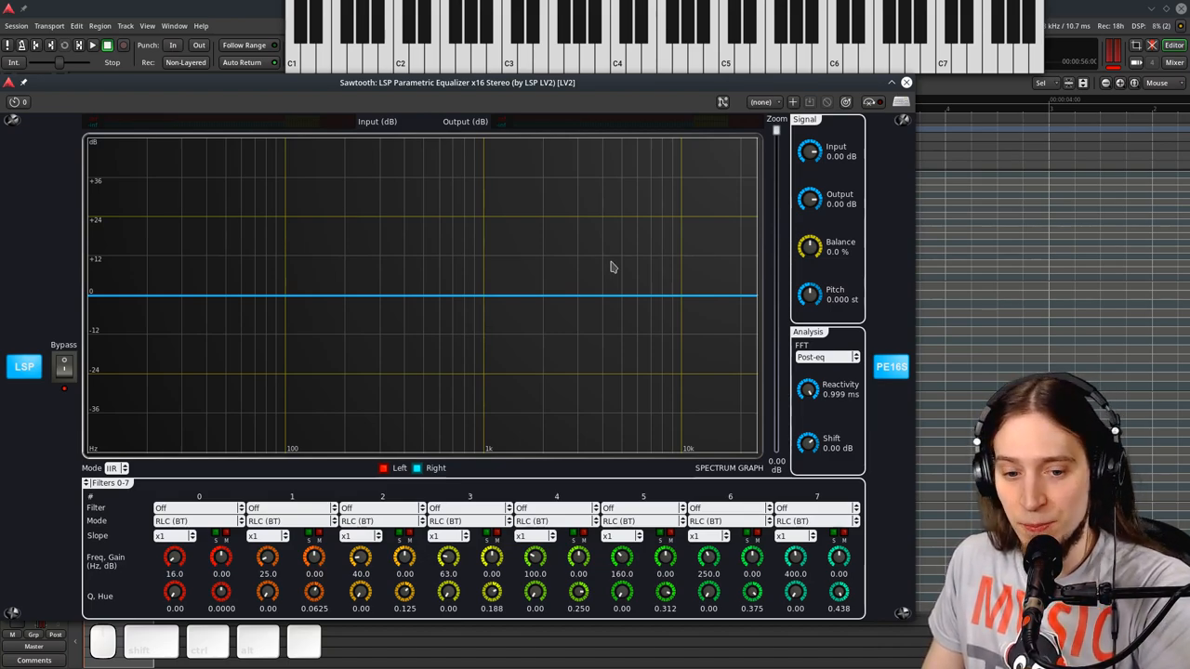
mouse_move(551, 307)
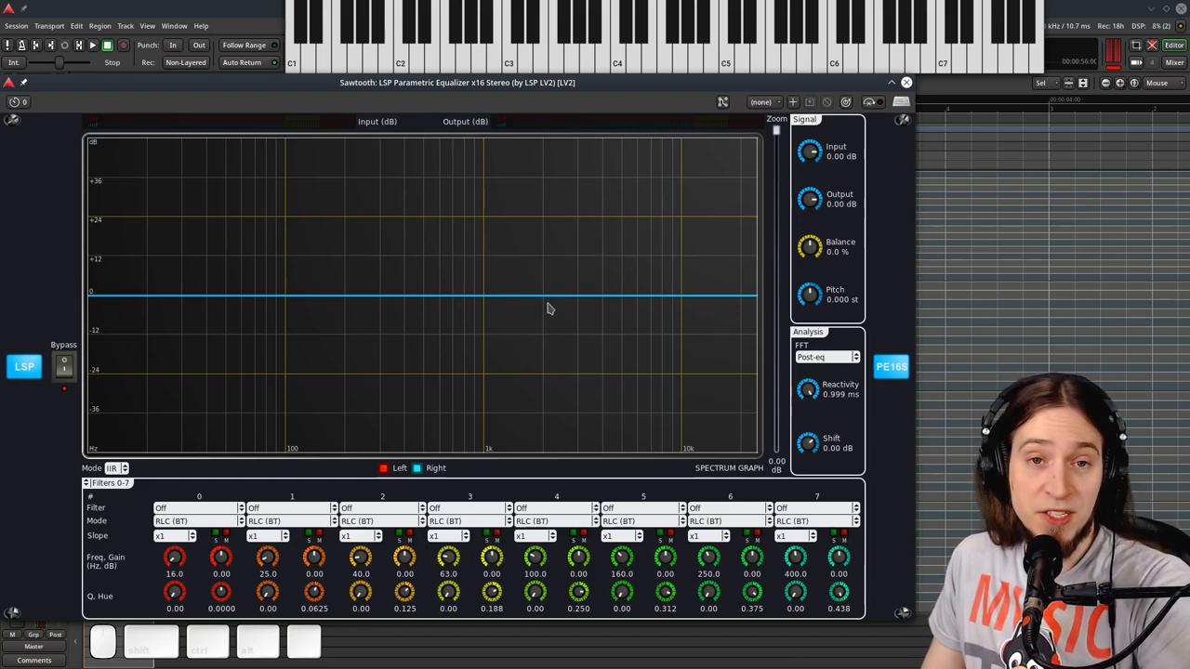
mouse_move(222, 451)
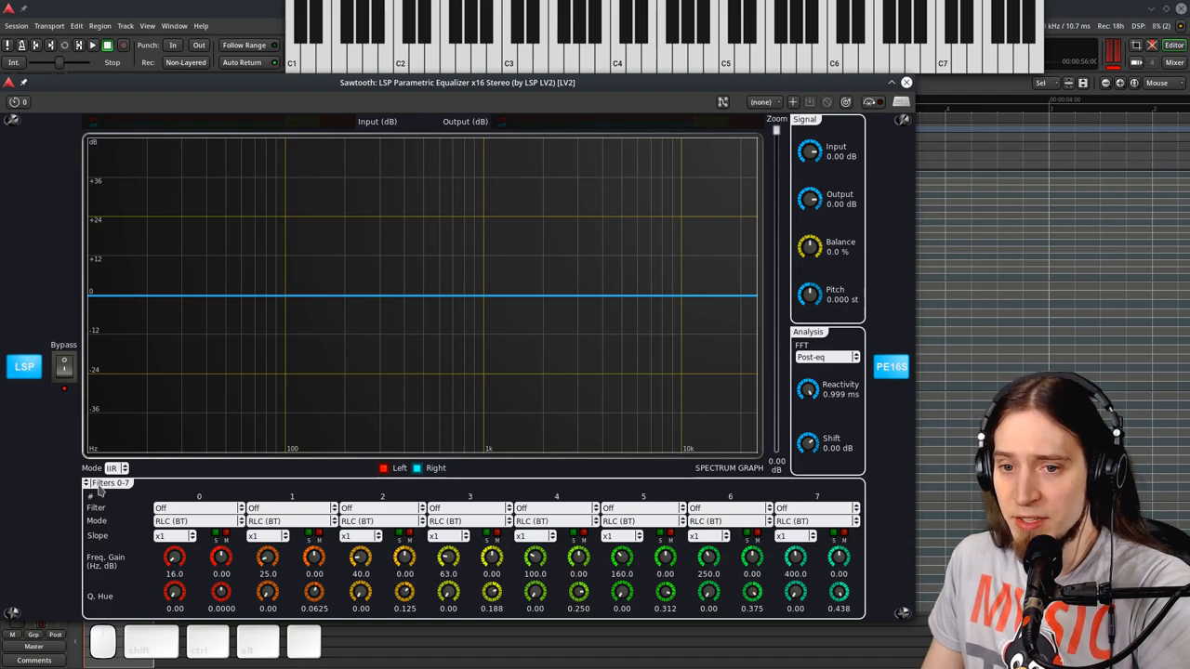
mouse_move(292, 493)
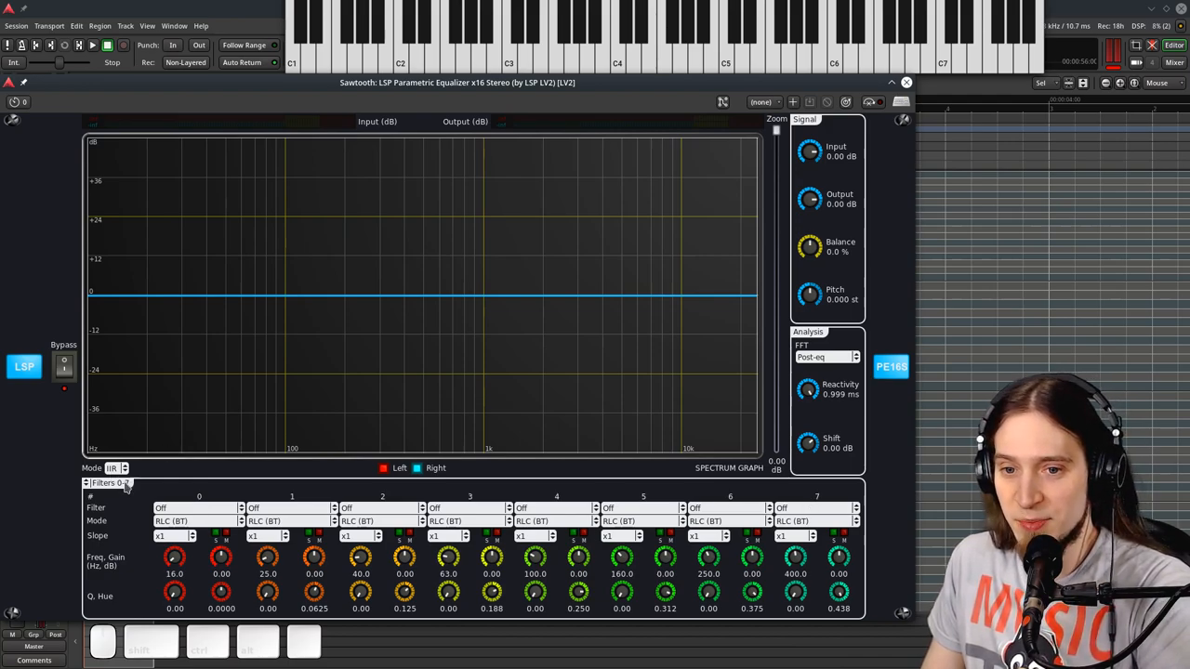
left_click(97, 480)
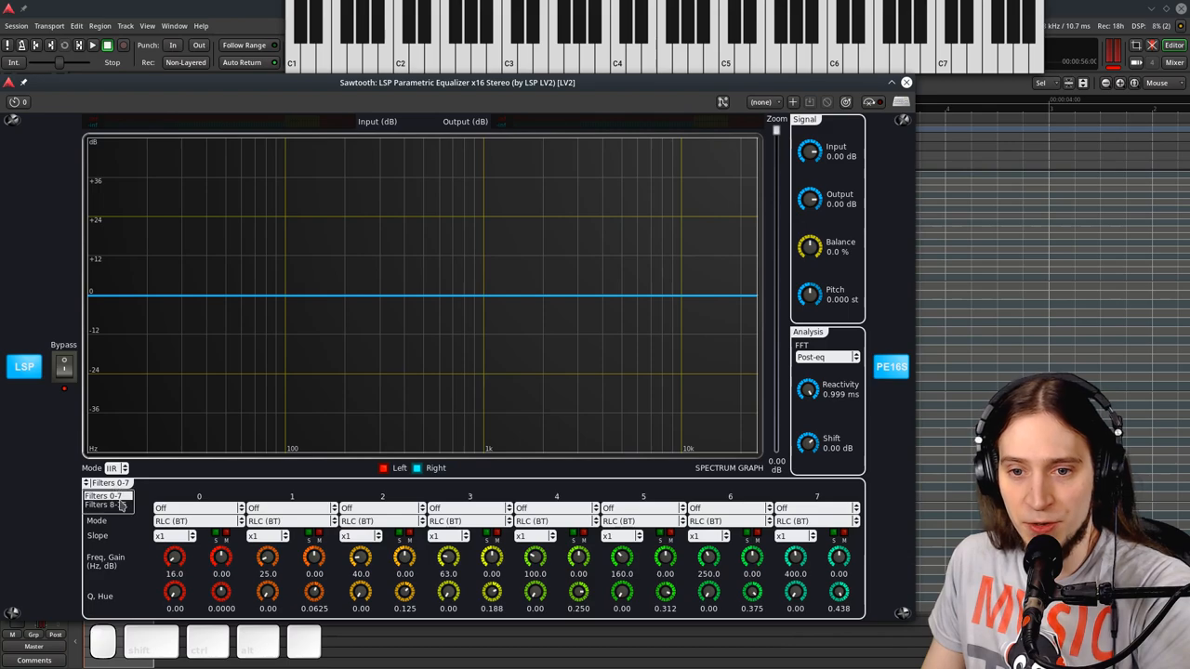
left_click(112, 505)
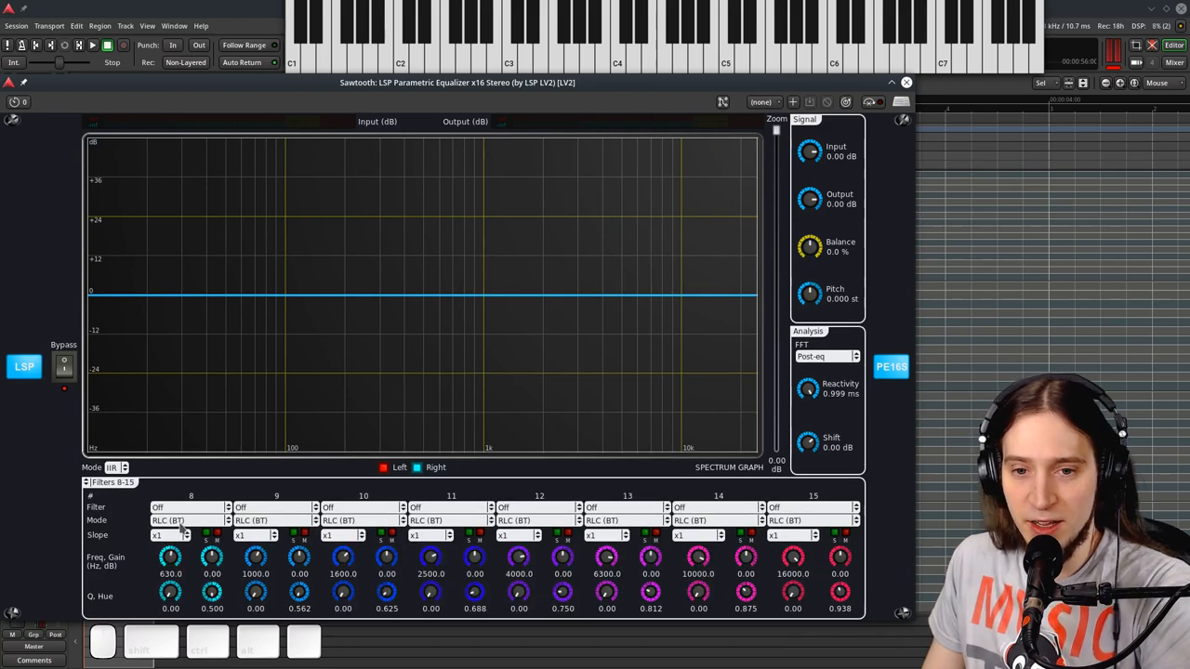
left_click(110, 484)
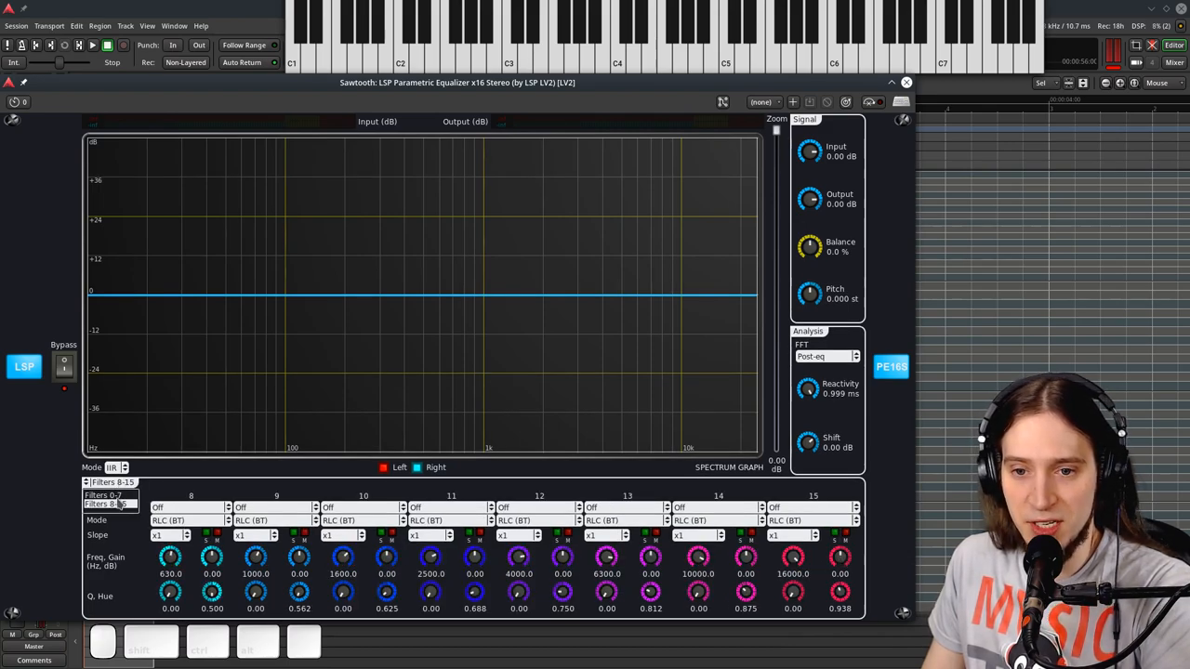
left_click(105, 503)
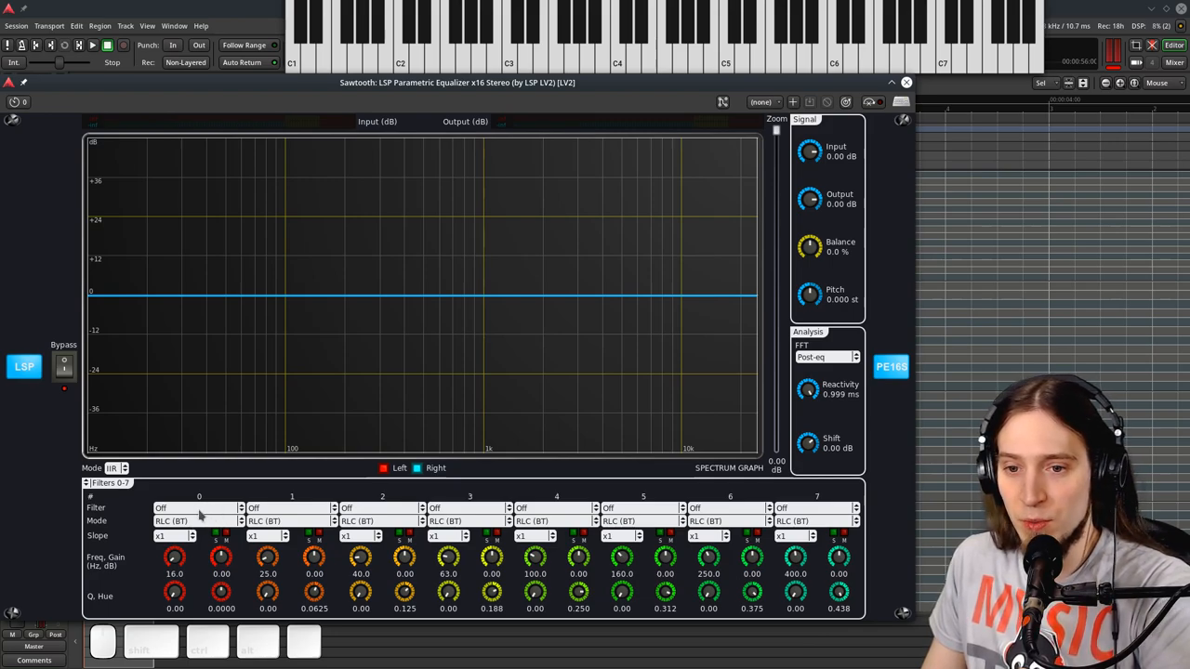
- Make filter 0 a Hi-pass and drag its cutoff to about 223 Hz with a resonant peak
left_click(190, 509)
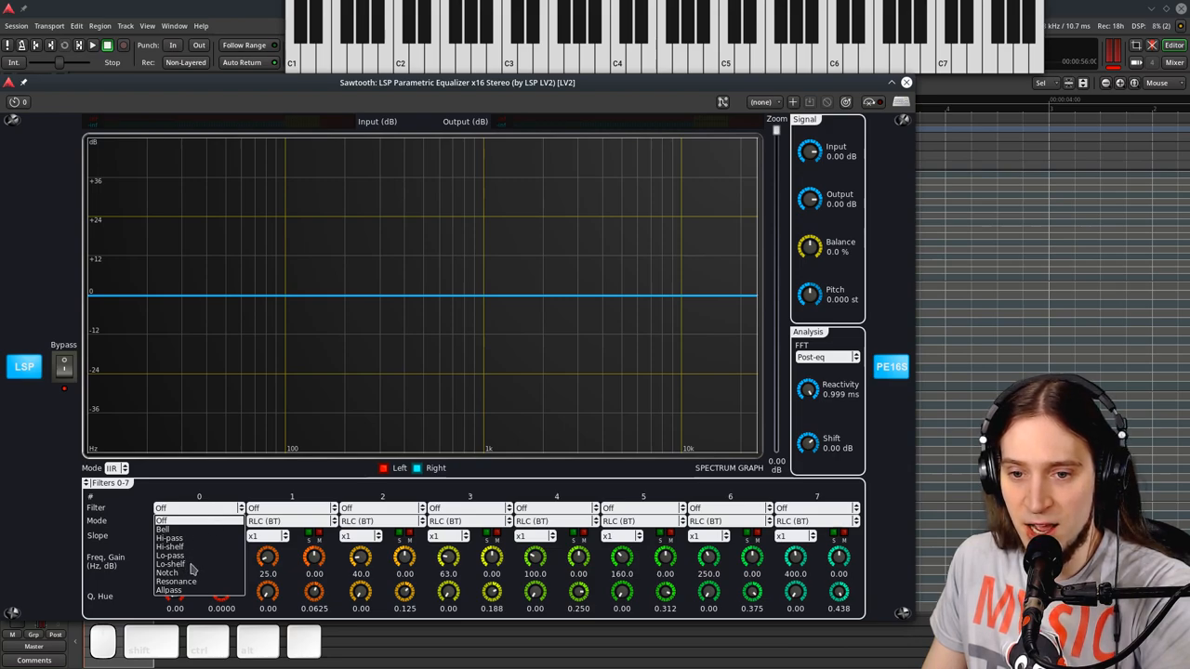
left_click(178, 547)
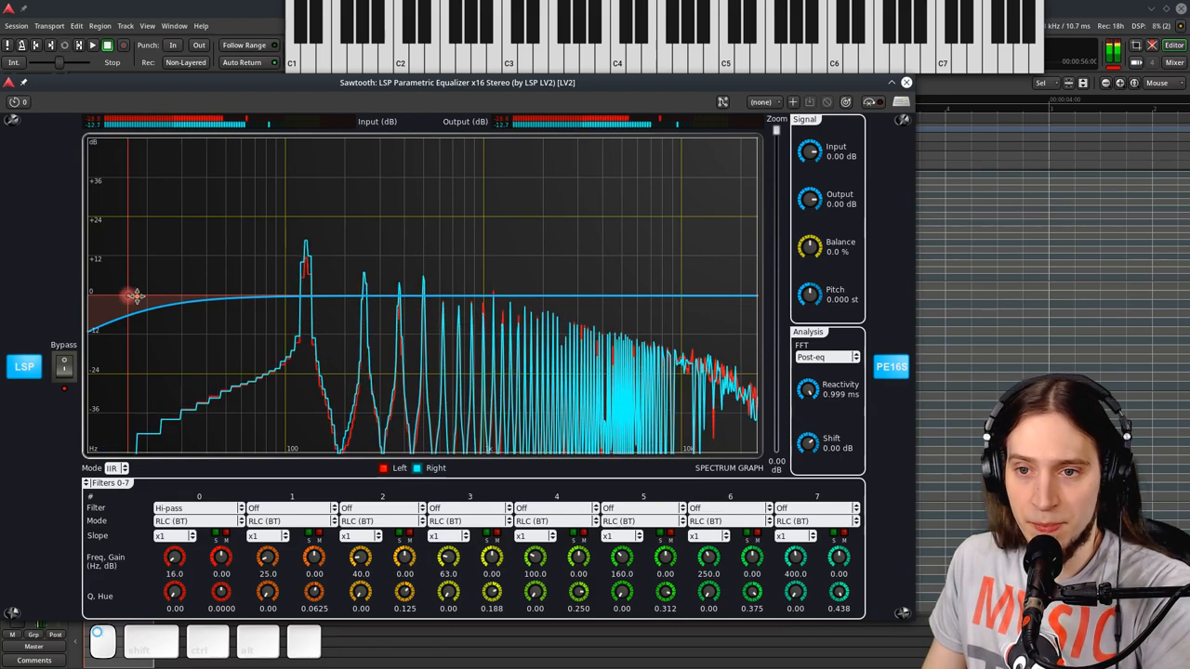
left_click_drag(137, 296, 451, 299)
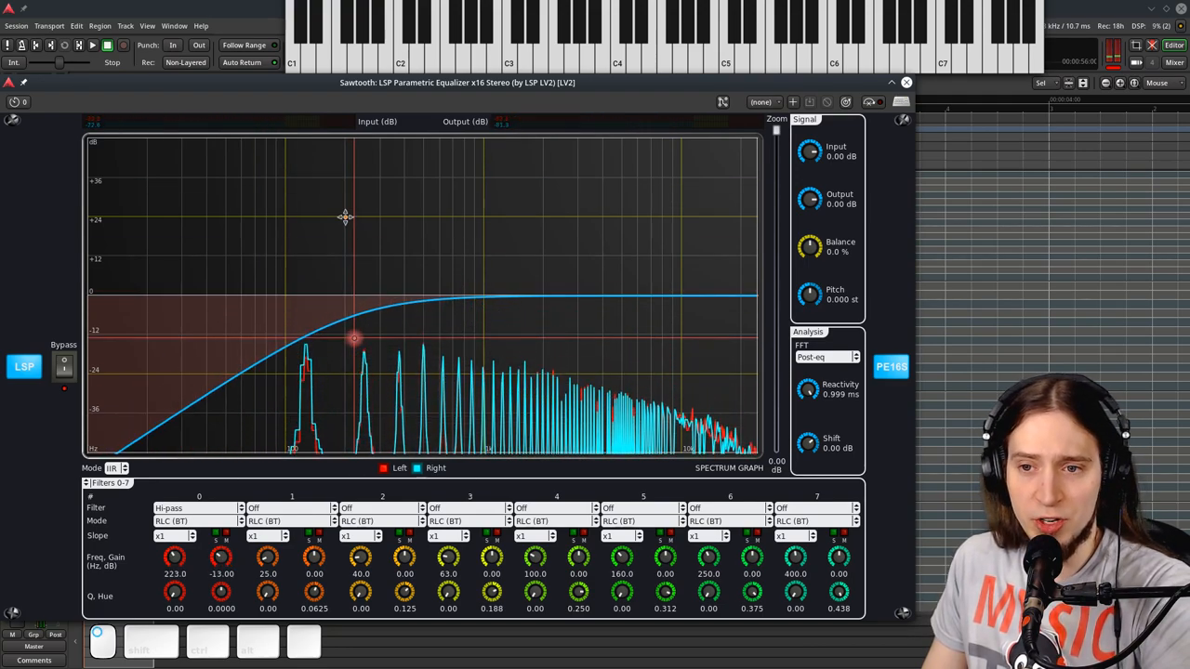
left_click_drag(354, 337, 358, 324)
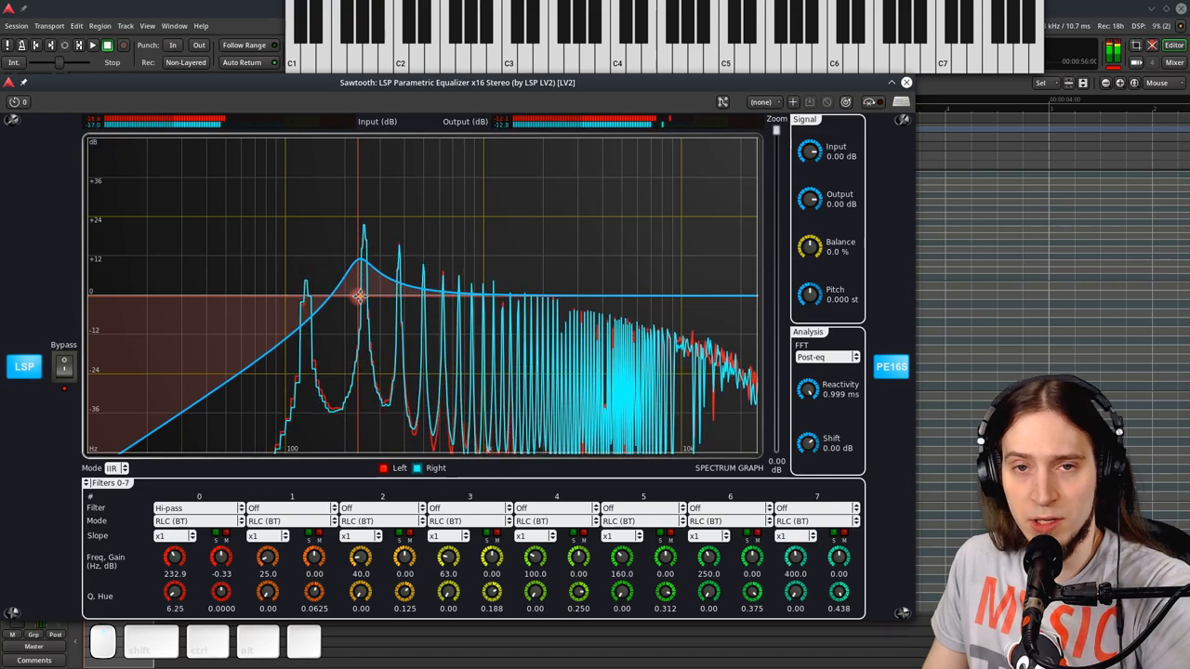
- Sweep filter 0's cutoff, settle it near 37 Hz, and reset its gain to 0 dB
left_click_drag(361, 296, 512, 295)
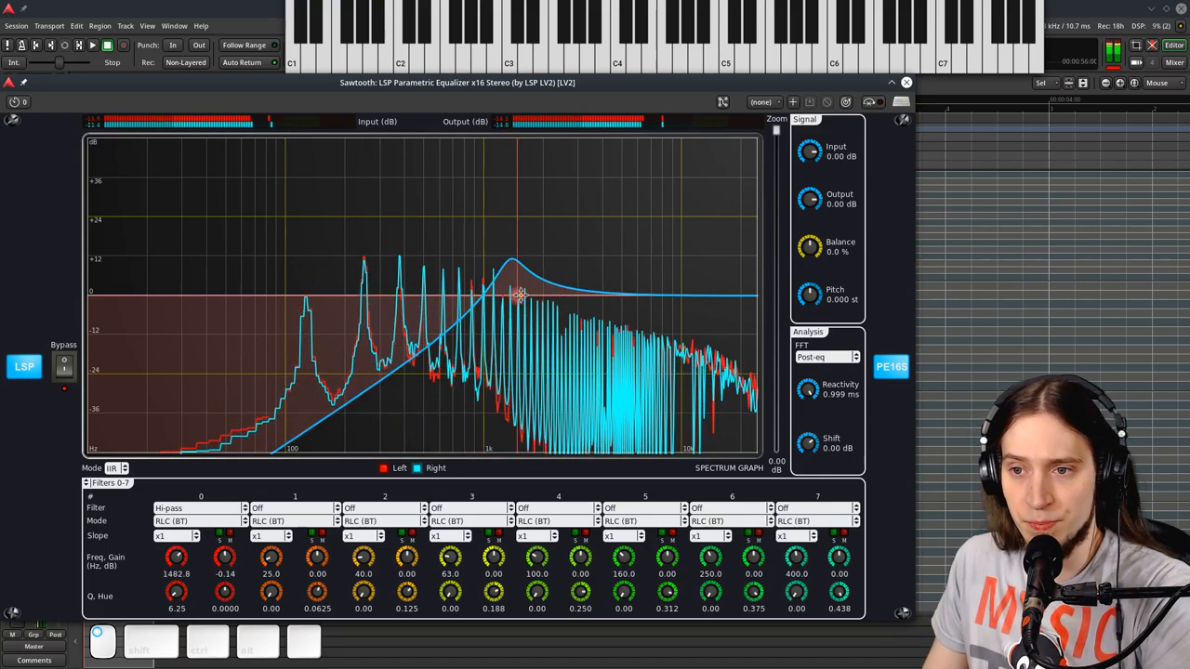
left_click_drag(516, 293, 370, 305)
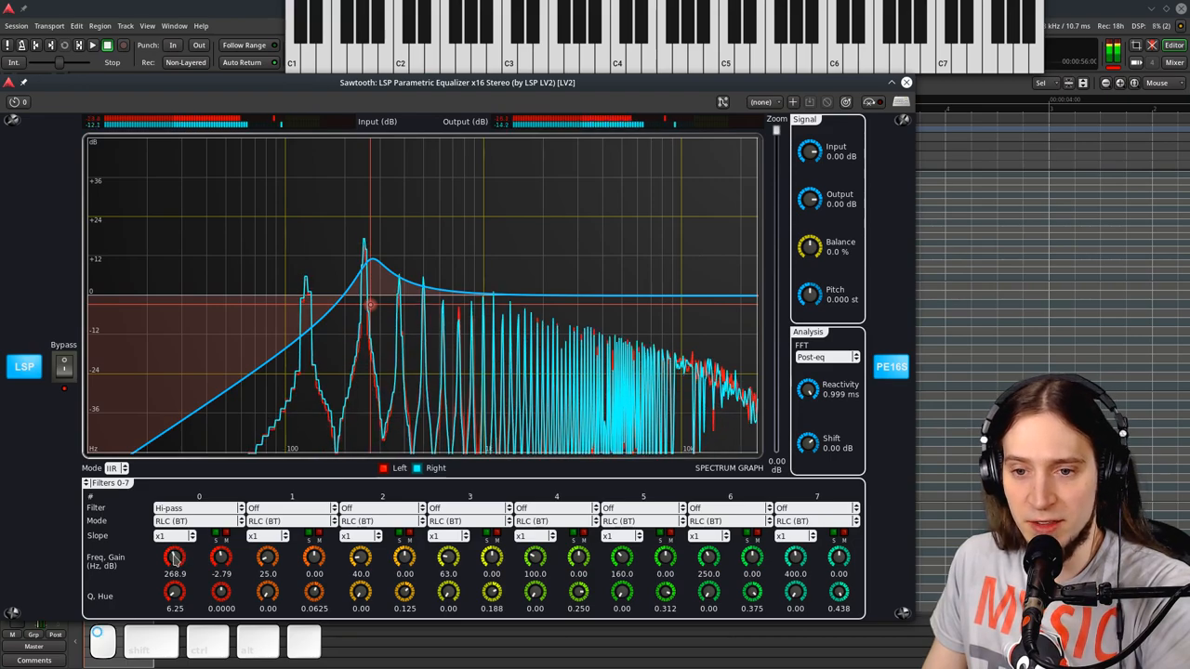
left_click_drag(174, 557, 175, 530)
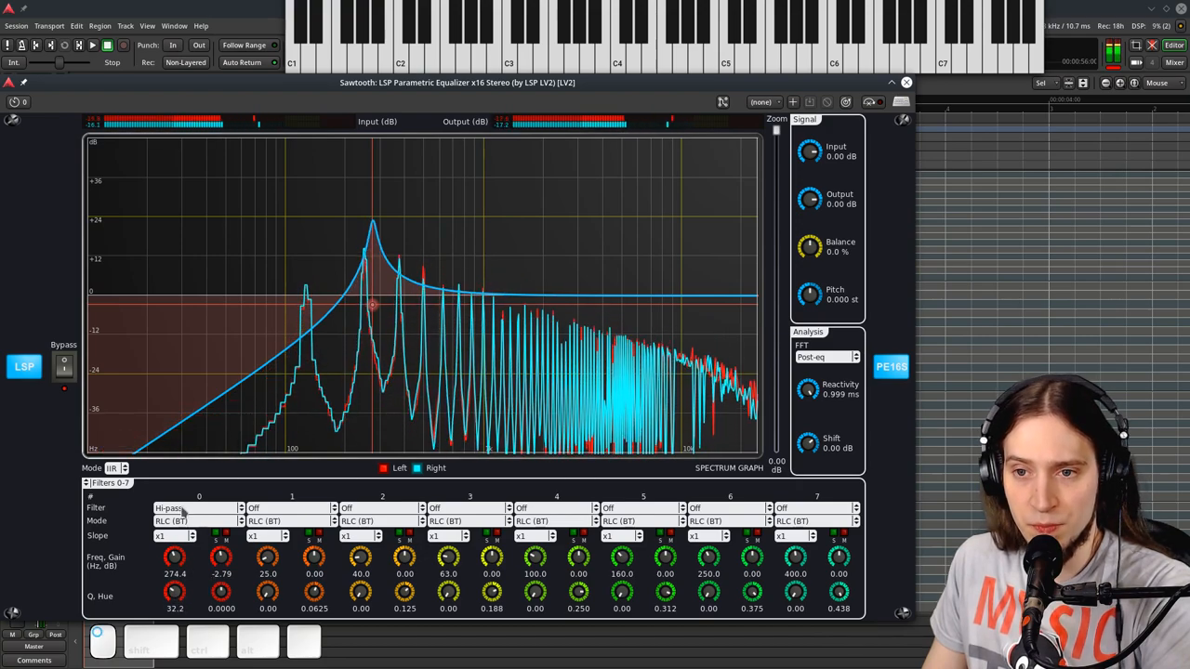
left_click_drag(175, 557, 175, 539)
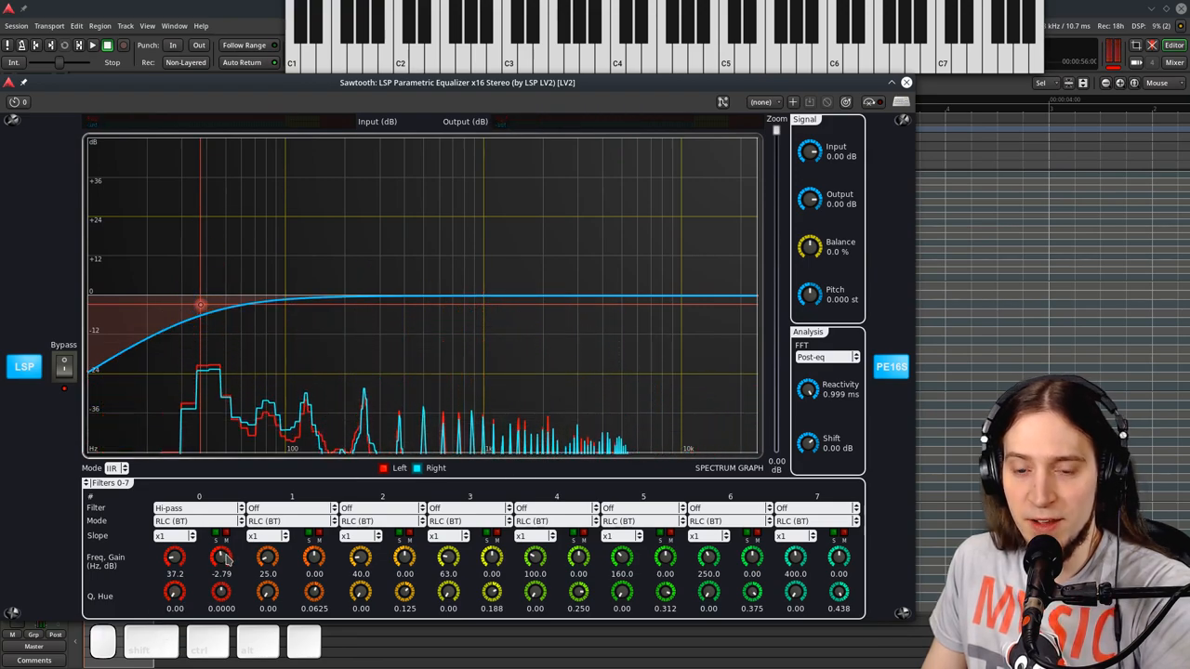
left_click_drag(221, 558, 234, 553)
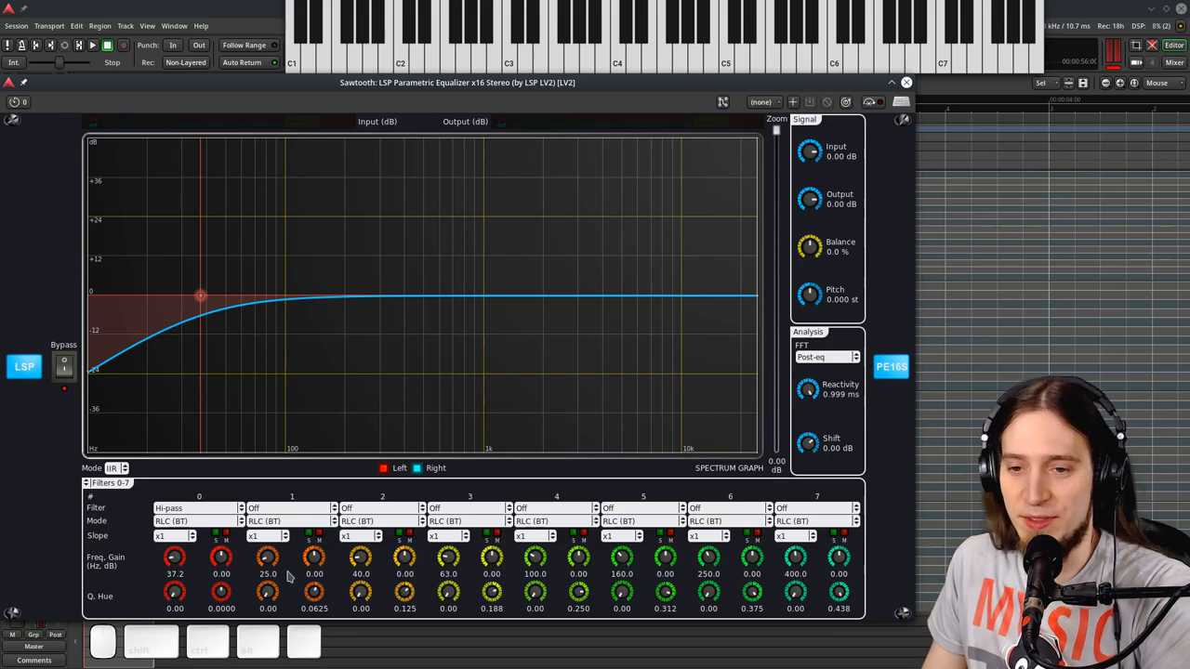
mouse_move(144, 521)
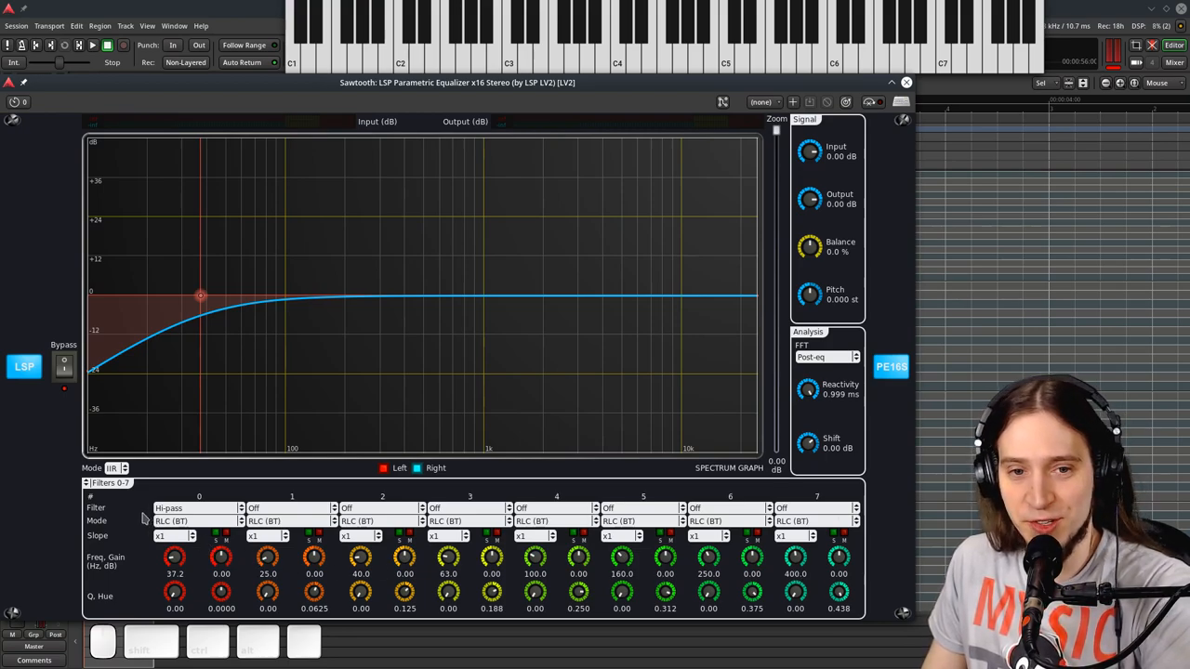
mouse_move(313, 345)
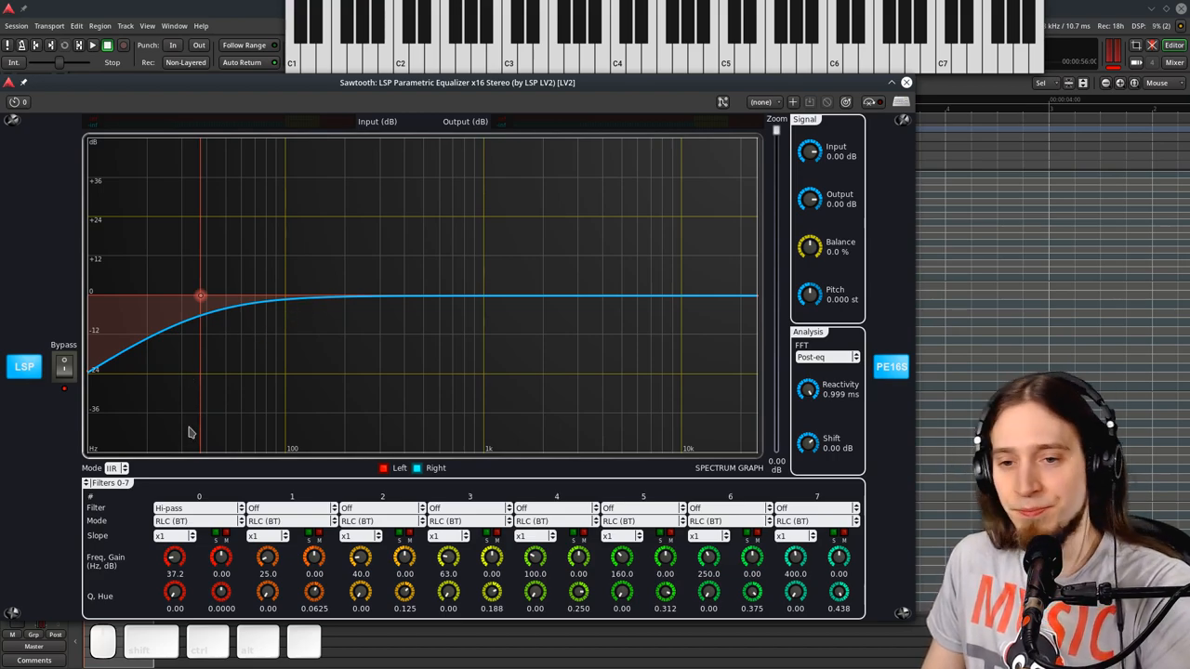
mouse_move(195, 419)
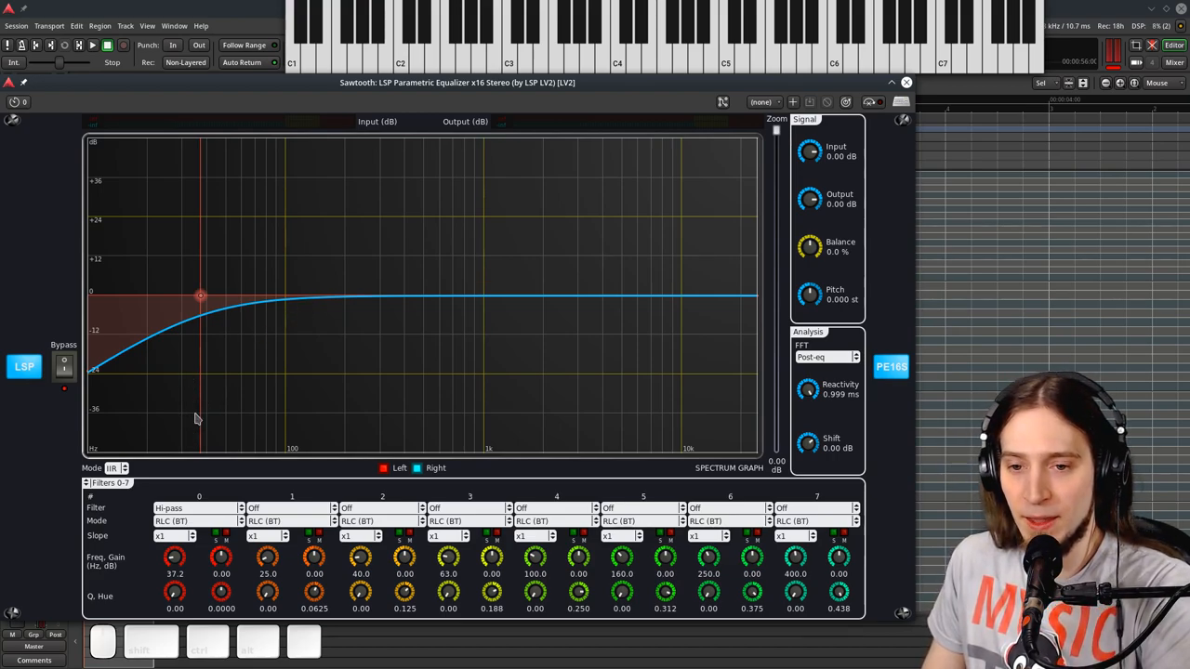
mouse_move(201, 298)
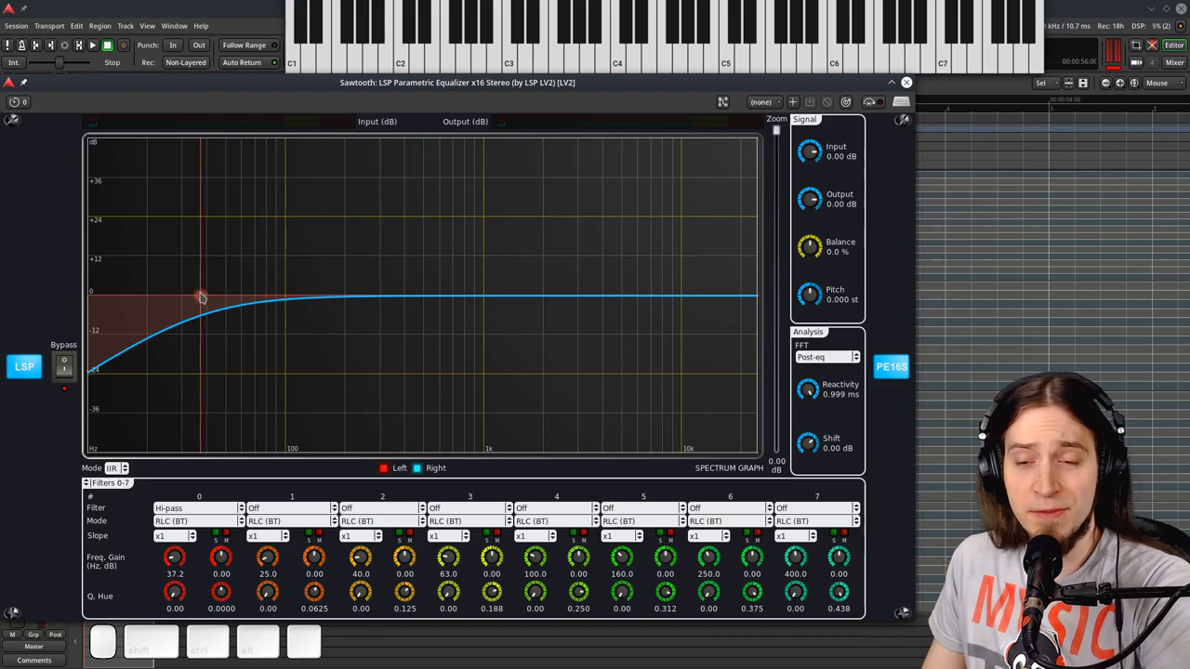
mouse_move(206, 297)
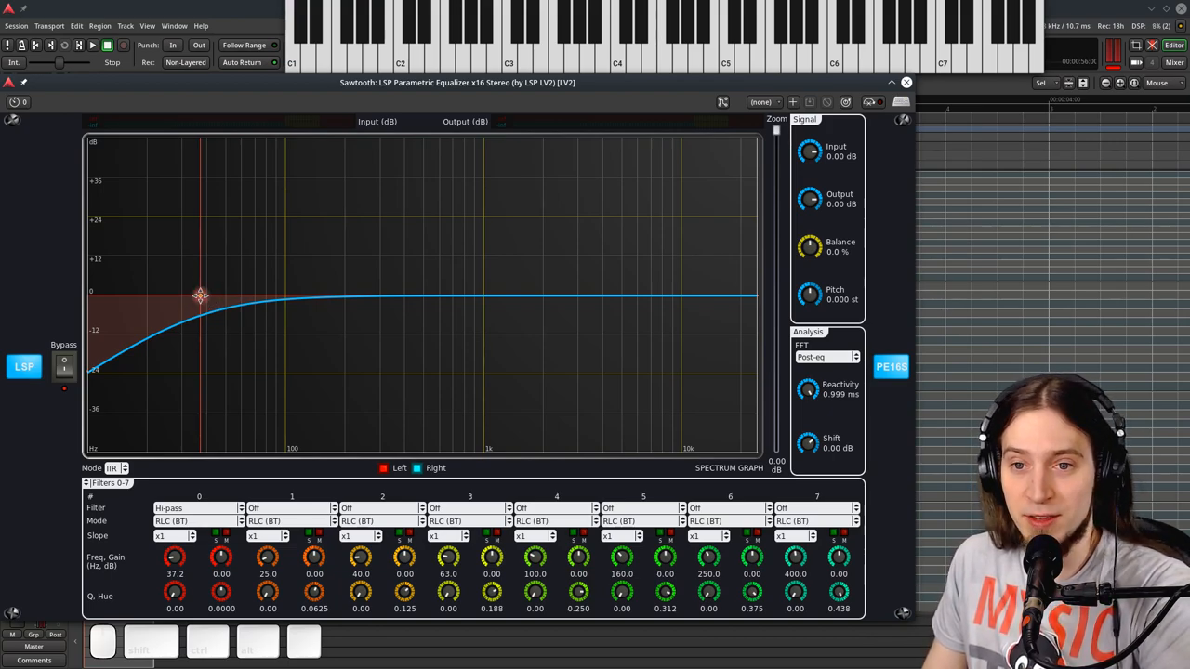
- Raise filter 0's cutoff, steepen its slope, then drag the cutoff back down toward 42 Hz
left_click_drag(200, 296, 390, 283)
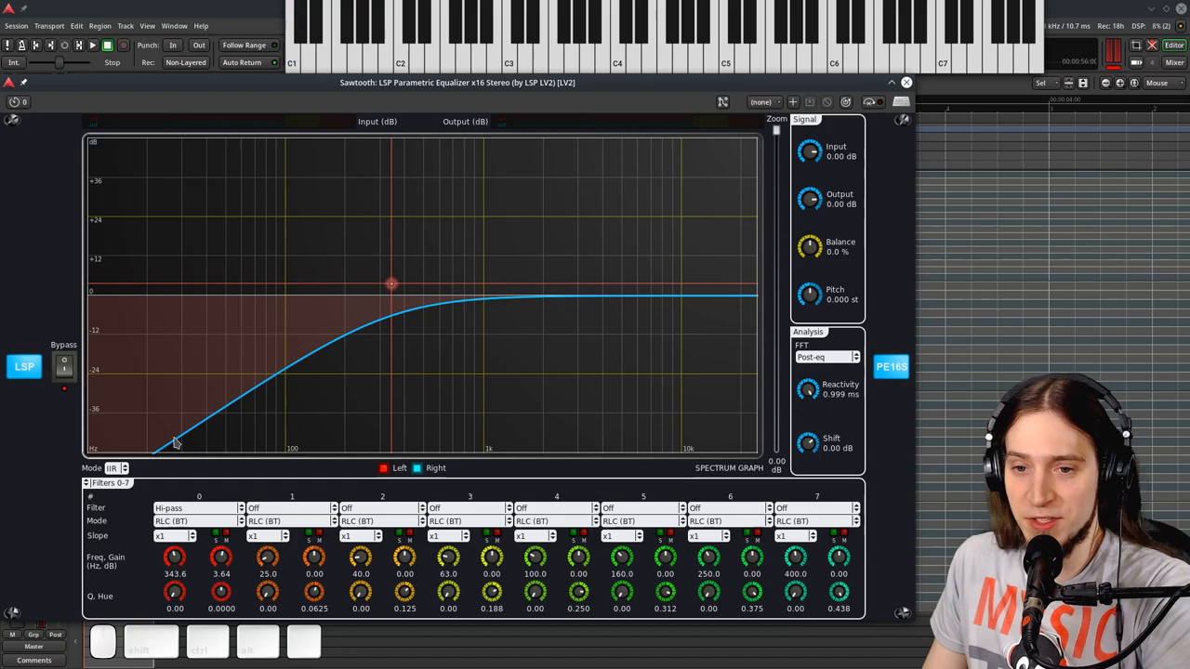
mouse_move(374, 381)
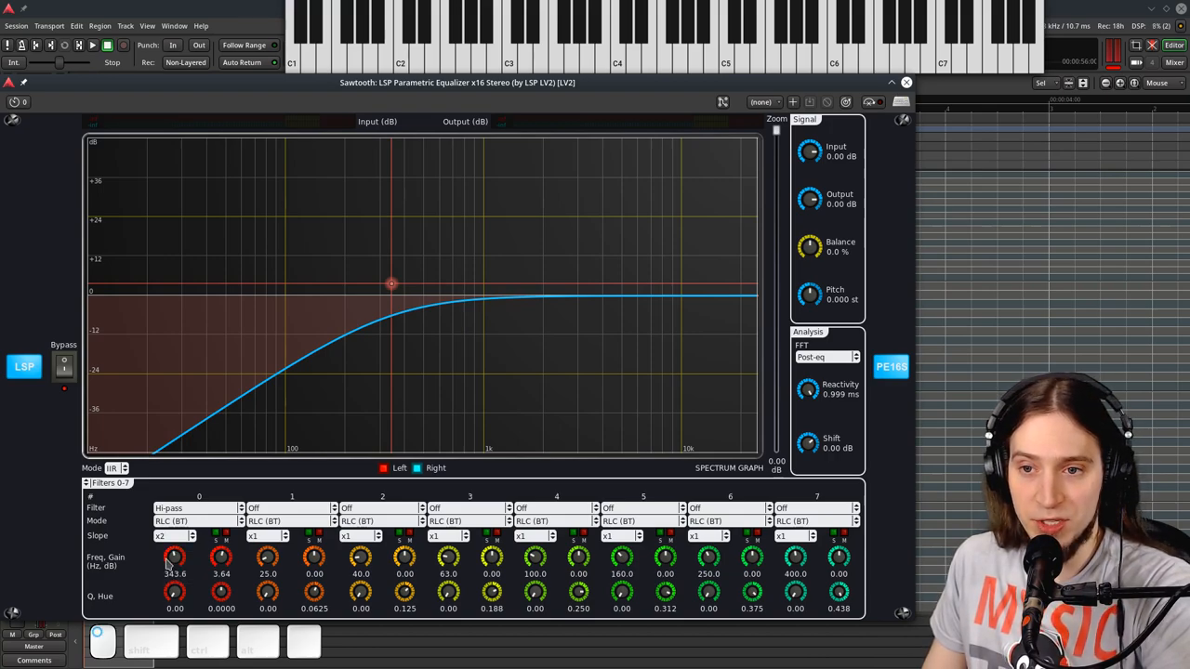
left_click(172, 537)
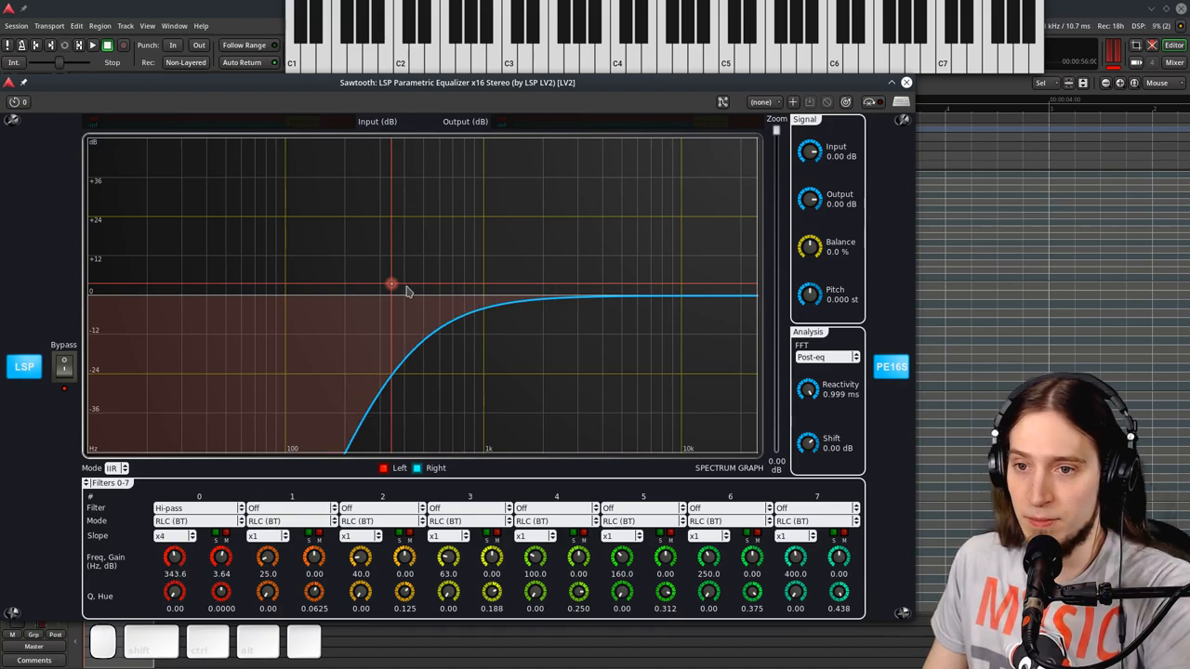
left_click_drag(390, 283, 253, 277)
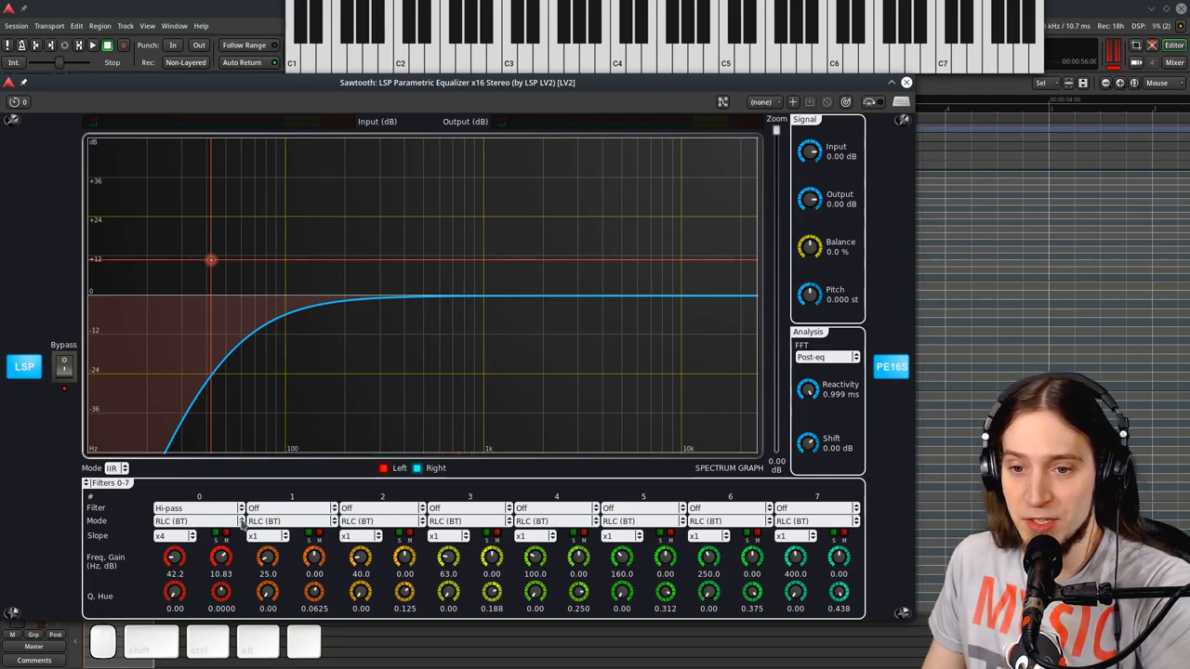
- Switch filter 0 to BWC (BT) mode with slope x1 and cutoff about 625 Hz
left_click(195, 521)
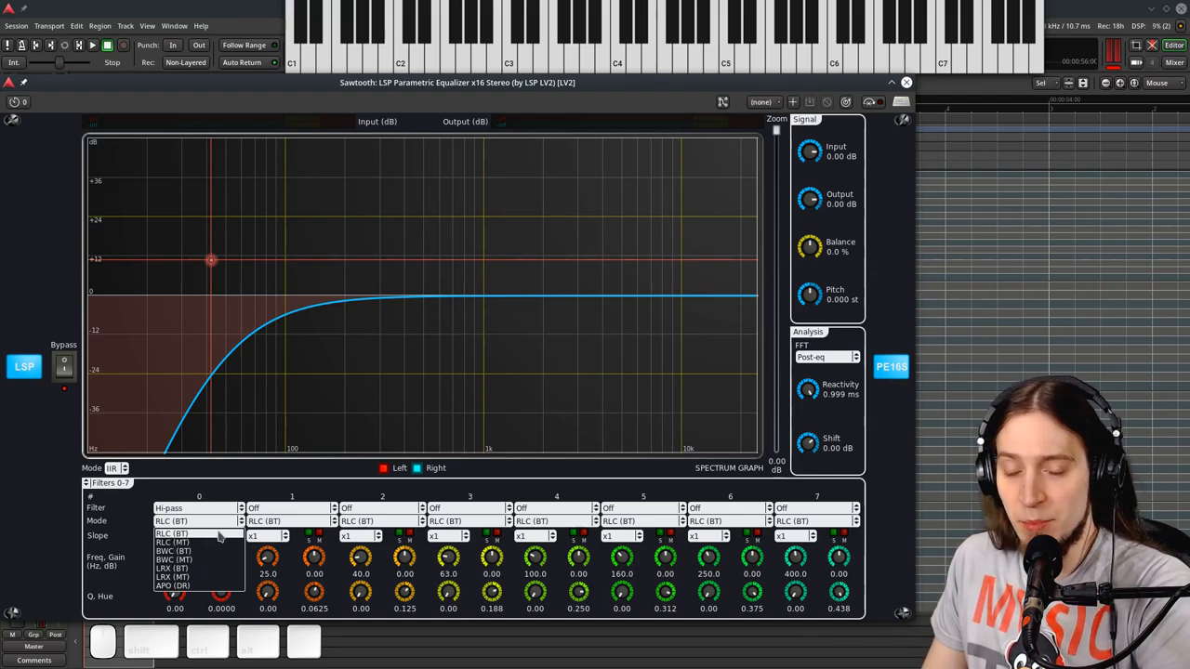
mouse_move(209, 541)
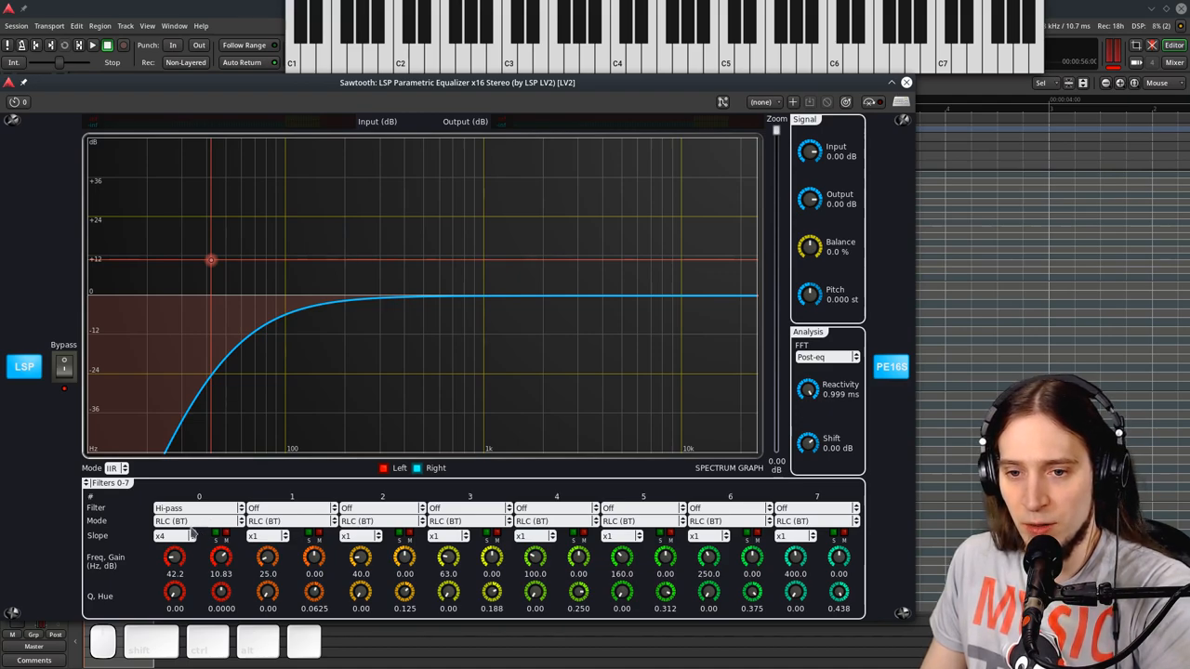
left_click(186, 521)
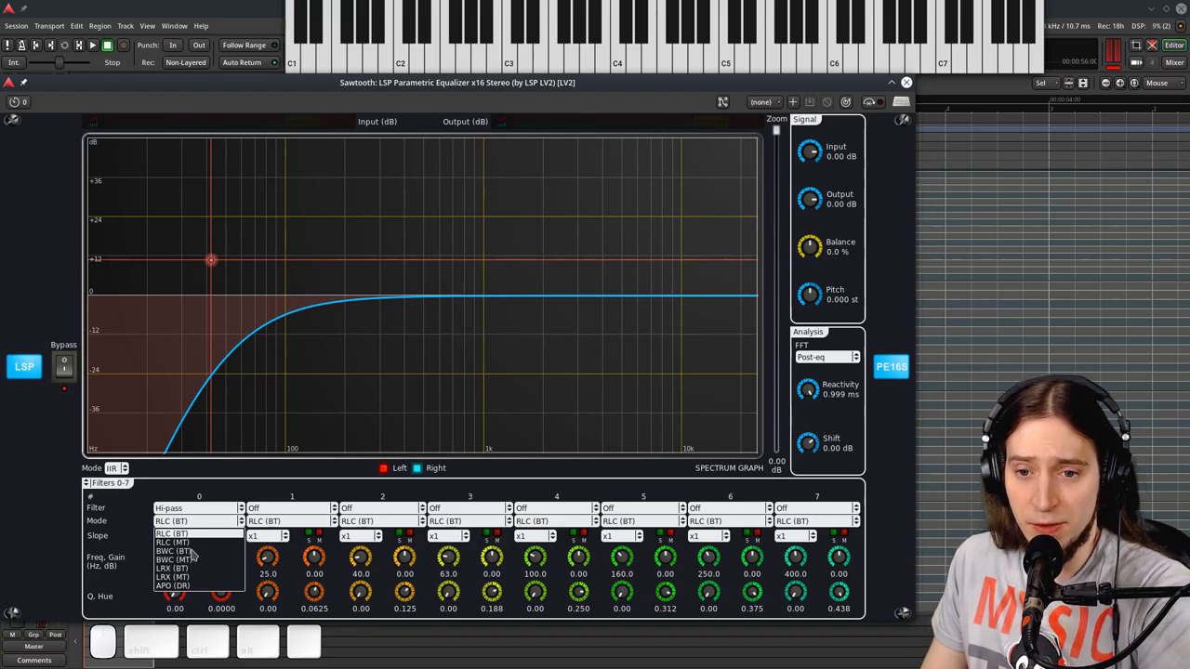
left_click(177, 563)
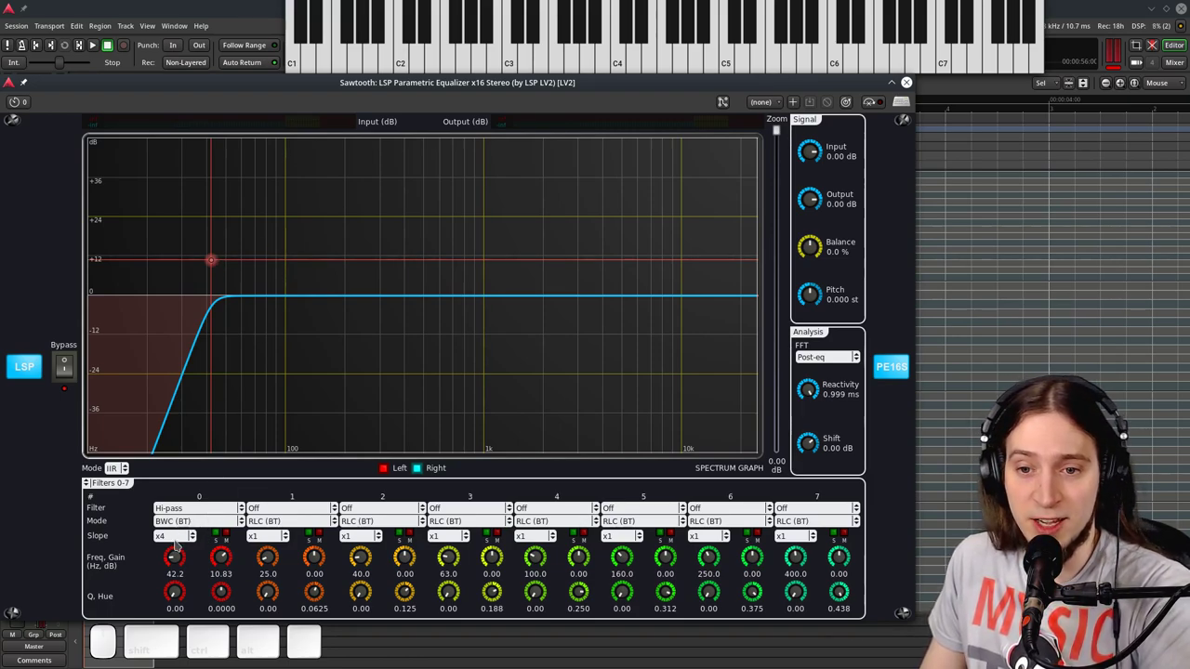
left_click(177, 537)
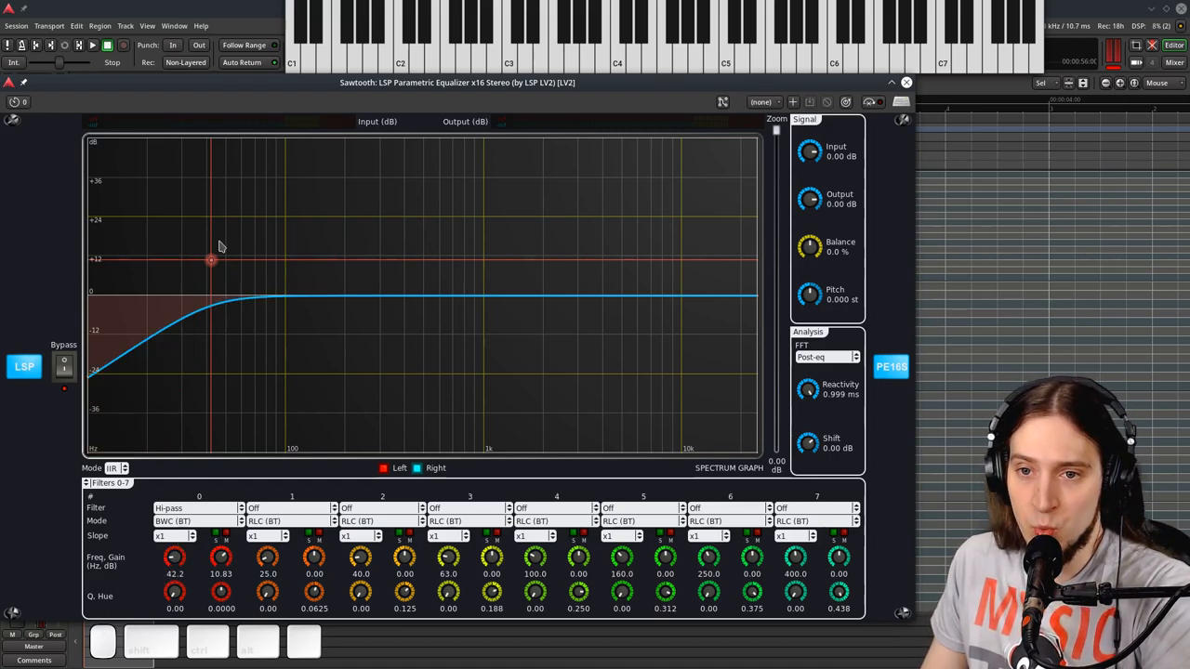
left_click_drag(211, 260, 443, 248)
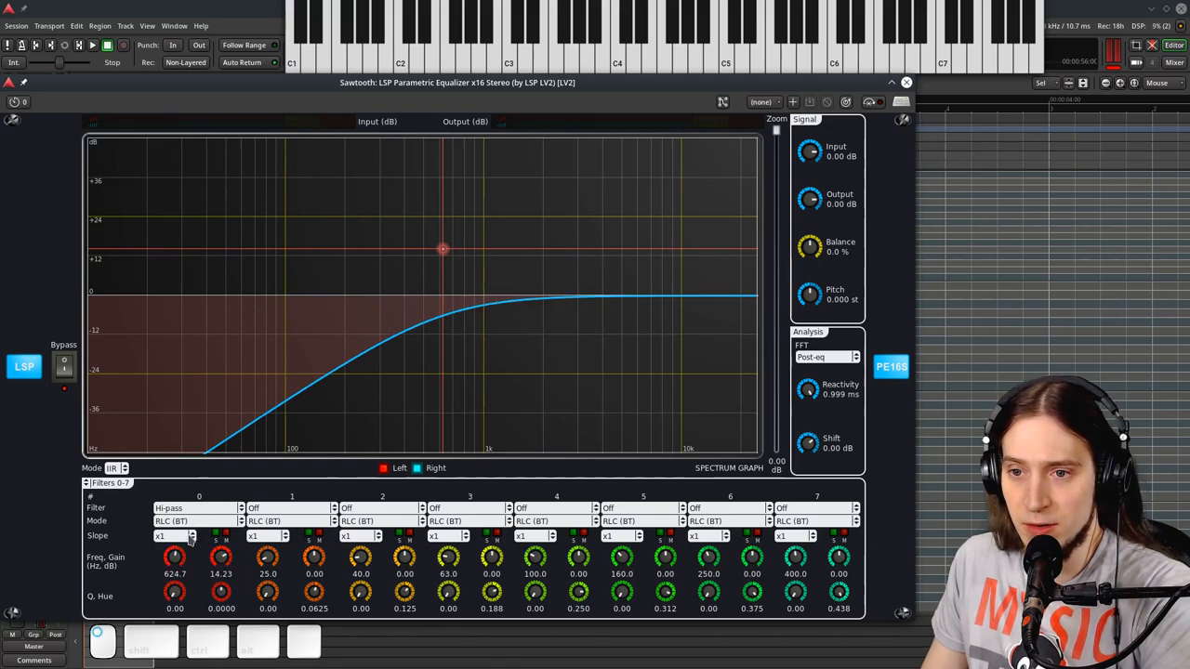
- Reselect BWC (BT), steepen the slope to x4, and set the cutoff to about 206 Hz
left_click(195, 522)
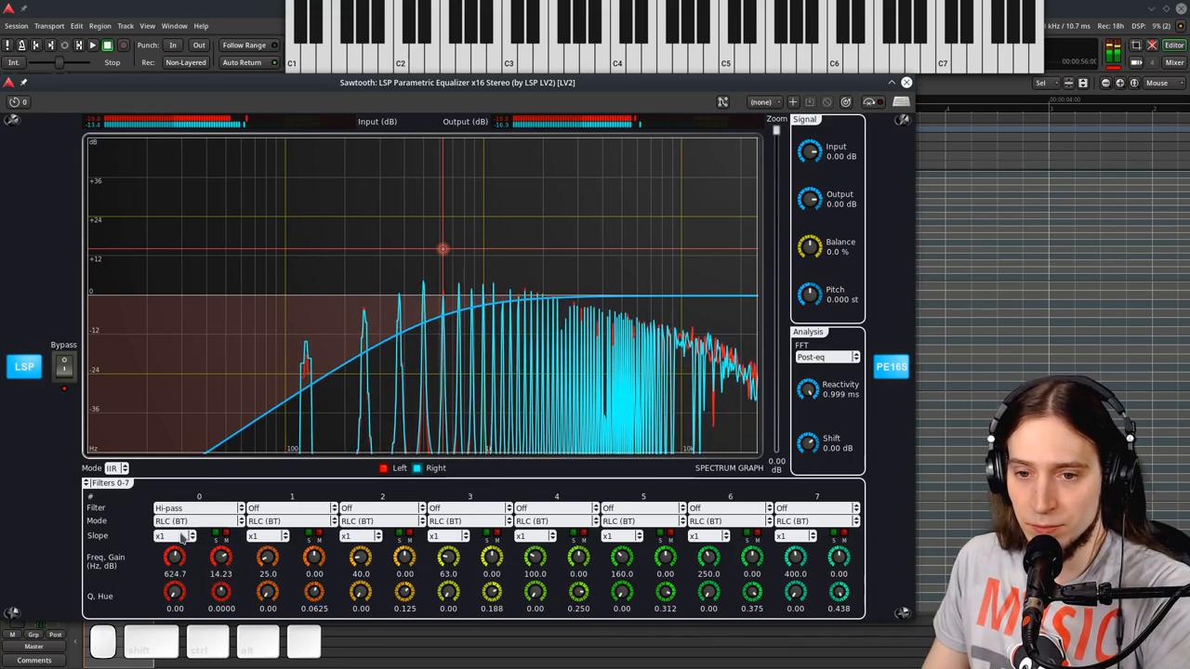
left_click(191, 520)
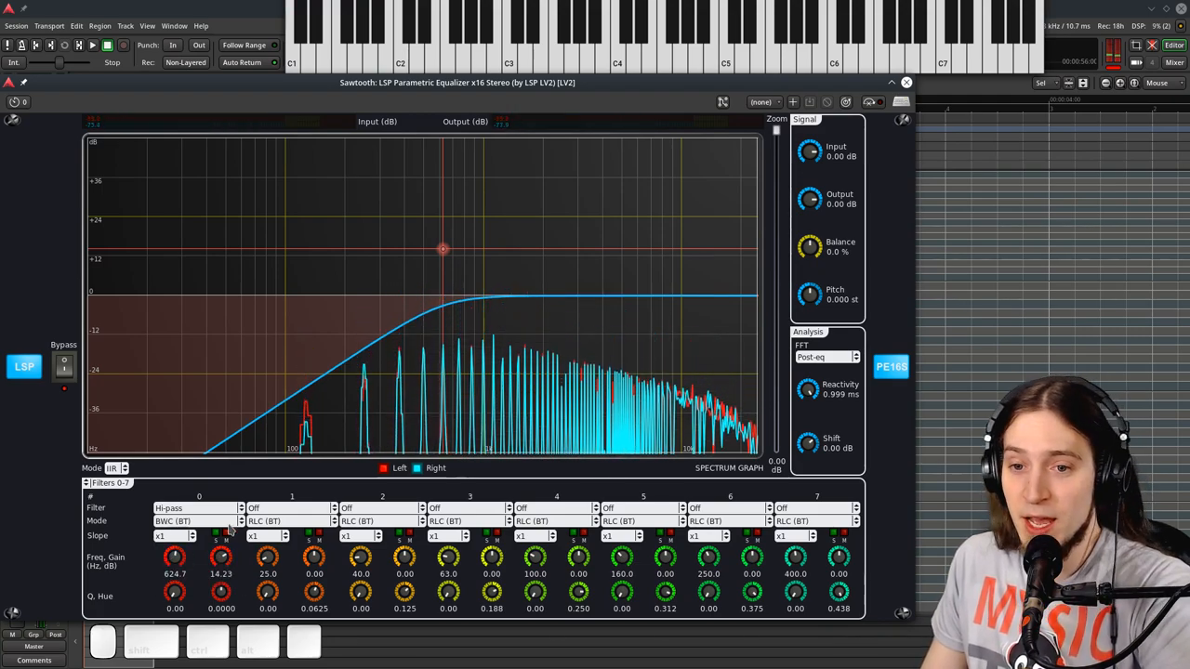
left_click(172, 535)
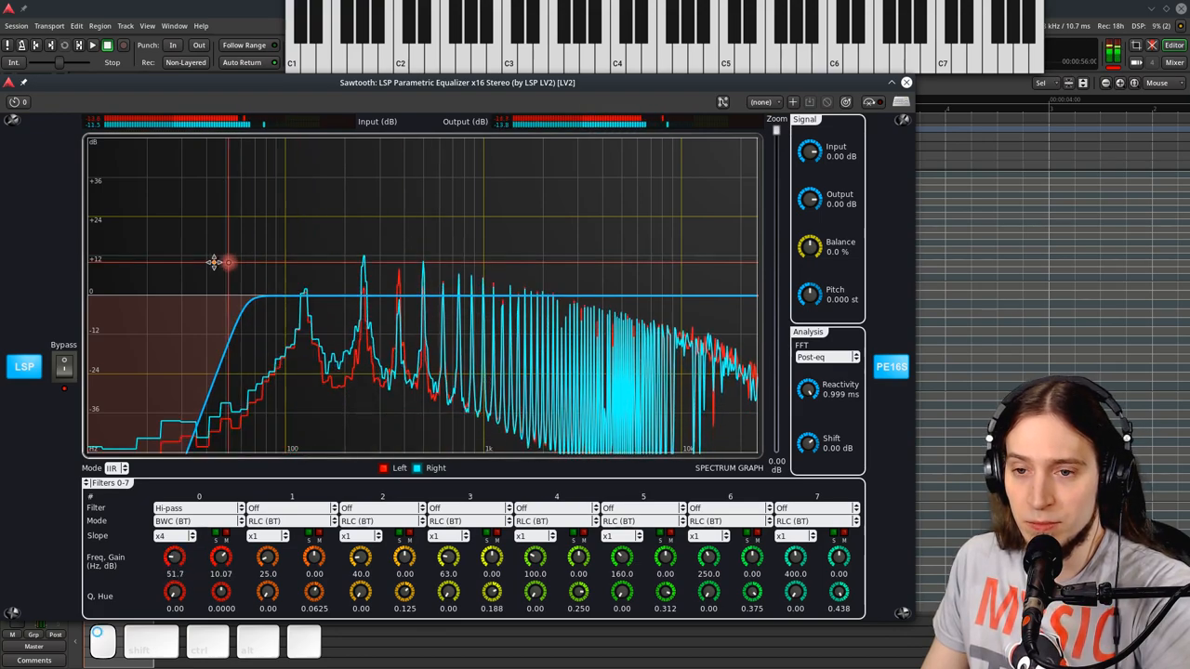
left_click_drag(214, 262, 344, 262)
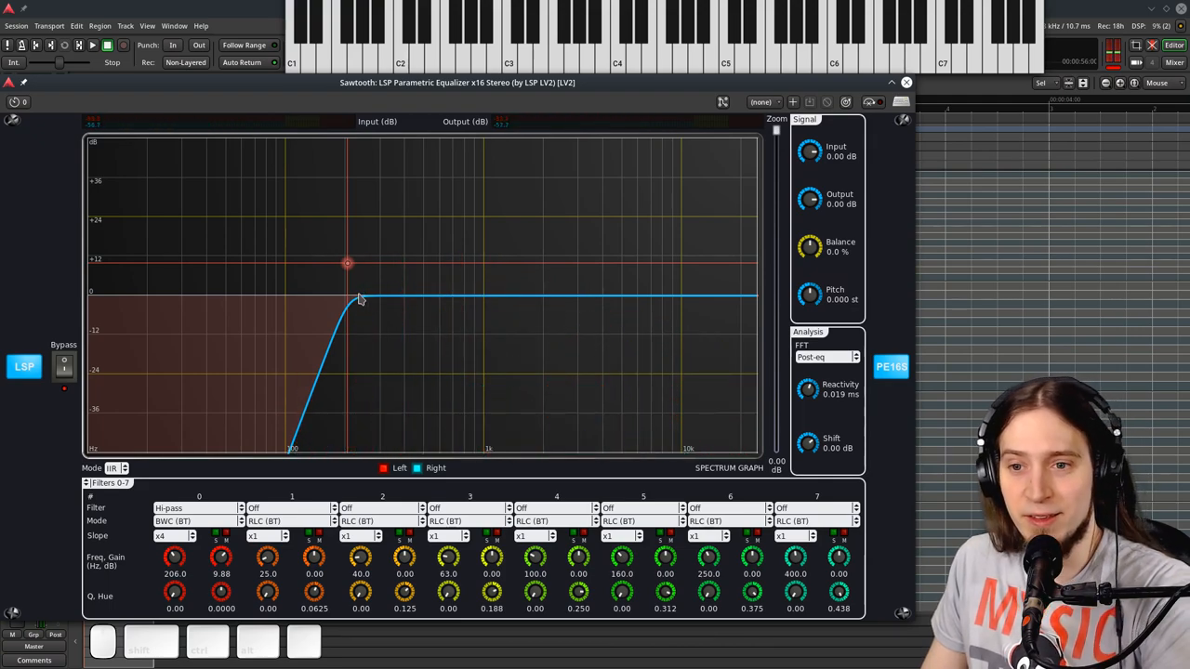
mouse_move(373, 348)
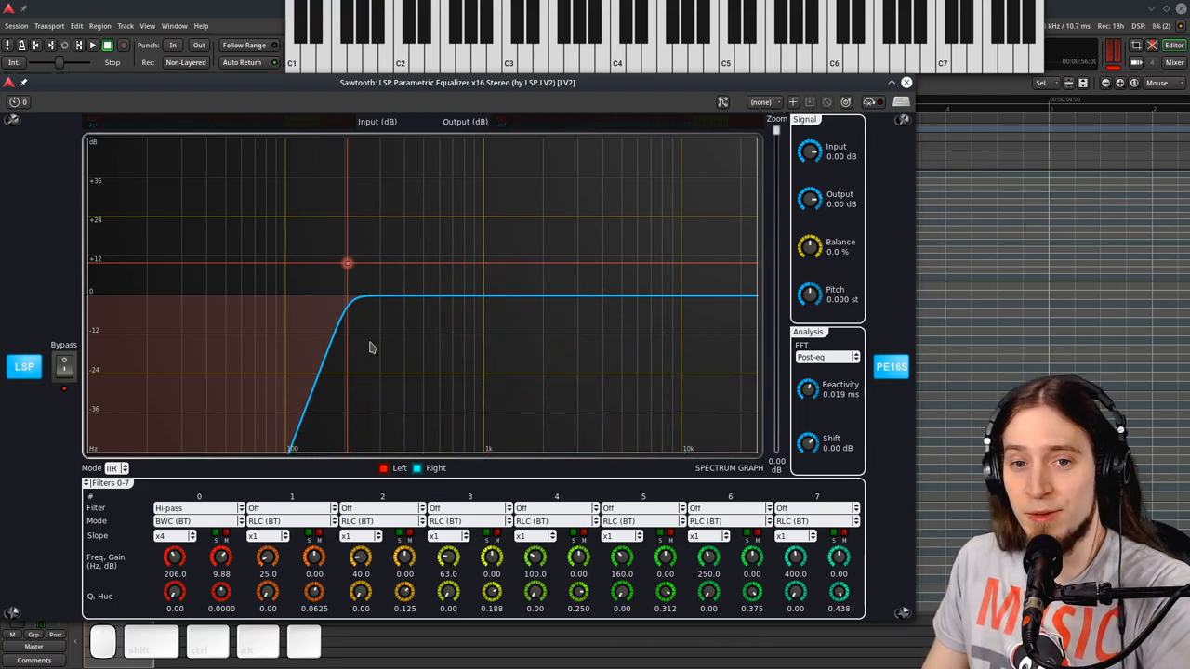
mouse_move(338, 346)
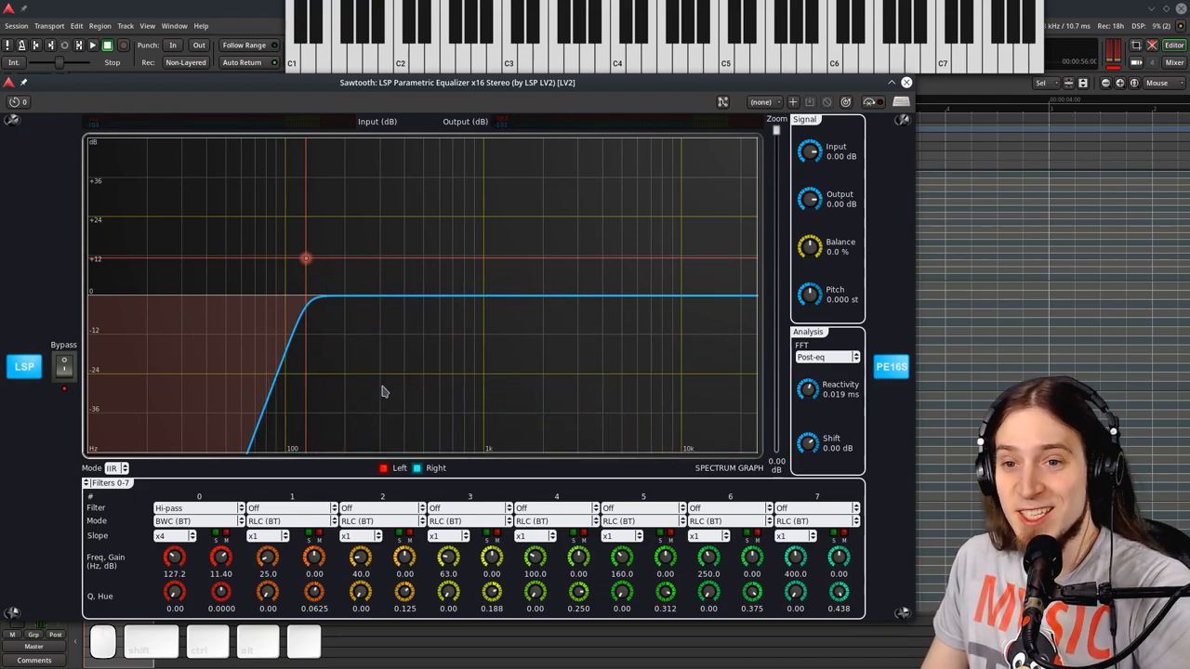
mouse_move(357, 398)
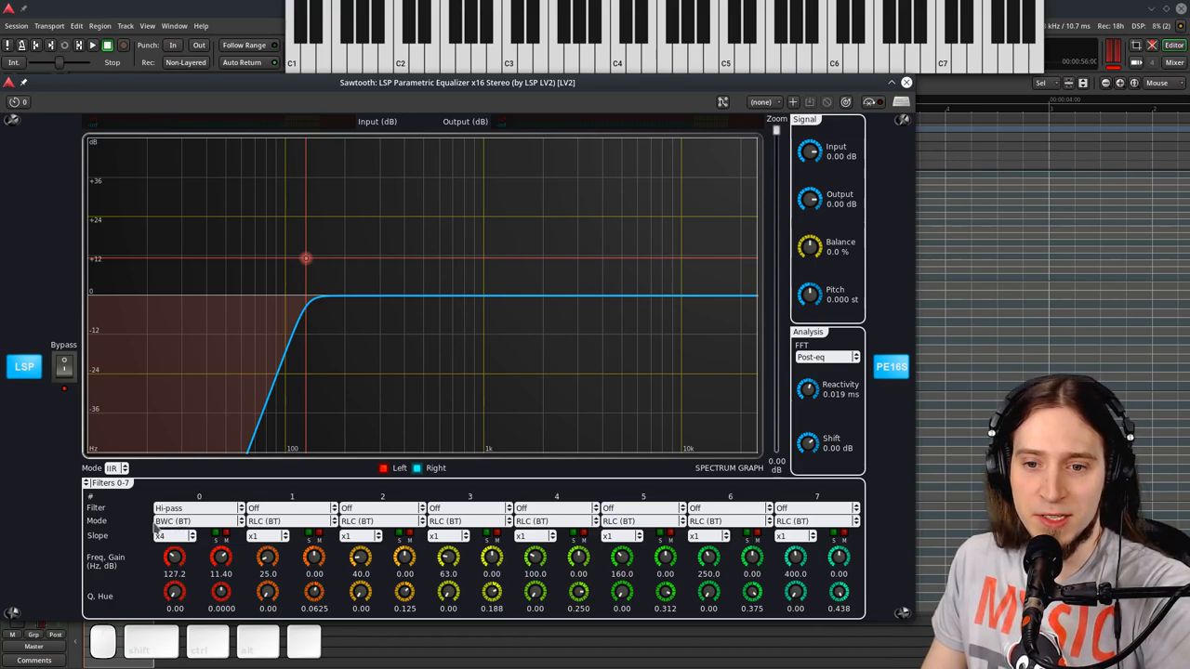
- Lower filter 0's cutoff to about 38 Hz and raise its Q to 5.75
left_click(190, 522)
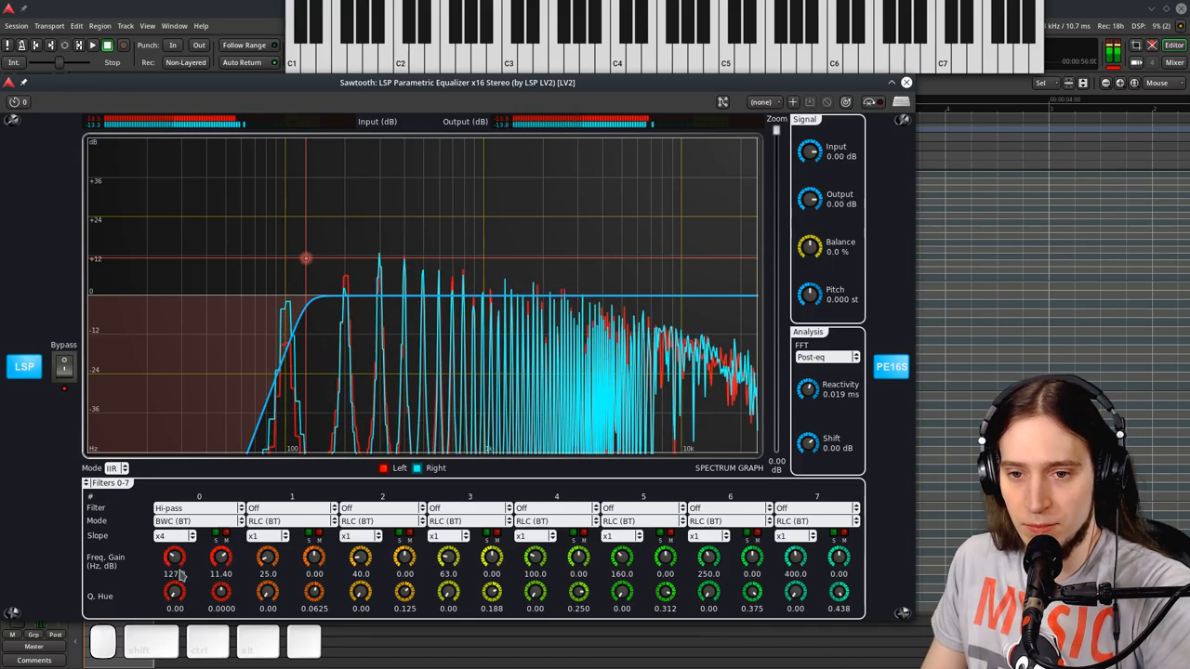
left_click_drag(175, 593, 175, 558)
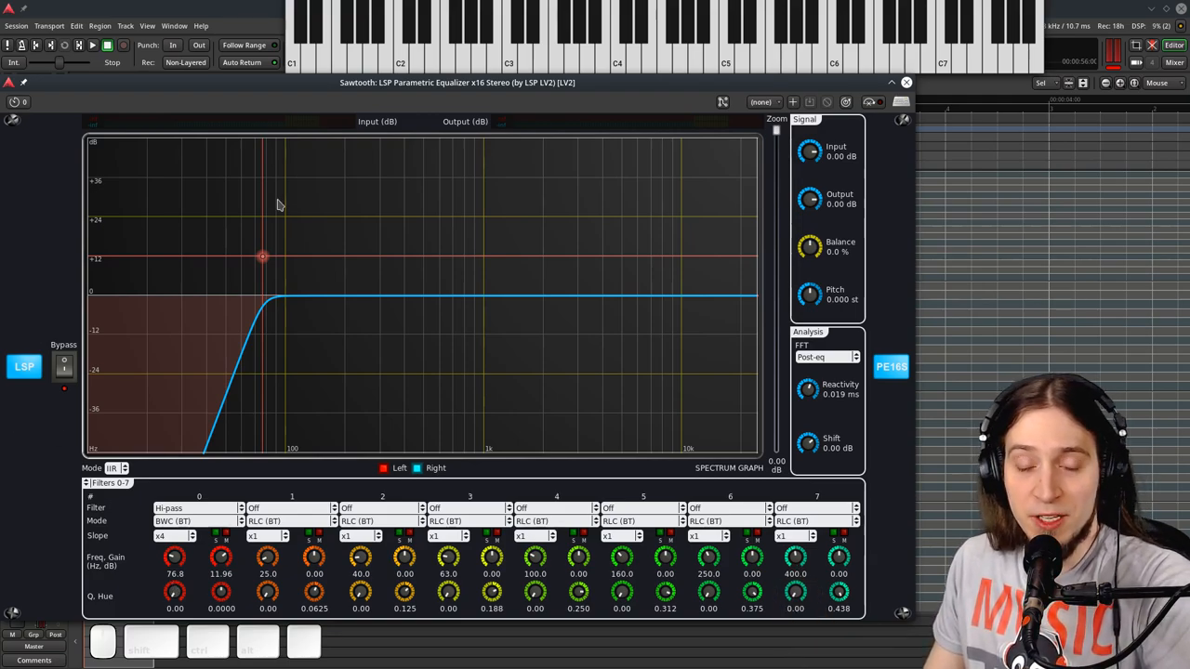
mouse_move(317, 183)
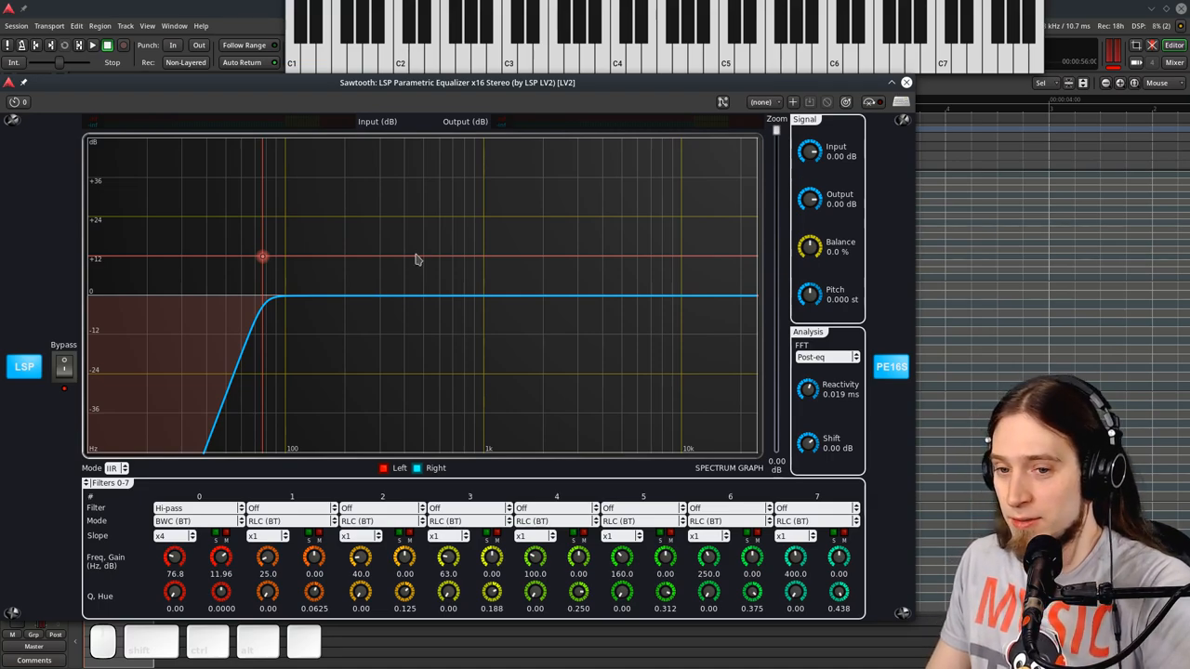
mouse_move(293, 446)
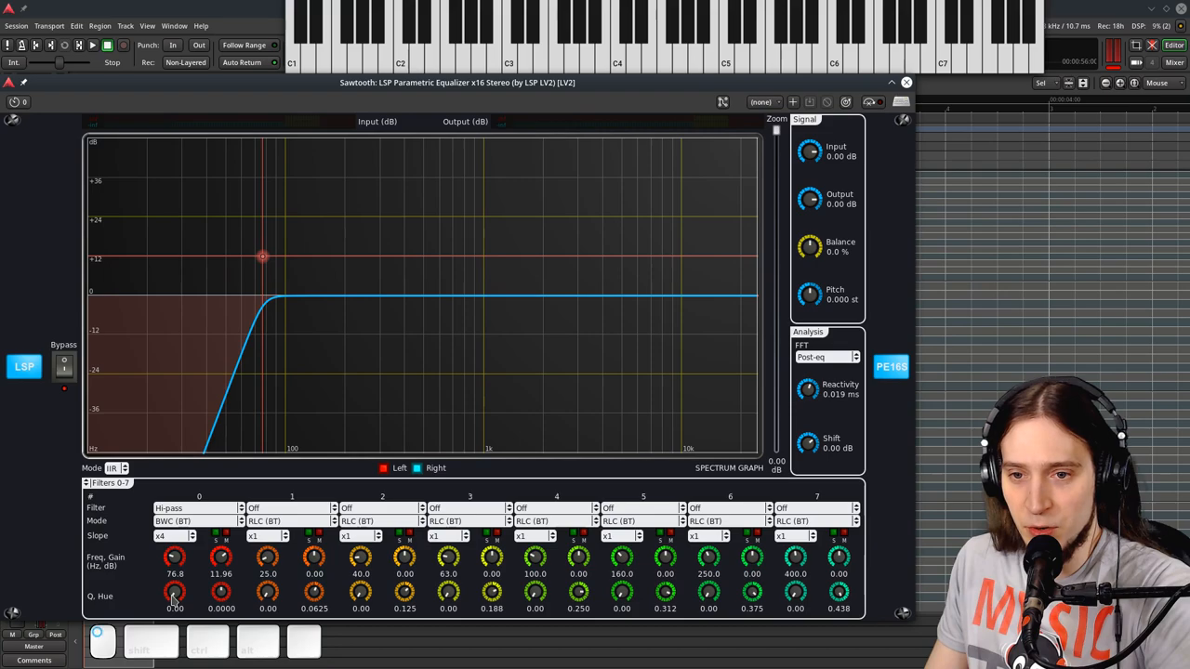
left_click_drag(175, 593, 174, 576)
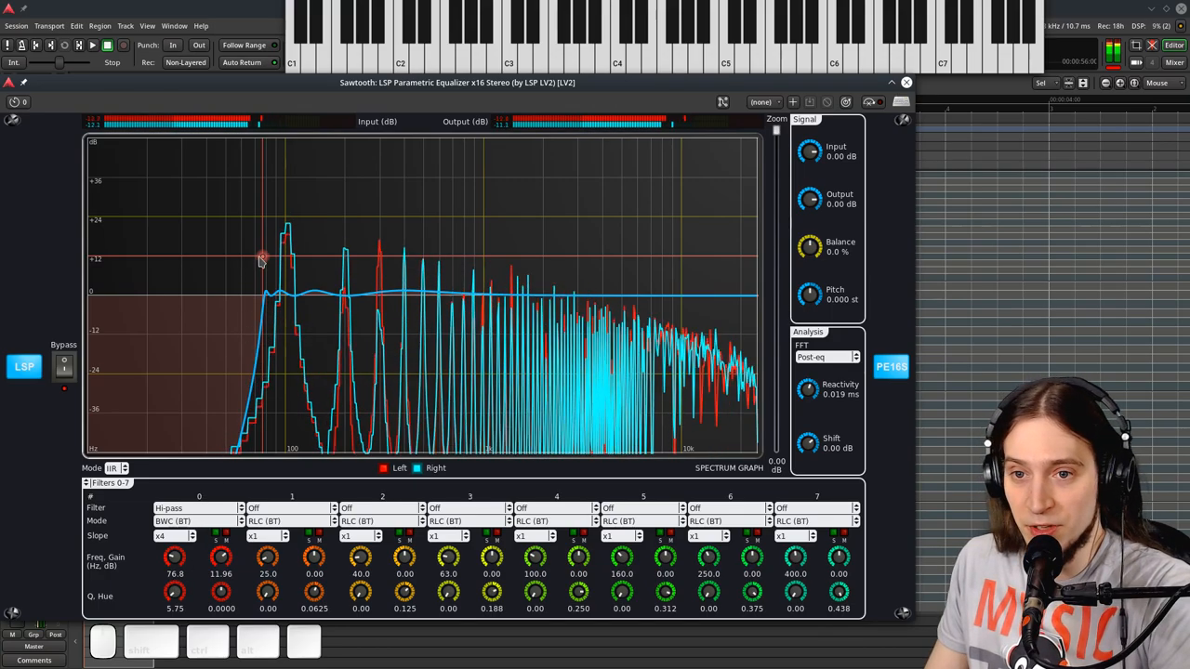
left_click_drag(262, 257, 431, 248)
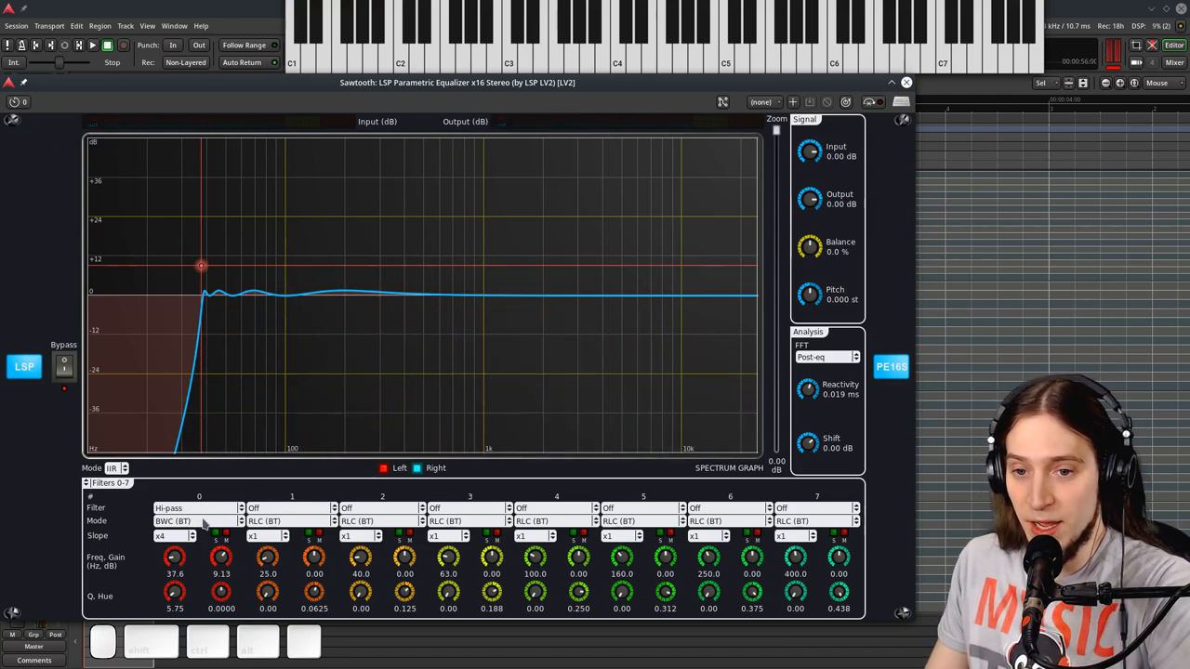
- Set filter 0's Mode to LRX (BT) and its Q to 4.00, reconfirming the mode
left_click(186, 520)
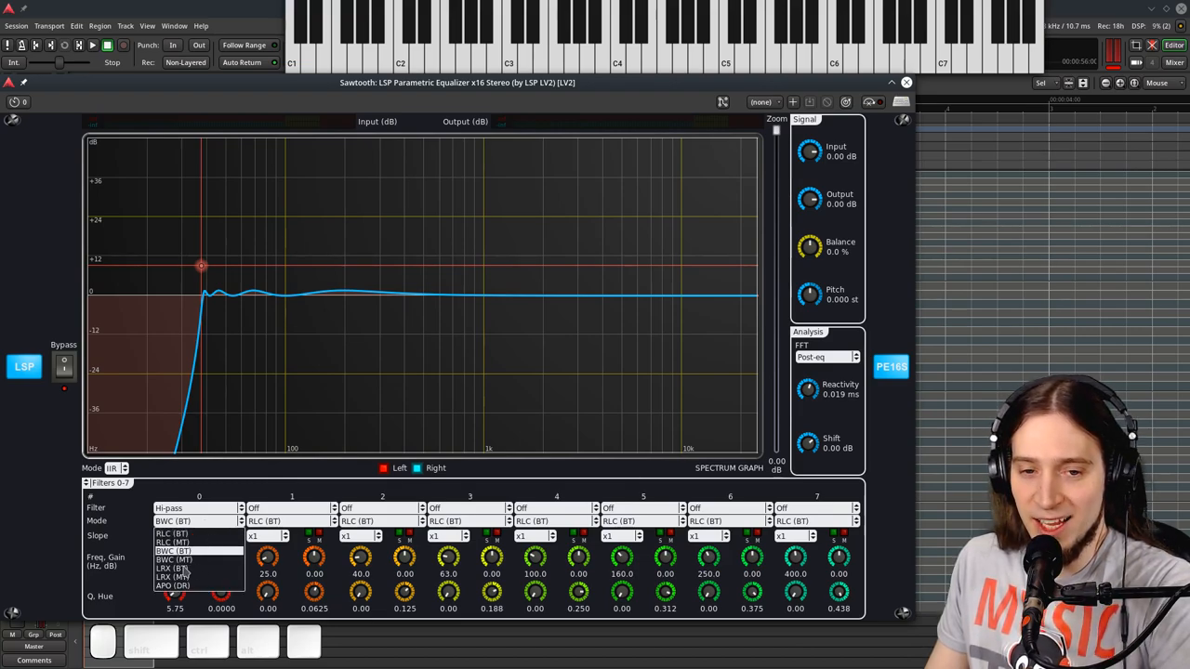
left_click(166, 587)
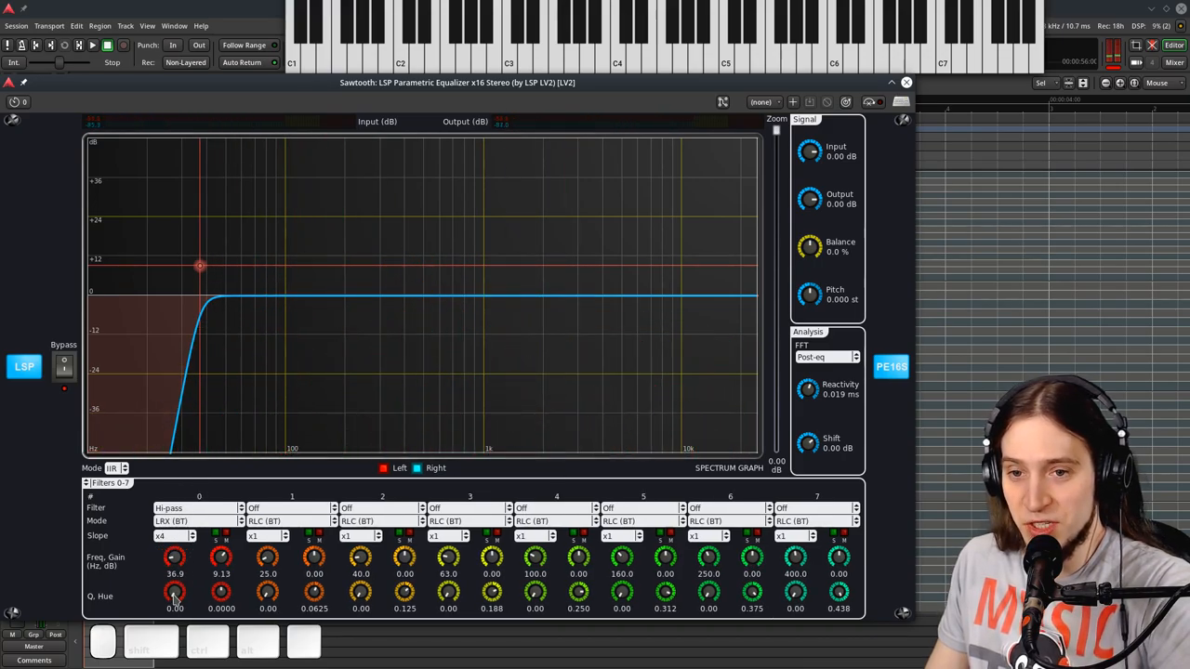
left_click_drag(174, 592, 175, 558)
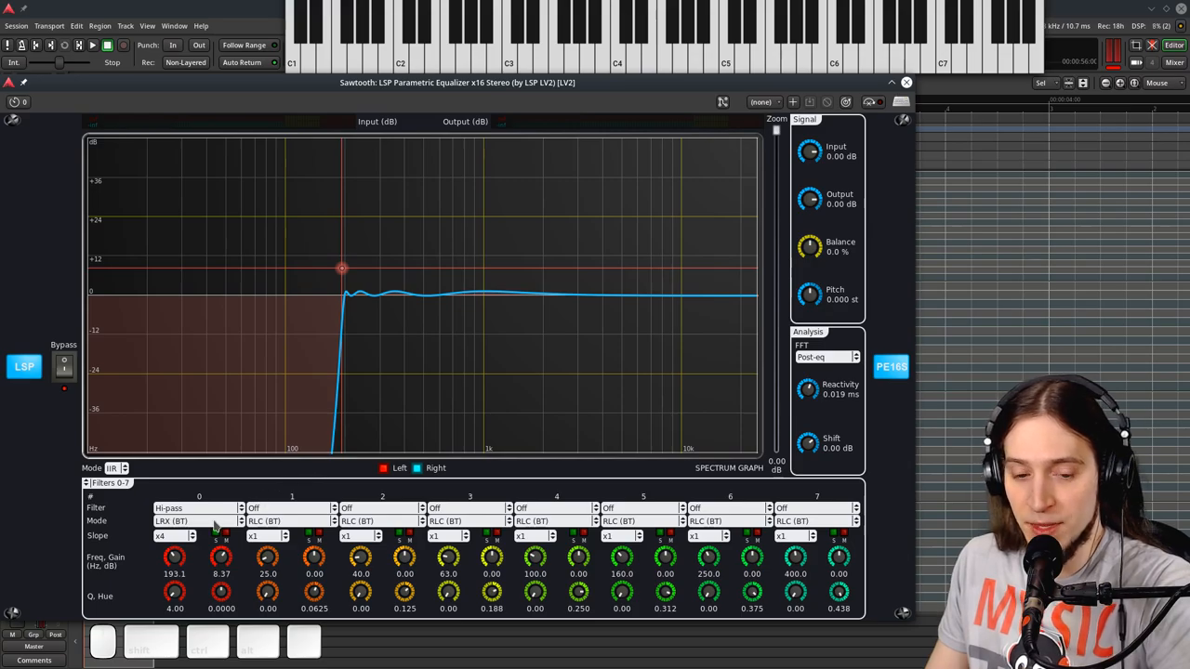
left_click(195, 520)
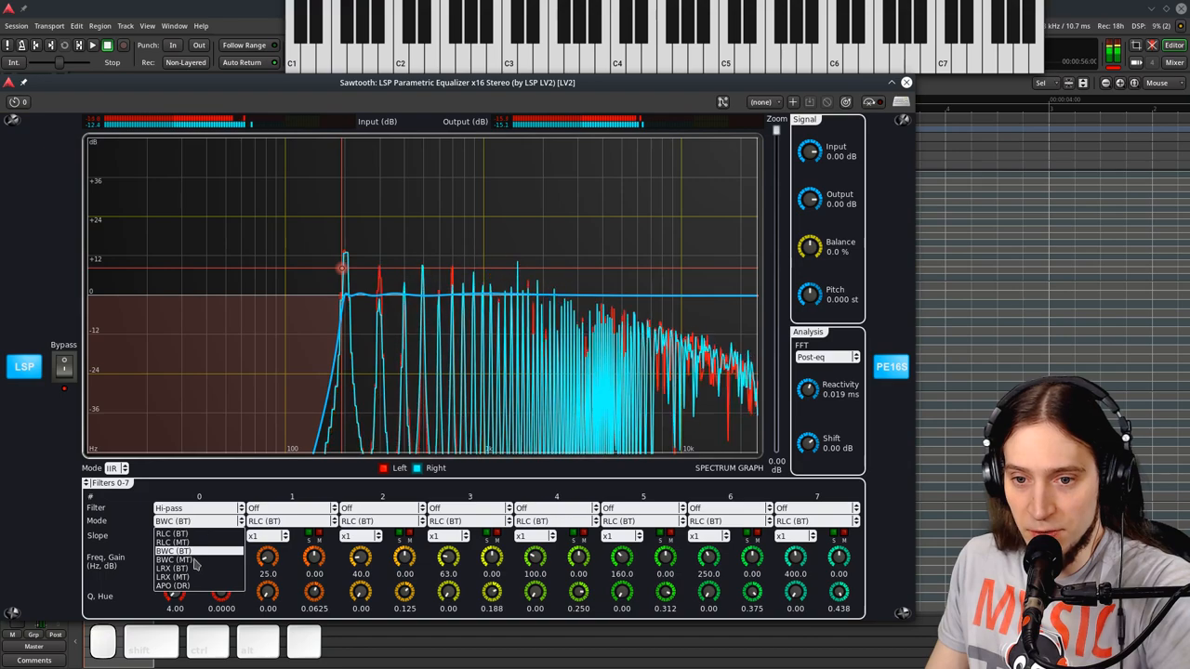
left_click(175, 575)
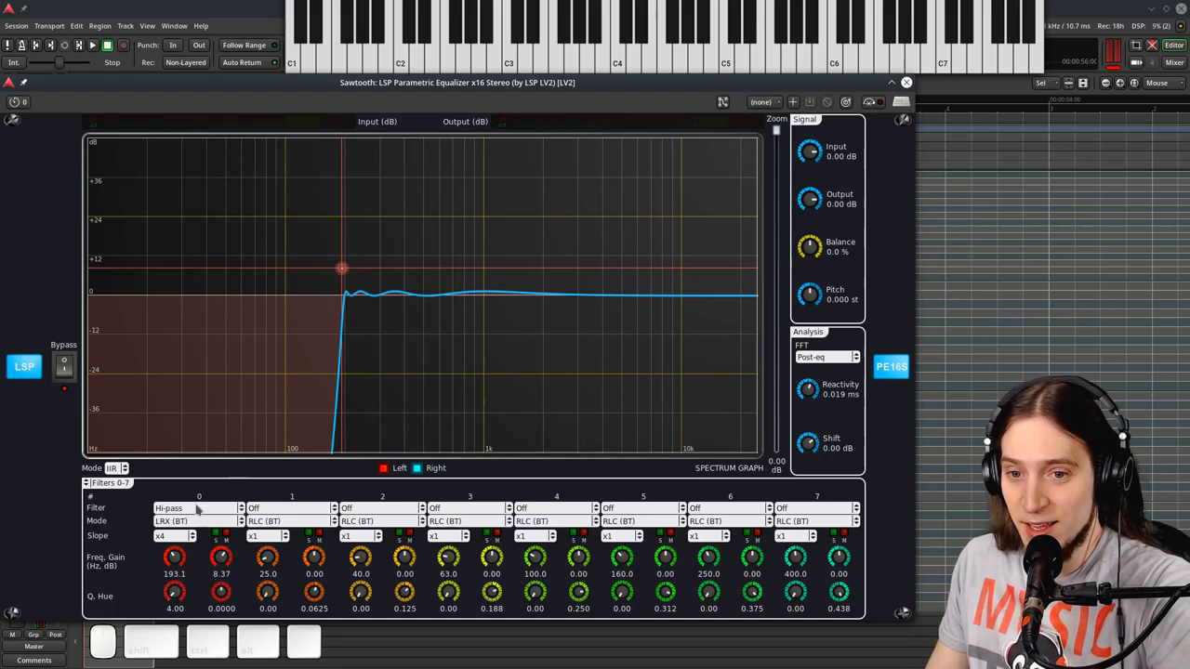
left_click(190, 521)
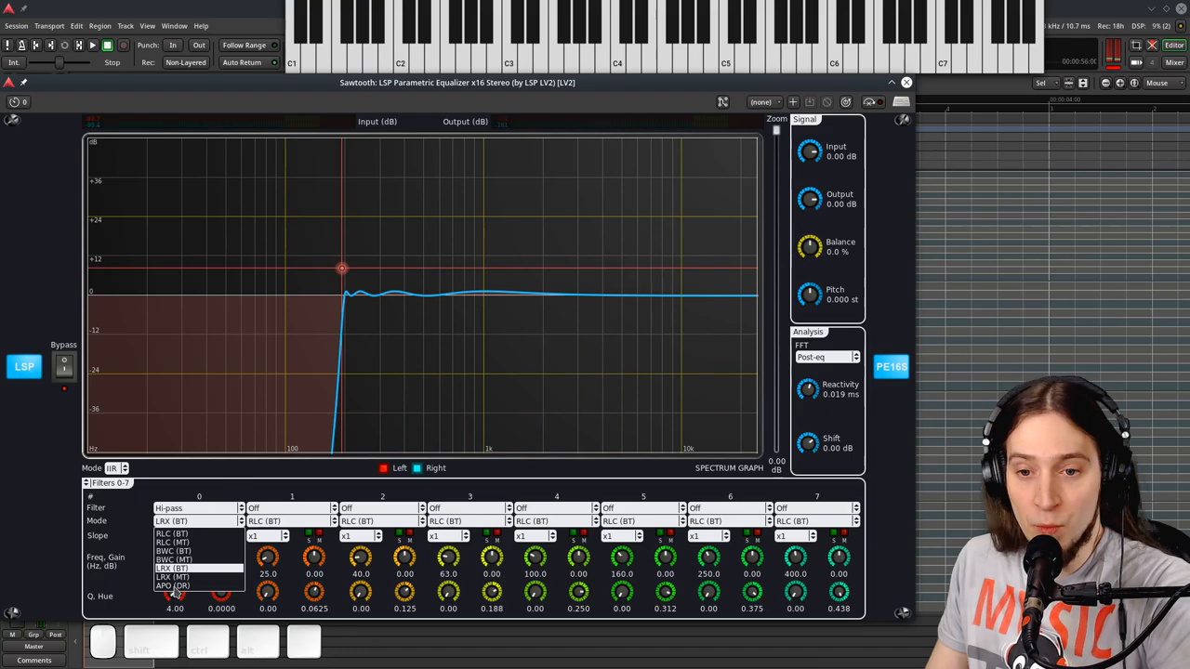
- Switch filter 0 to APO (DR) mode and settle its hi-pass near 374.6 Hz, gain 35.99
left_click(177, 591)
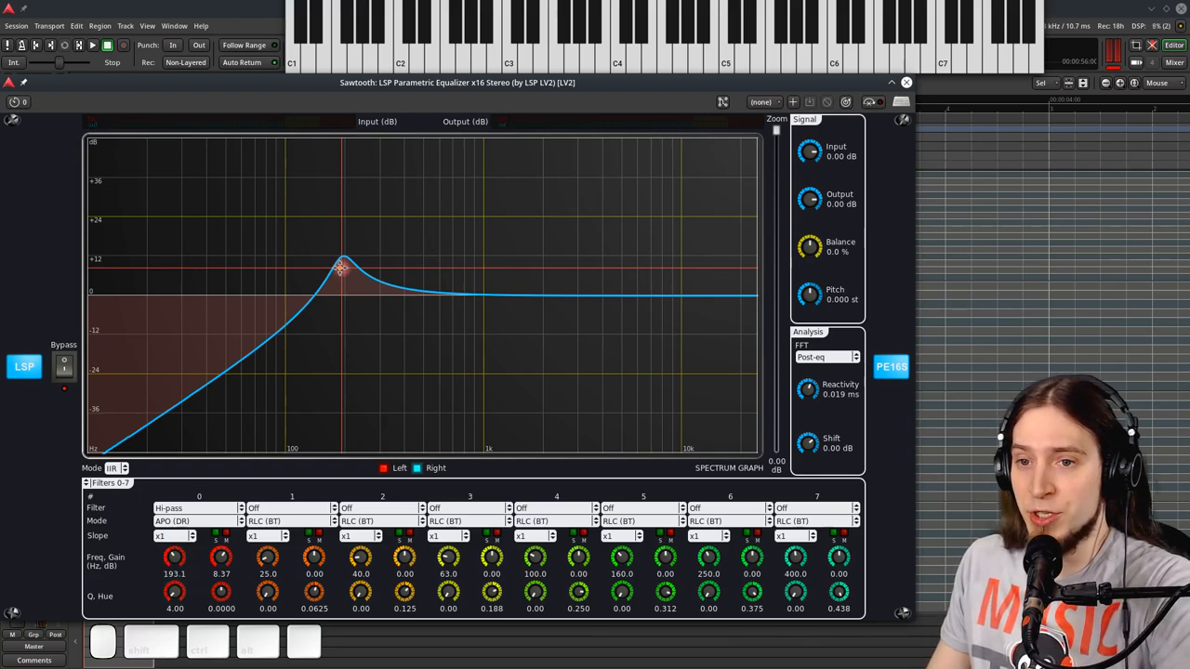
left_click_drag(344, 265, 476, 318)
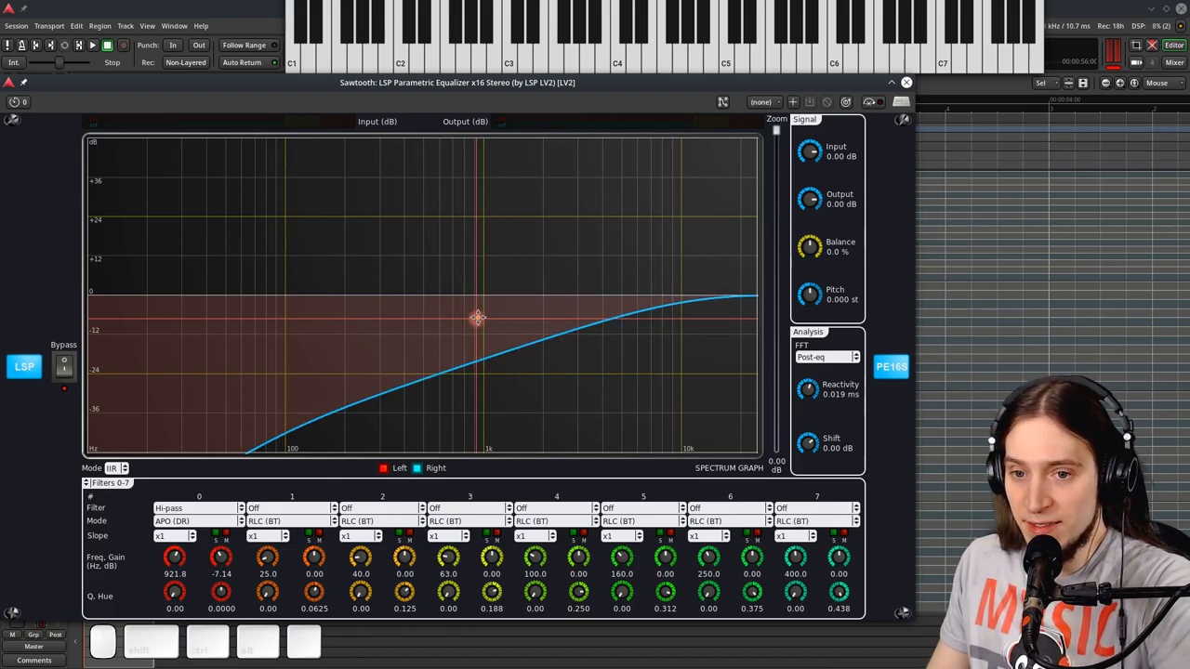
left_click_drag(477, 317, 203, 335)
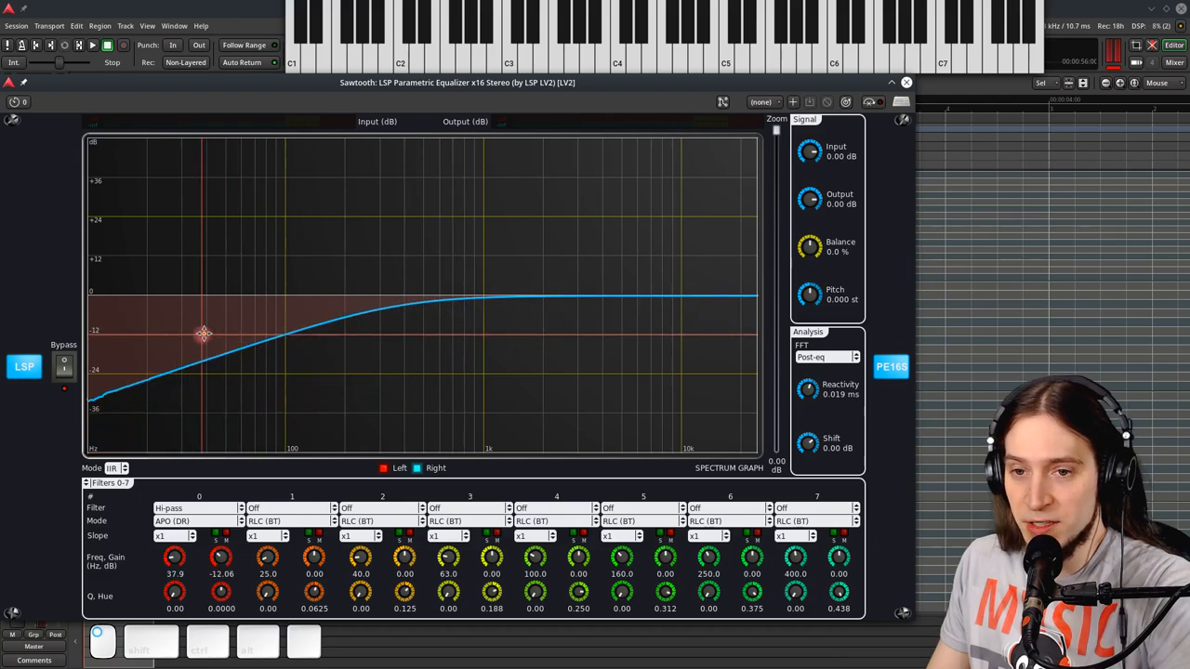
left_click_drag(203, 335, 176, 308)
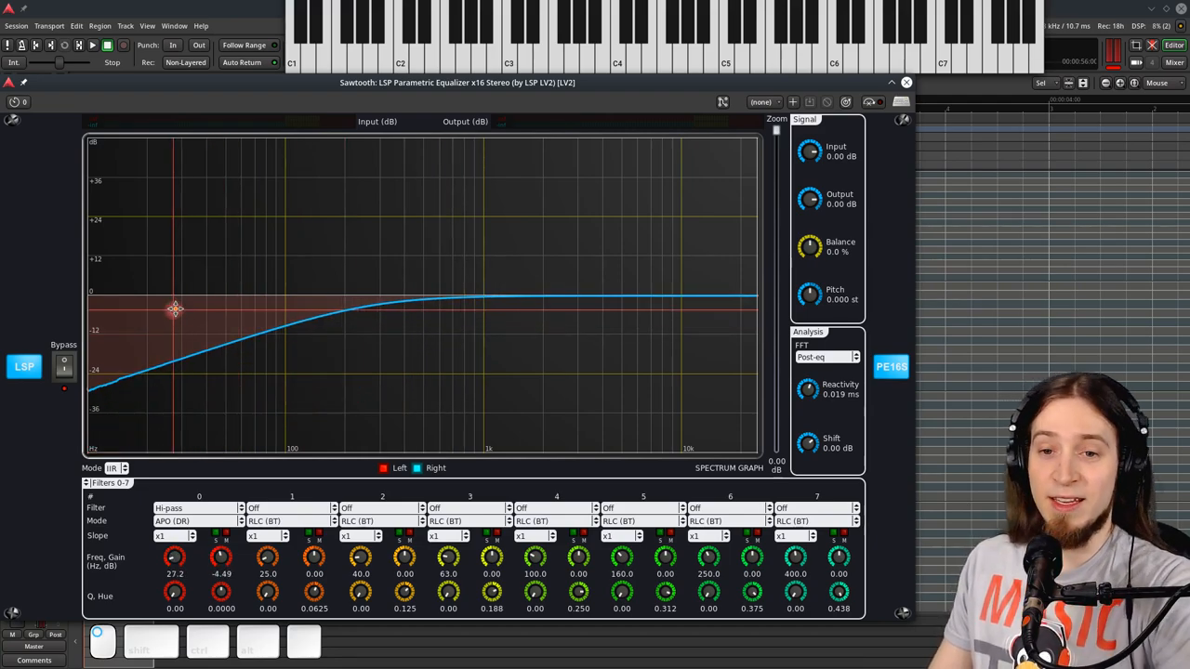
left_click_drag(175, 309, 465, 251)
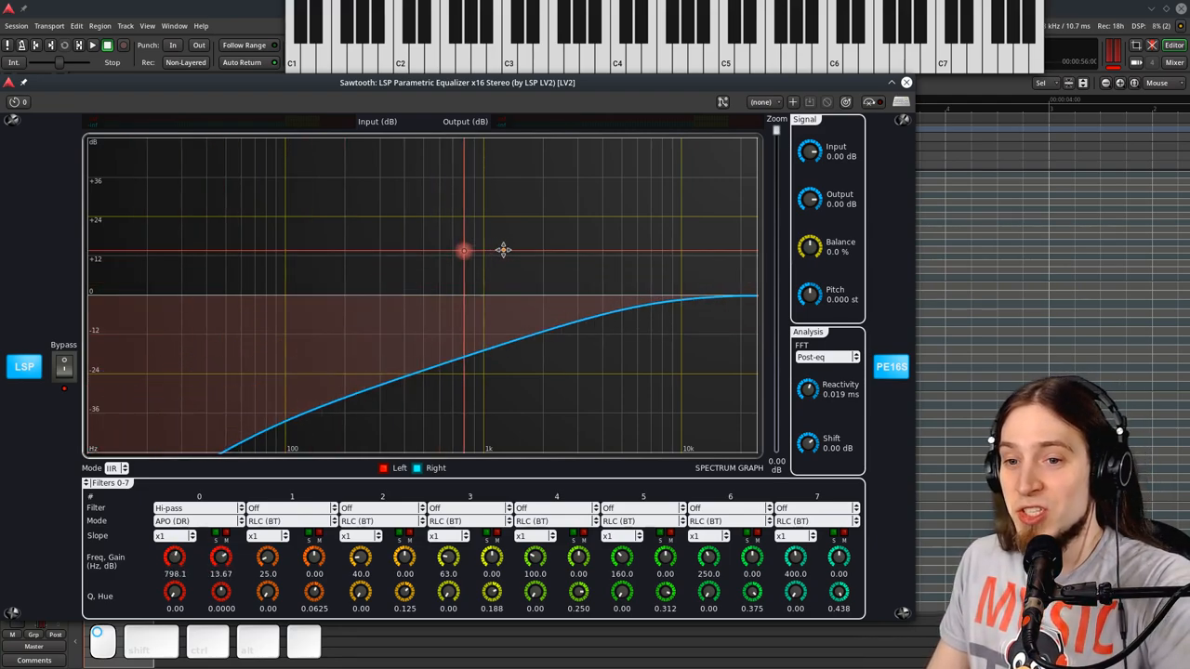
left_click_drag(464, 250, 539, 237)
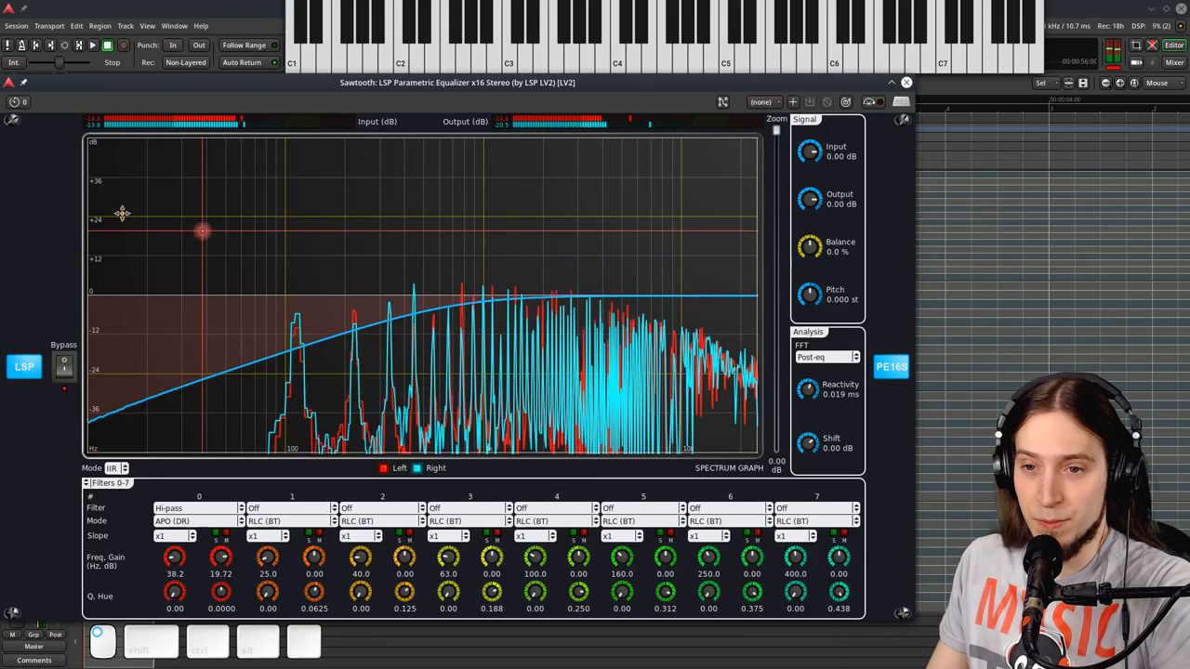
left_click_drag(202, 231, 399, 178)
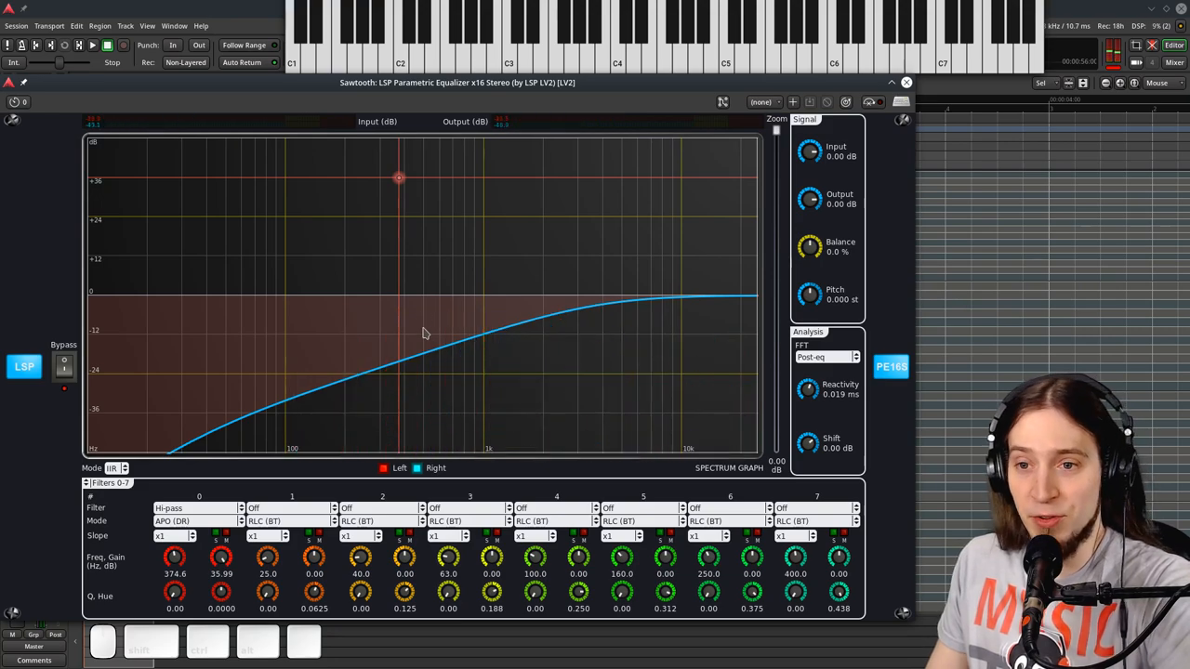
mouse_move(366, 230)
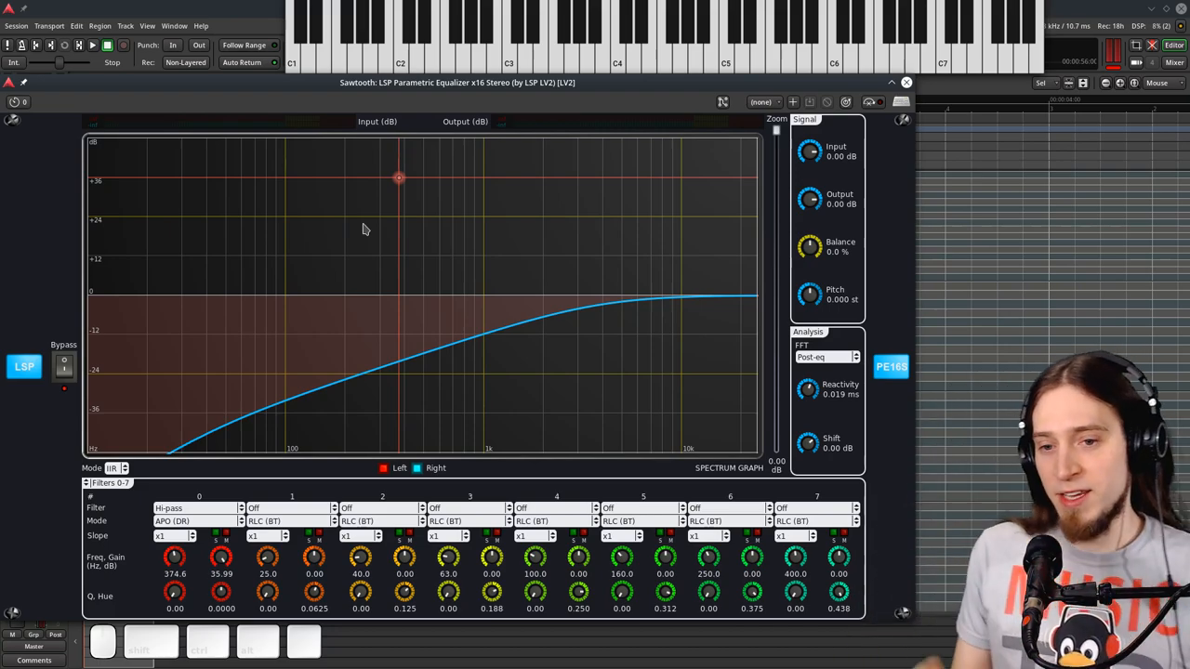
mouse_move(260, 352)
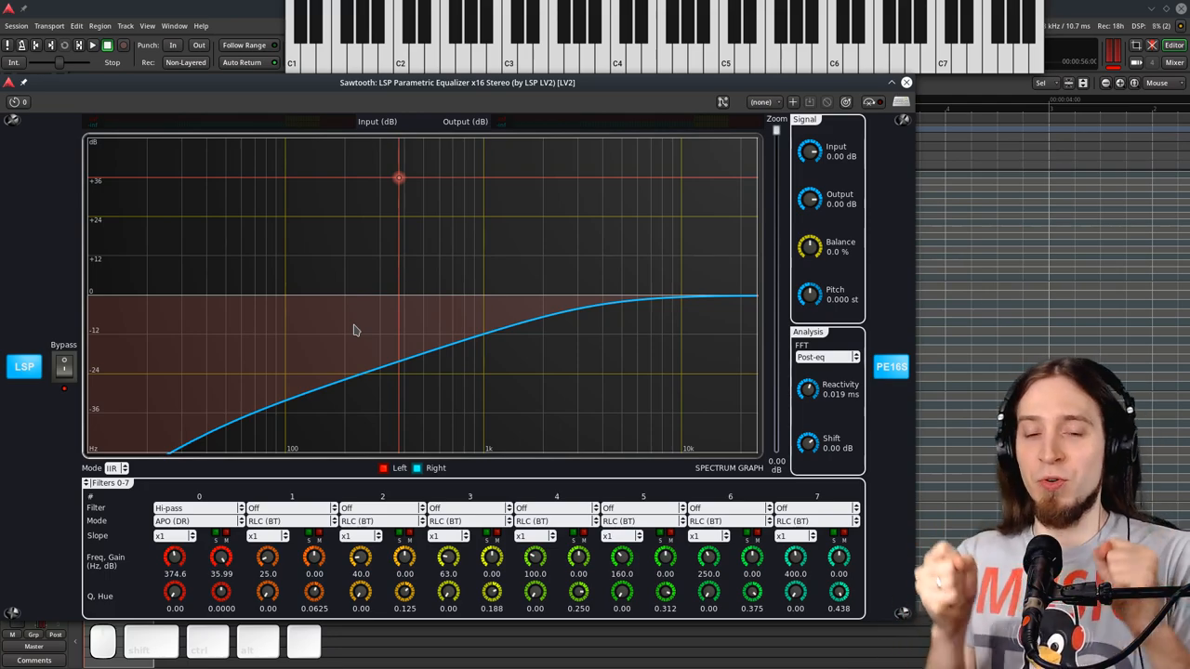
mouse_move(337, 330)
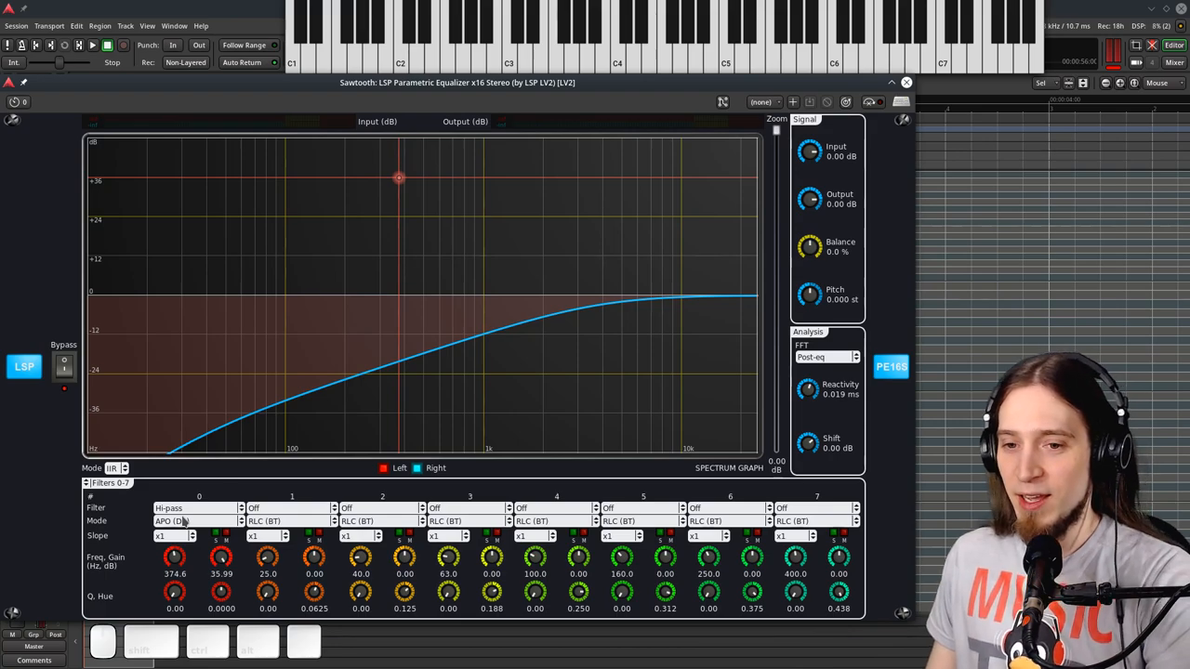
- Make filter 0 a low-pass swept to about 3251.5 Hz, then switch it back to hi-pass
left_click(191, 507)
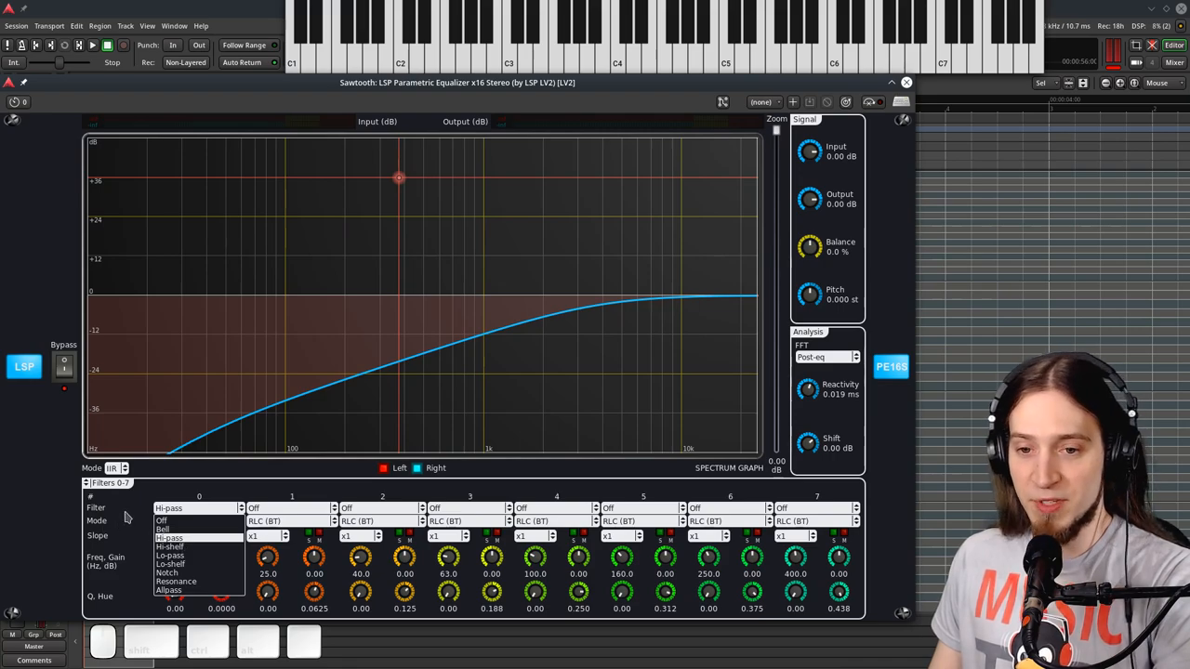
mouse_move(172, 564)
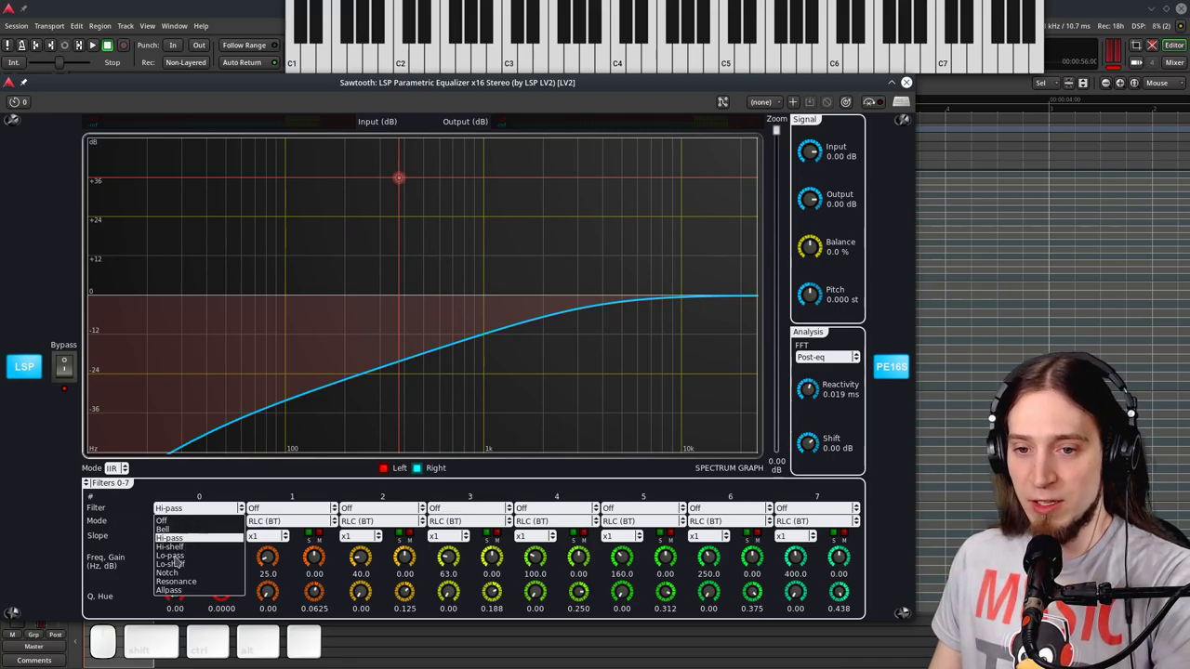
left_click(172, 558)
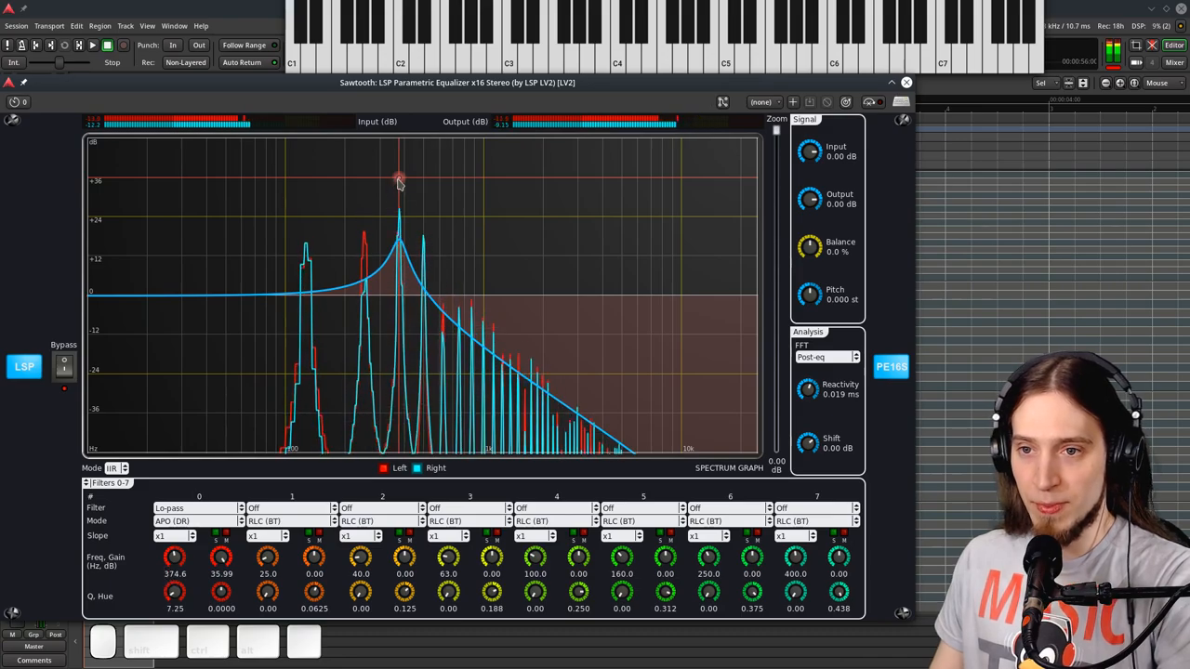
left_click_drag(400, 182, 632, 172)
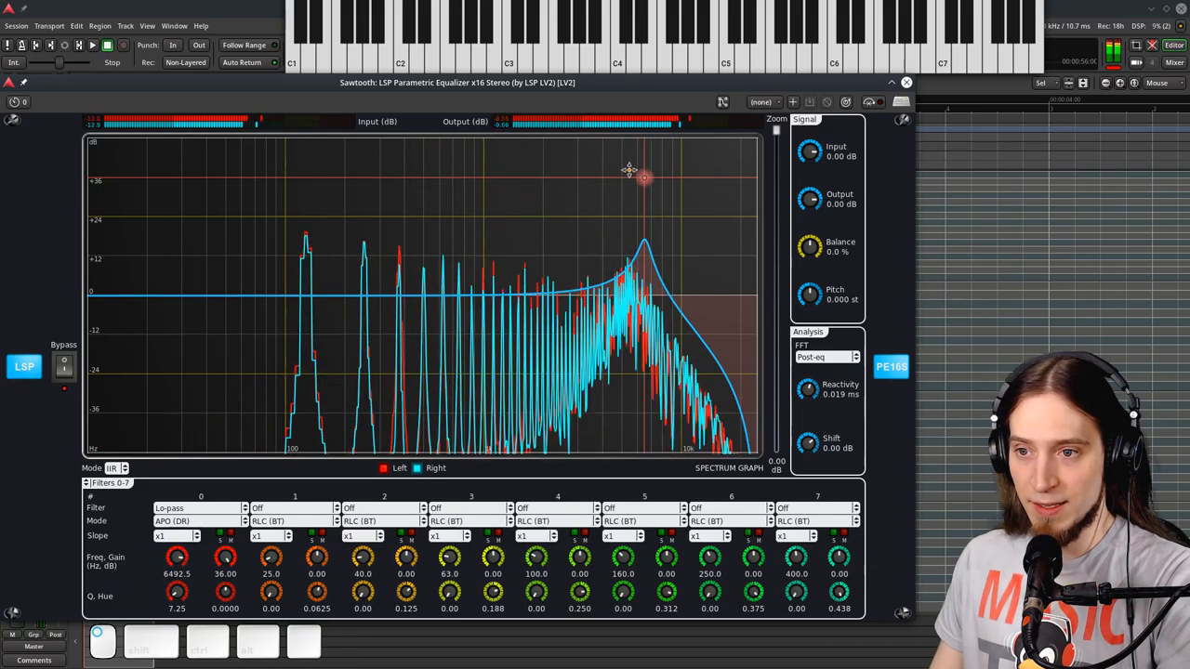
left_click_drag(644, 176, 585, 176)
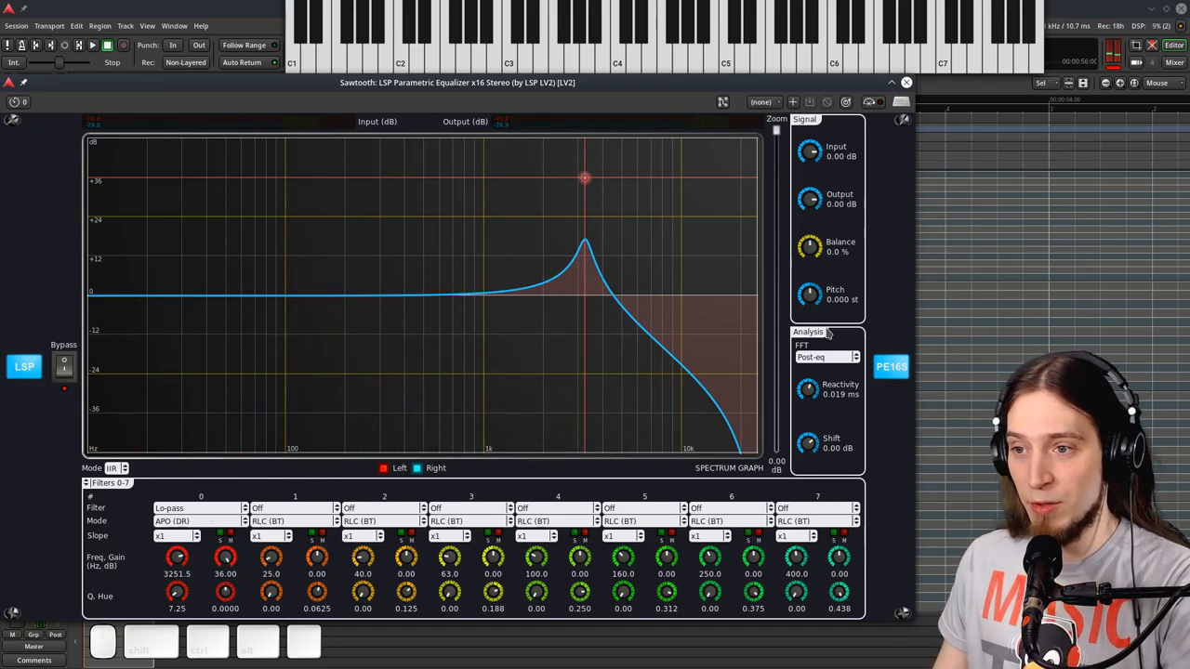
left_click(196, 508)
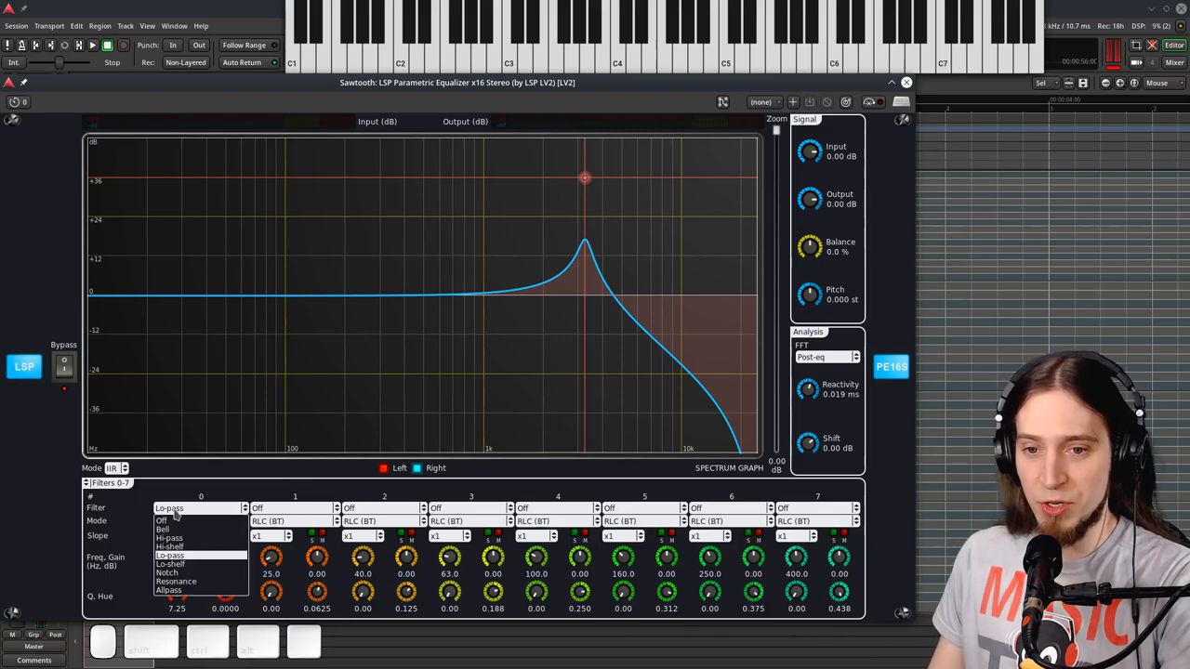
left_click(170, 546)
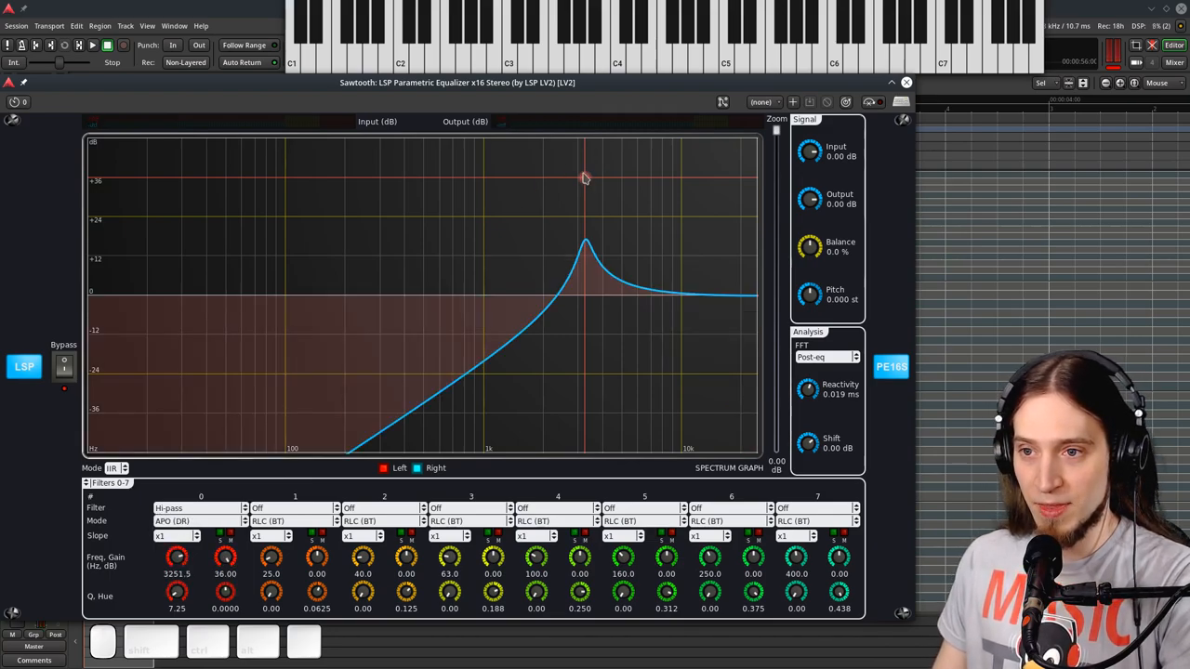
- Drag filter 0's hi-pass down to about 336.2 Hz, gain near 34.3 dB
left_click_drag(583, 178, 389, 183)
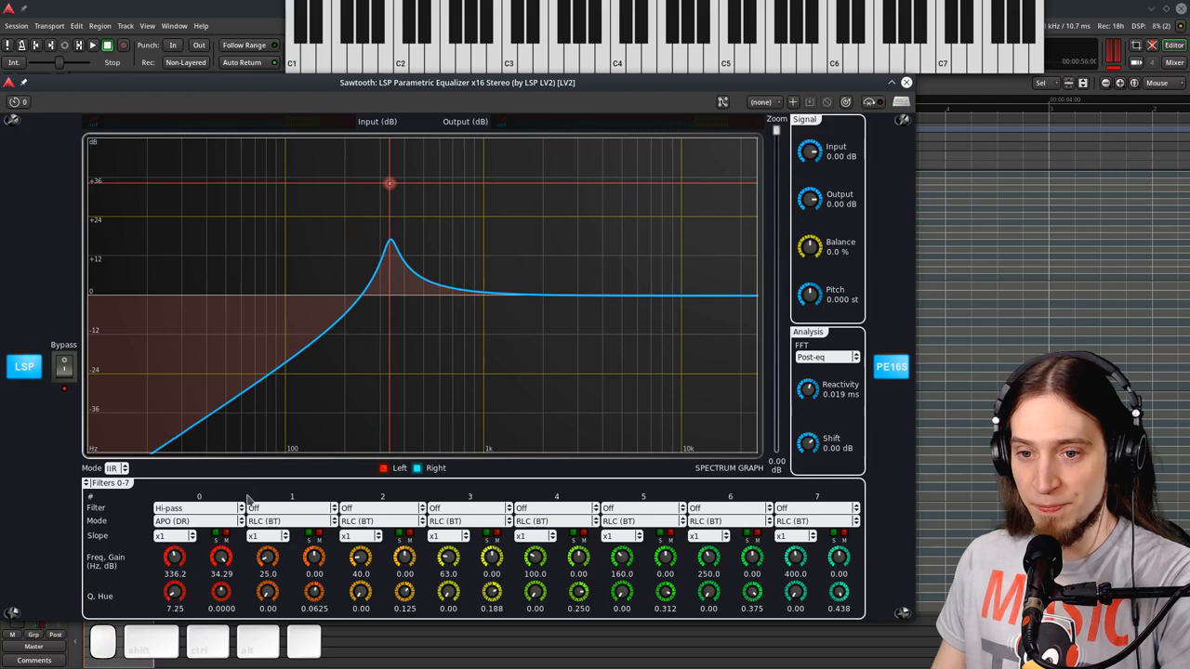
mouse_move(296, 519)
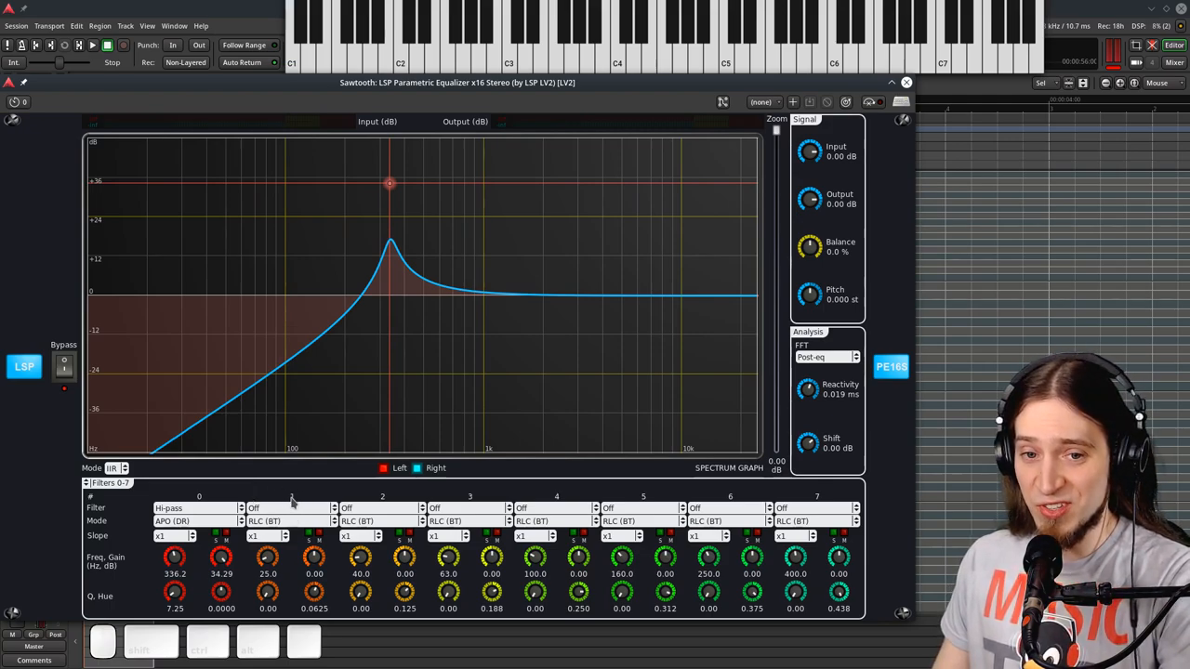
left_click(284, 508)
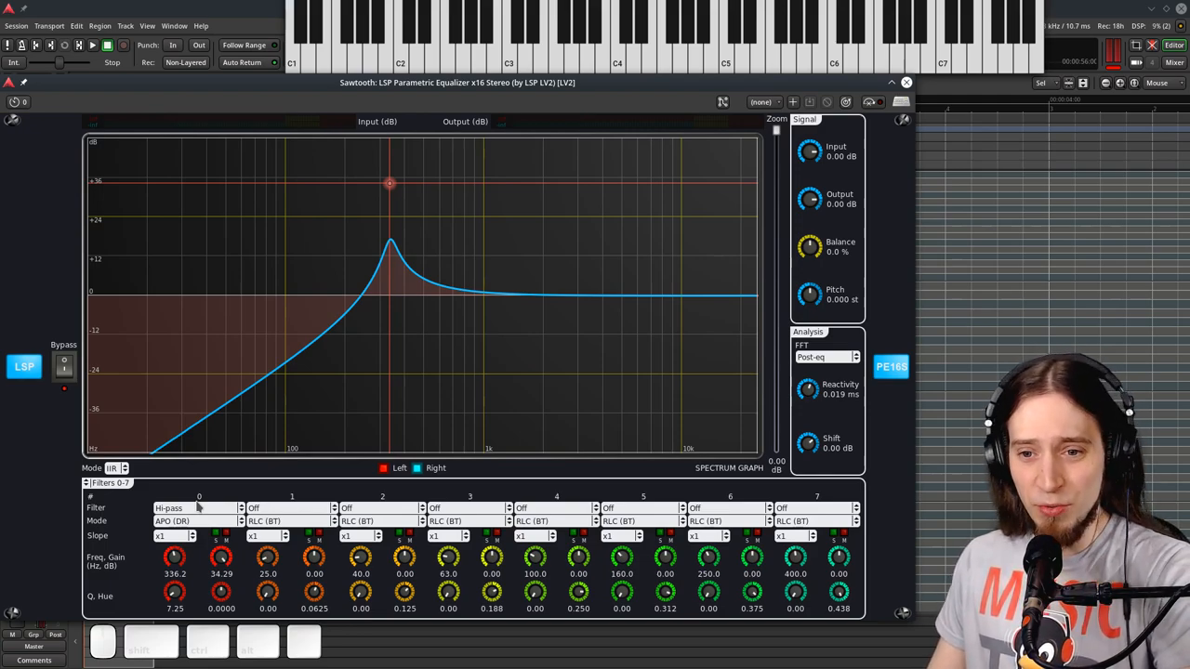
left_click(286, 508)
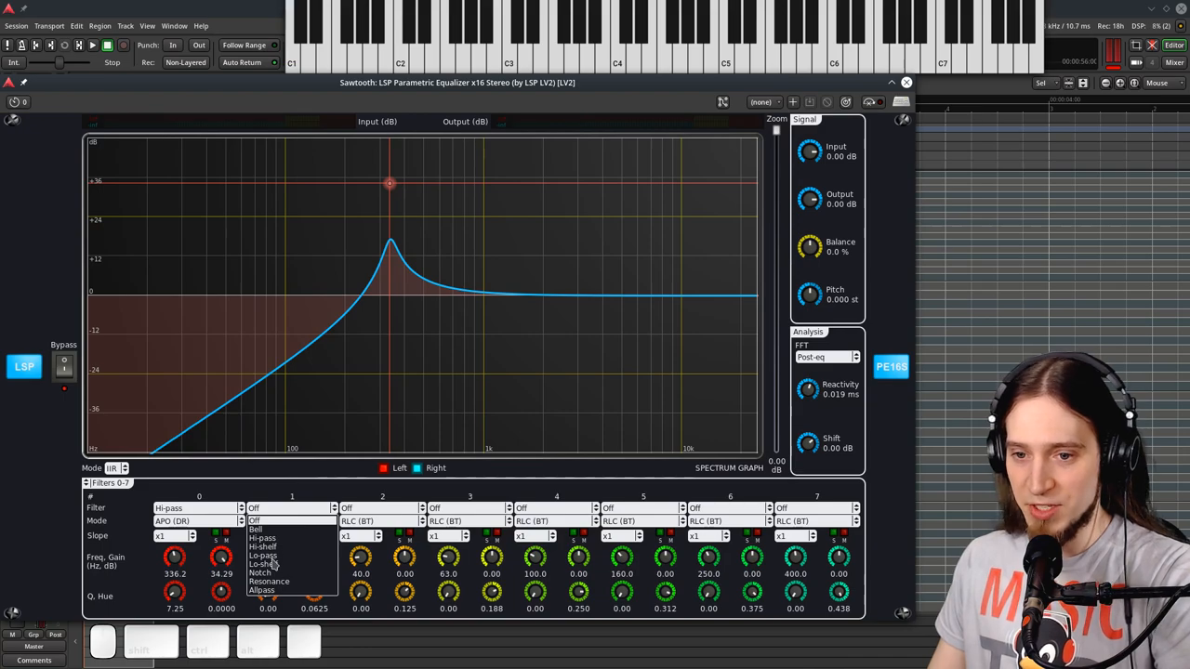
- Make filter 1 a low-pass near 1570.8 Hz with its Q raised to 22.5
left_click(264, 566)
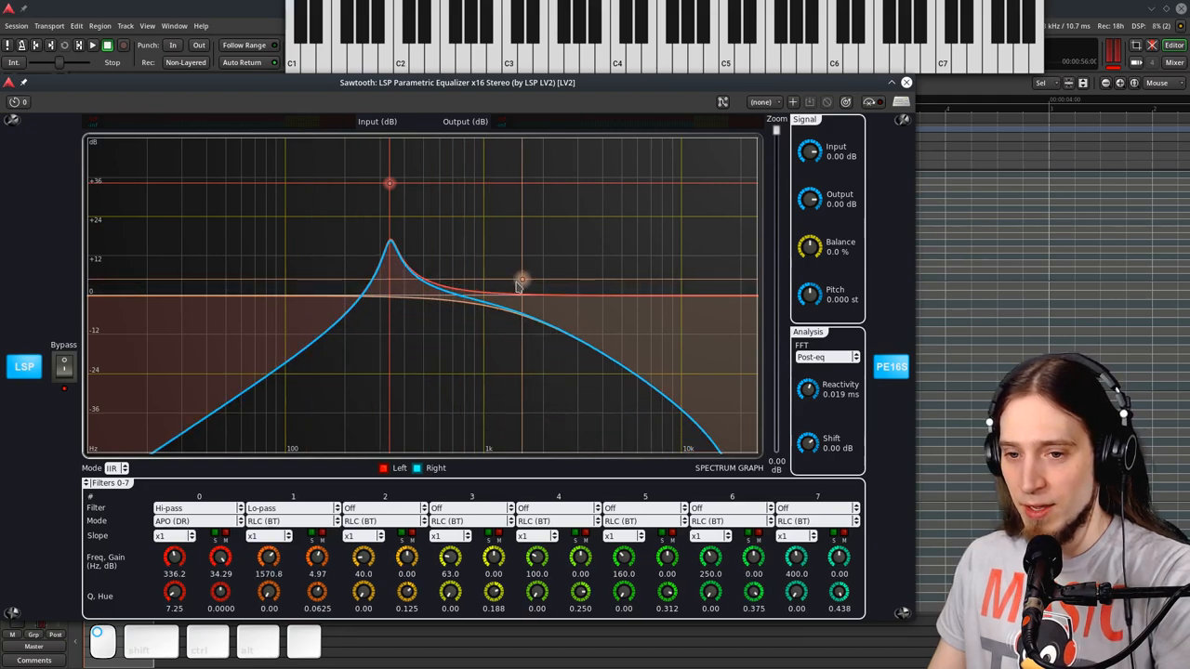
left_click_drag(520, 281, 521, 212)
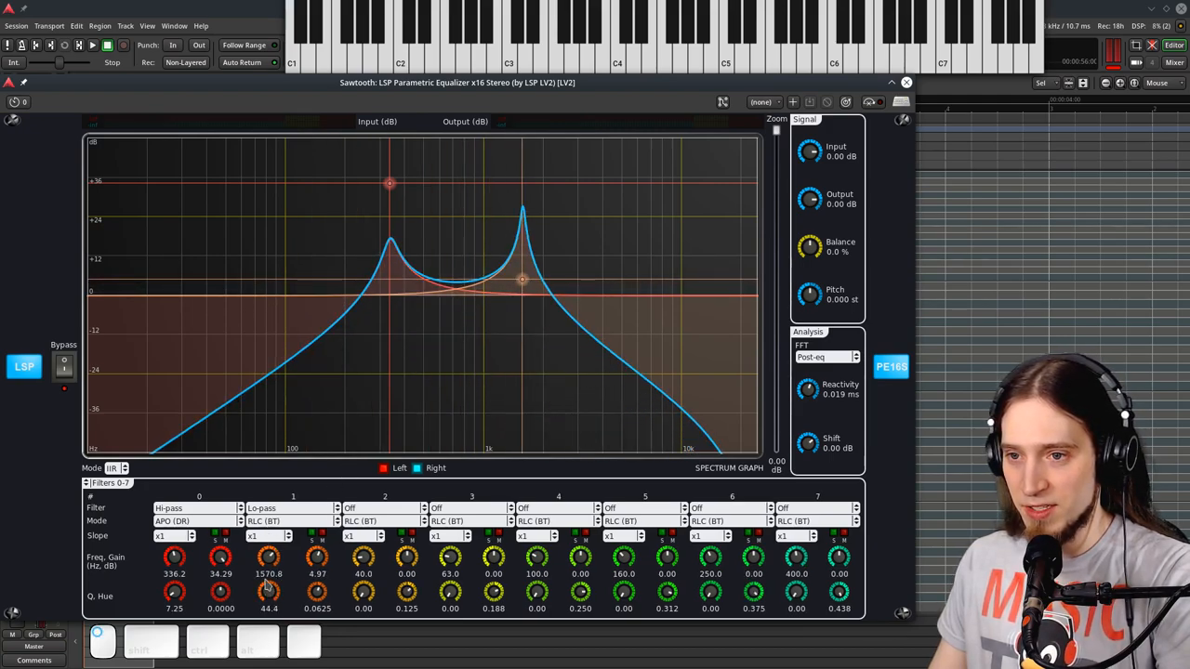
left_click_drag(268, 593, 268, 576)
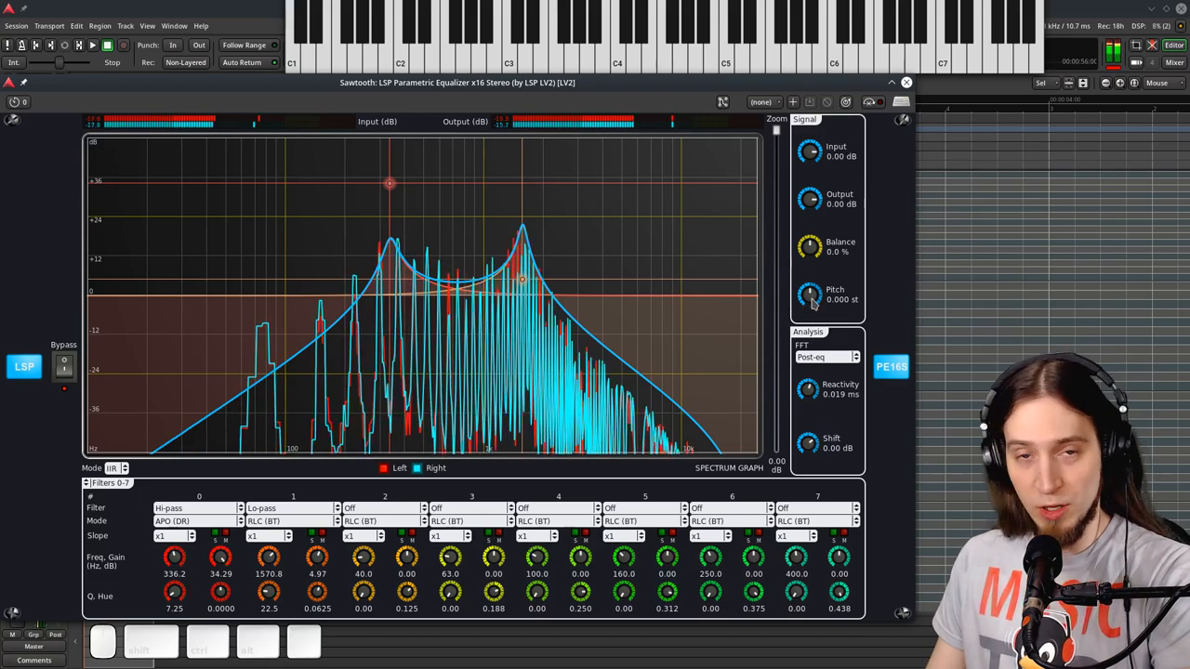
left_click_drag(808, 296, 809, 279)
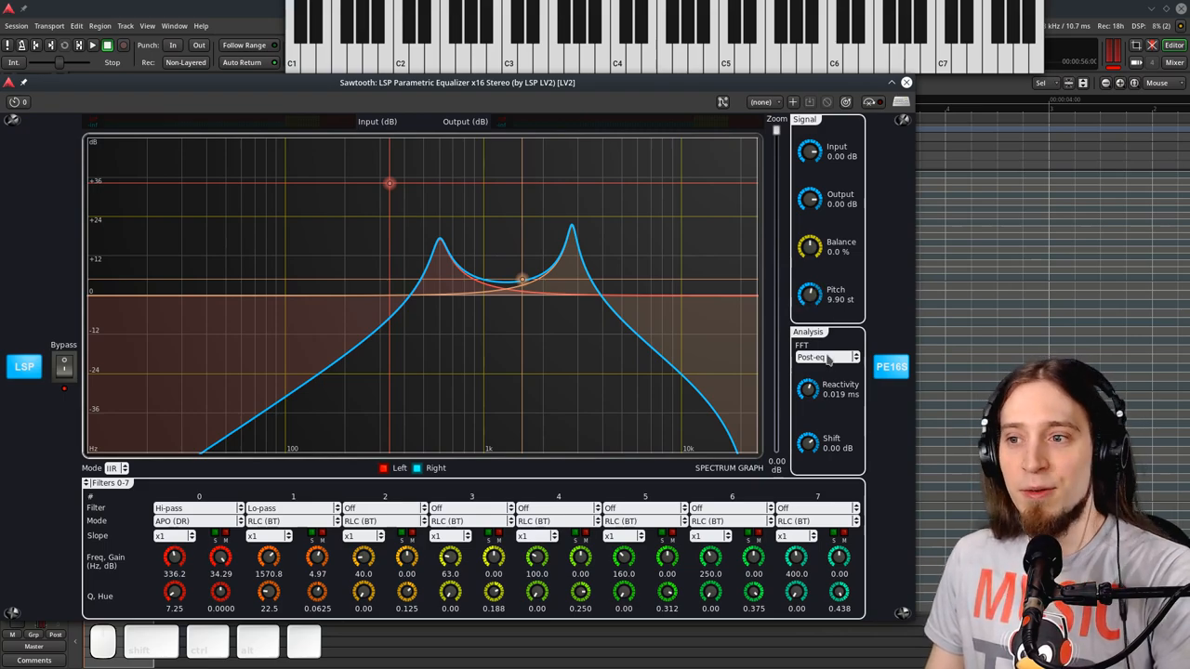
left_click_drag(809, 293, 810, 307)
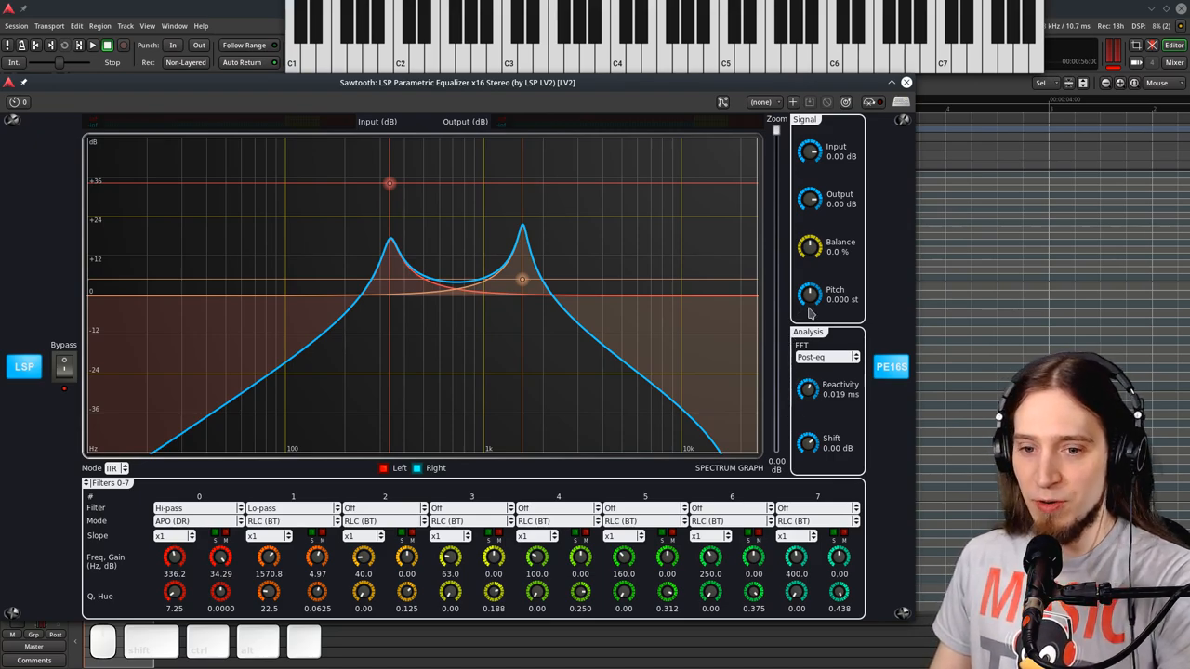
mouse_move(854, 300)
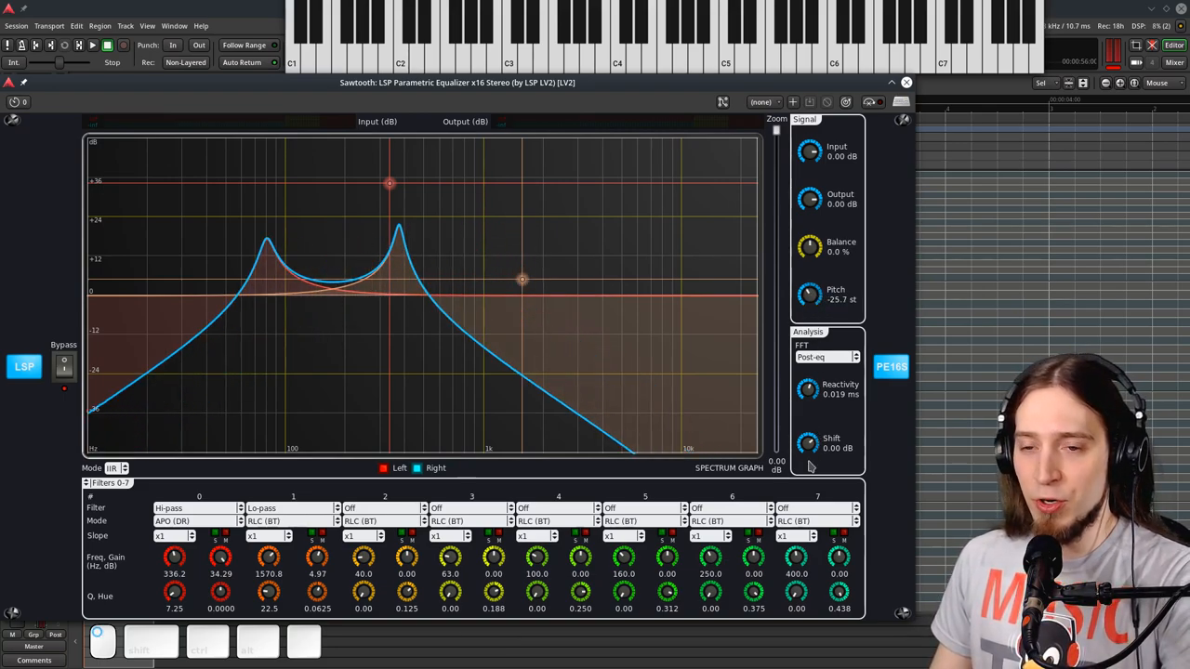
left_click_drag(810, 295, 818, 261)
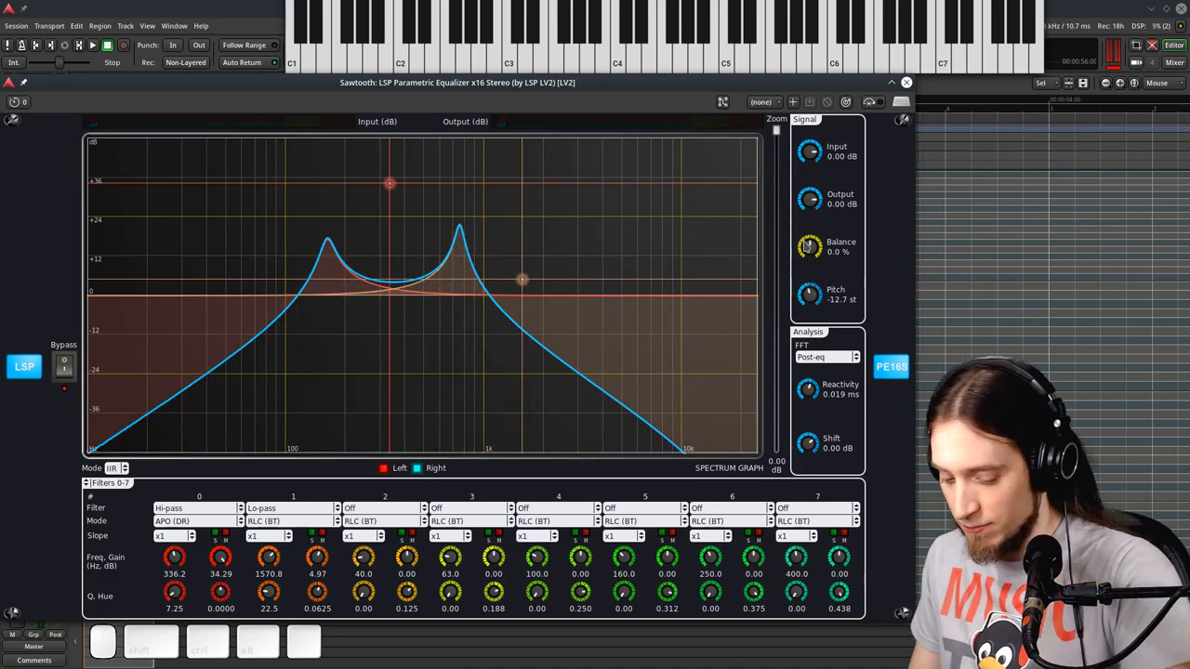
mouse_move(795, 263)
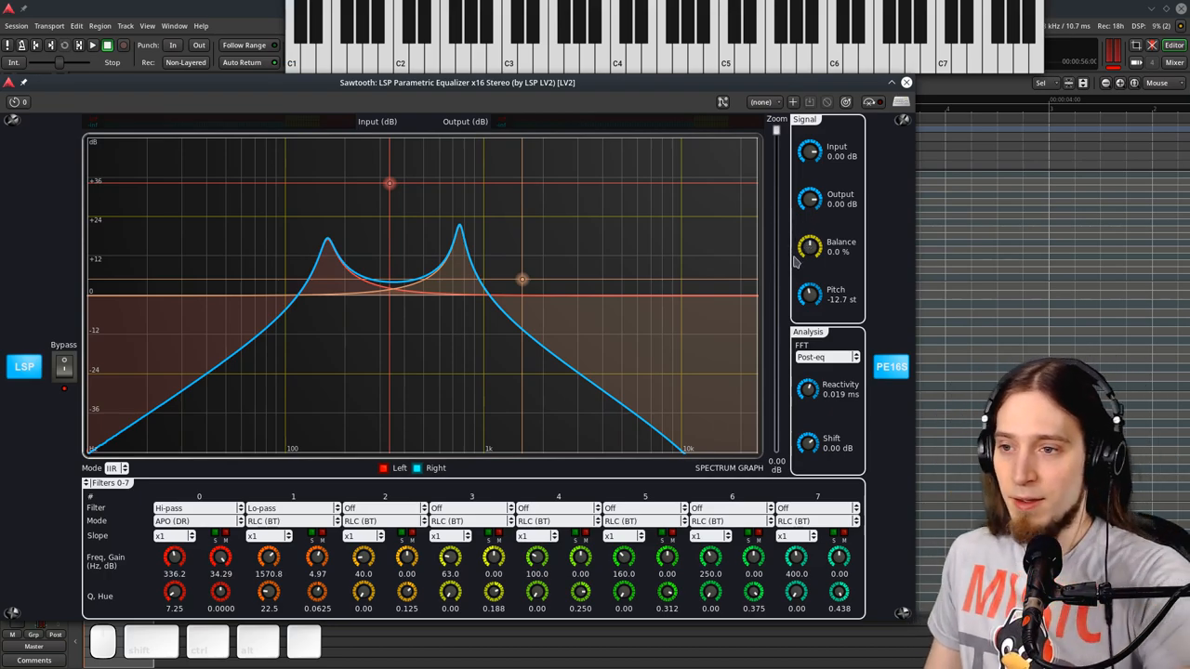
left_click(810, 295)
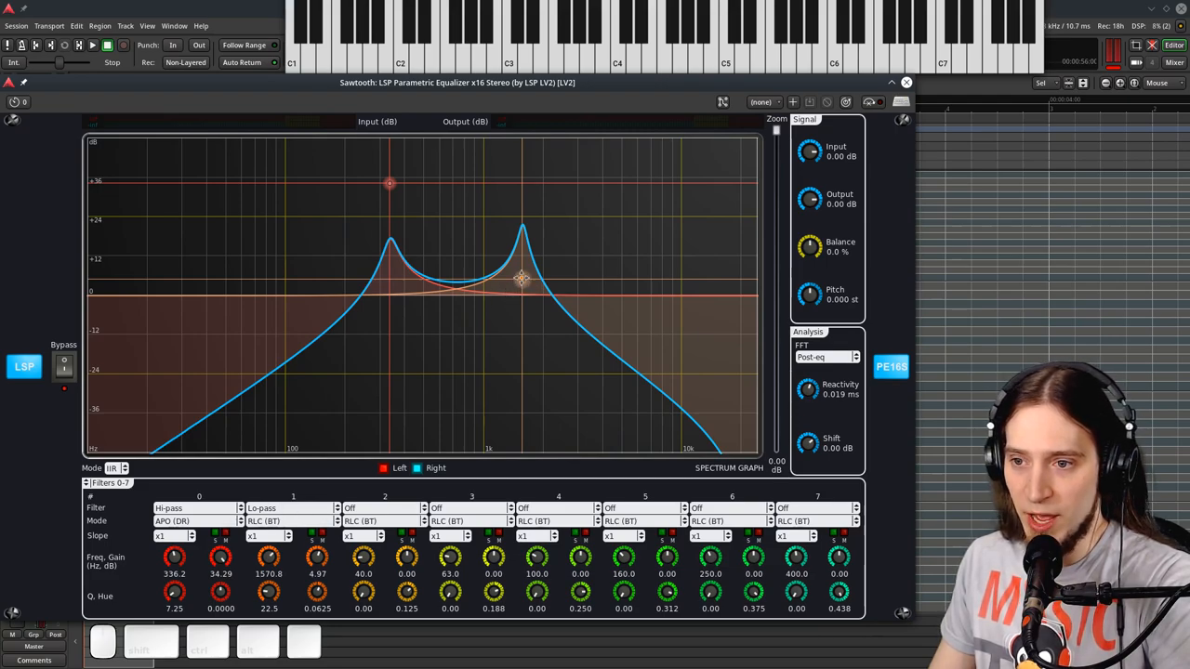
- Move filter 1 to about 7181 Hz, set filters 1 and 0 to Off, and close the equalizer
left_click_drag(520, 279, 653, 282)
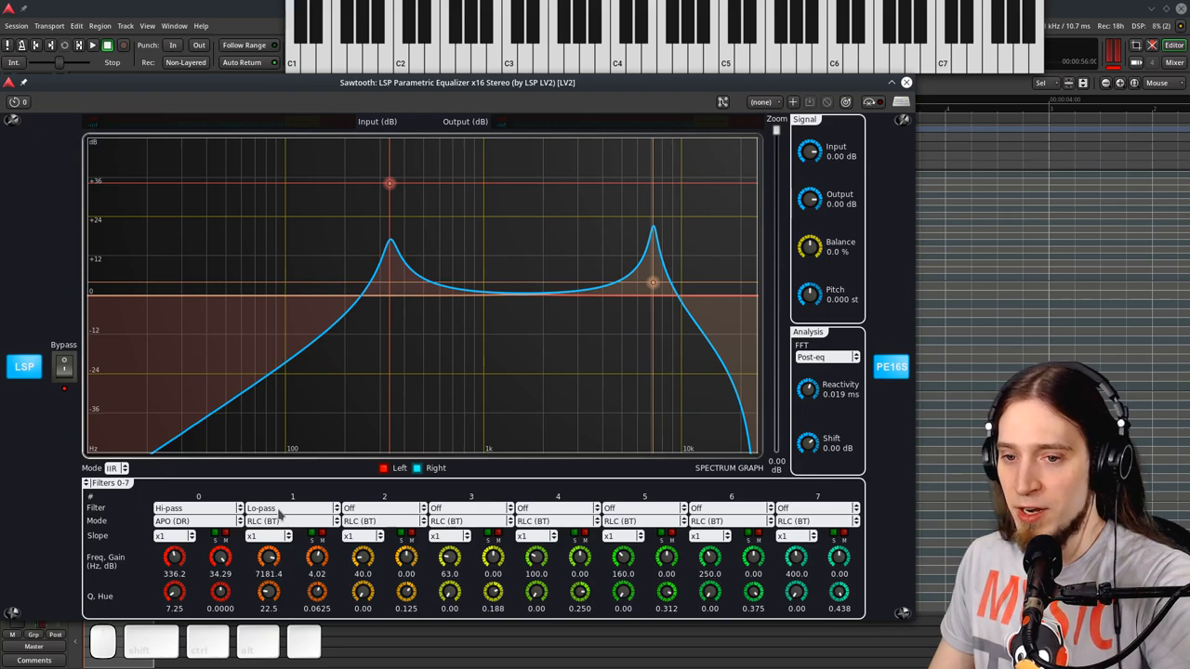
left_click(284, 508)
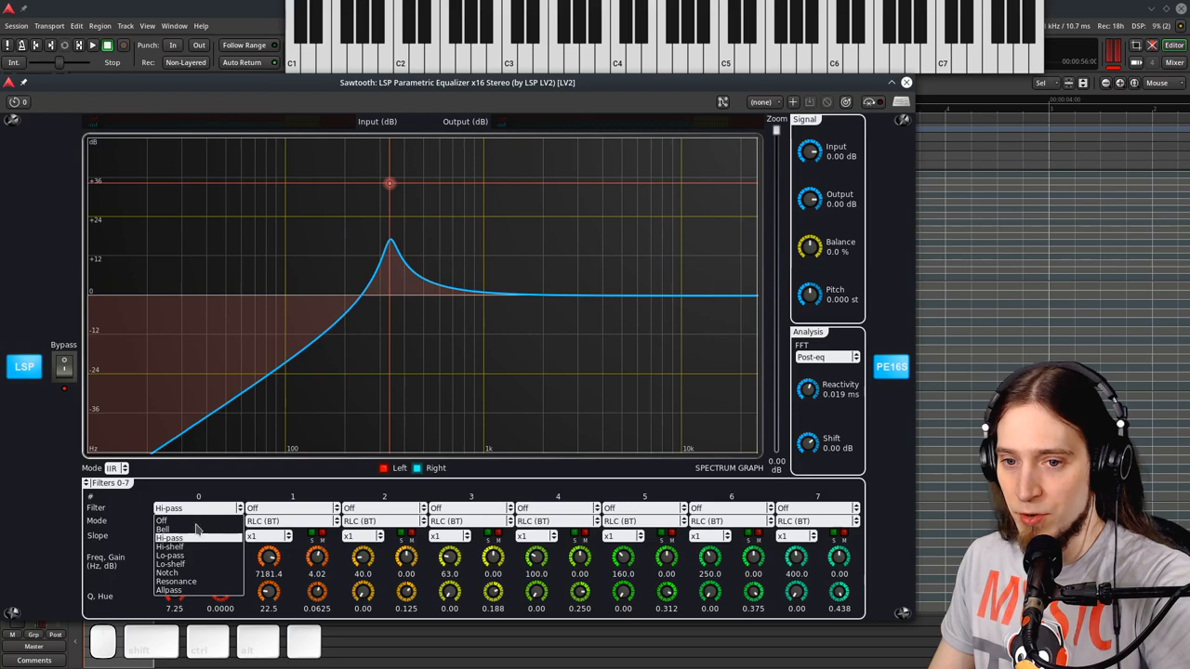
left_click(163, 521)
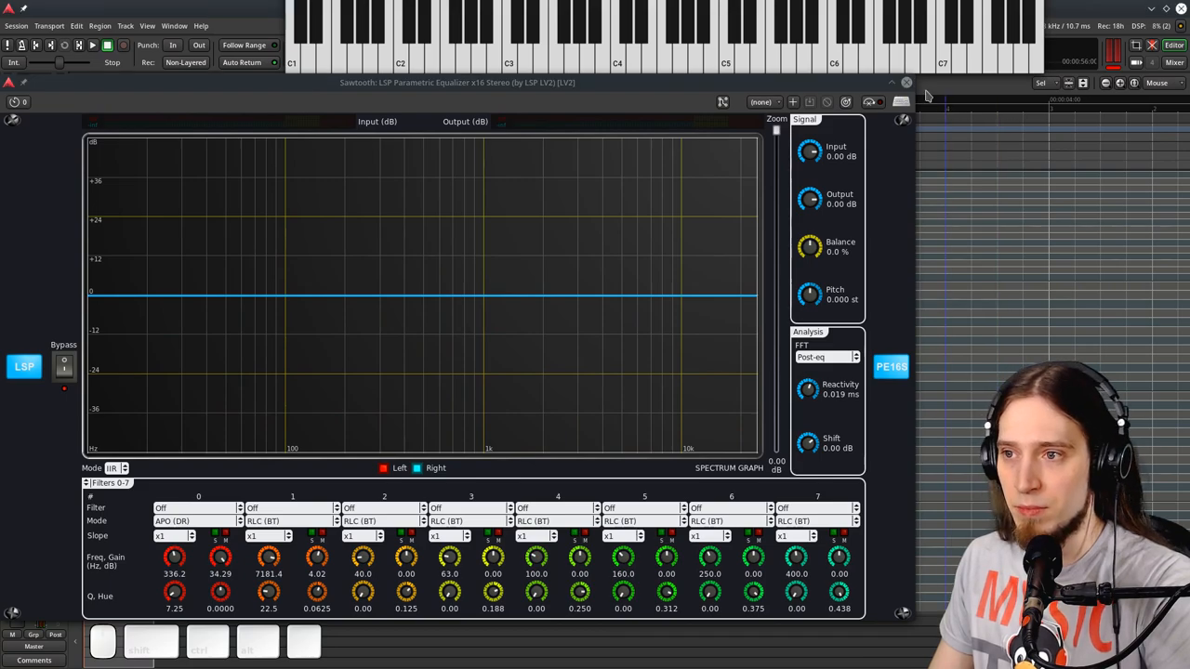
left_click(903, 81)
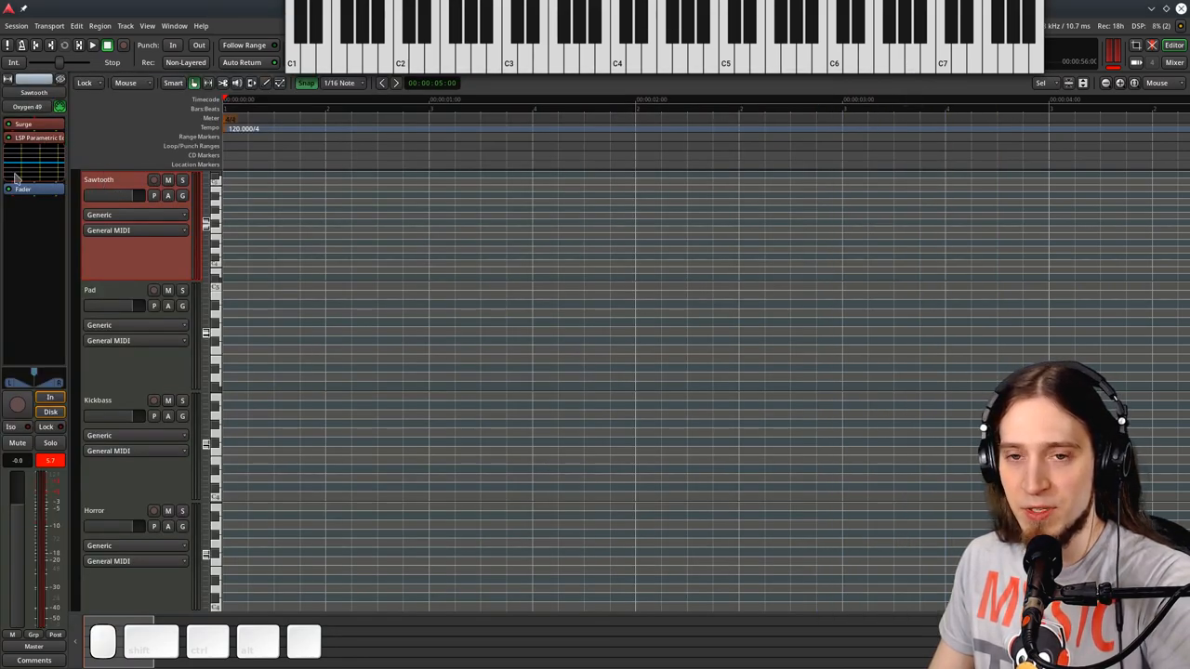
- Select the LSP Parametric Equalizer on the Pad track's strip and open its editing window
right_click(16, 178)
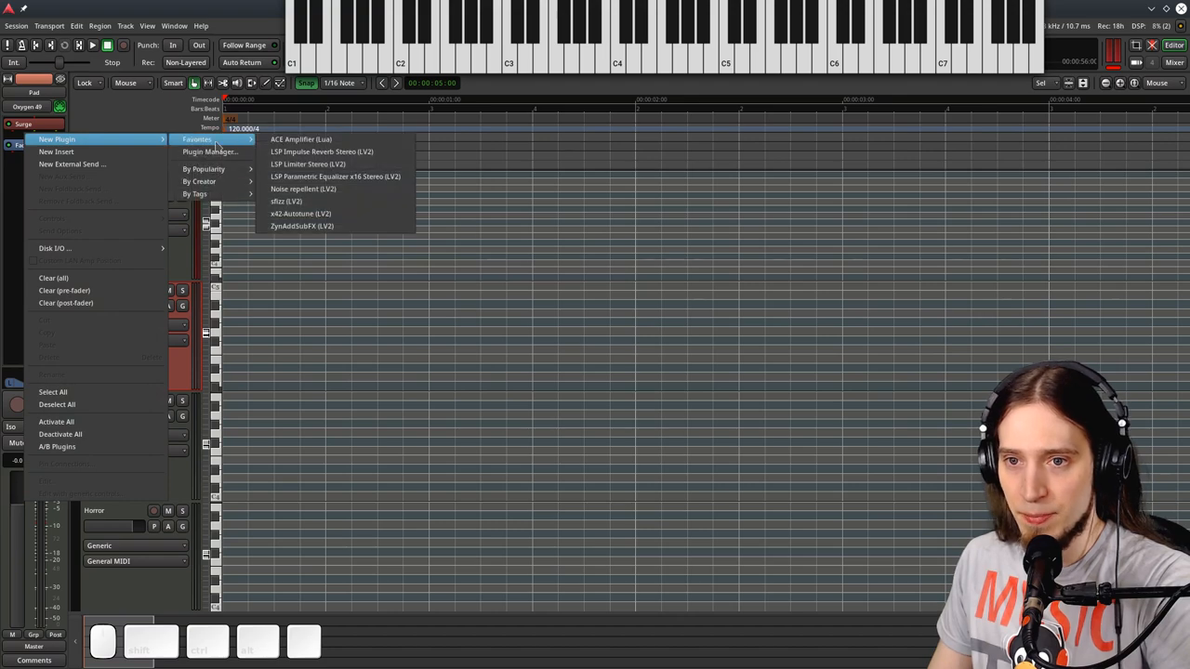
left_click(335, 177)
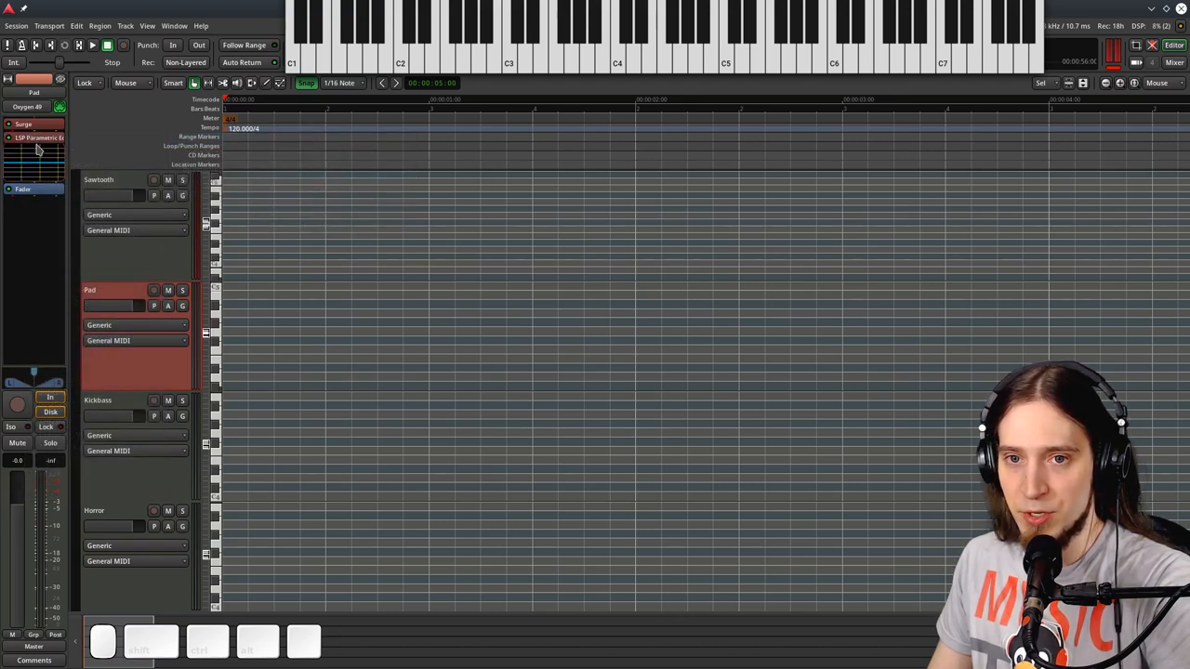
double_click(38, 137)
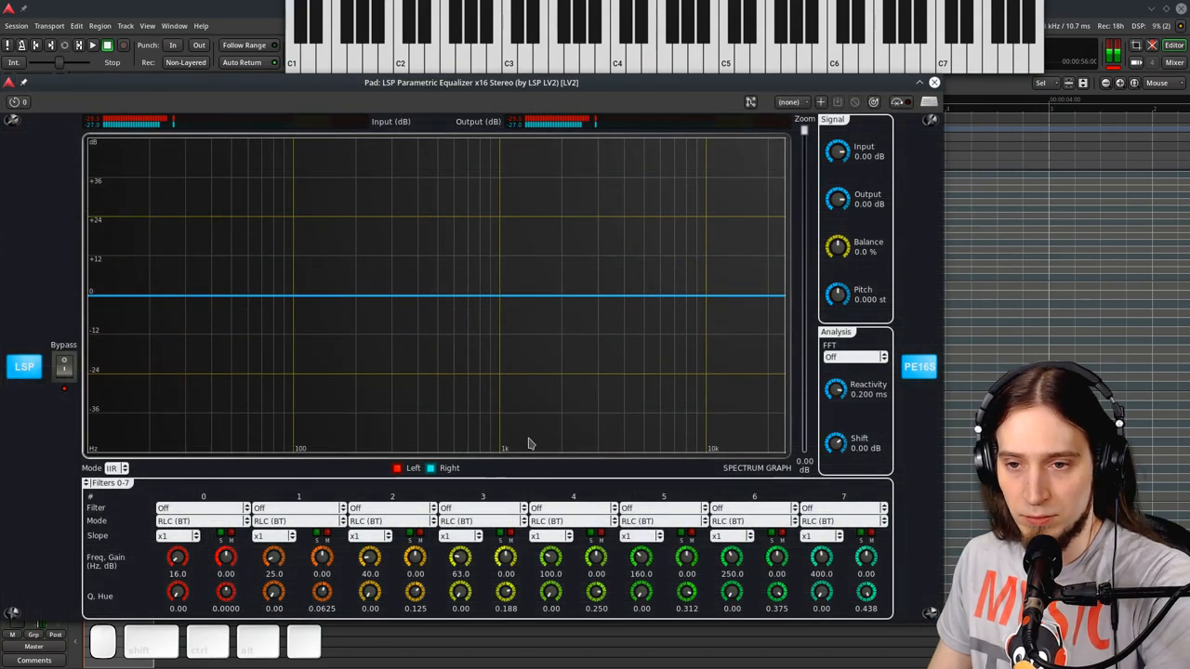
- Set the Analysis FFT dropdown from Off to Post-eq
left_click(854, 356)
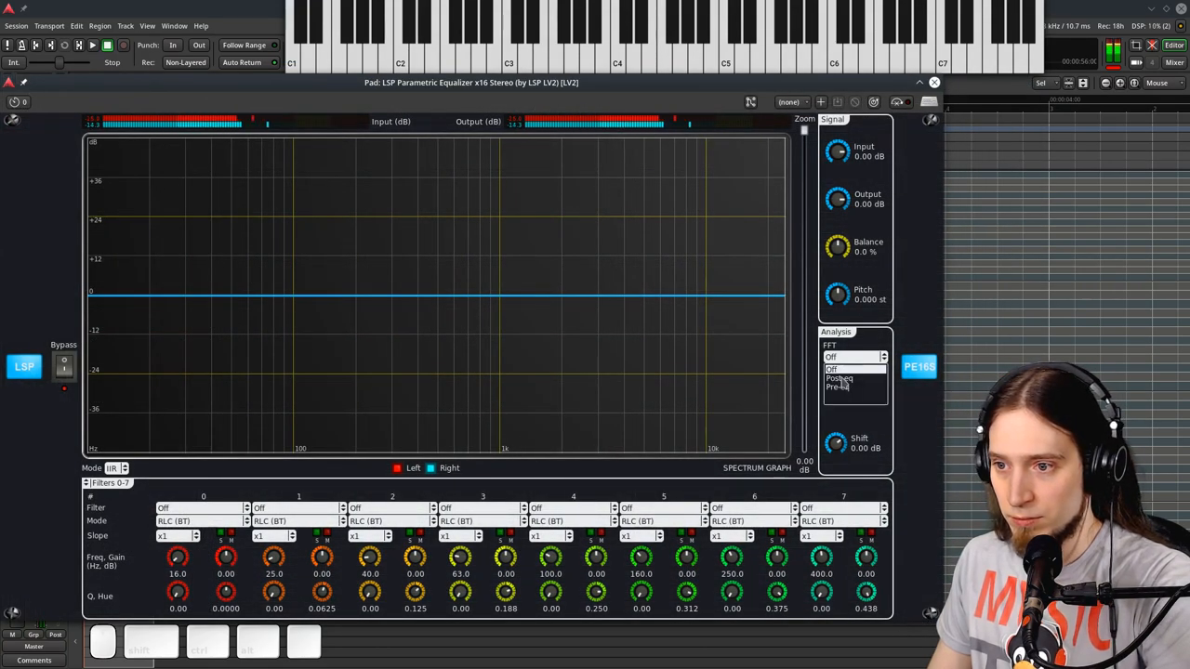
left_click(841, 377)
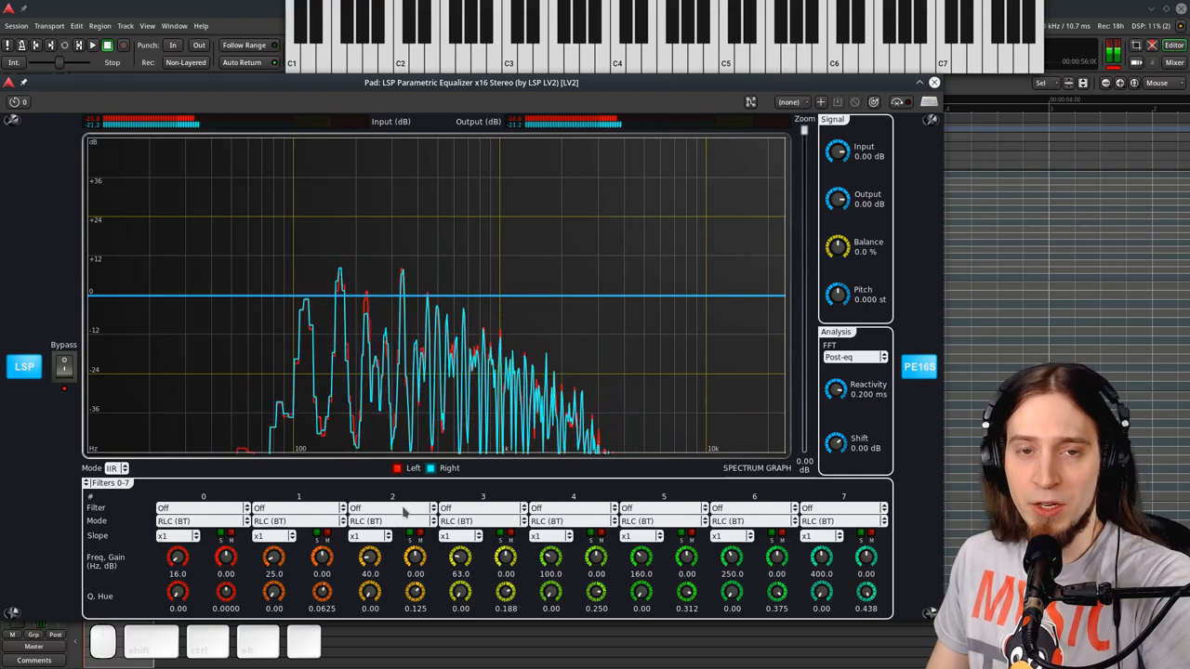
- Make filter 2 a Bell and boost it strongly near 90 Hz
left_click(381, 507)
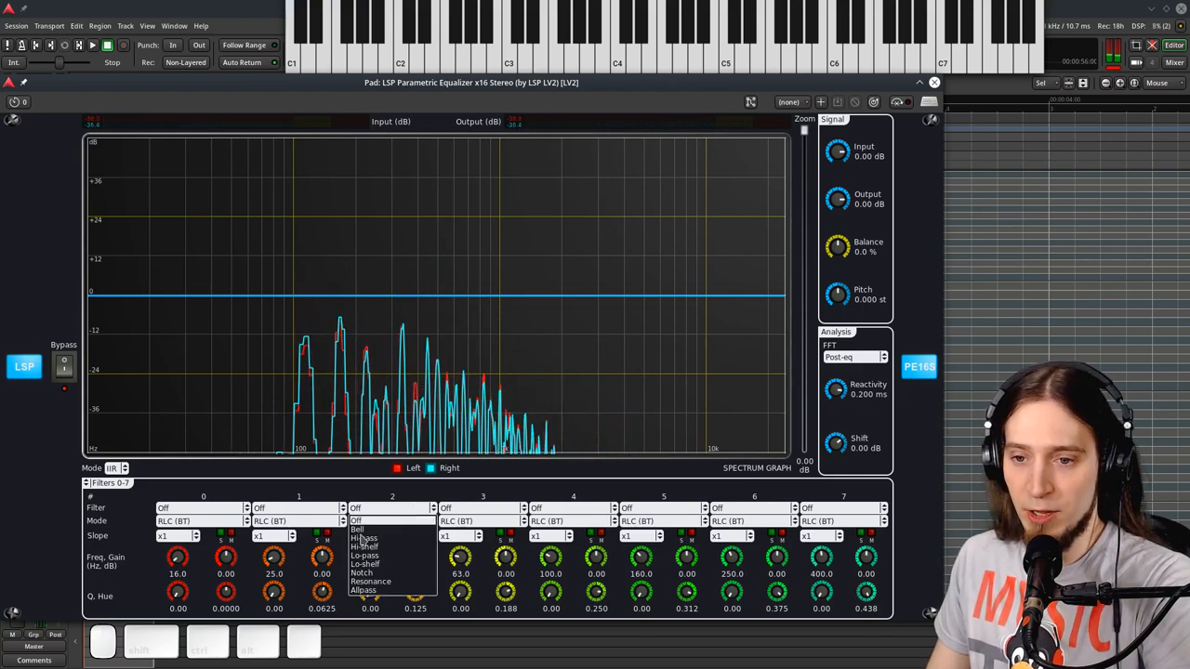
left_click(360, 536)
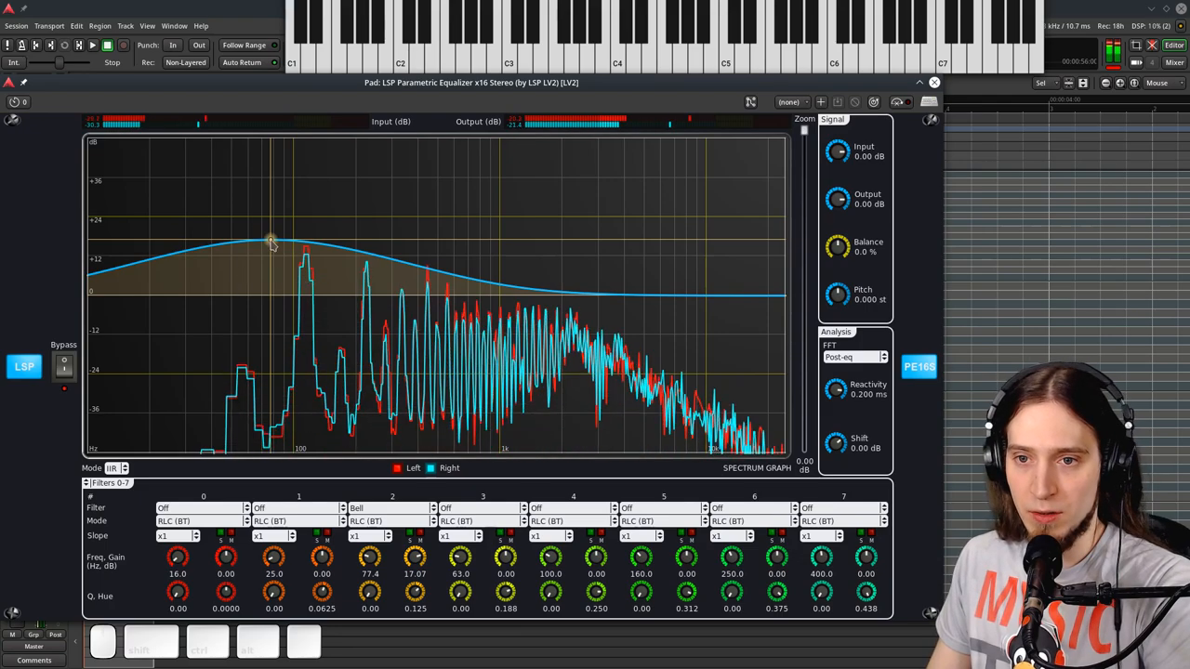
left_click_drag(271, 243, 283, 295)
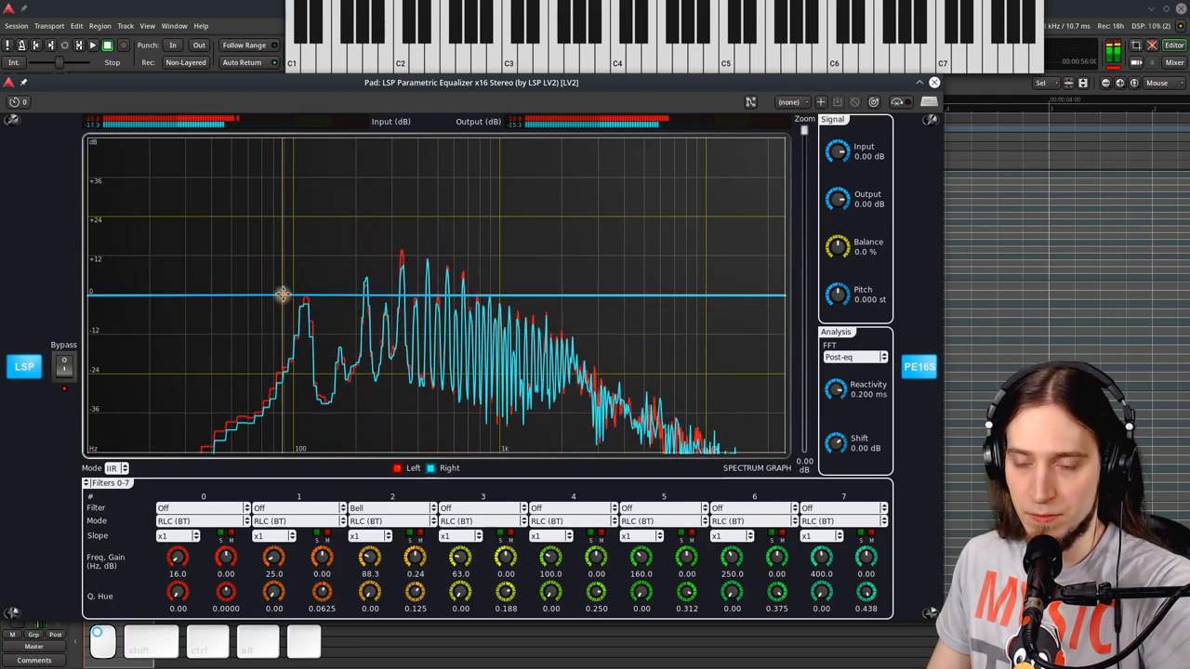
left_click_drag(283, 296, 296, 277)
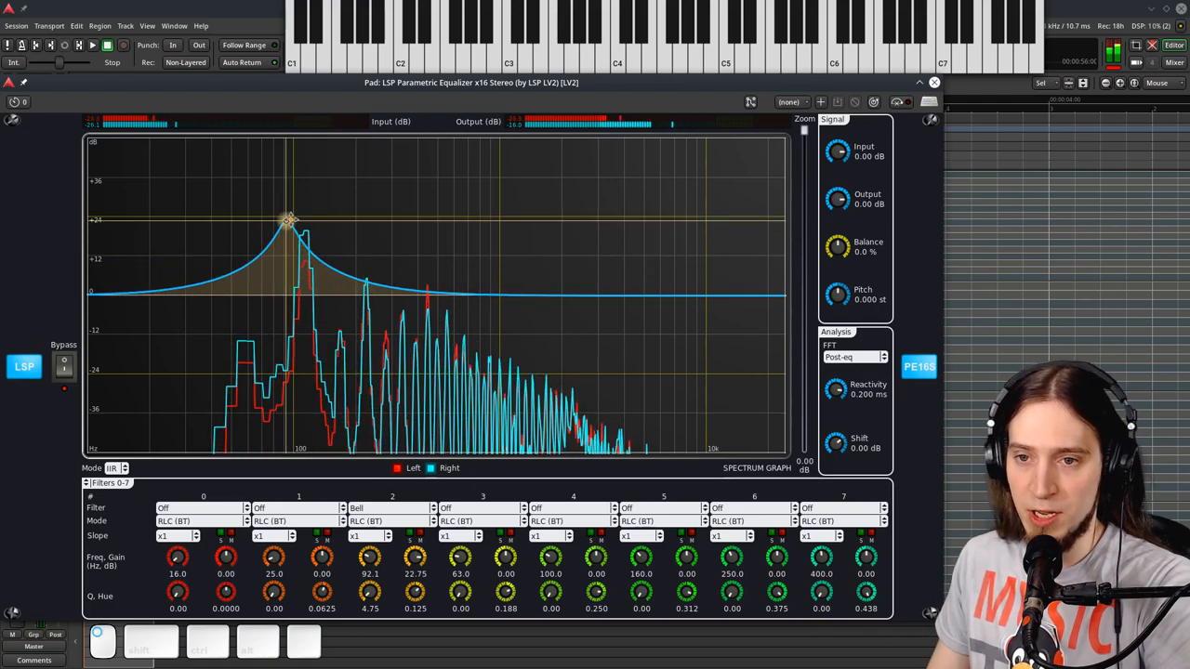
- Sweep the bell up to about 4.4 kHz at roughly 10 dB with Q 1.00
left_click_drag(291, 221, 488, 221)
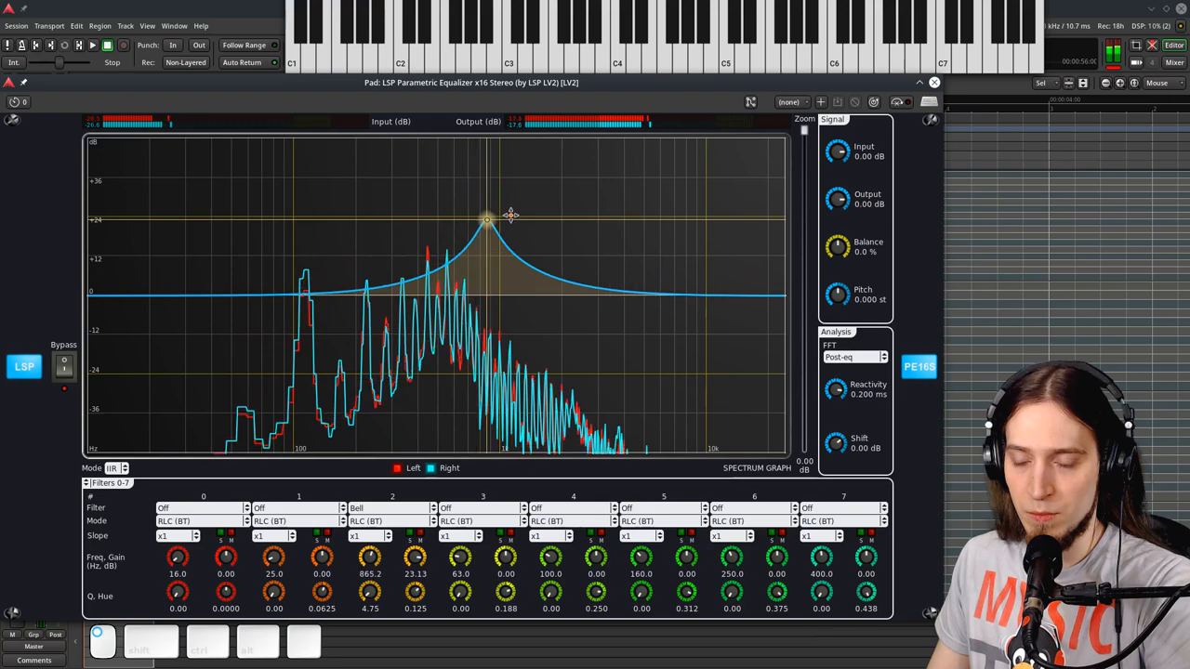
left_click_drag(487, 221, 643, 212)
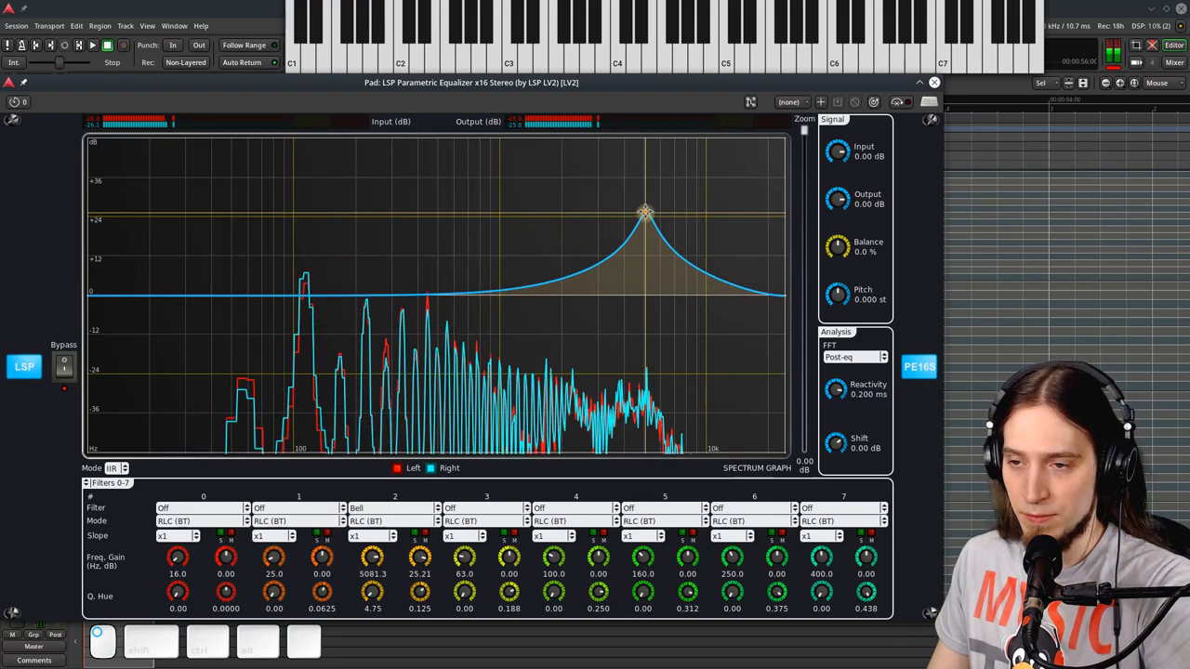
left_click_drag(645, 211, 625, 221)
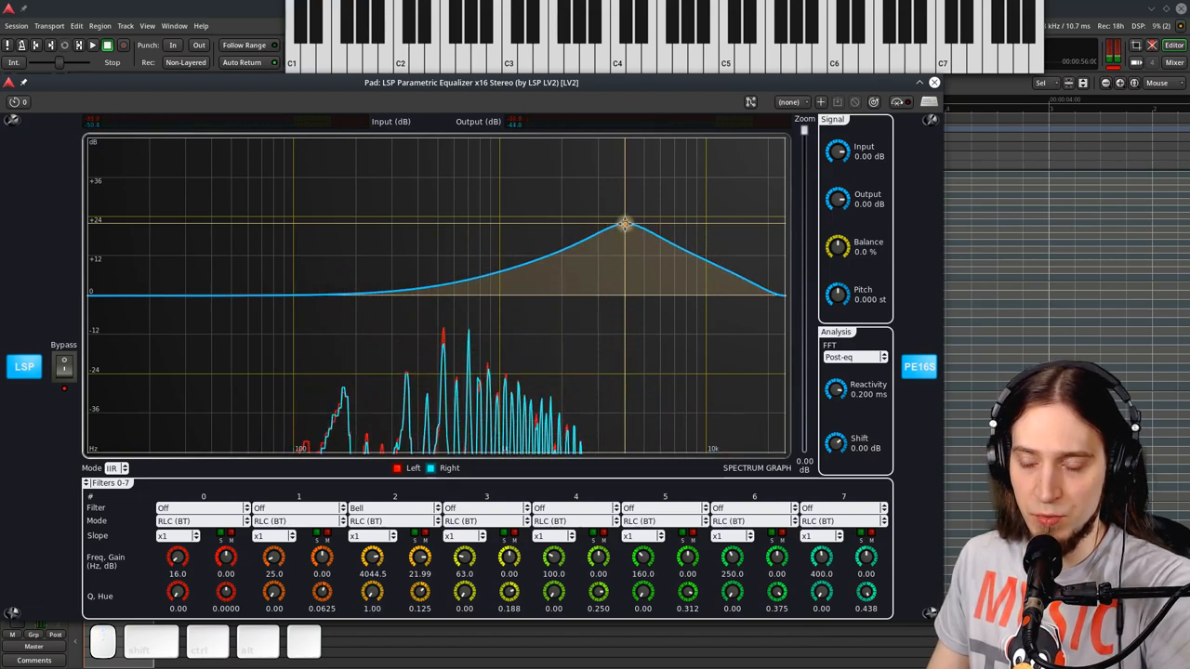
left_click_drag(625, 222, 632, 262)
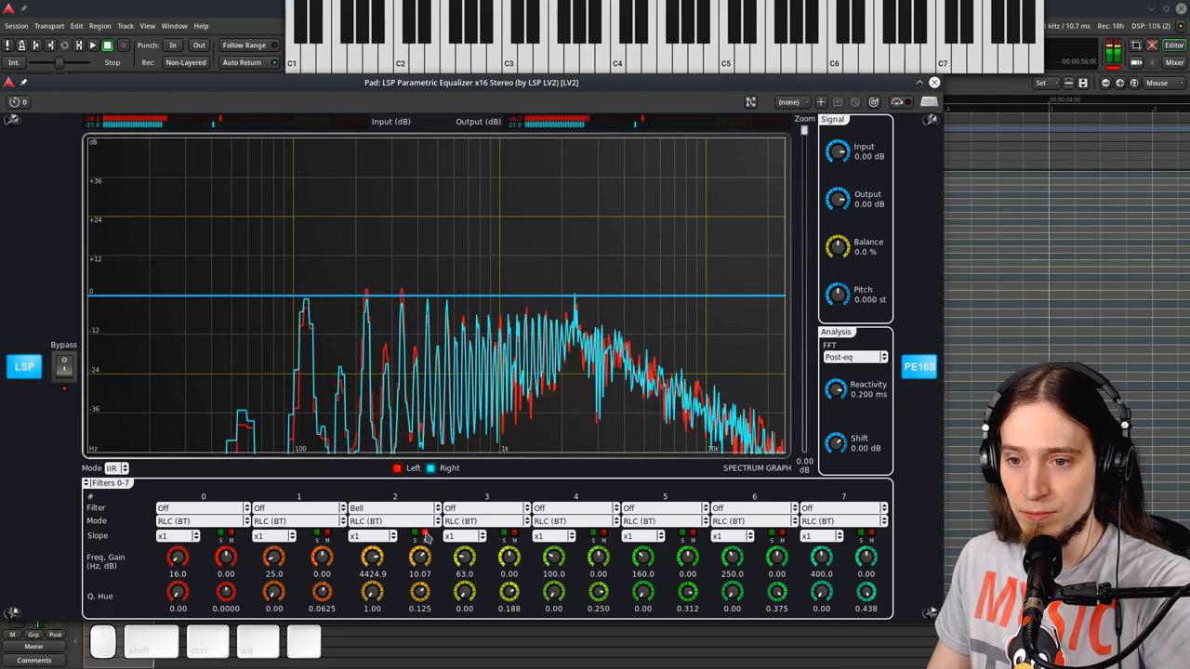
left_click_drag(422, 534, 632, 270)
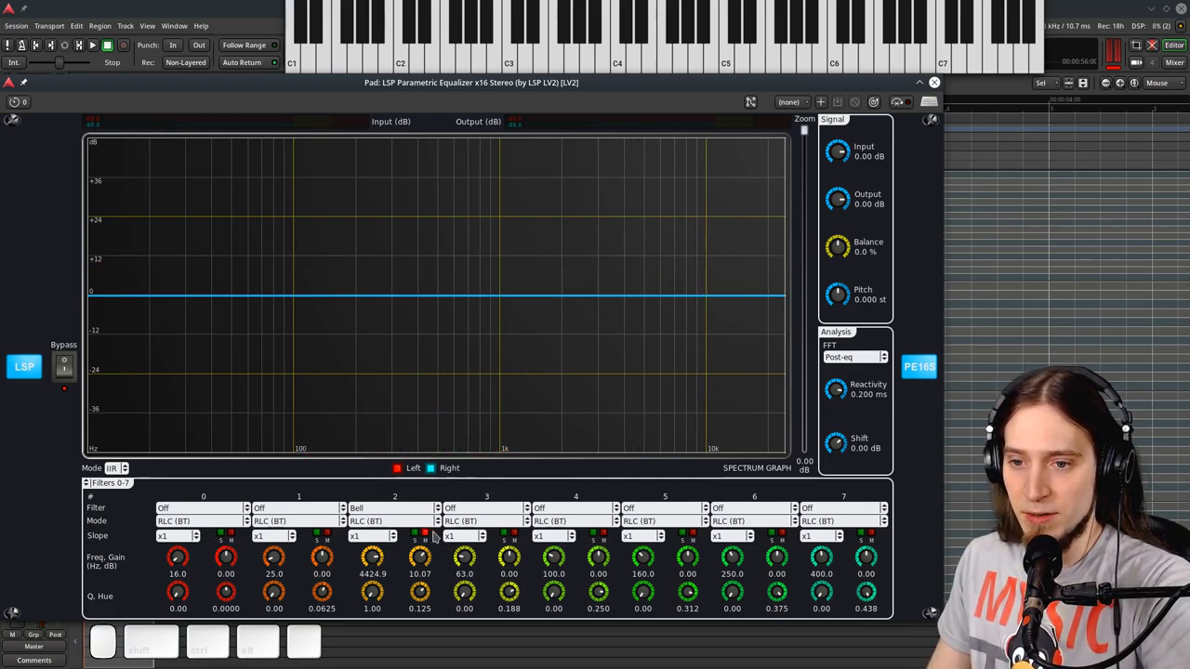
- Make filter 3 a high-shelf boosting about +25 dB near 2.6 kHz
left_click(478, 508)
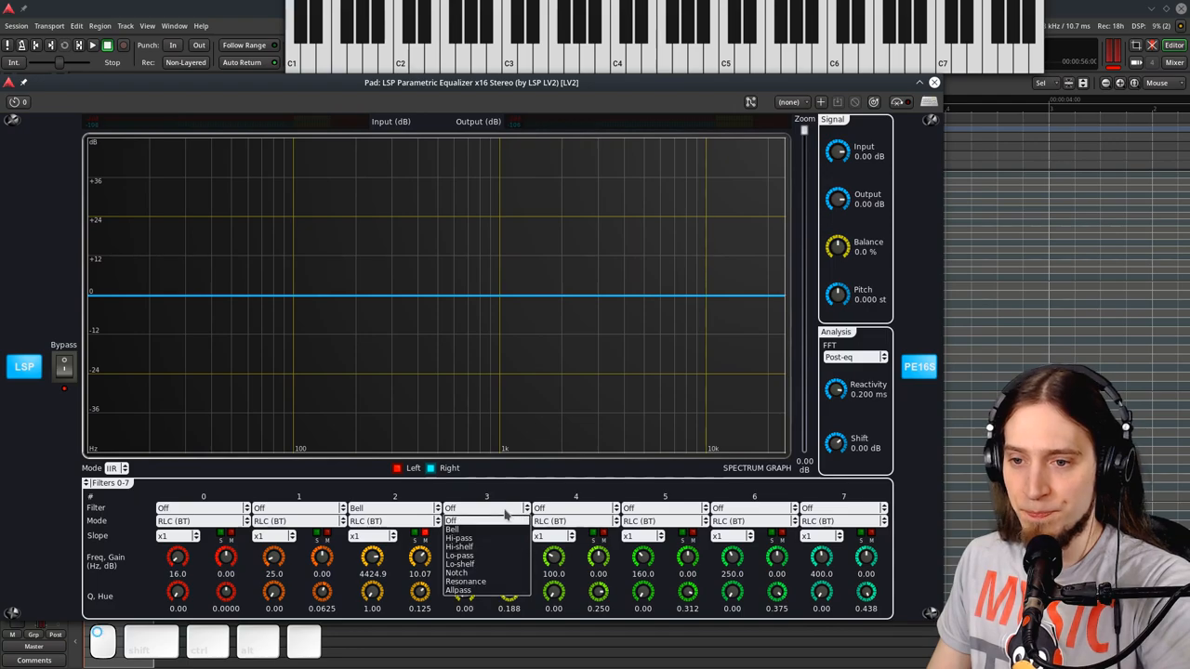
left_click(459, 554)
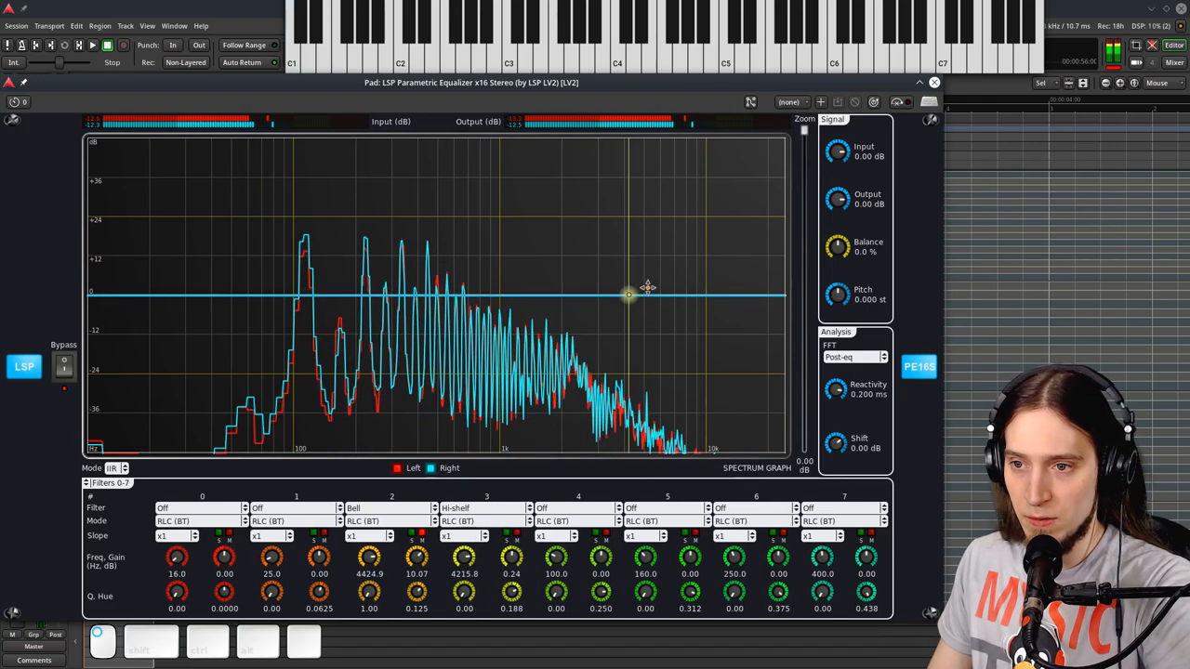
left_click_drag(628, 296, 588, 229)
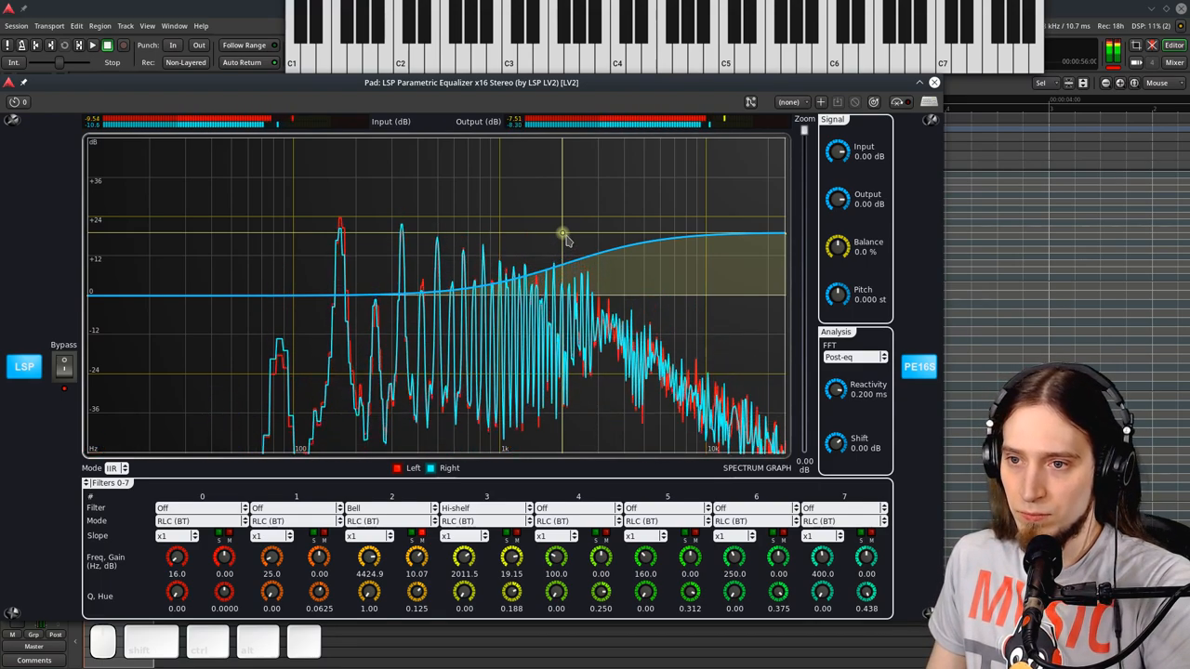
left_click_drag(562, 232, 584, 220)
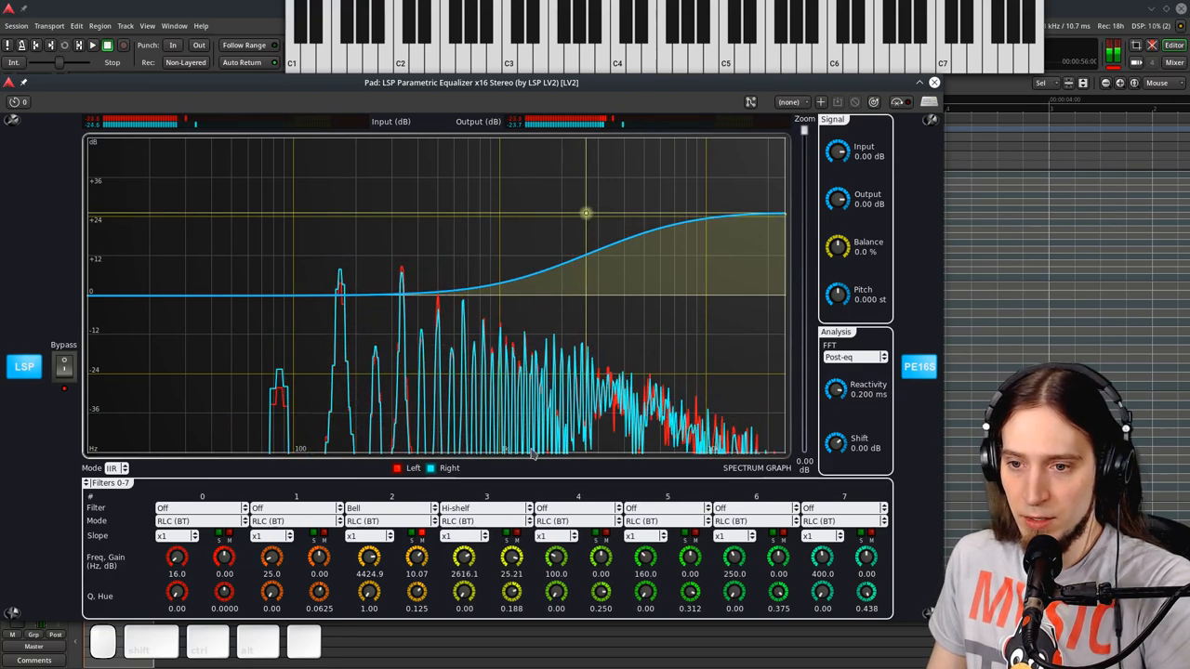
- Switch filter 3's mode to BWC (BT), then to LRX (BT)
left_click(474, 521)
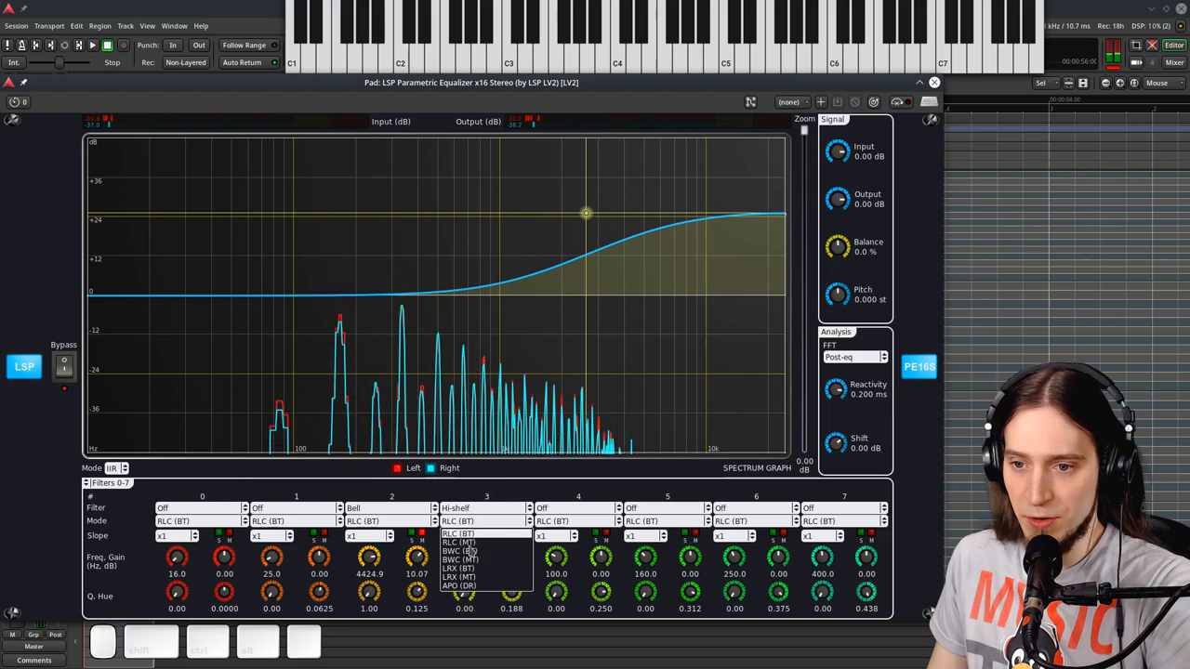
left_click(447, 533)
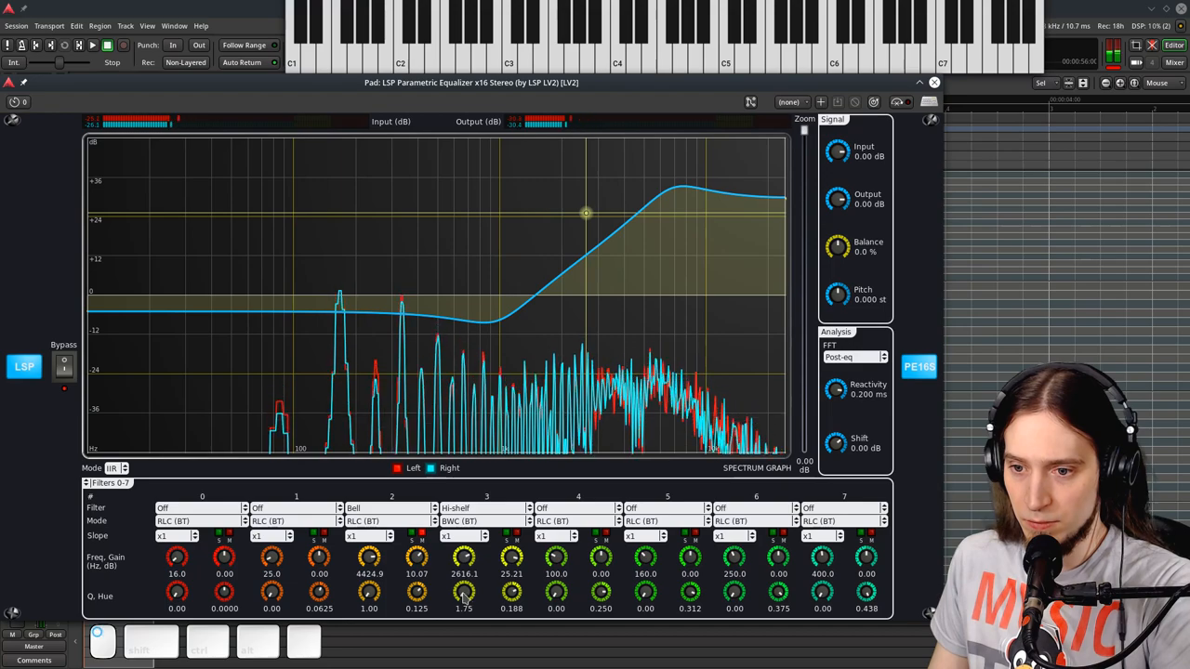
left_click(483, 521)
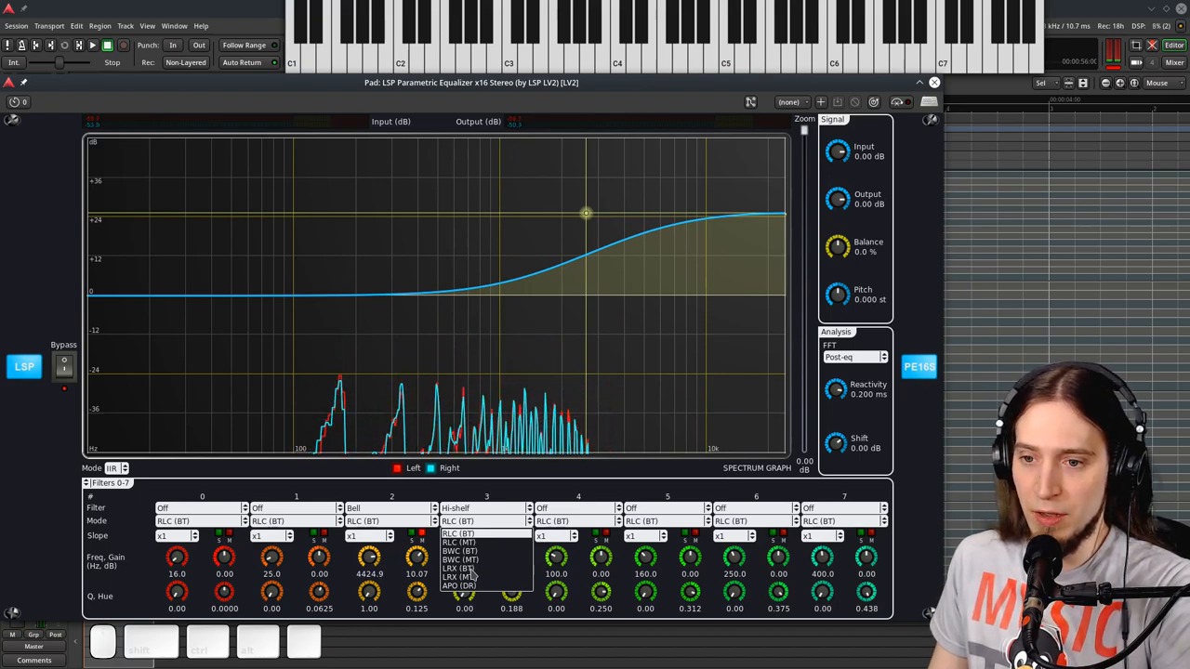
left_click(458, 578)
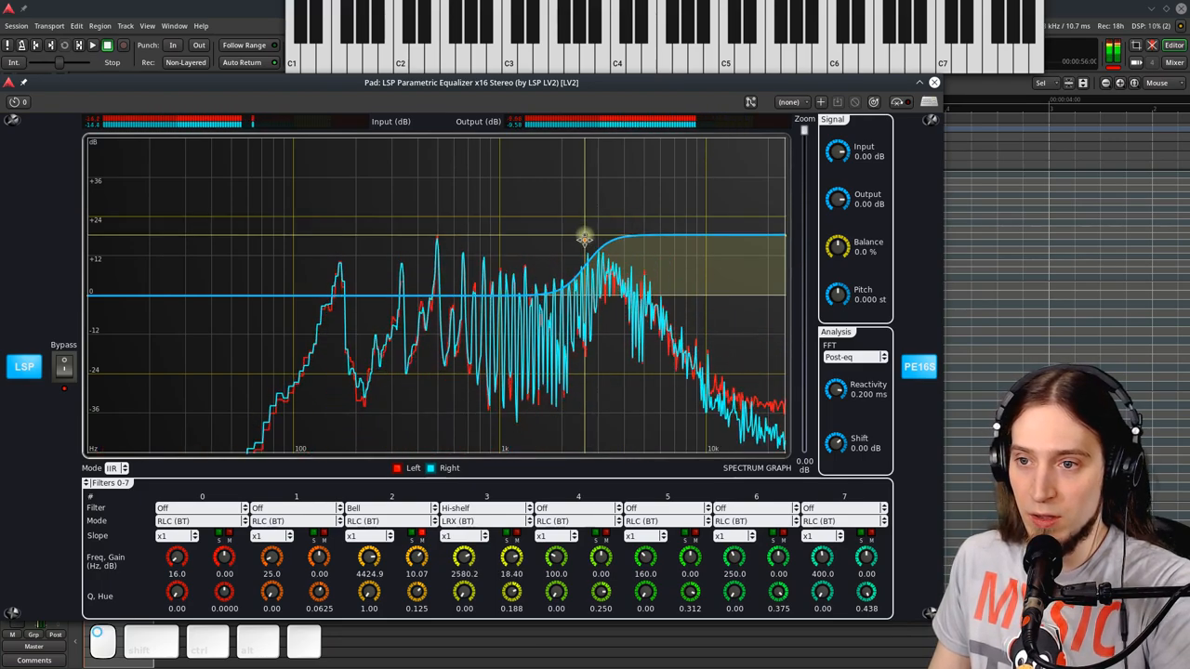
- Steepen the shelf transition and settle it at about 2.3 kHz, +9.5 dB
left_click_drag(583, 238, 678, 249)
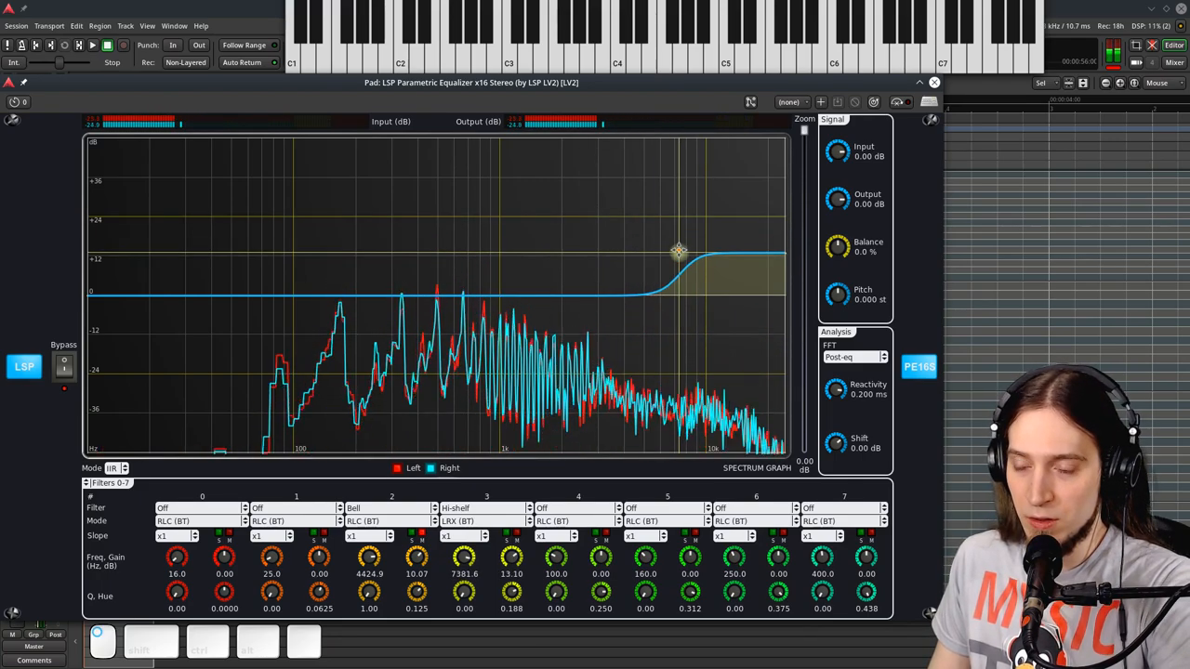
left_click_drag(679, 249, 651, 202)
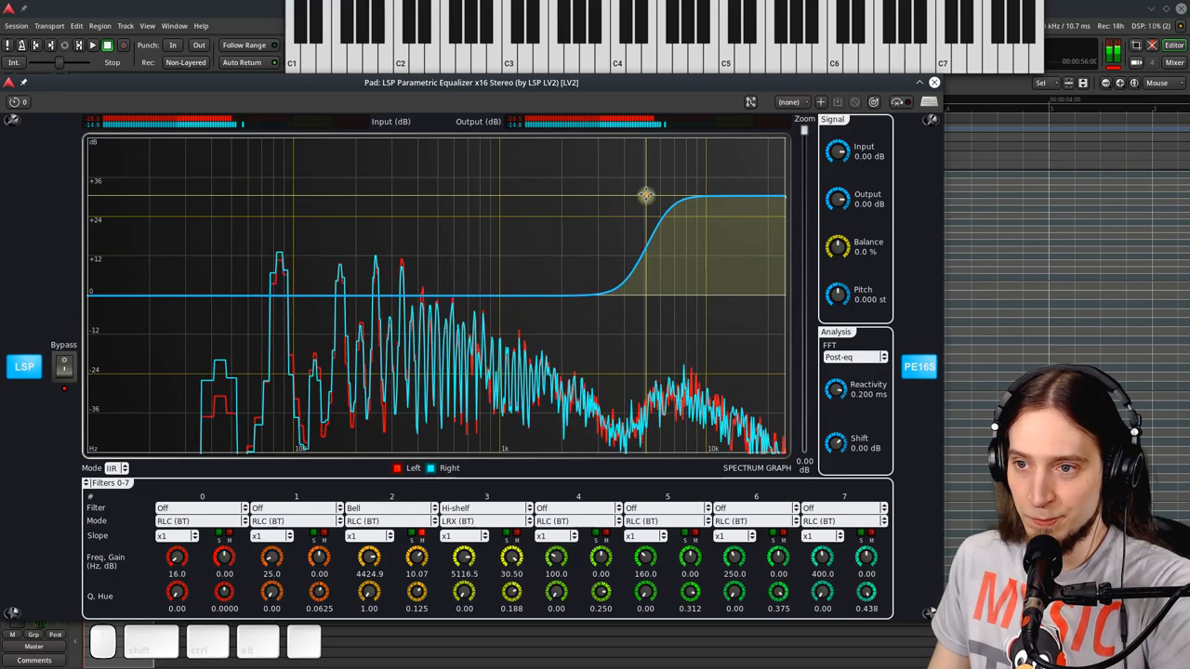
left_click_drag(646, 195, 595, 206)
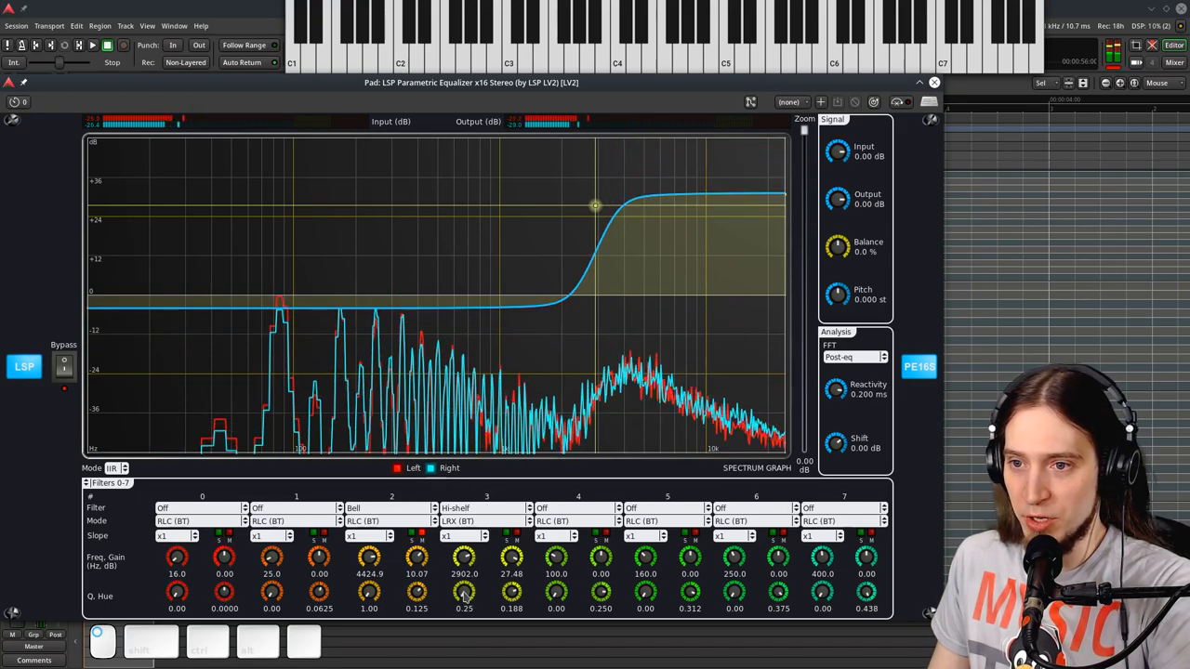
left_click_drag(464, 592, 464, 568)
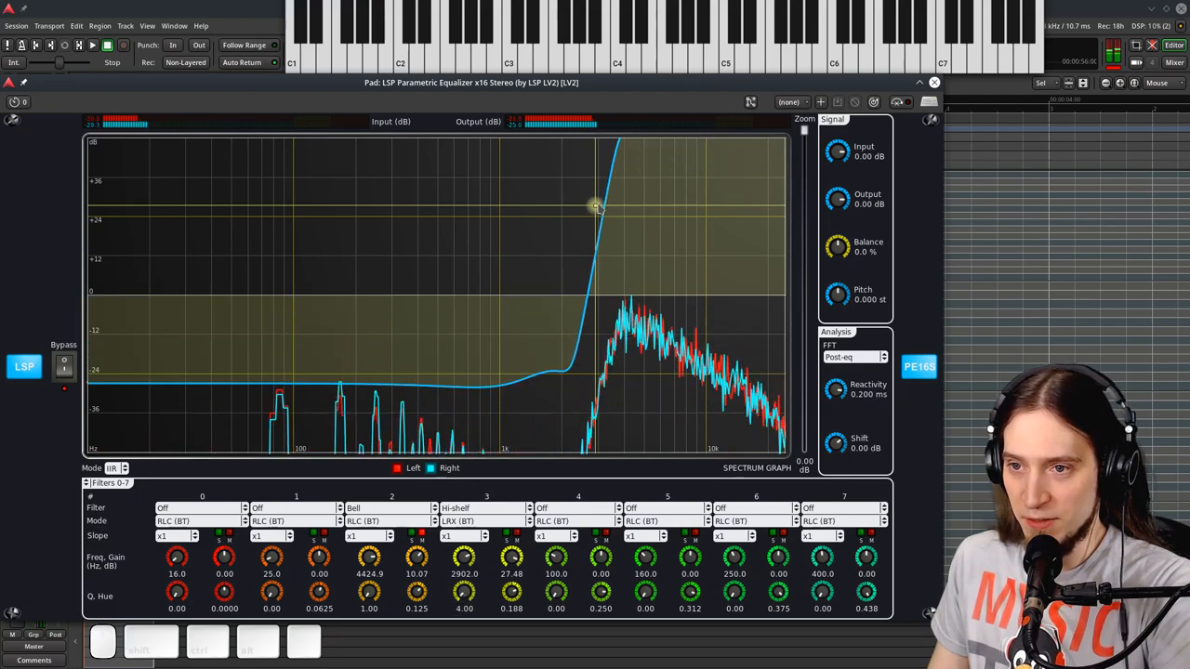
left_click_drag(595, 205, 583, 254)
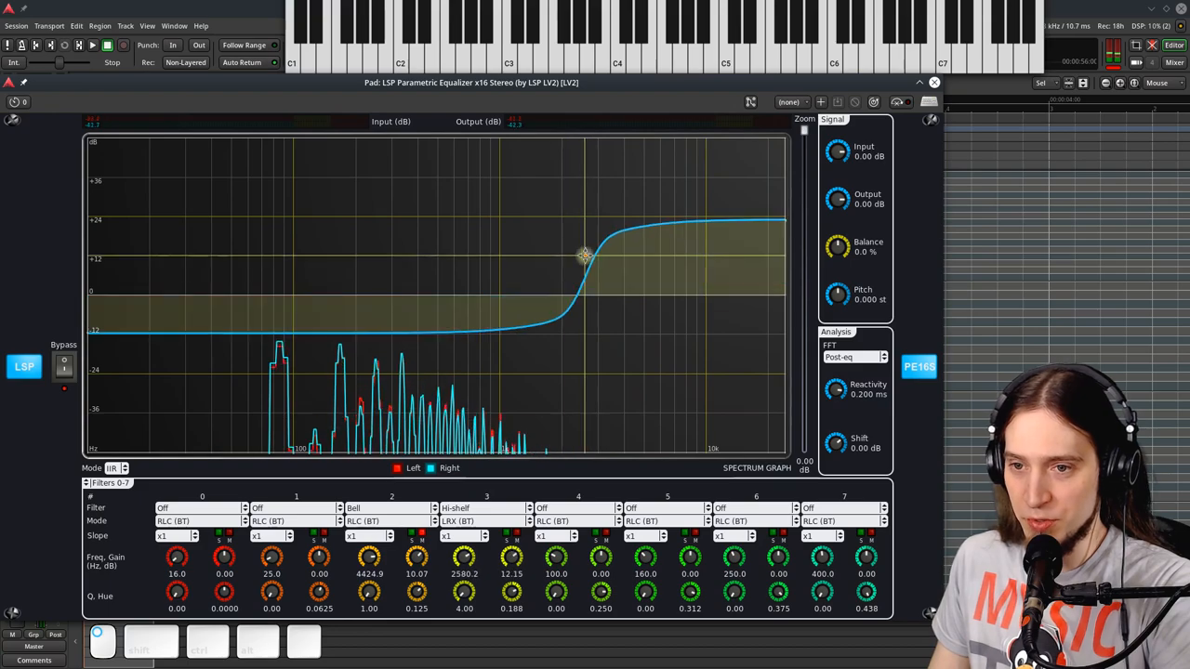
left_click_drag(583, 254, 546, 245)
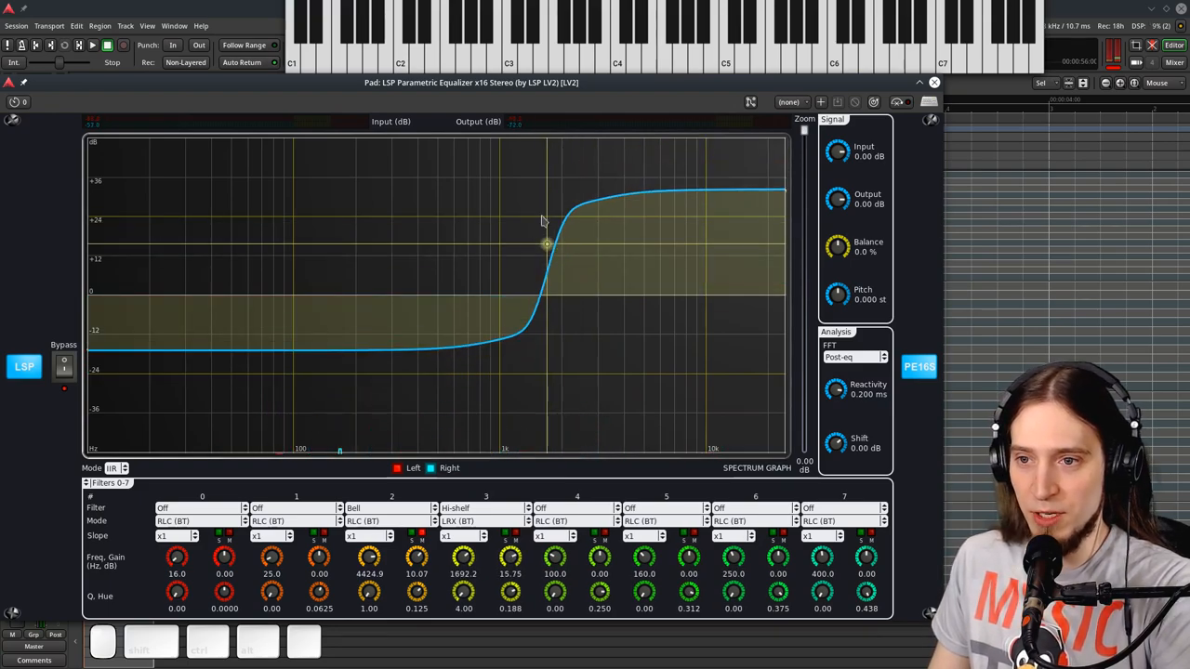
left_click_drag(547, 243, 578, 246)
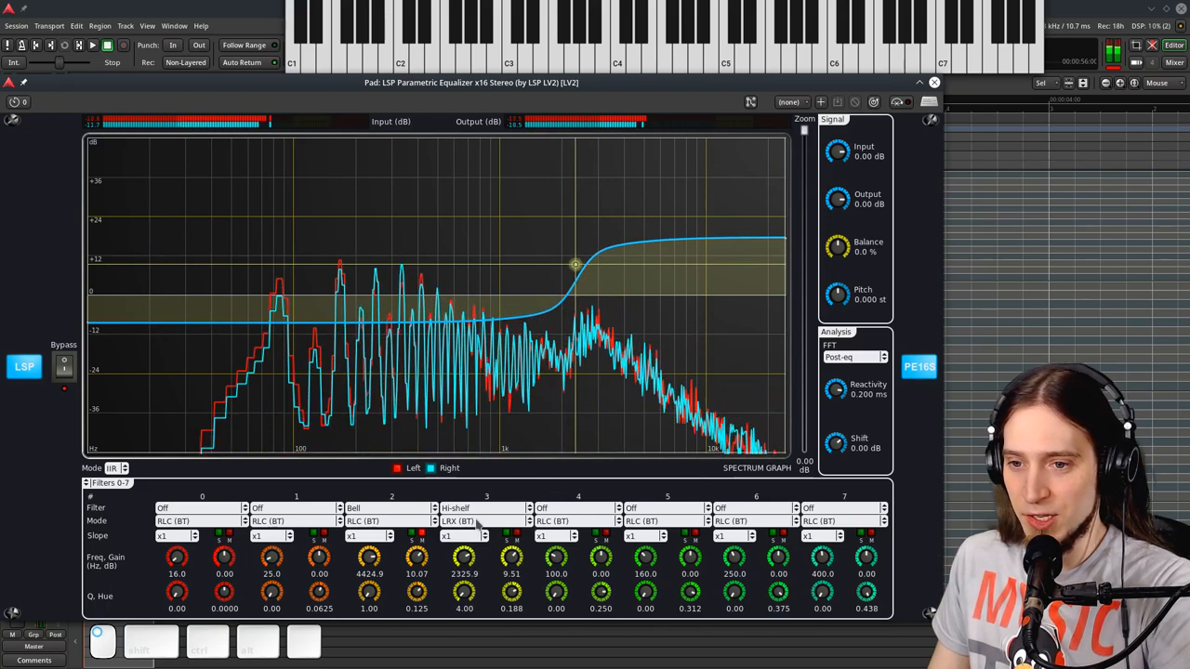
left_click(476, 520)
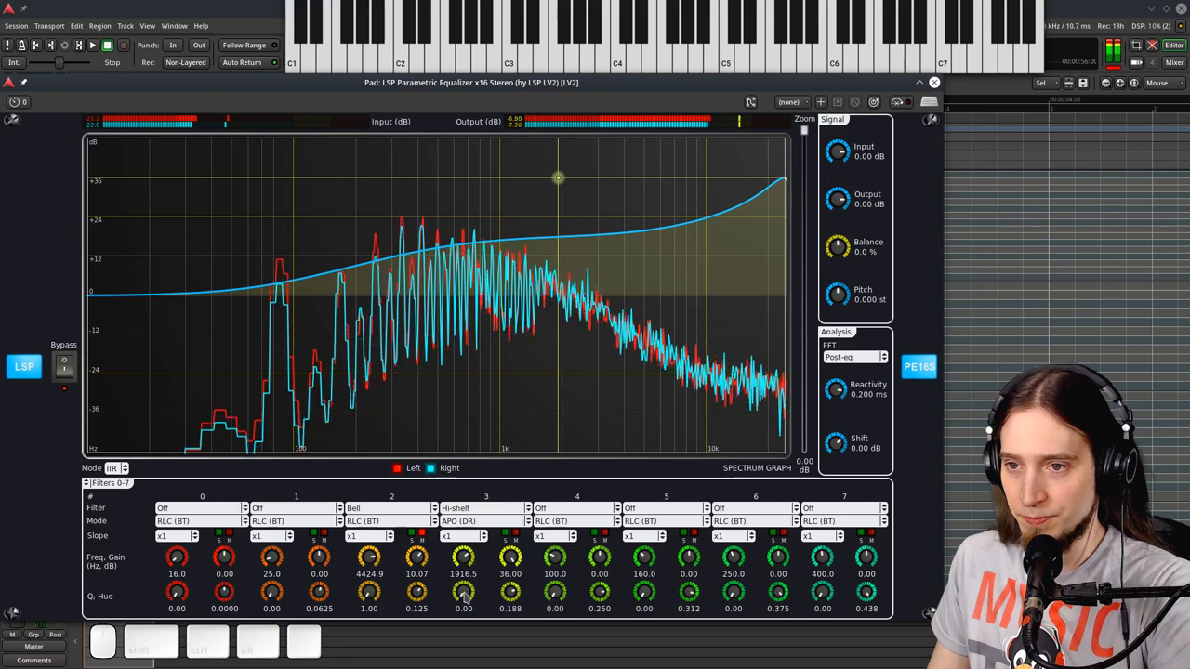
- Reposition the hi-shelf node, pushing the boost to about 30 dB near 3175 Hz
left_click_drag(463, 595, 463, 577)
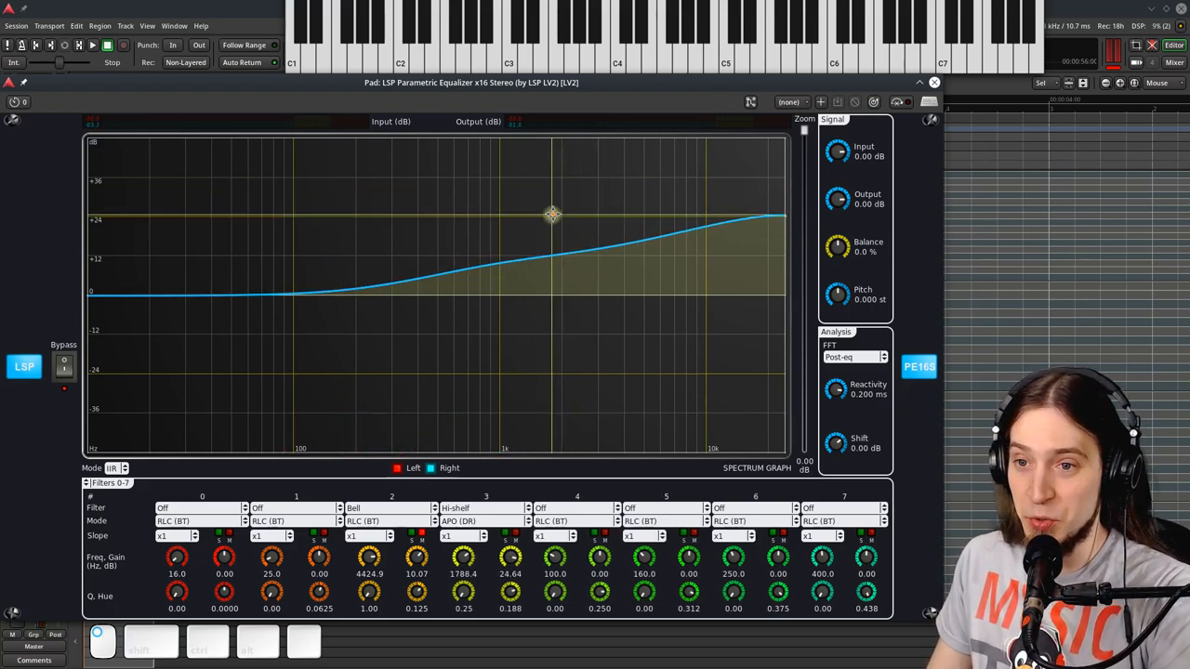
left_click_drag(553, 214, 620, 228)
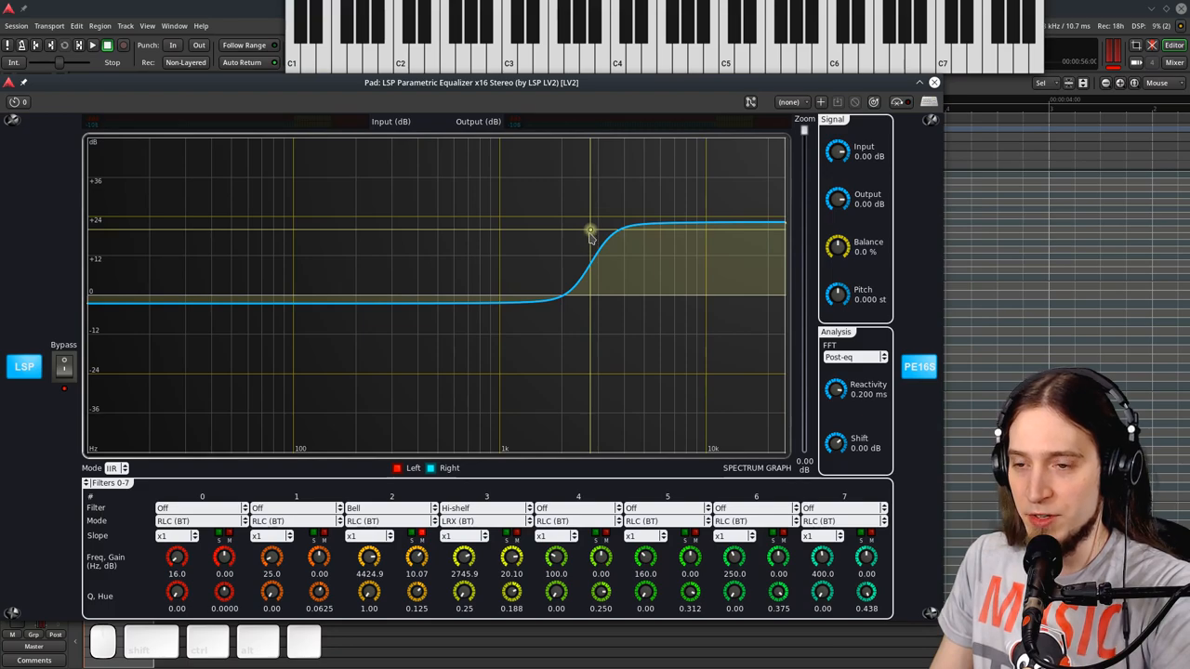
left_click_drag(590, 231, 567, 215)
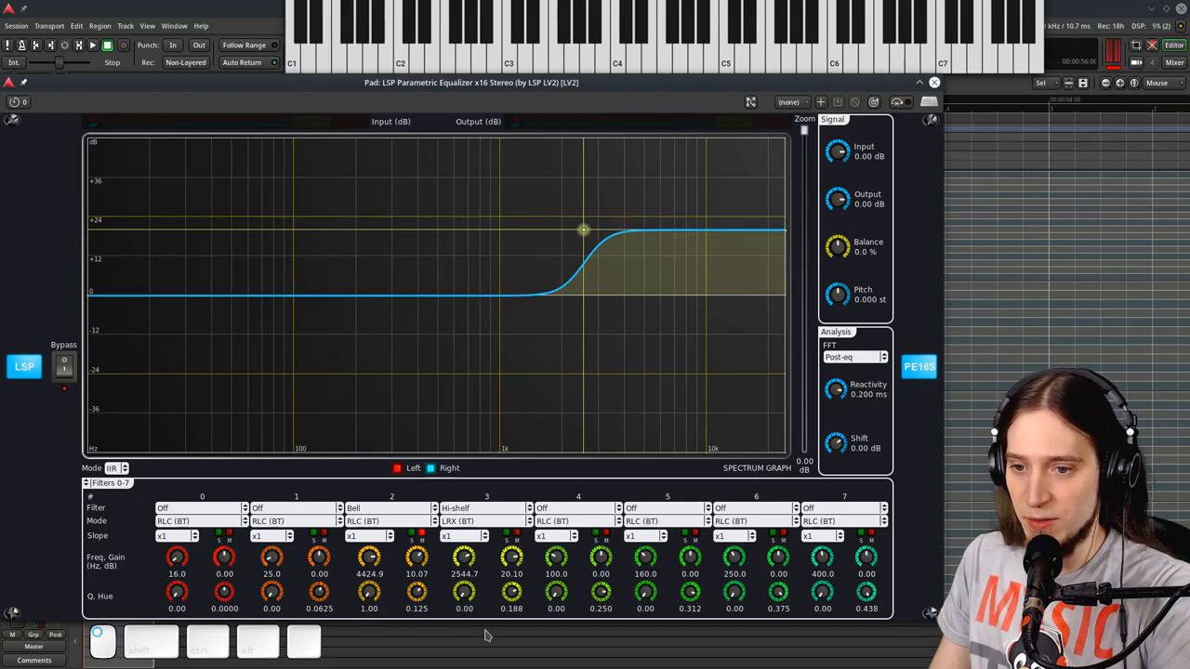
left_click_drag(584, 230, 577, 177)
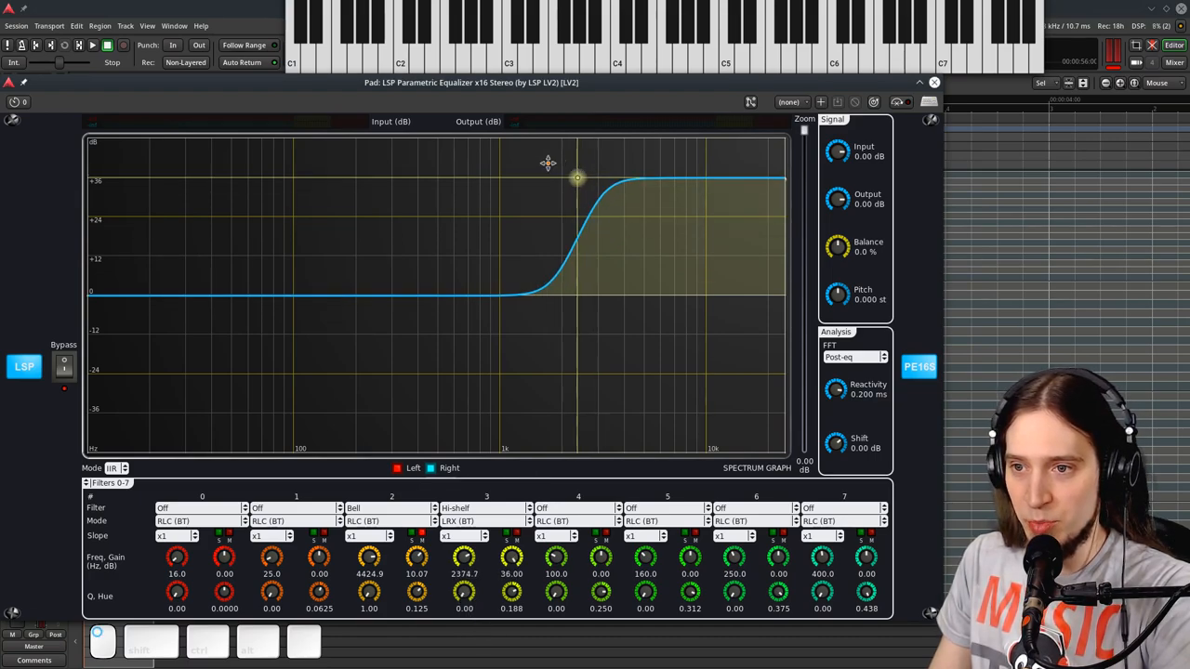
left_click_drag(577, 177, 602, 183)
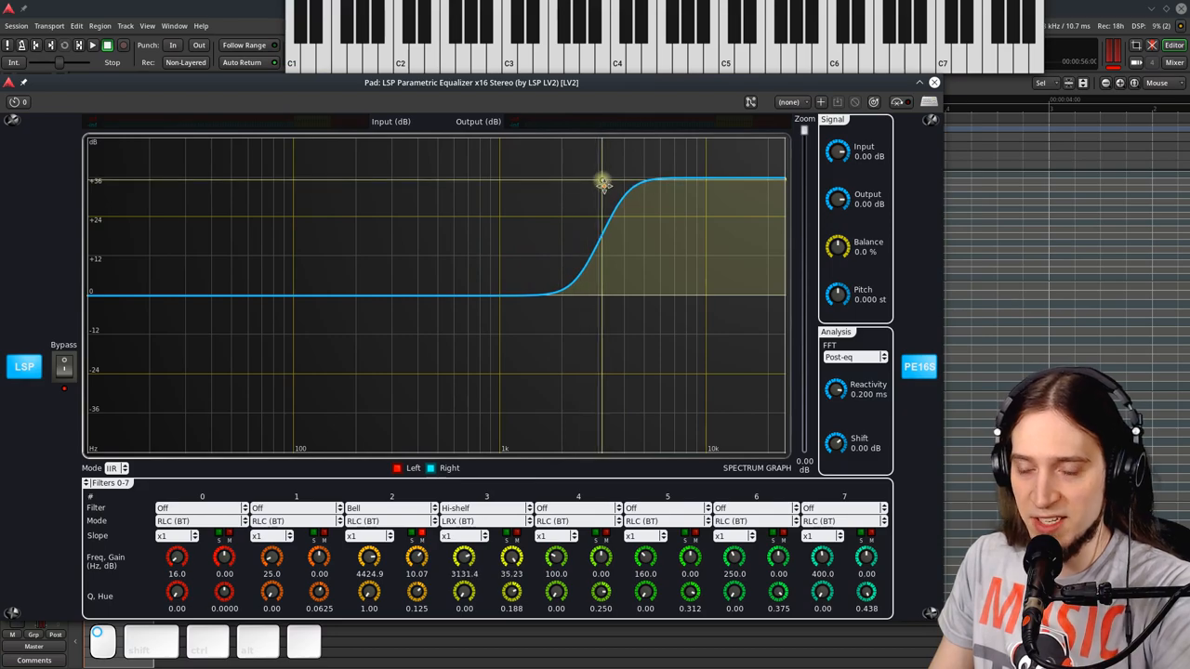
left_click_drag(603, 183, 603, 196)
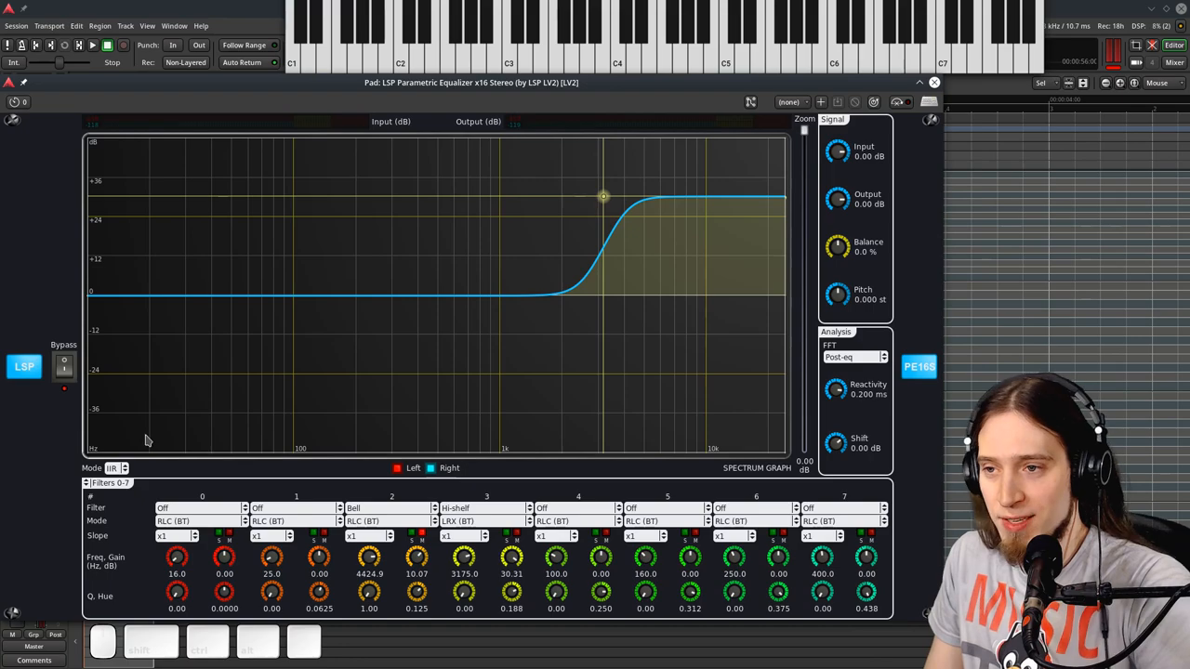
mouse_move(114, 496)
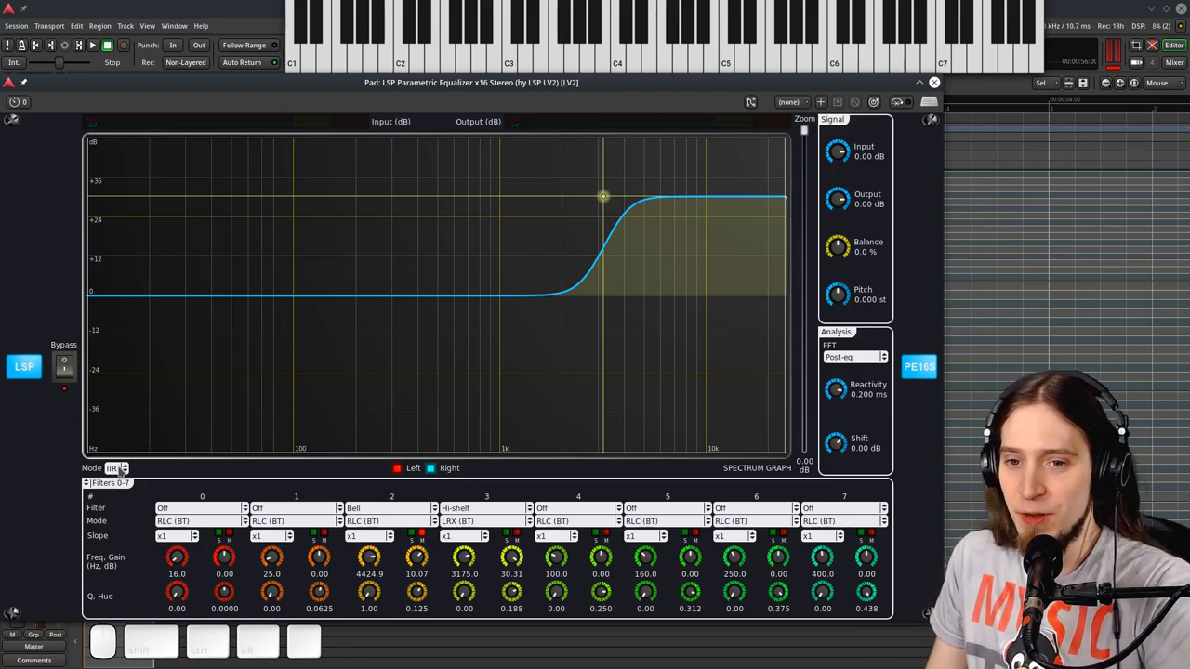
- Open the Pad equalizer's Mode dropdown to list IIR, FIR and FFT
left_click(114, 469)
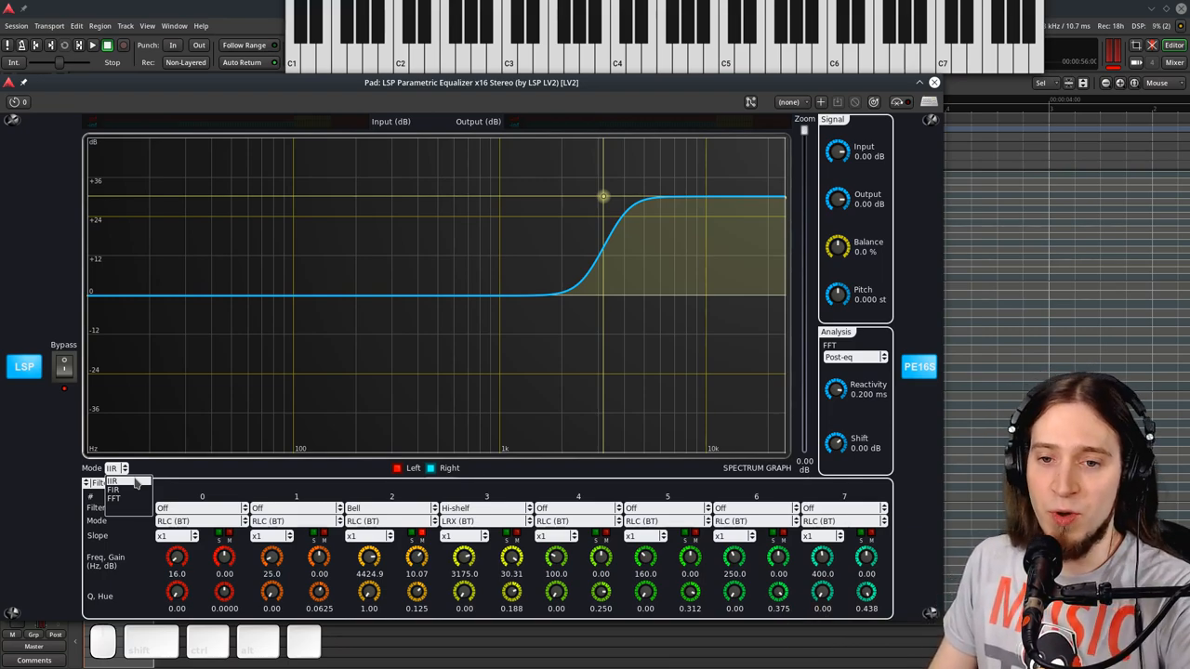
mouse_move(130, 508)
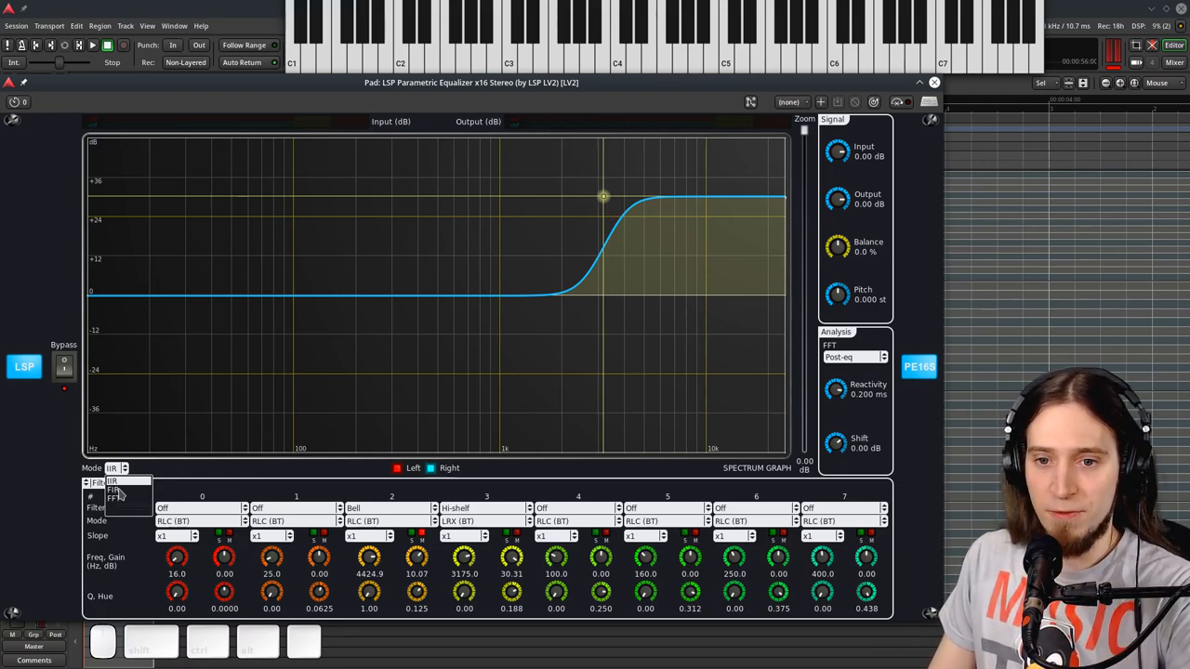
- Switch the Pad equalizer to FIR, back to IIR, then FIR again (85.33 ms latency)
left_click(114, 500)
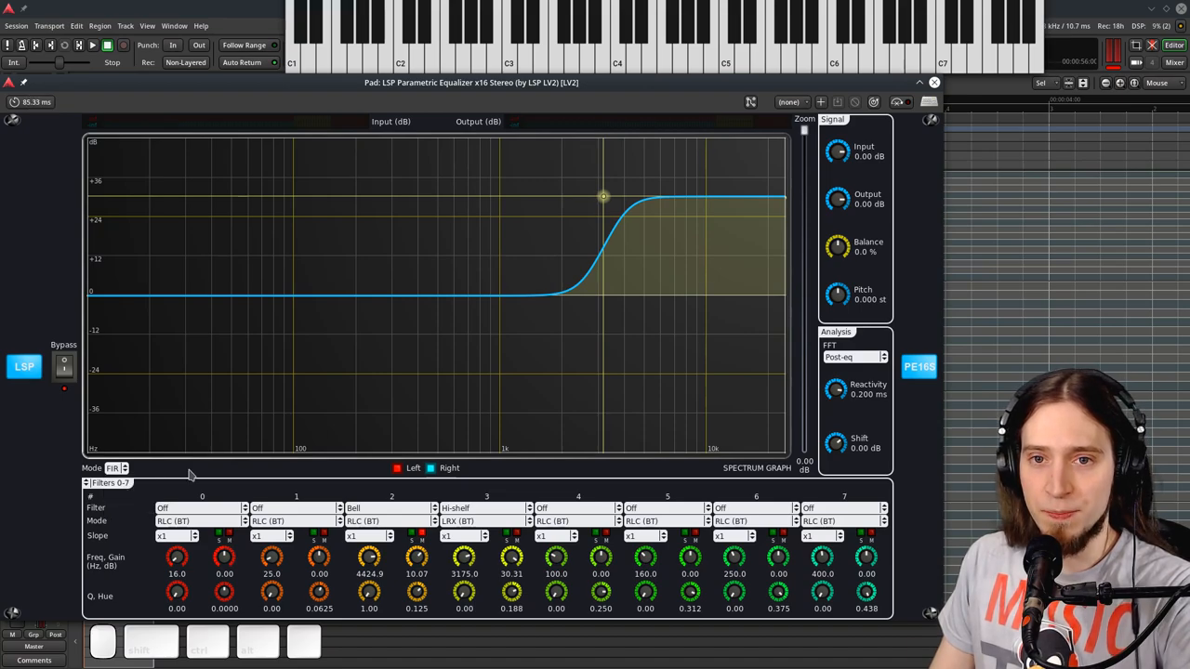
mouse_move(37, 104)
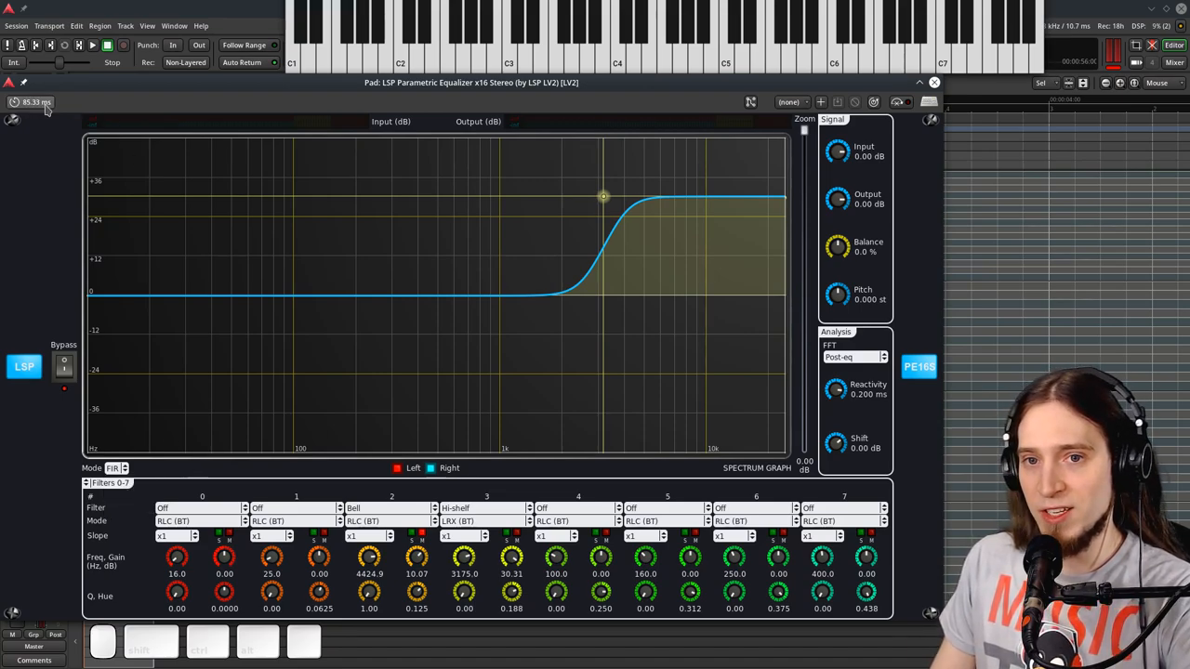
mouse_move(45, 105)
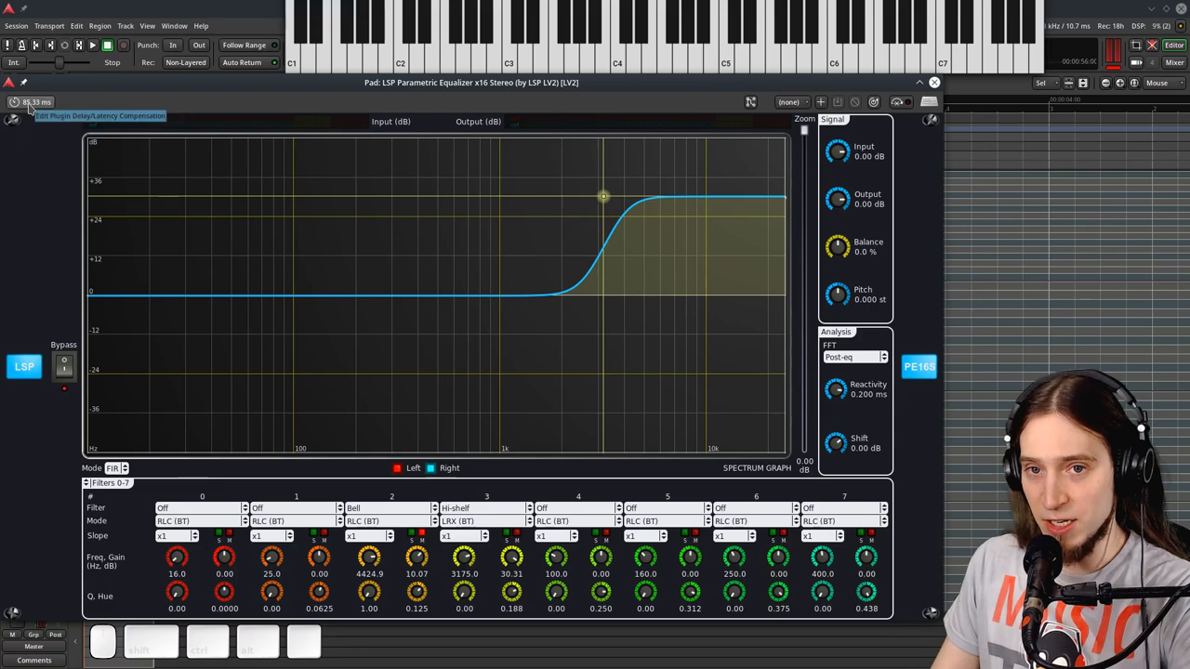
left_click(119, 469)
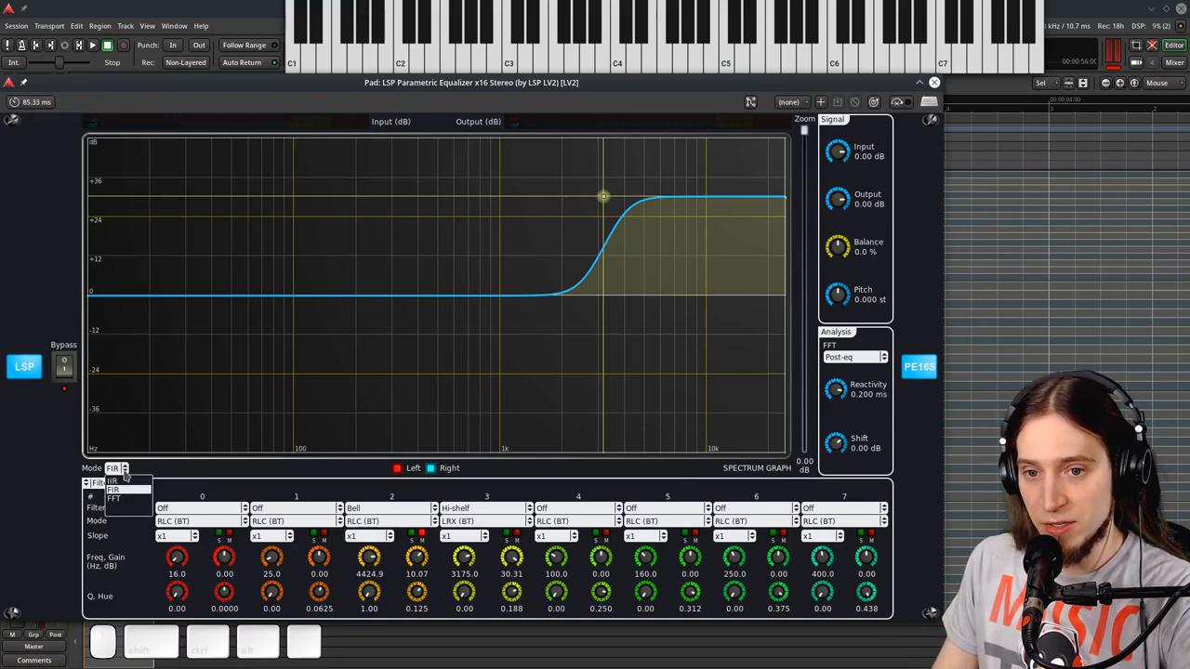
left_click(113, 504)
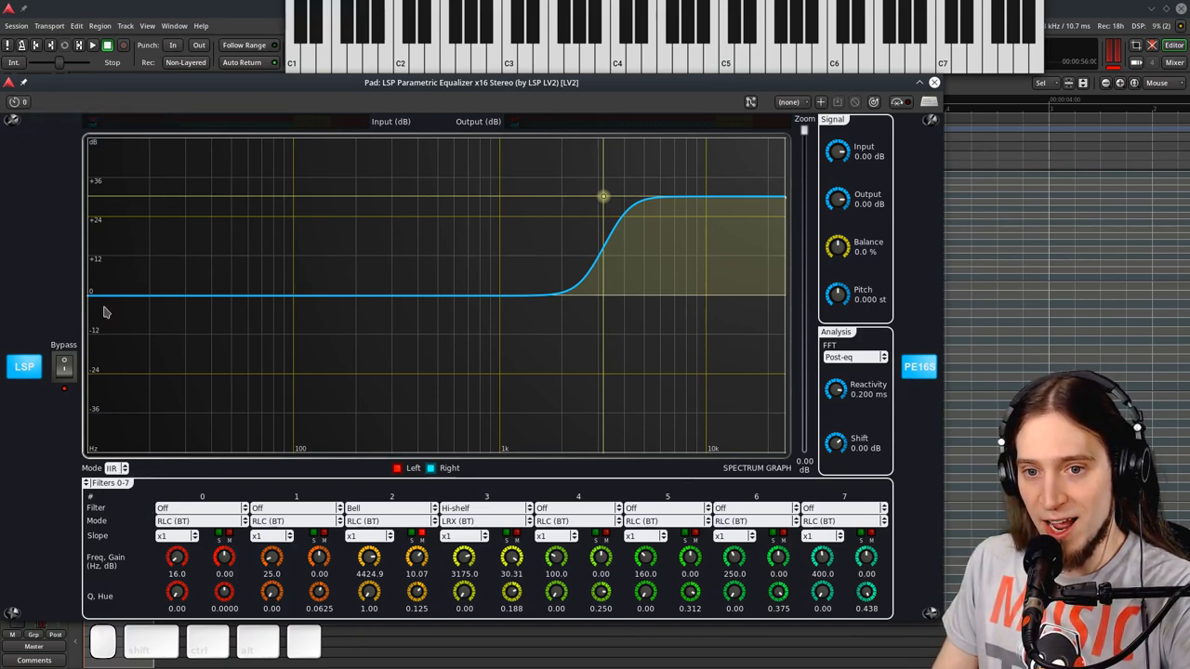
mouse_move(18, 105)
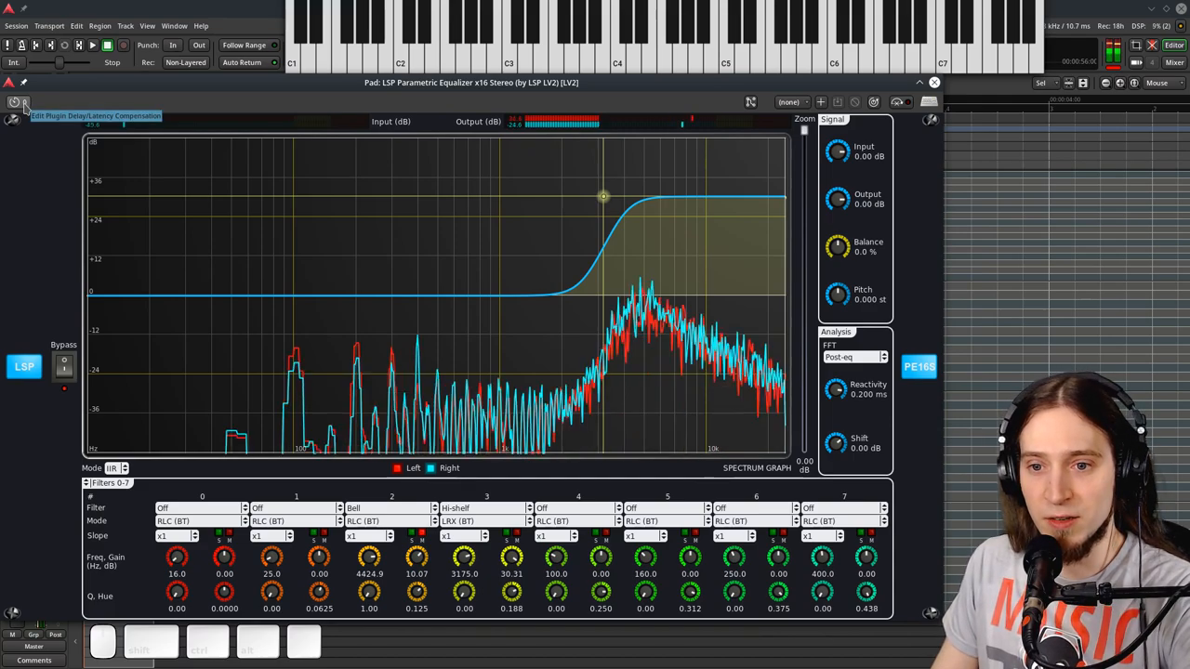
left_click(115, 469)
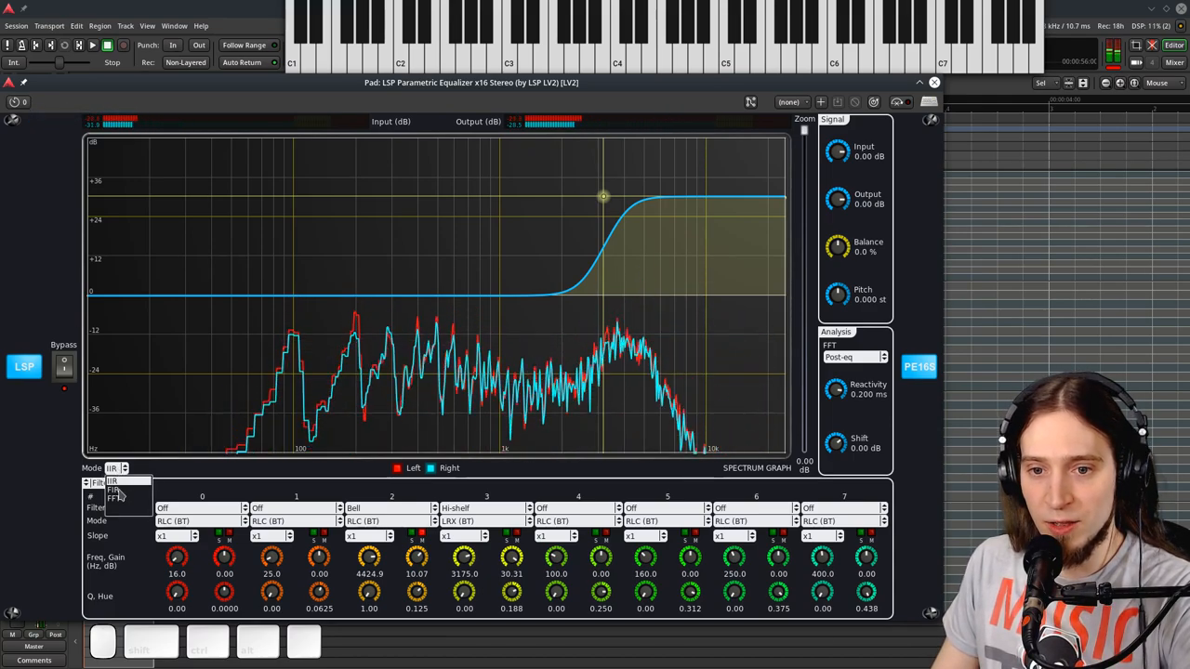
left_click(113, 496)
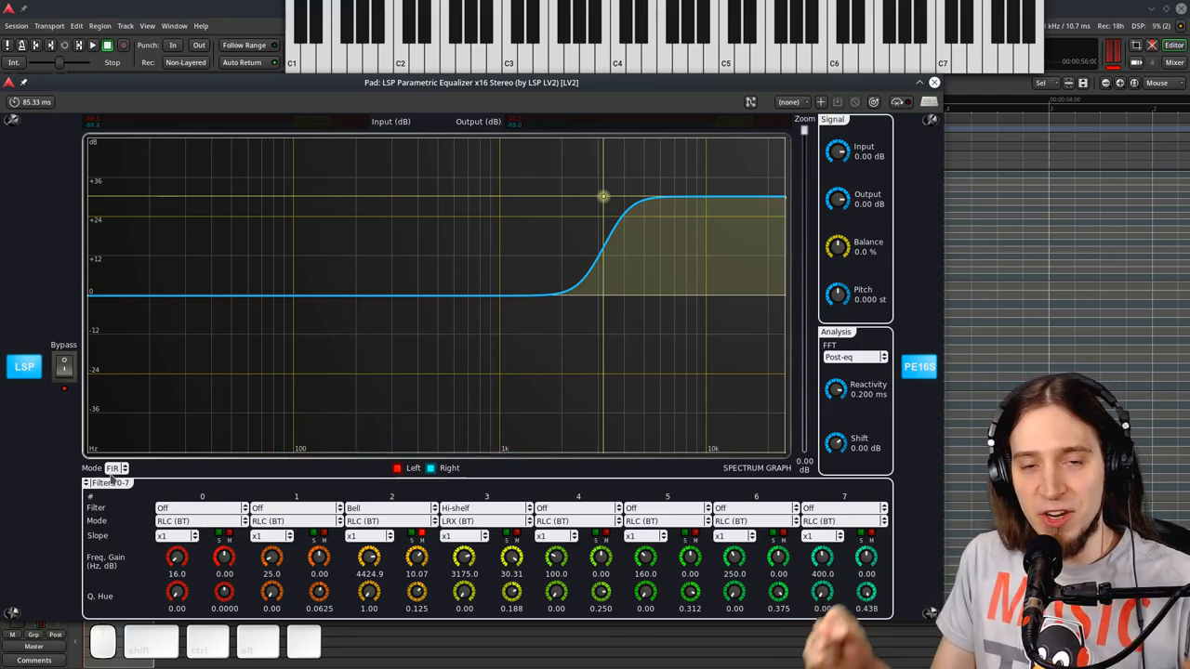
mouse_move(198, 428)
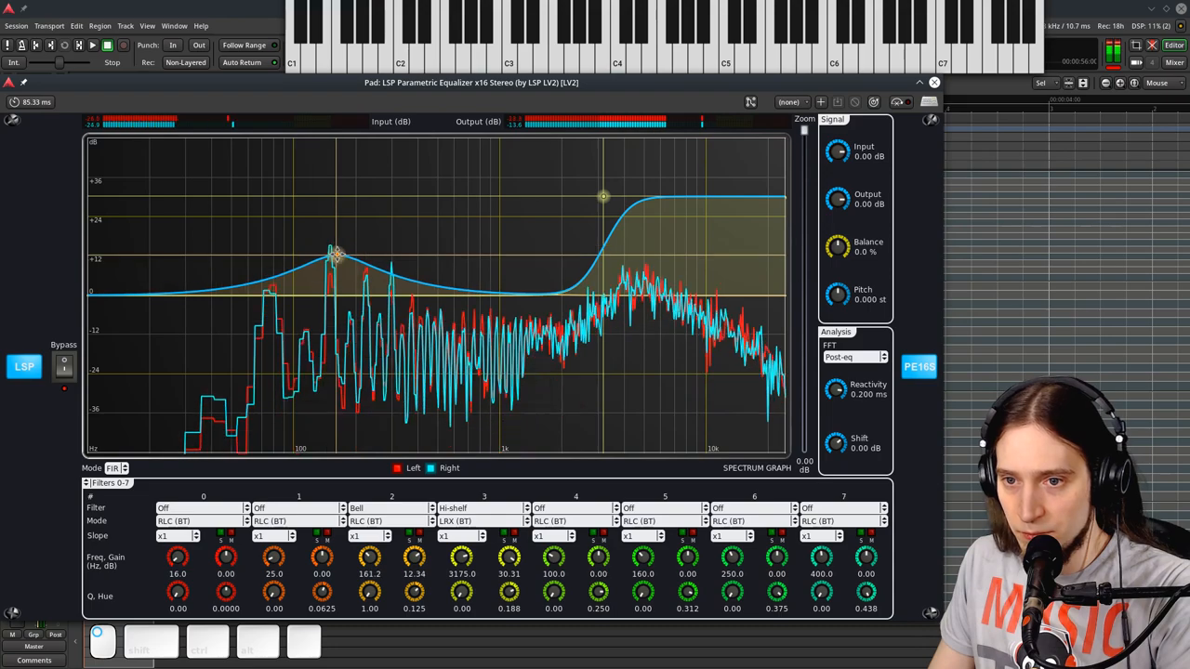
- Make filter 1 a Hi-pass LRX (MT) x4 and drag the high shelf lower
left_click(288, 508)
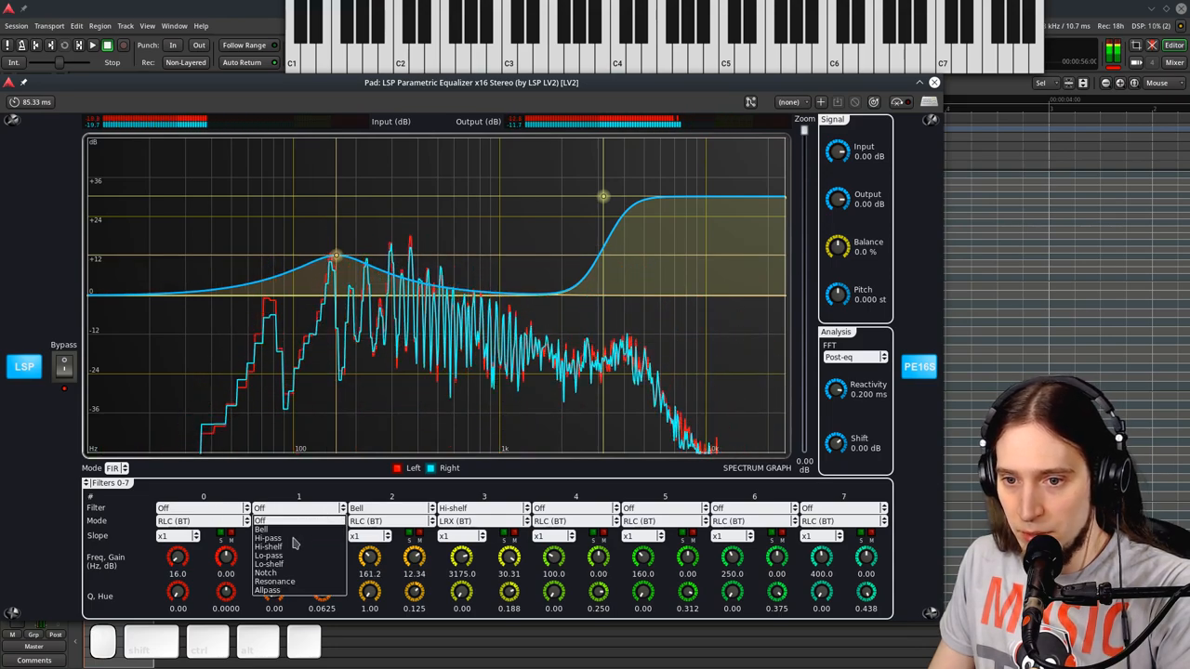
left_click(269, 540)
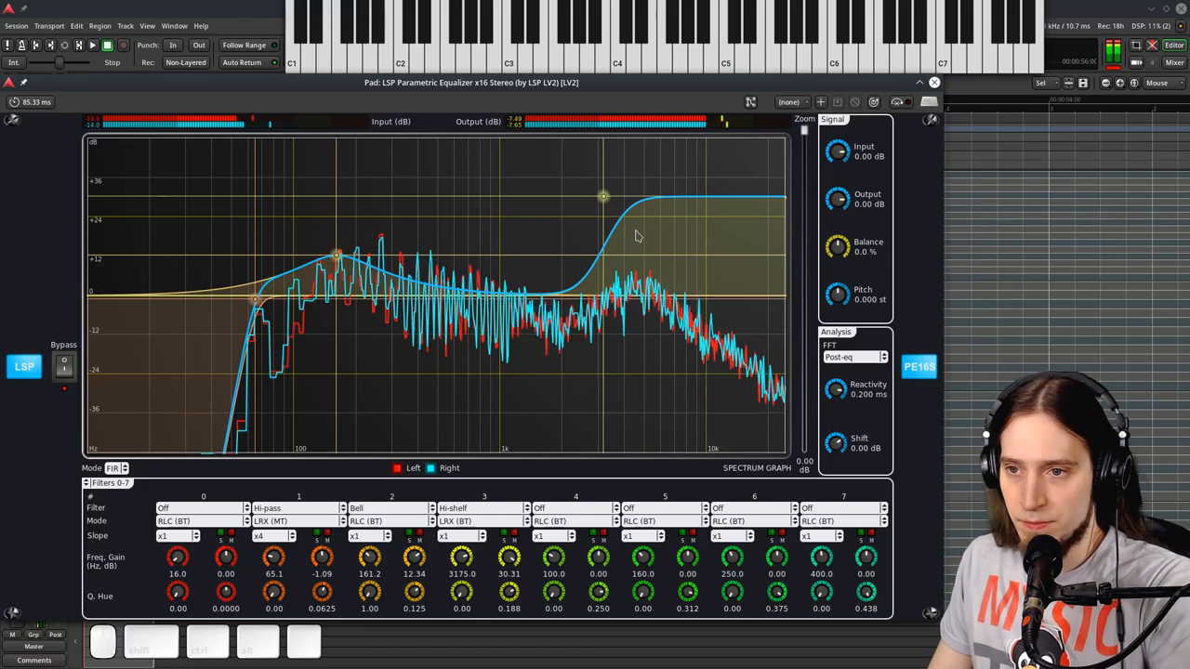
left_click_drag(604, 197, 617, 238)
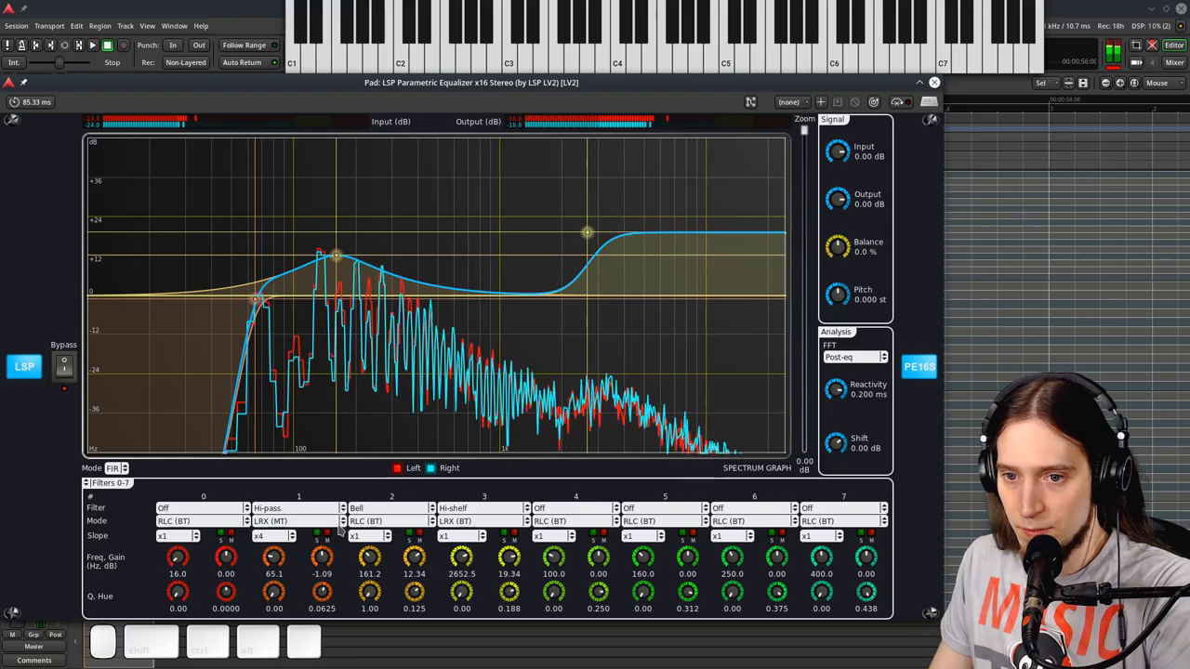
- Try the IIR, FIR and FFT processing modes, ending in FFT
left_click(118, 469)
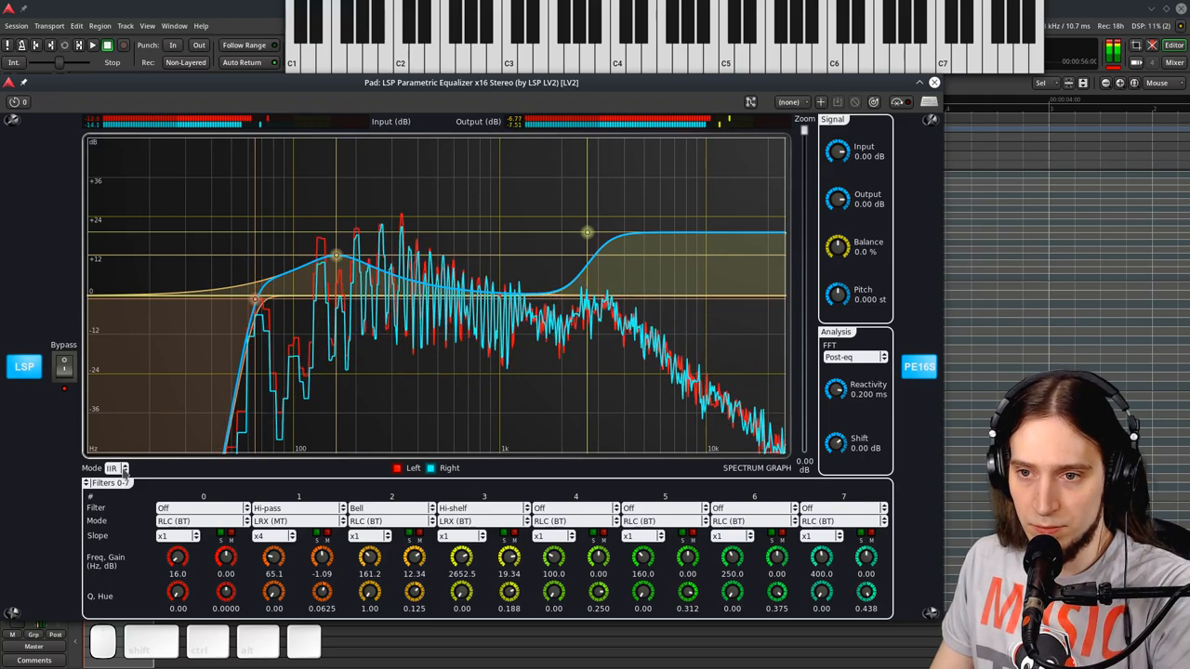
left_click(114, 469)
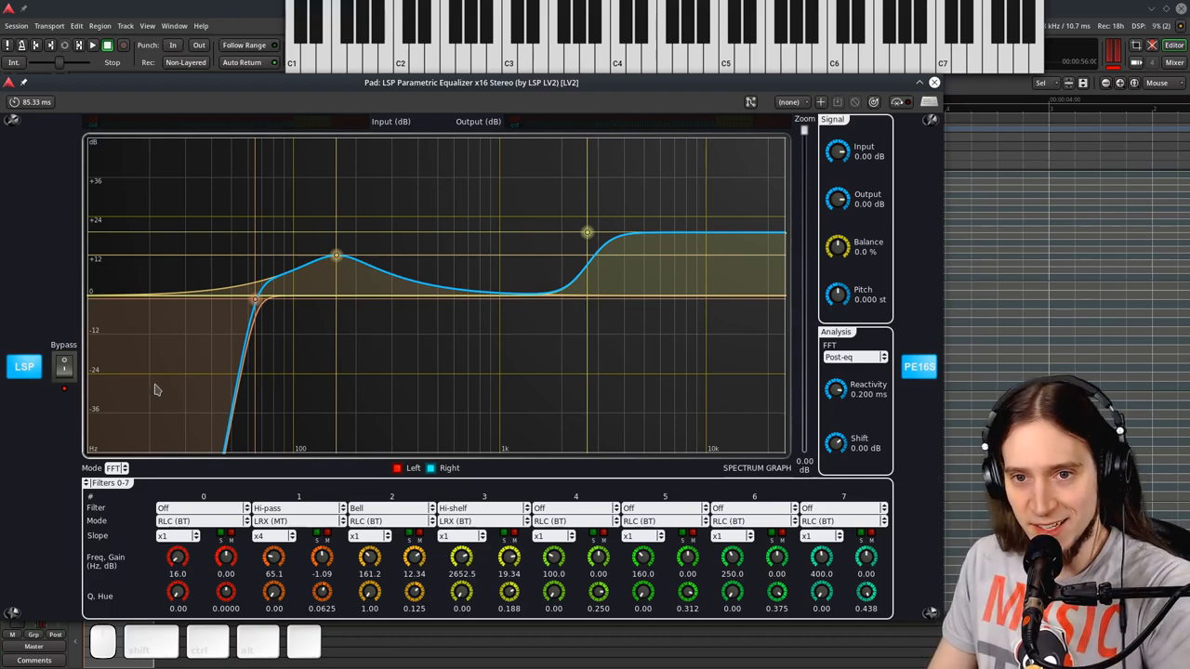
mouse_move(314, 158)
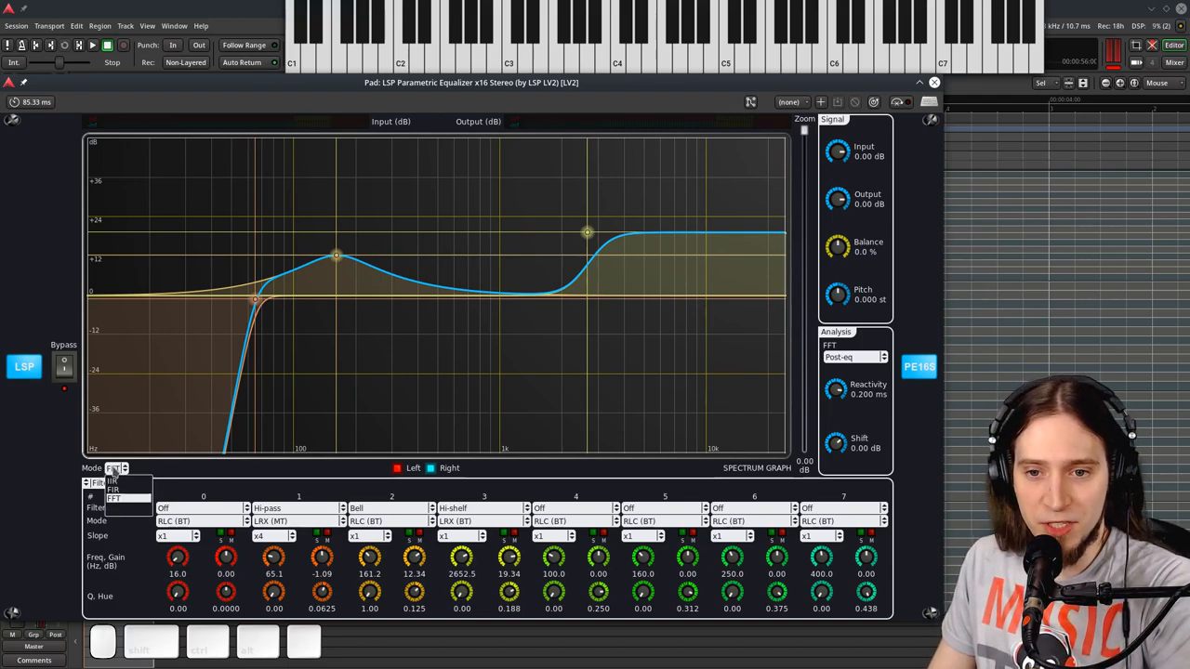
left_click(114, 496)
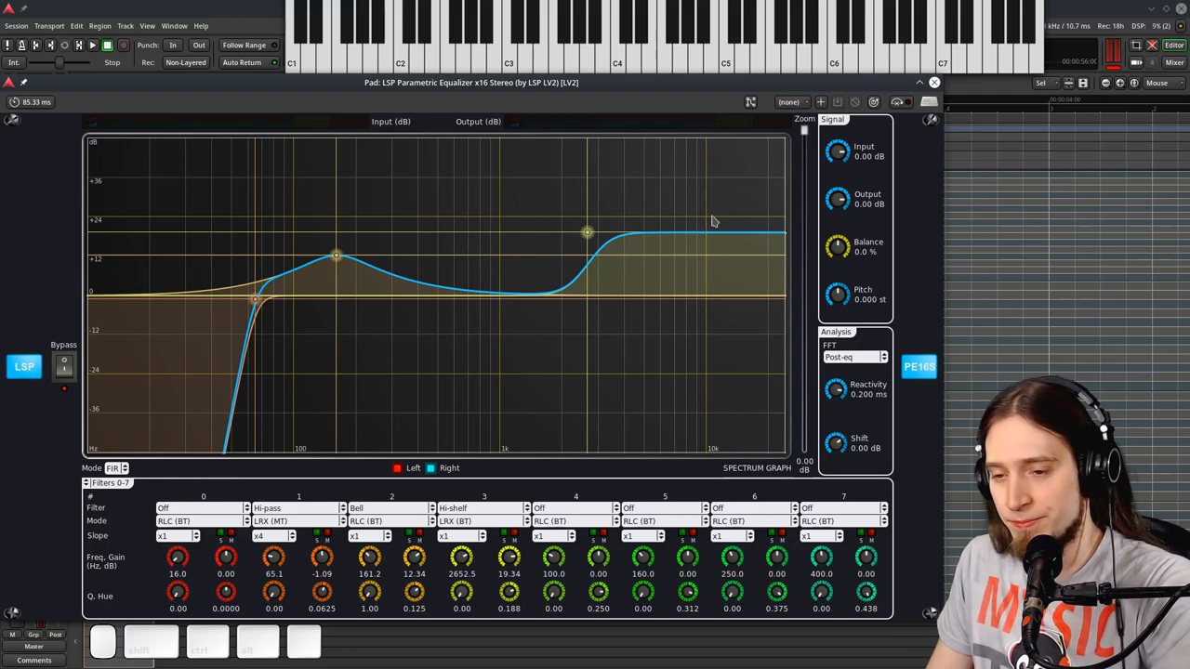
left_click(121, 469)
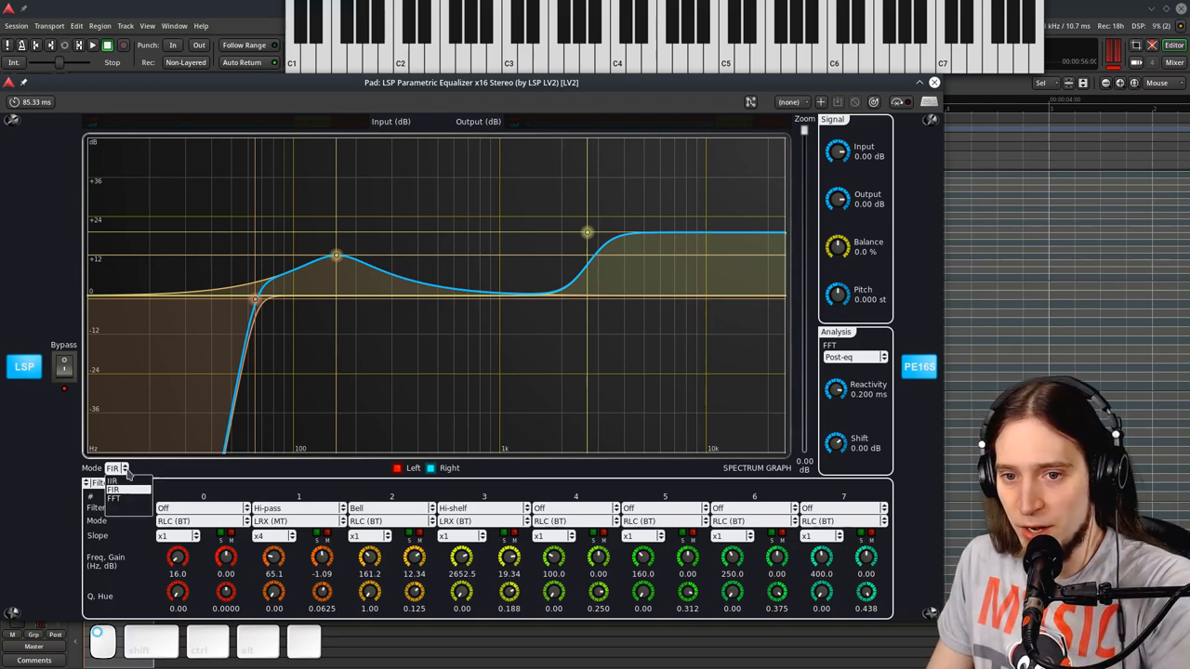
left_click(115, 496)
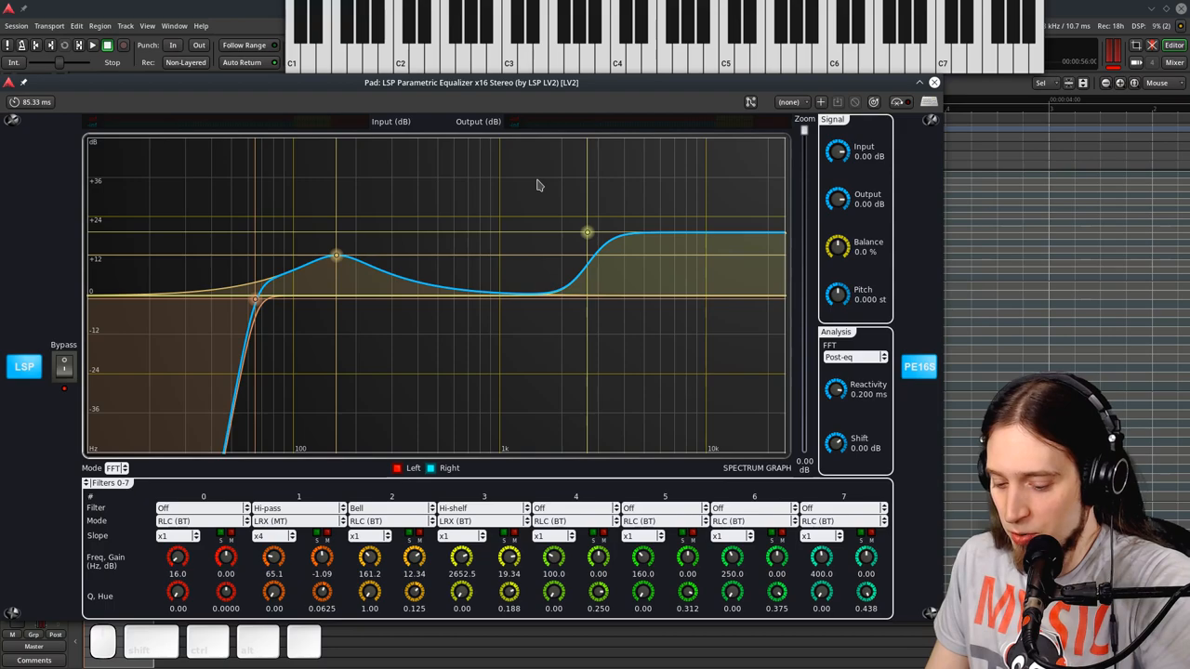
mouse_move(442, 193)
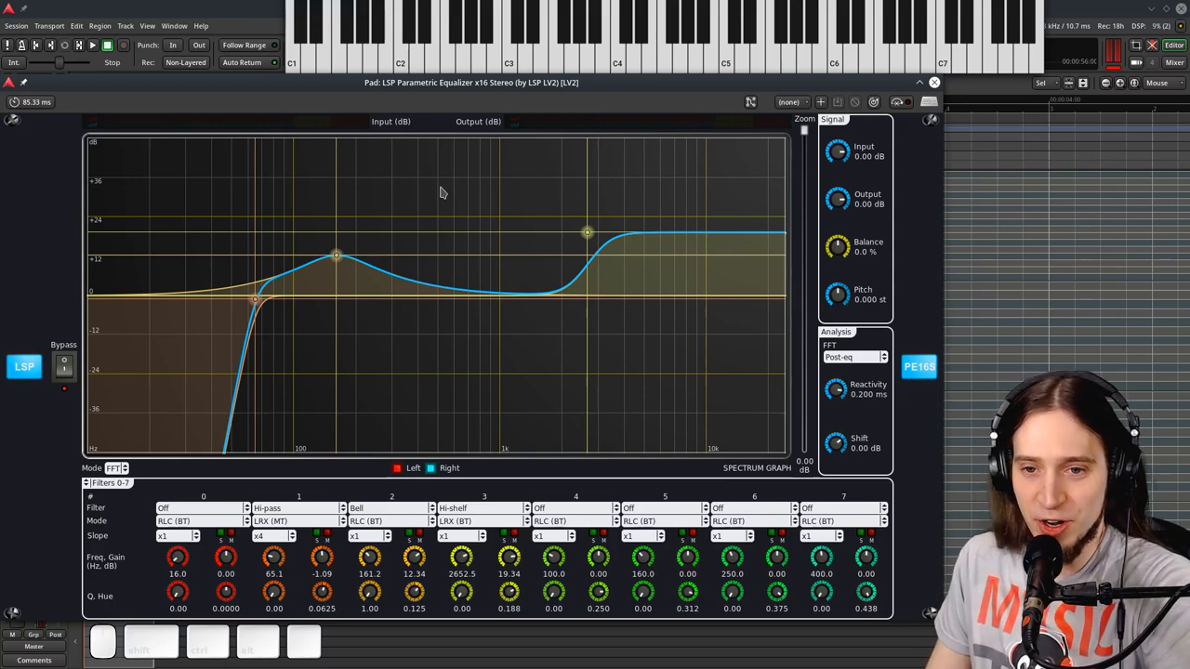
left_click(113, 470)
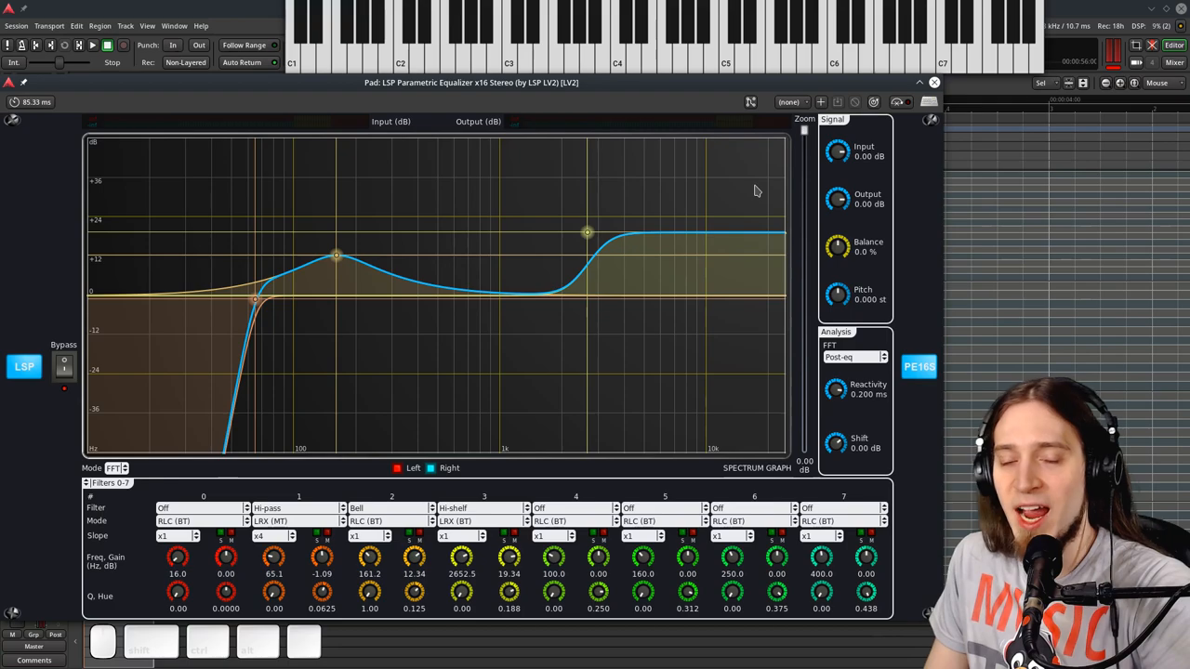
mouse_move(732, 188)
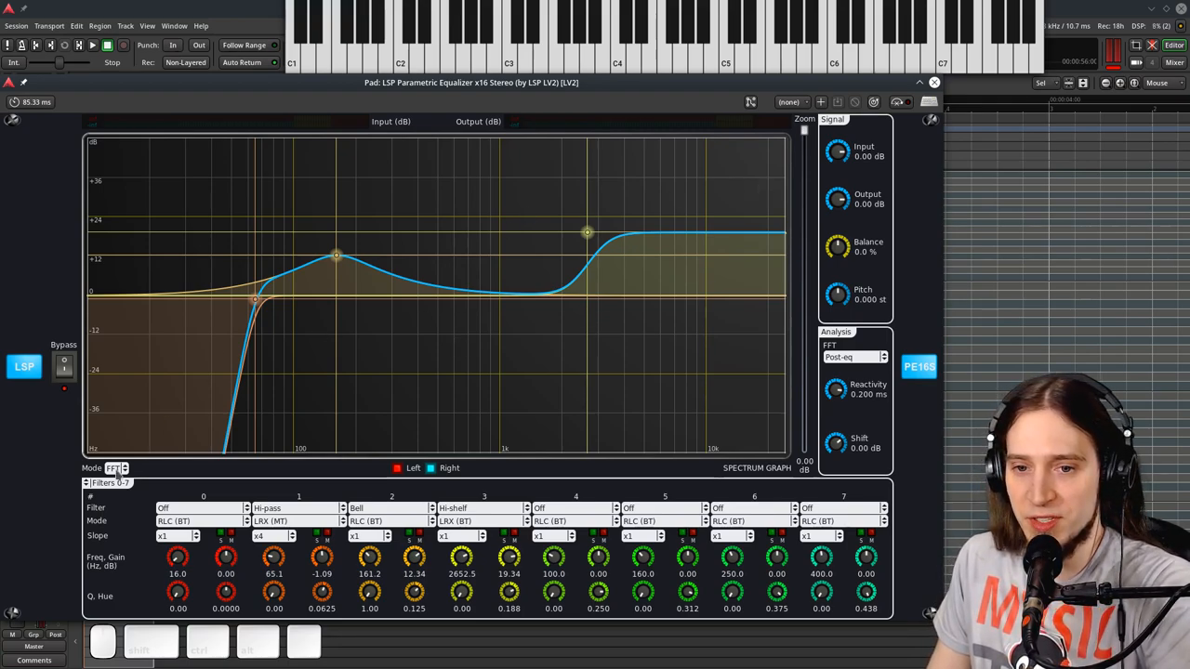
left_click(115, 468)
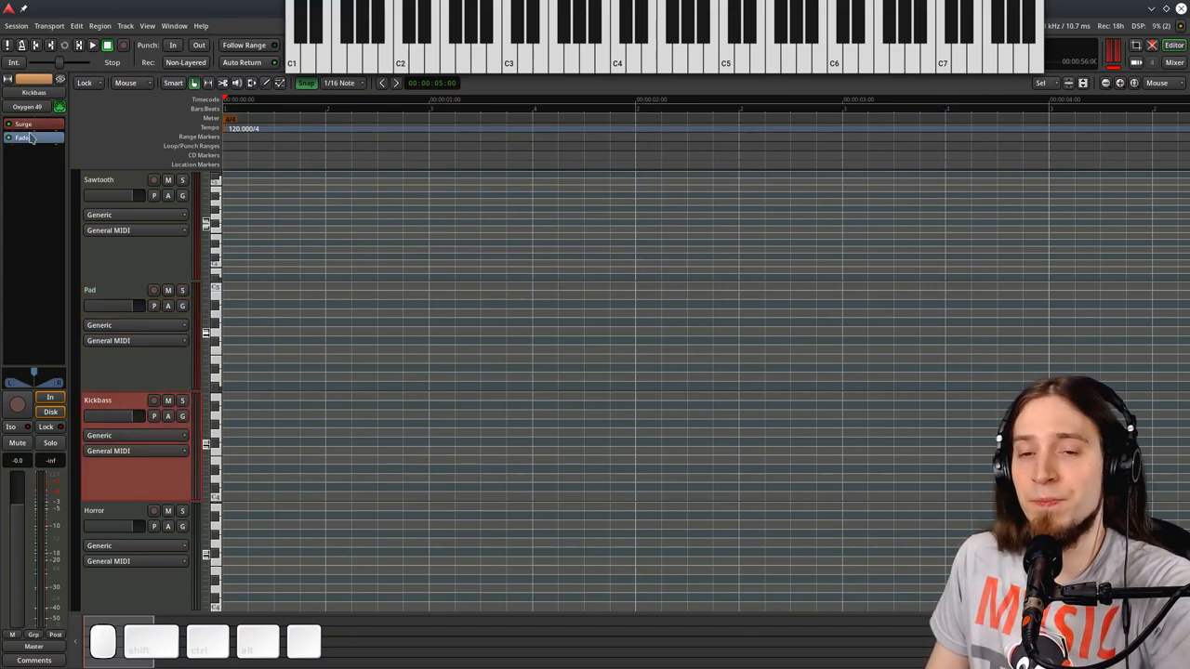
- Insert LSP Parametric Equalizer x16 Stereo on Kickbass and open its plugin window
right_click(28, 138)
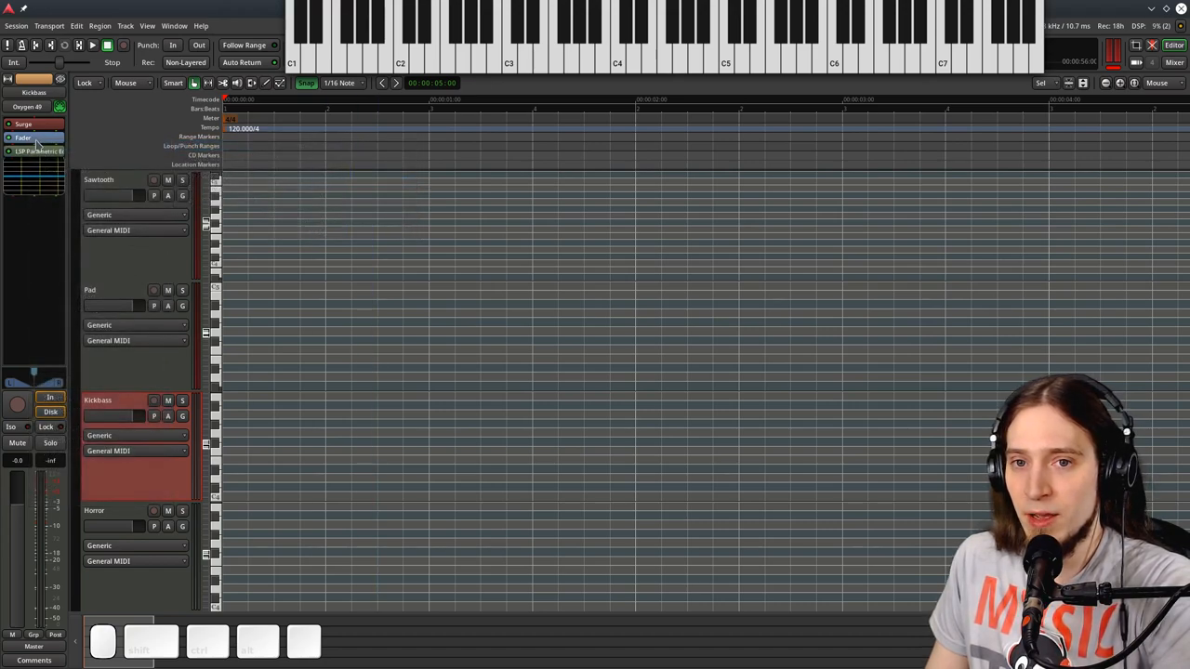
double_click(34, 138)
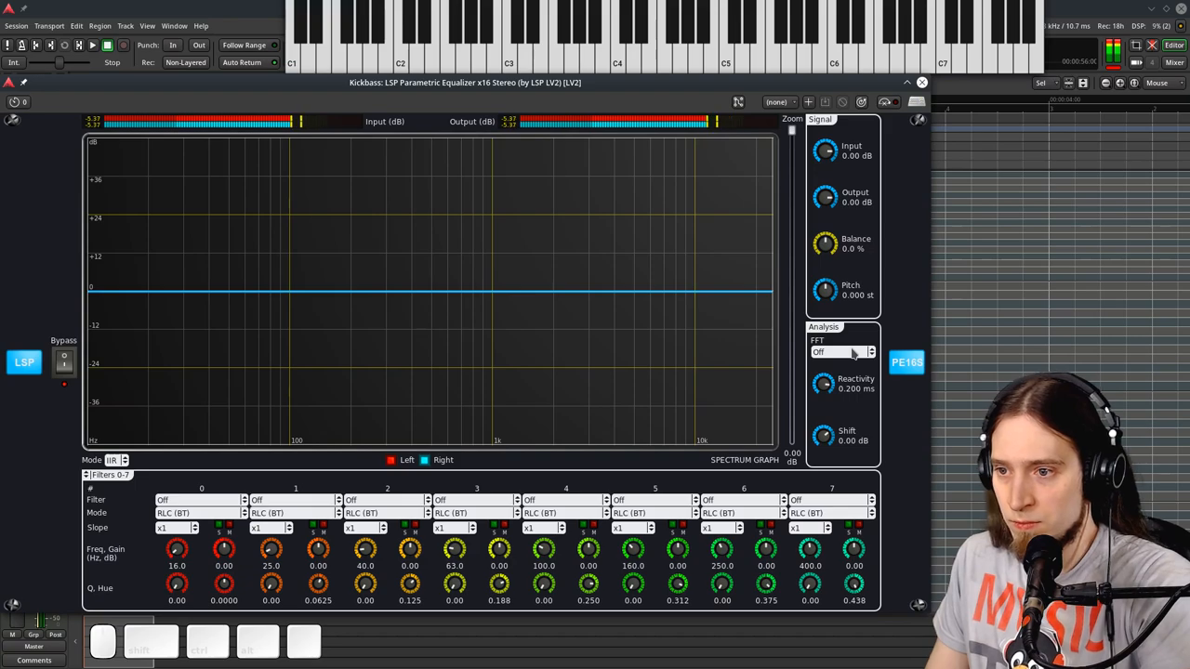
- Set filter 0 to a Hi-pass filter with the BWC (MT) design
left_click(842, 353)
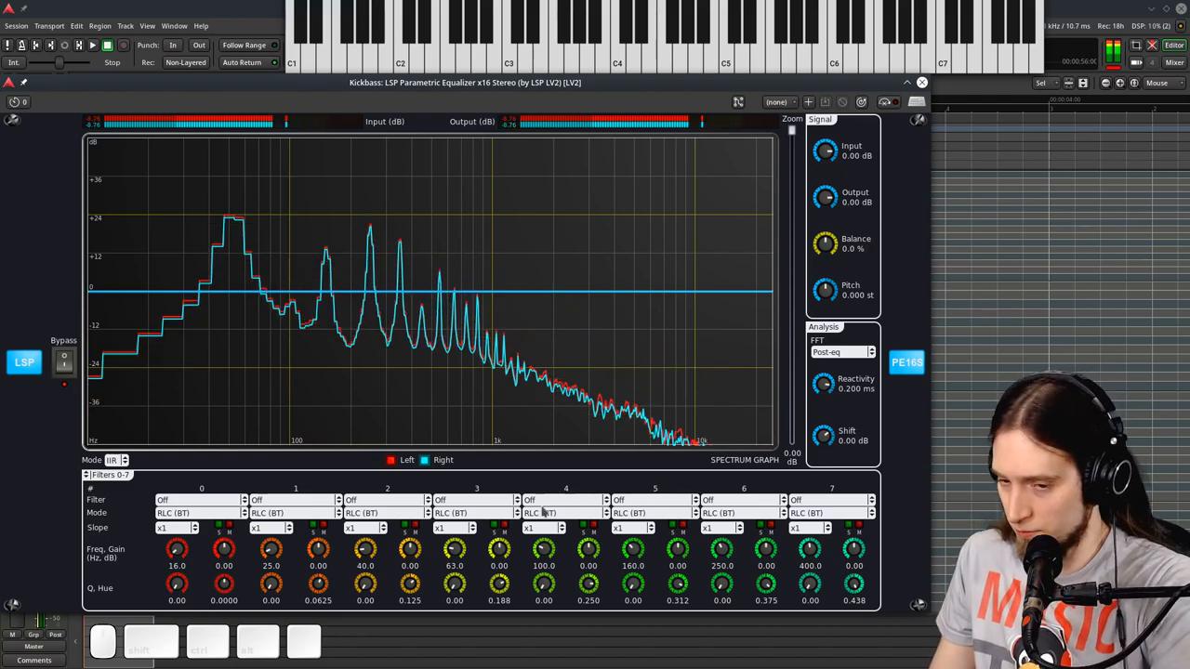
left_click(195, 500)
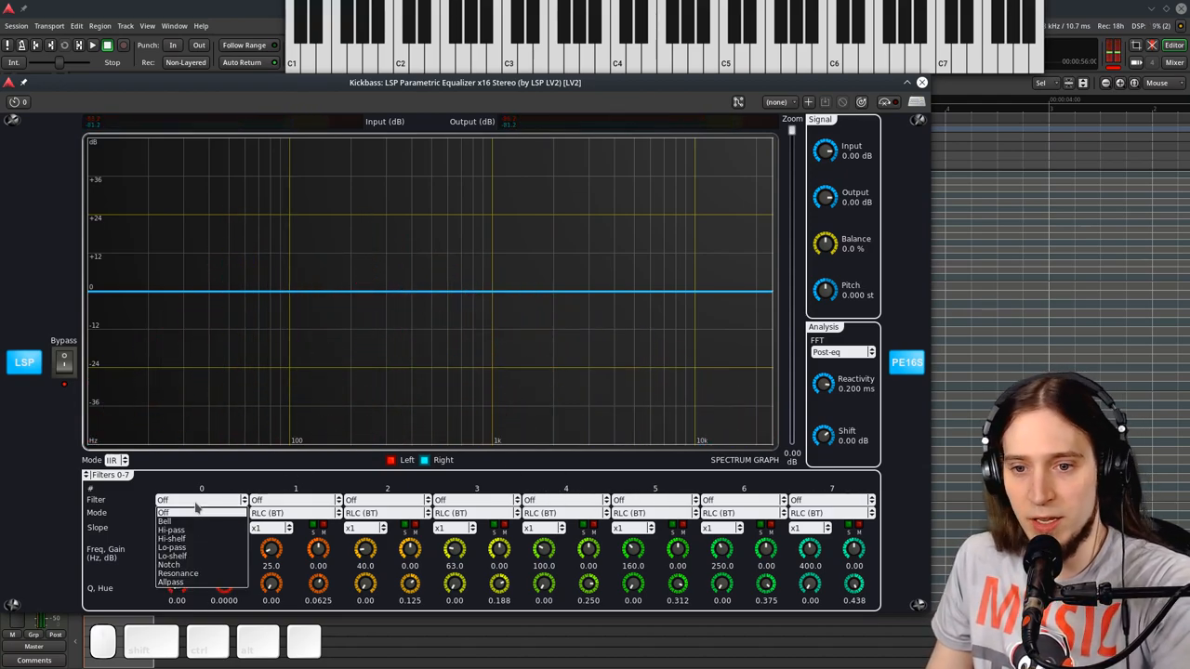
left_click(175, 530)
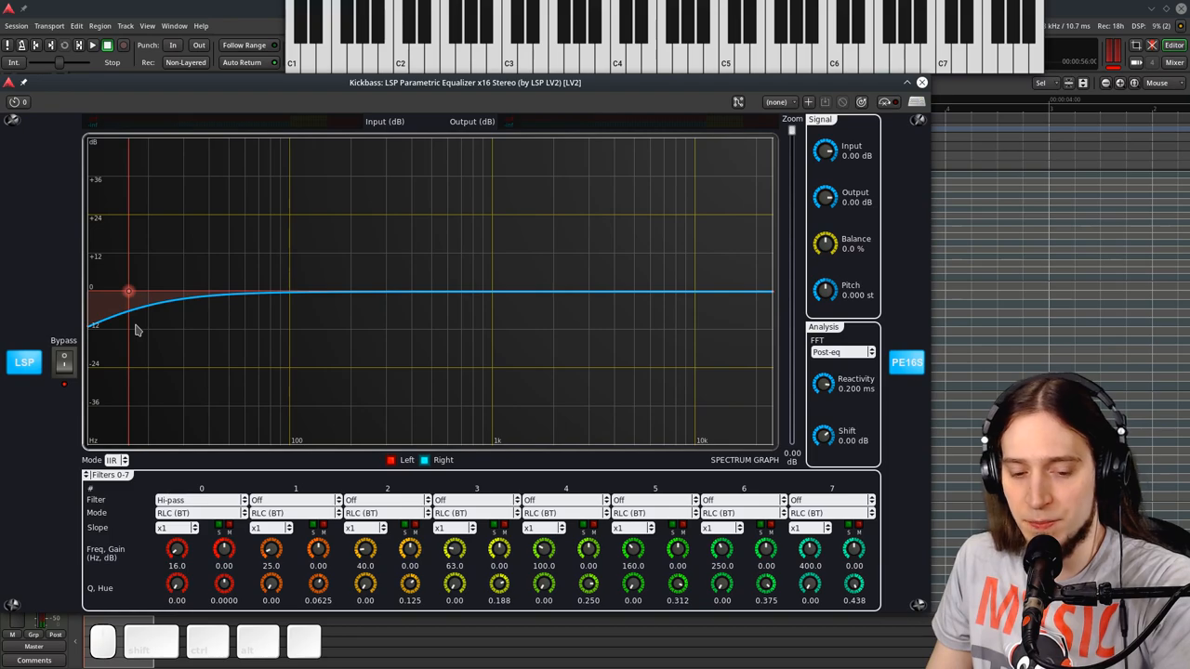
left_click(186, 514)
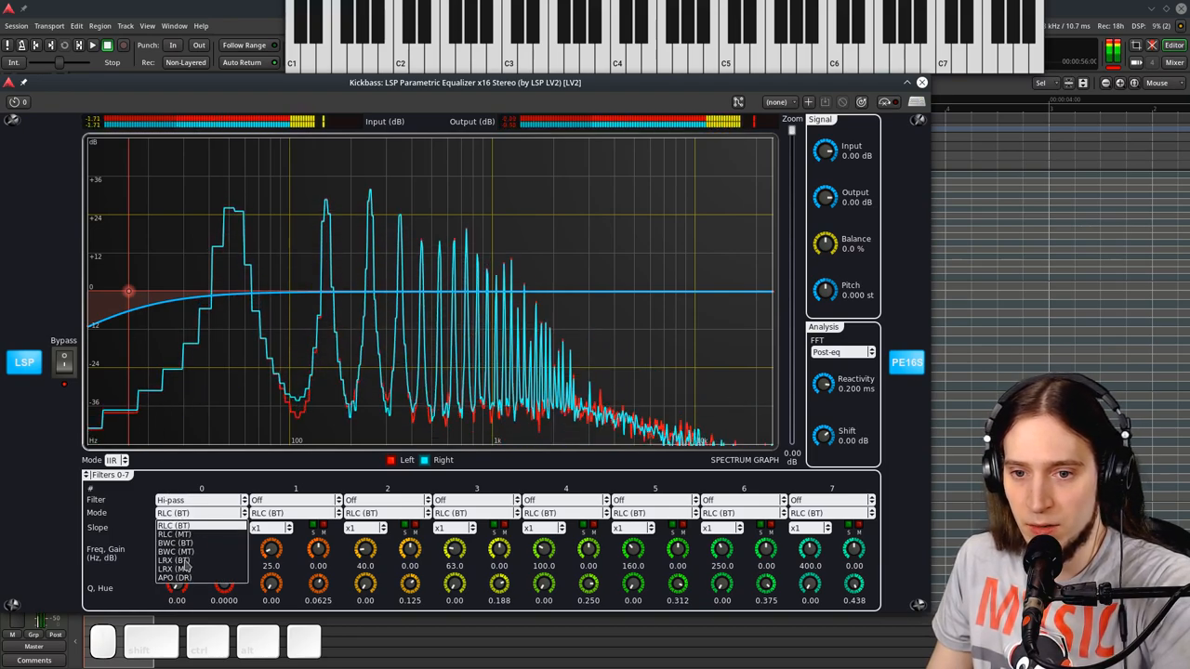
left_click(176, 550)
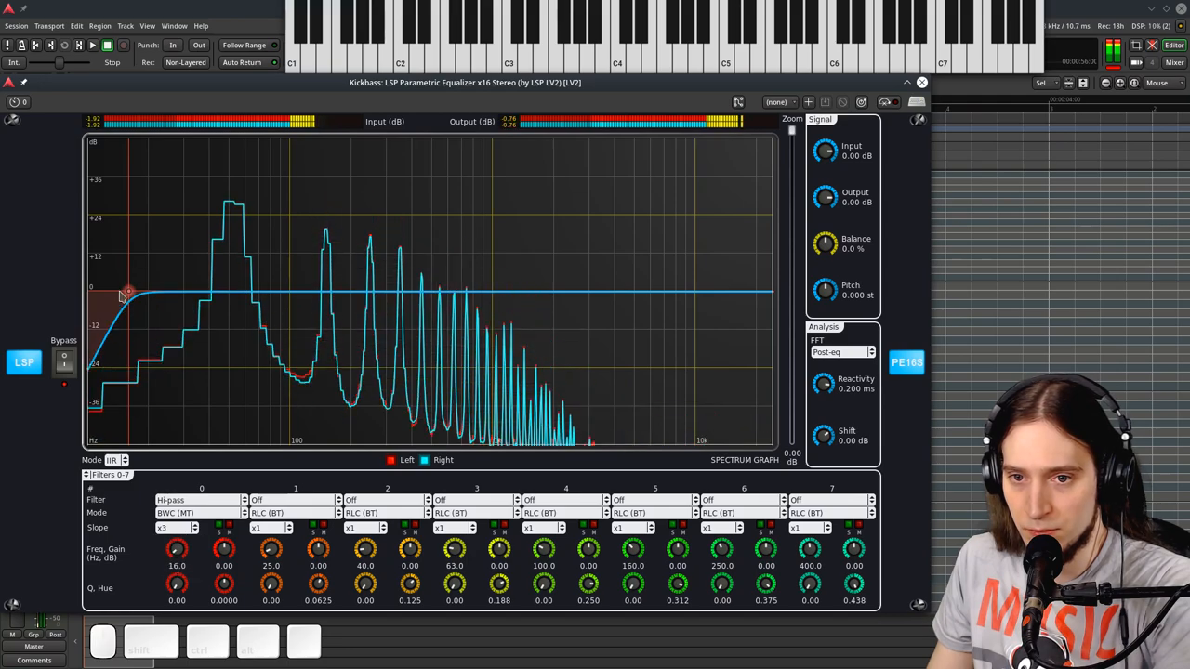
- Move filter 0's cutoff to about 42.6 Hz and set the equalizer to FIR
left_click_drag(128, 295, 253, 305)
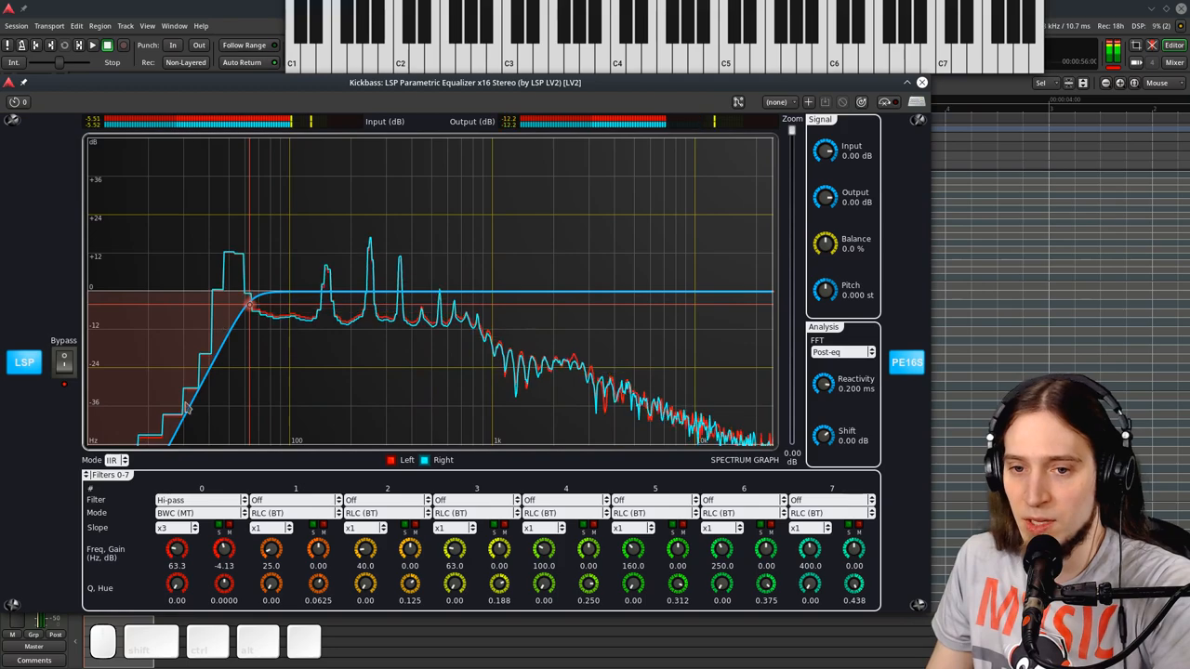
left_click(116, 461)
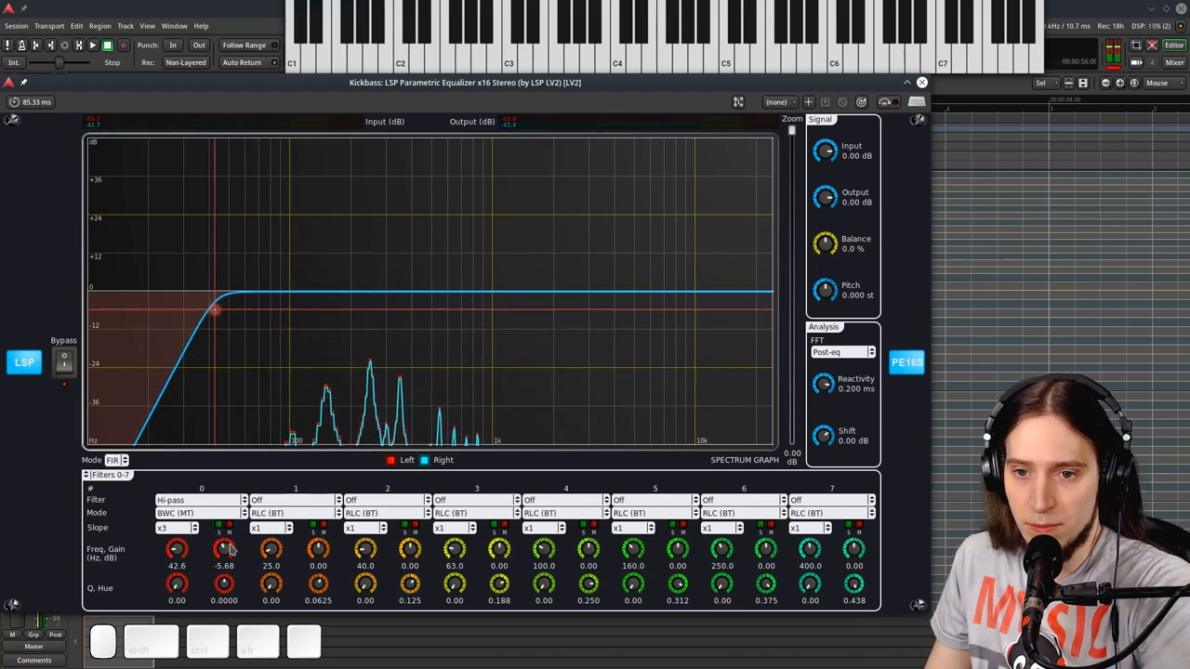
left_click(195, 499)
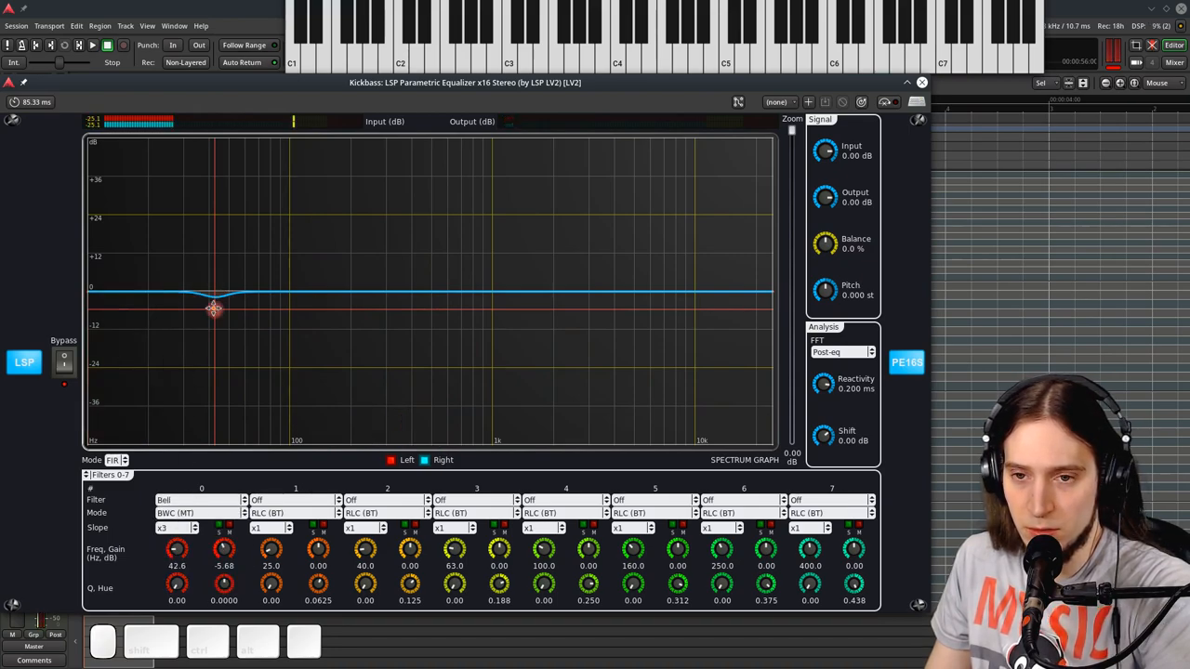
- Boost filter 0's bell to +31.79 dB near 51 Hz and make filter 1 a hi-shelf
left_click_drag(214, 308, 235, 179)
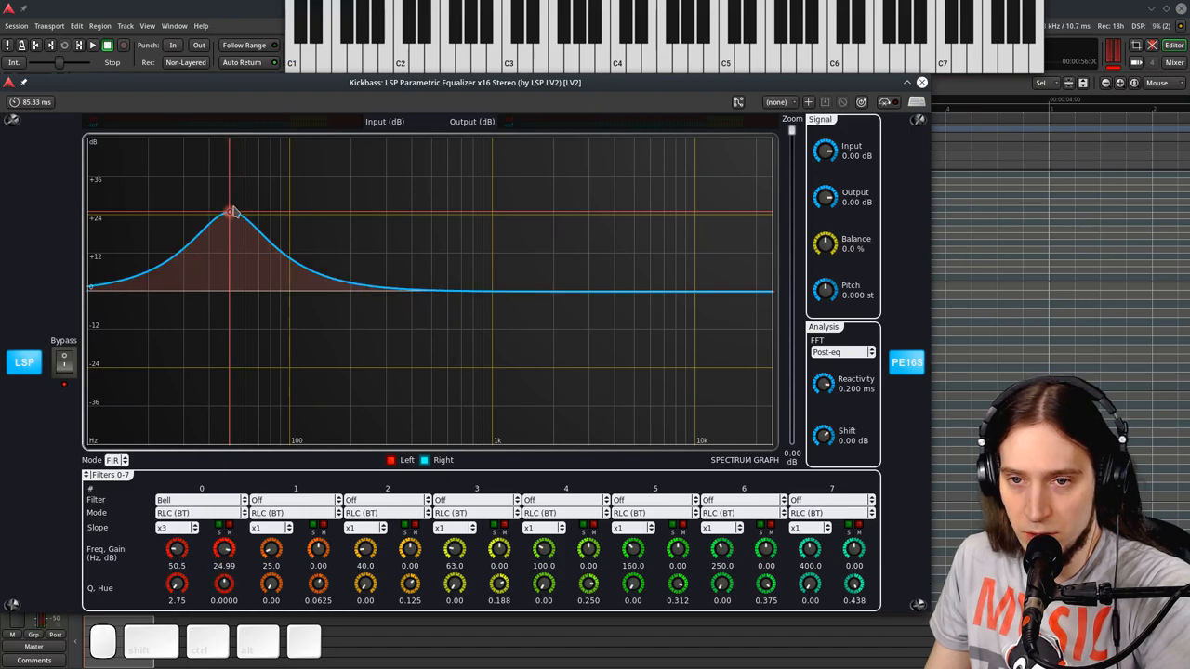
left_click_drag(233, 212, 232, 193)
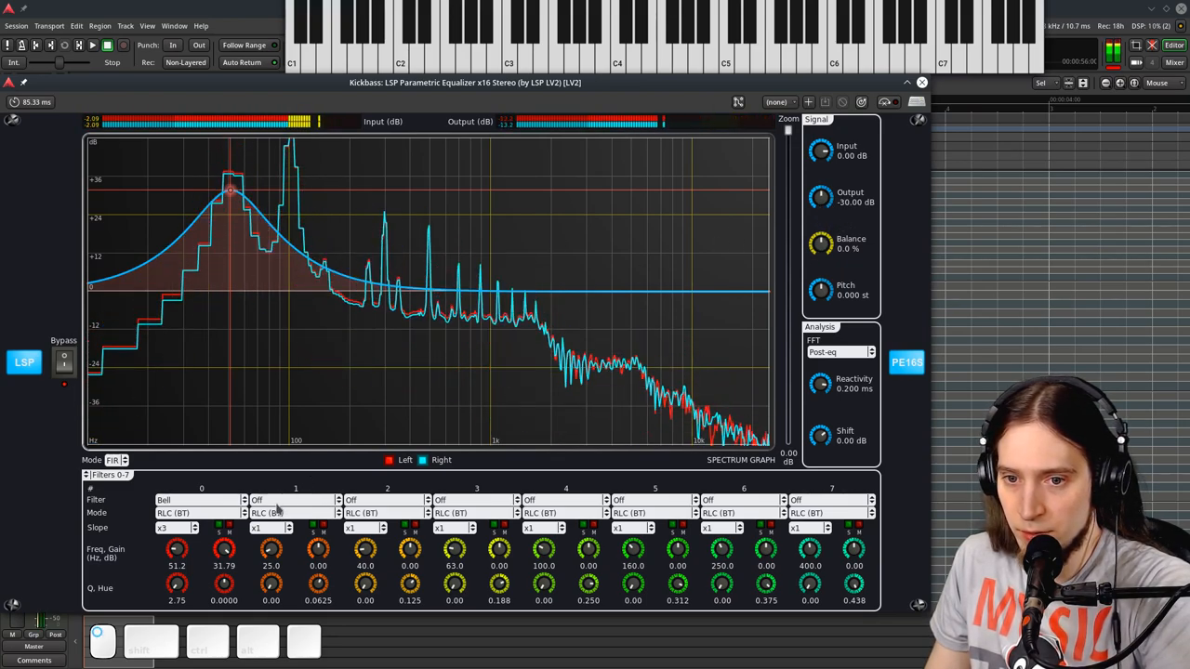
left_click(293, 500)
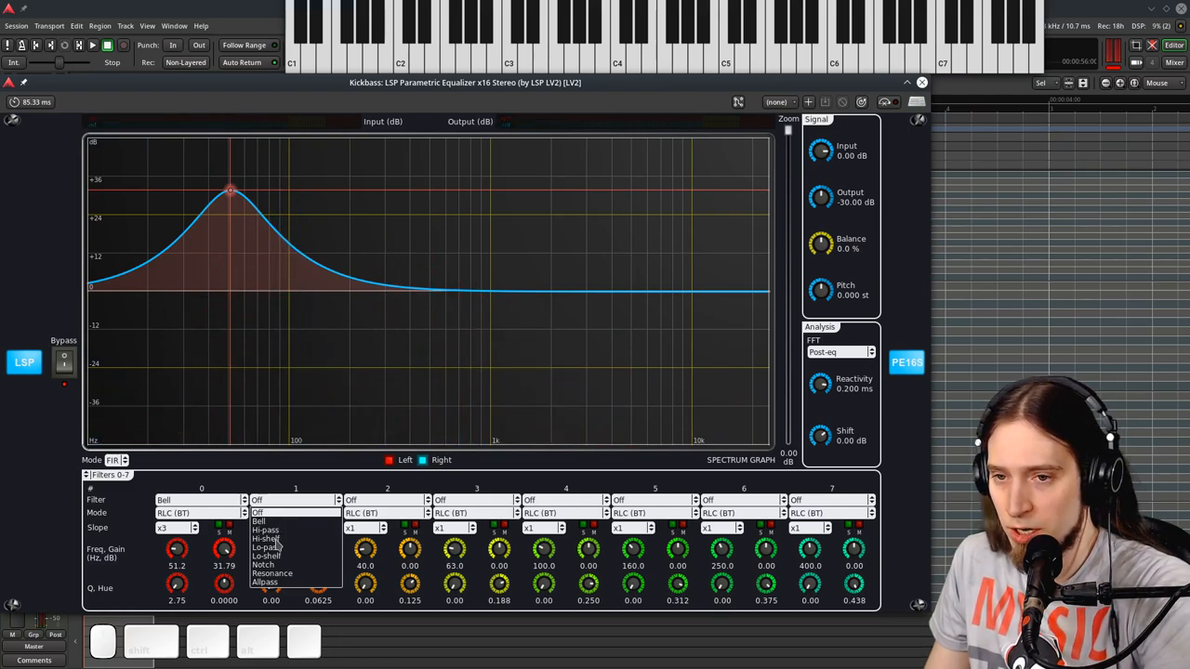
left_click(268, 539)
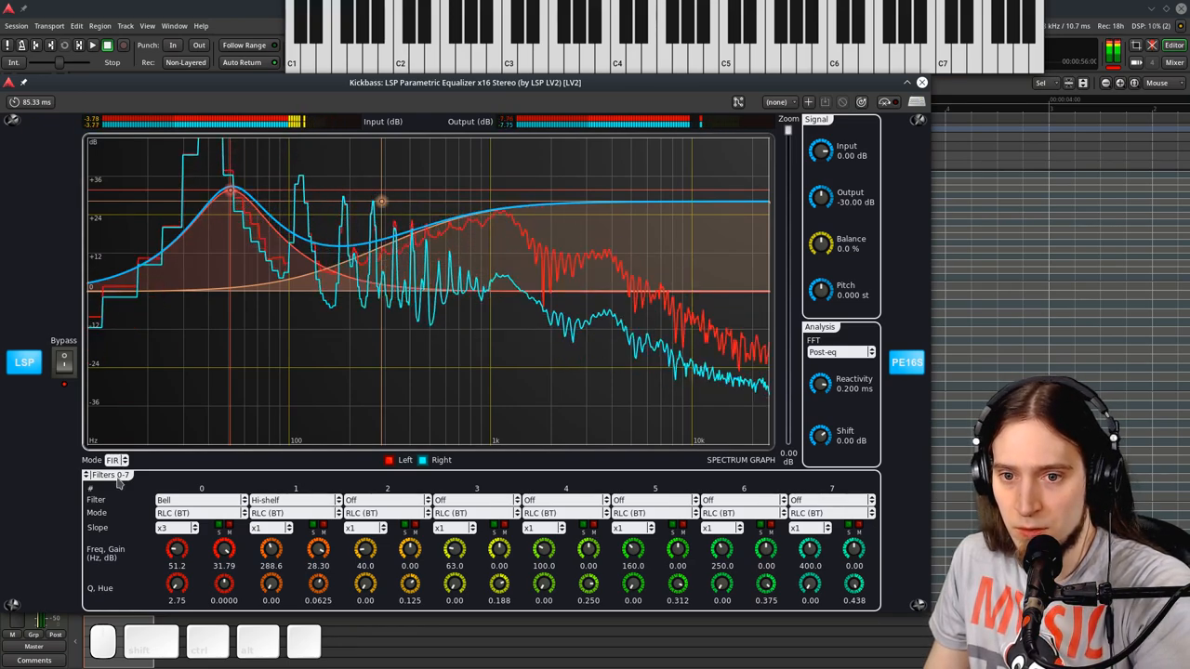
- Cycle the equalizer mode through IIR, FIR and FFT
left_click(116, 460)
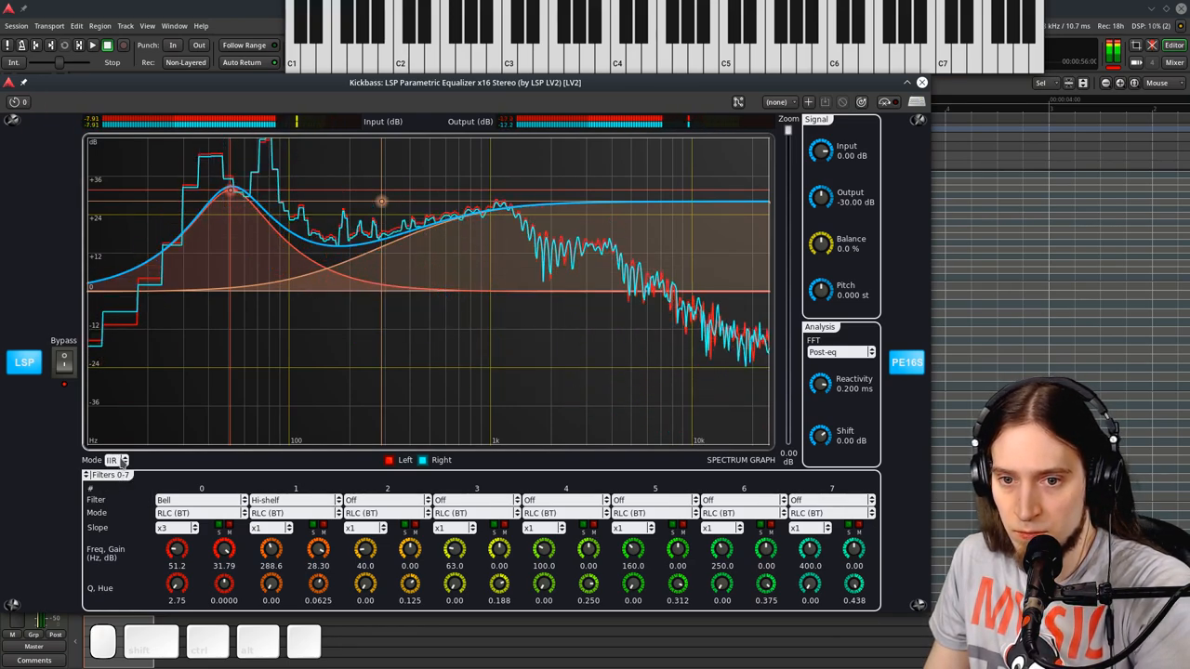
left_click(116, 460)
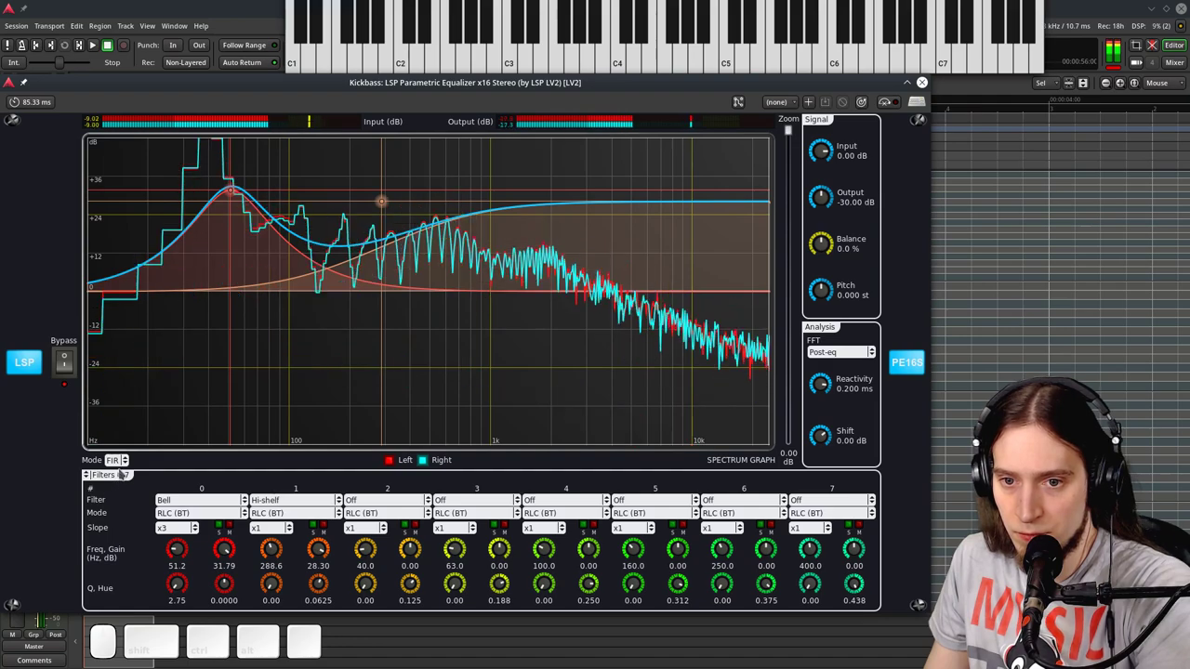
left_click(119, 460)
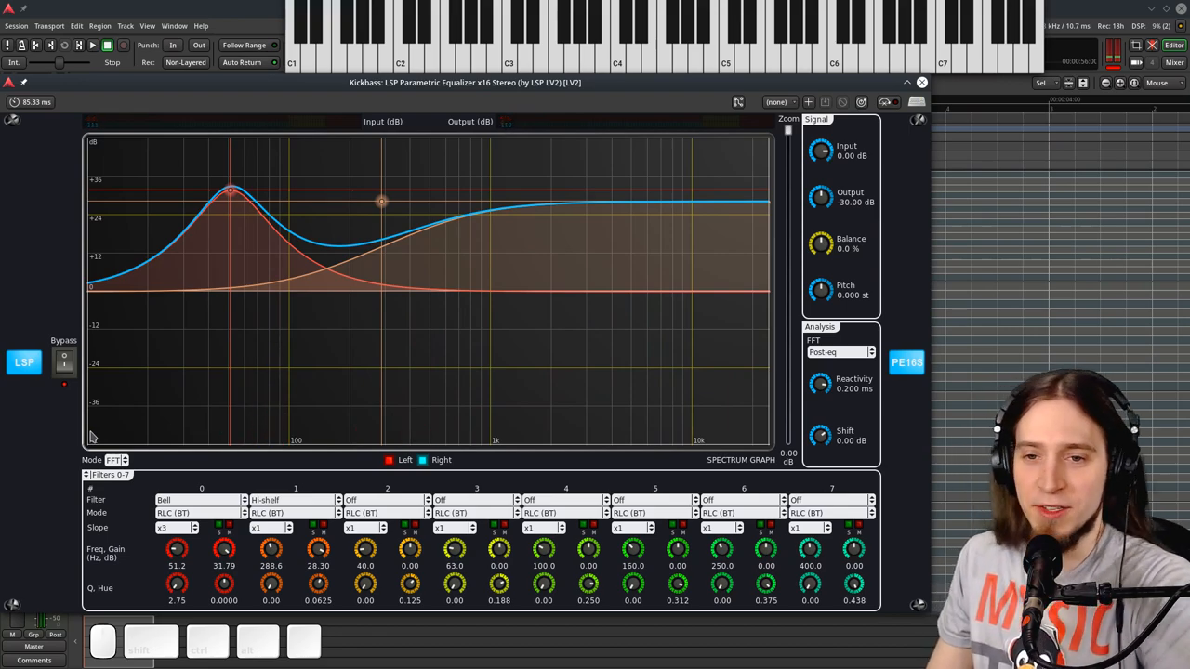
mouse_move(111, 474)
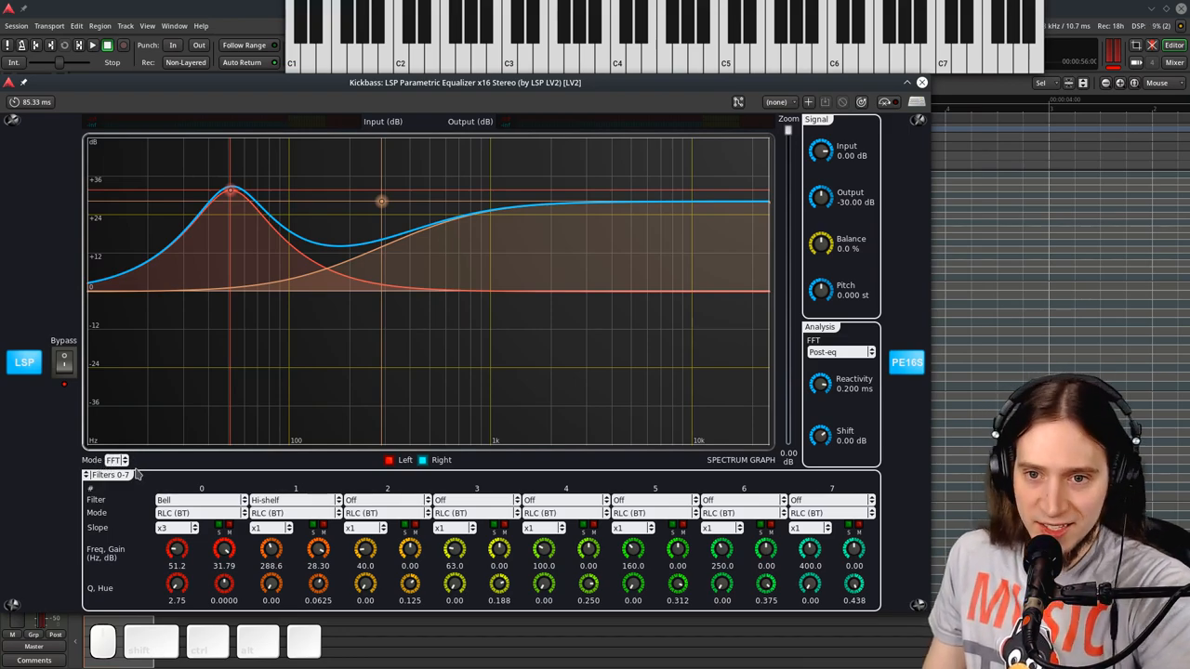
- Search the Plugin Manager for Simple Scope and insert Simple Scope (Mono) on Kickbass
left_click(116, 461)
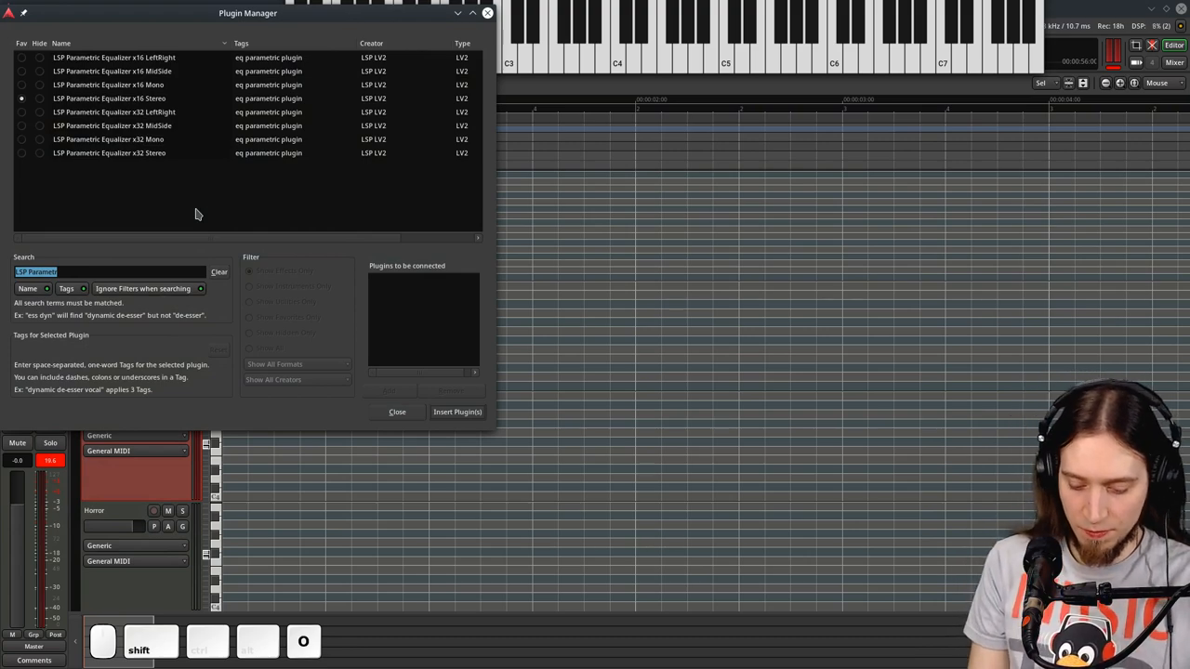
type("osc")
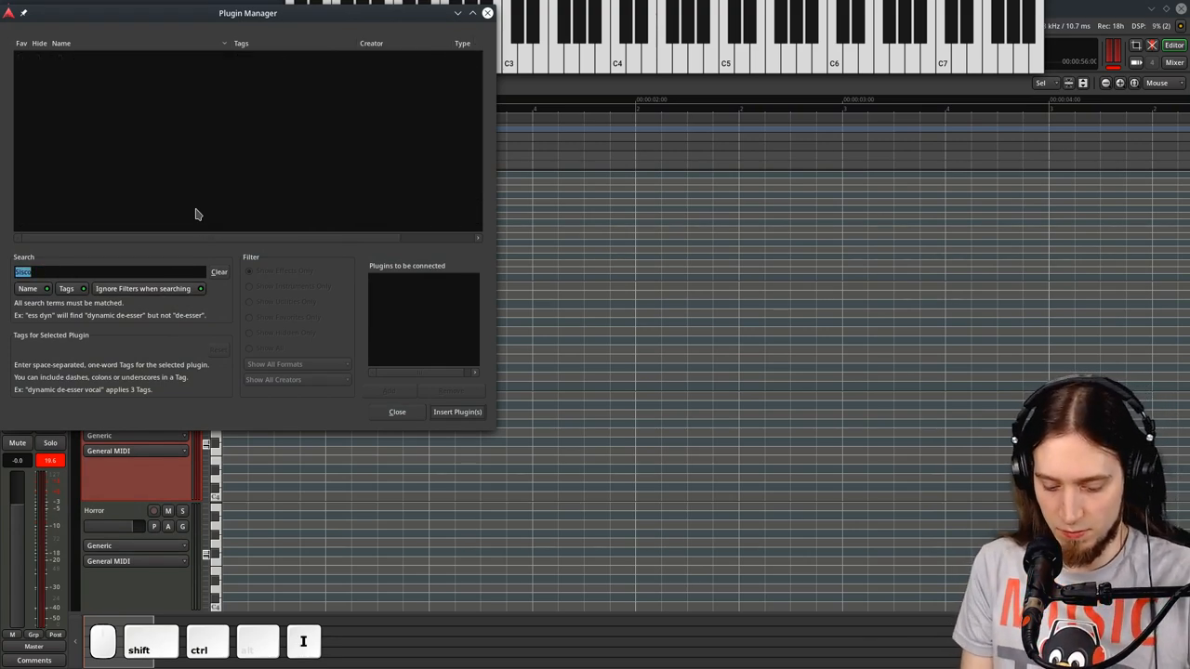
type("Simple Sco")
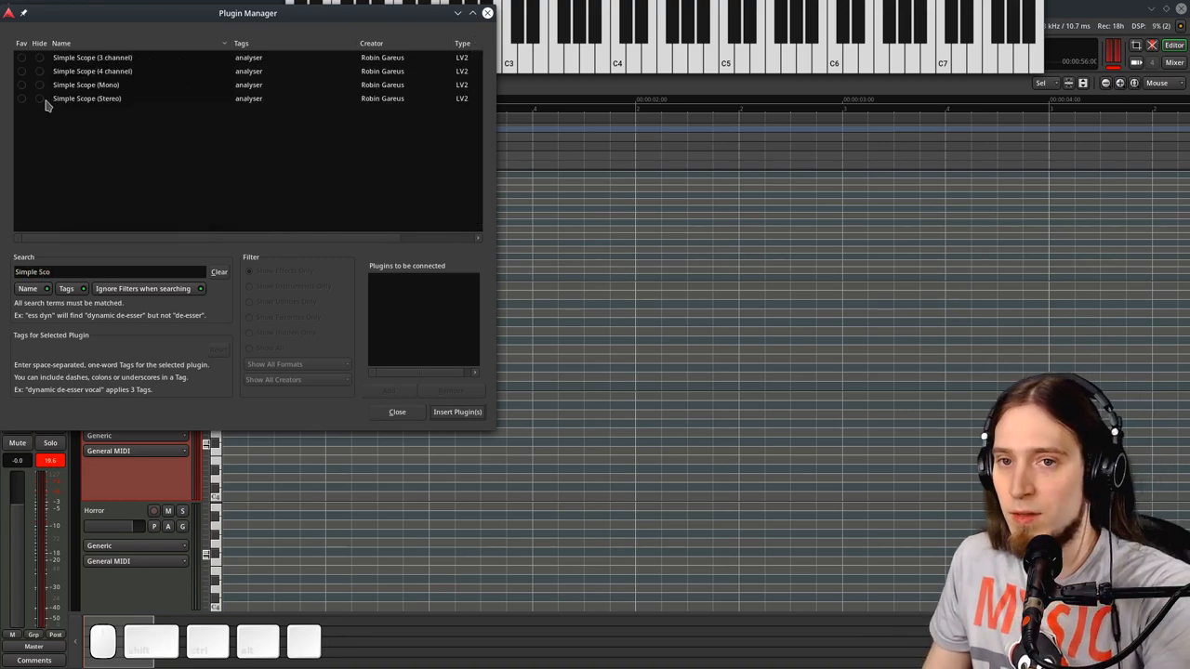
left_click(92, 84)
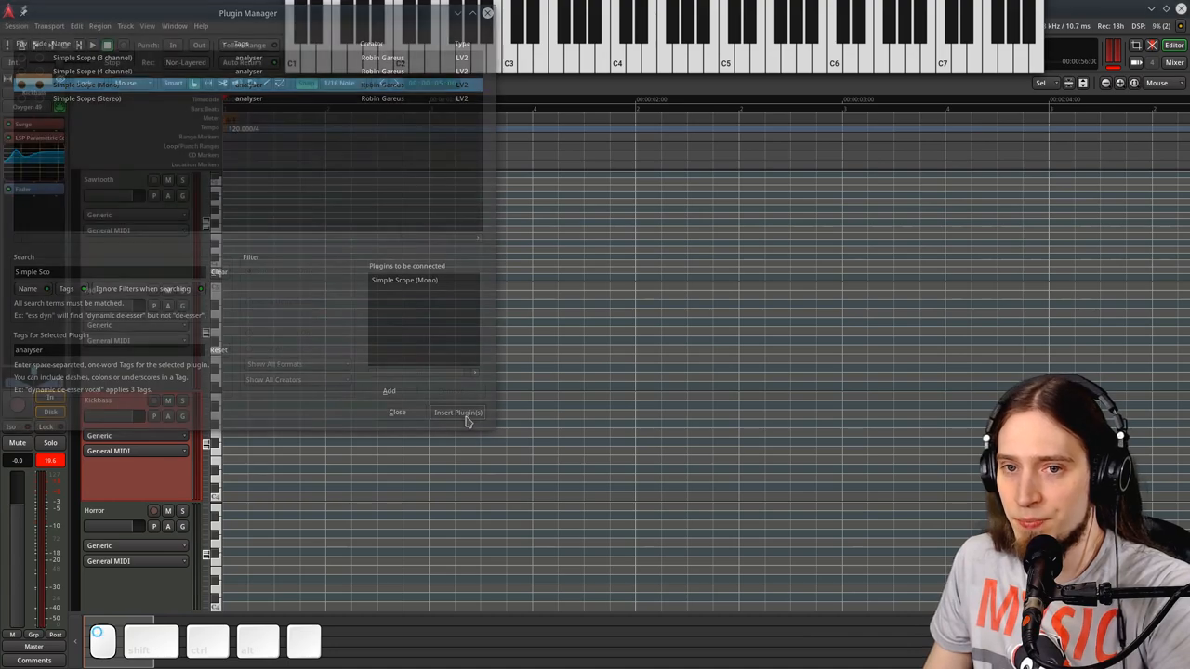
left_click(457, 412)
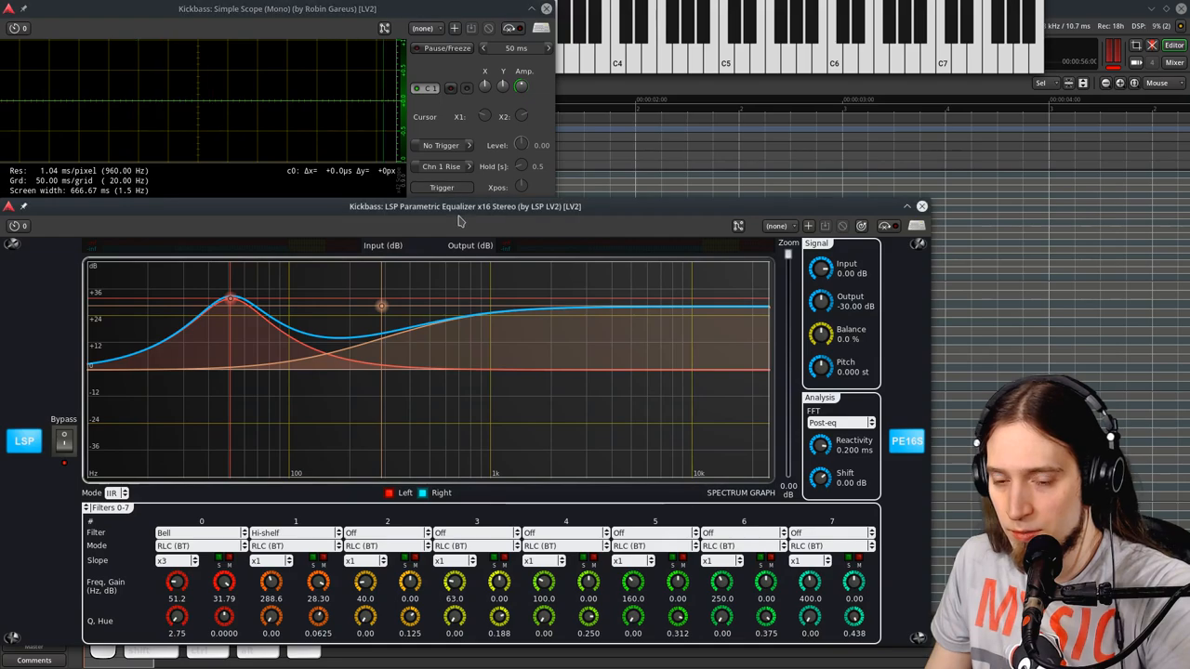
mouse_move(240, 658)
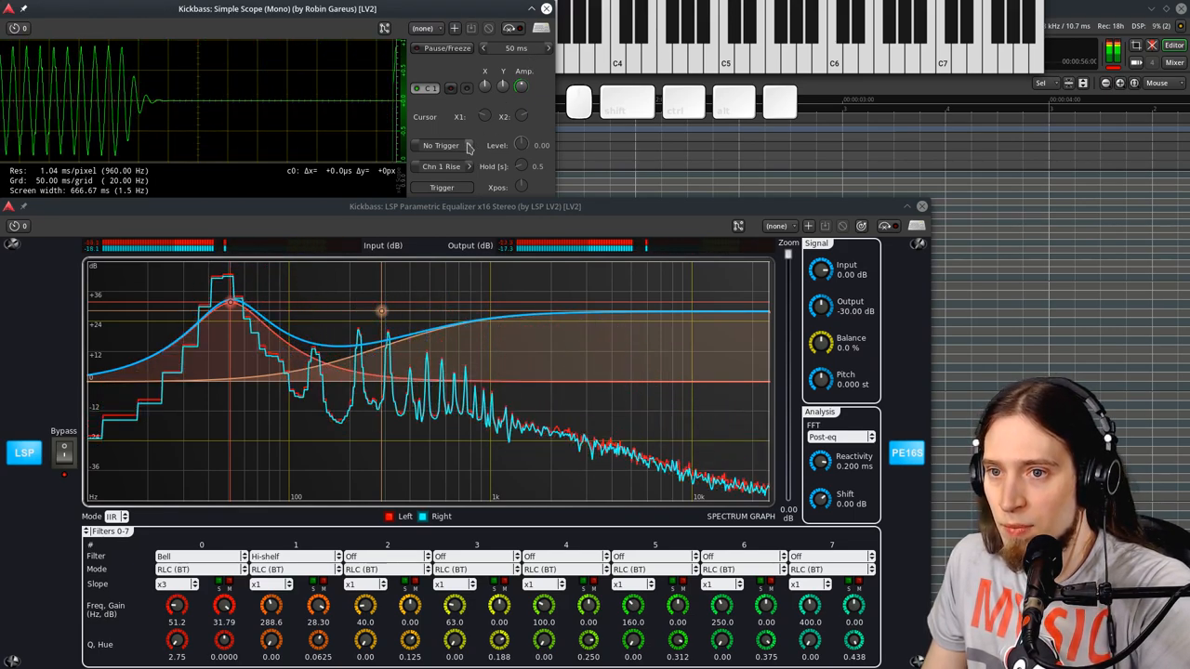
- Set the scope to continuous trigger with longer hold, then list the equalizer modes
left_click(440, 145)
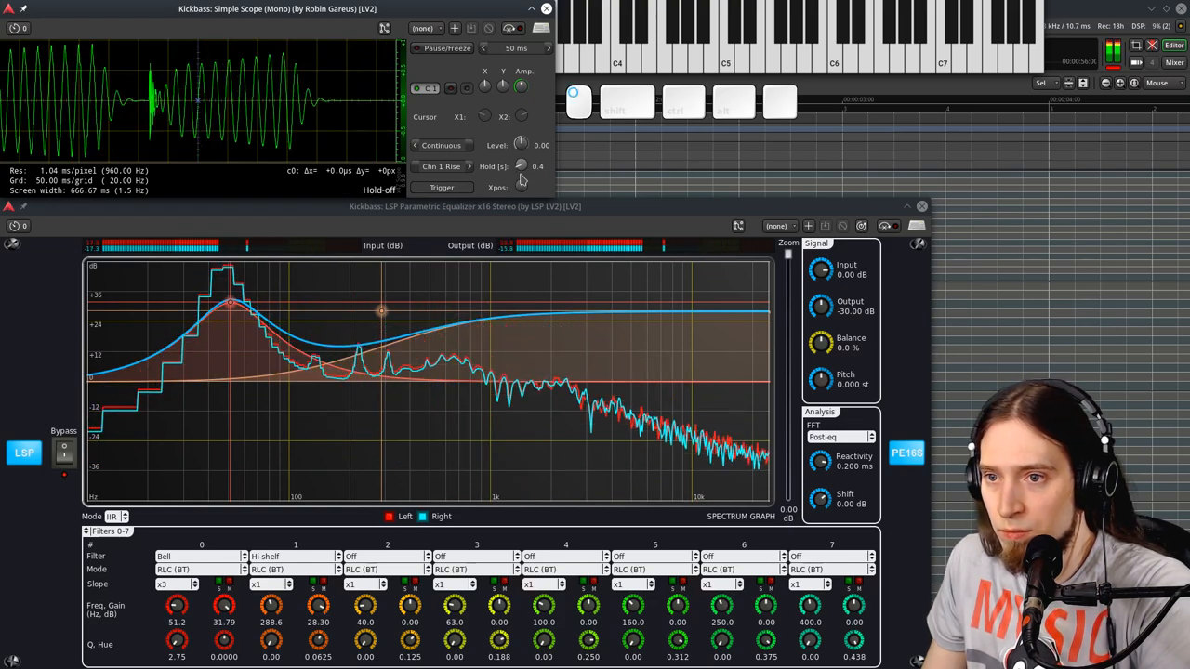
left_click_drag(521, 145, 521, 130)
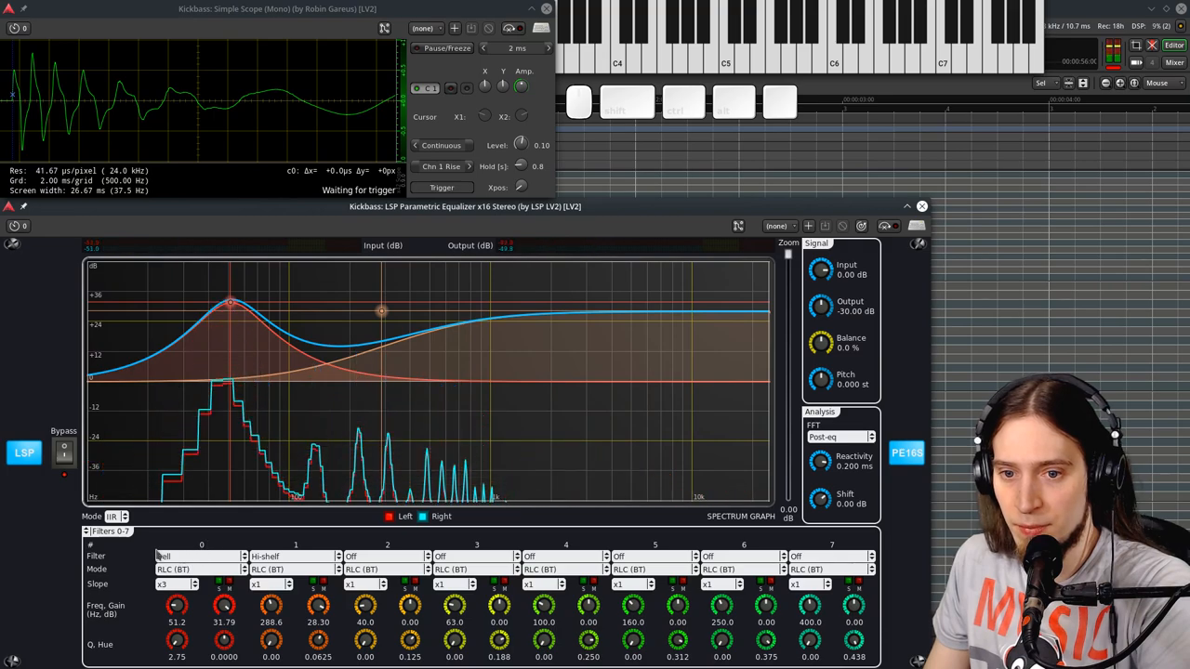
left_click(116, 517)
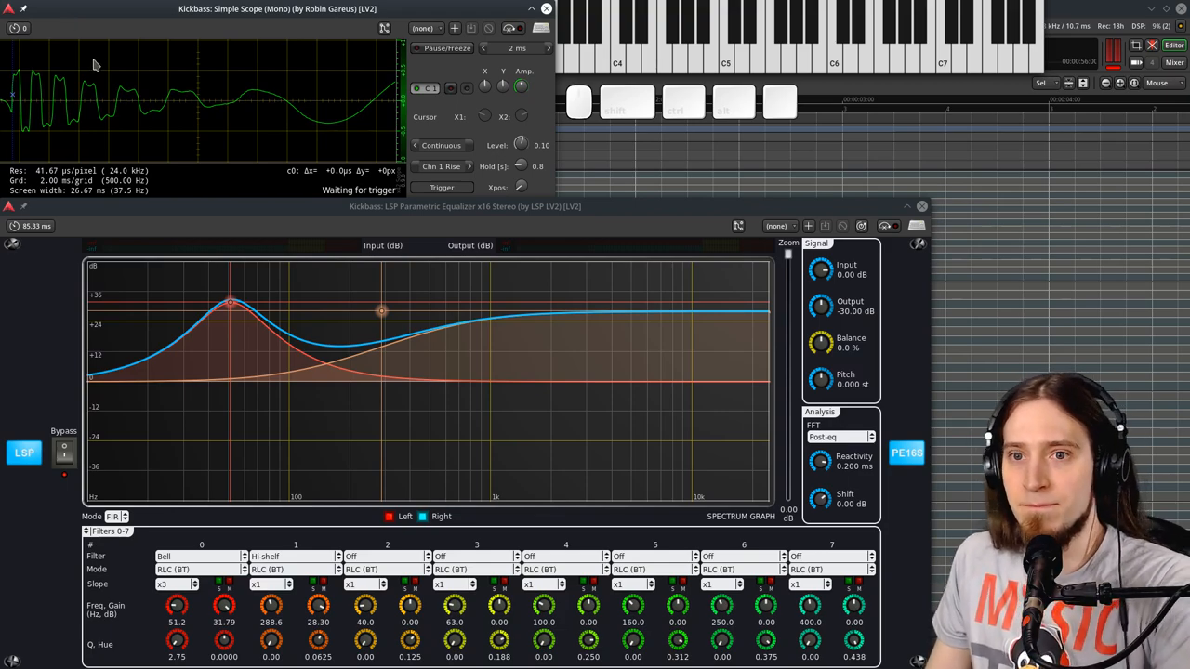
mouse_move(35, 130)
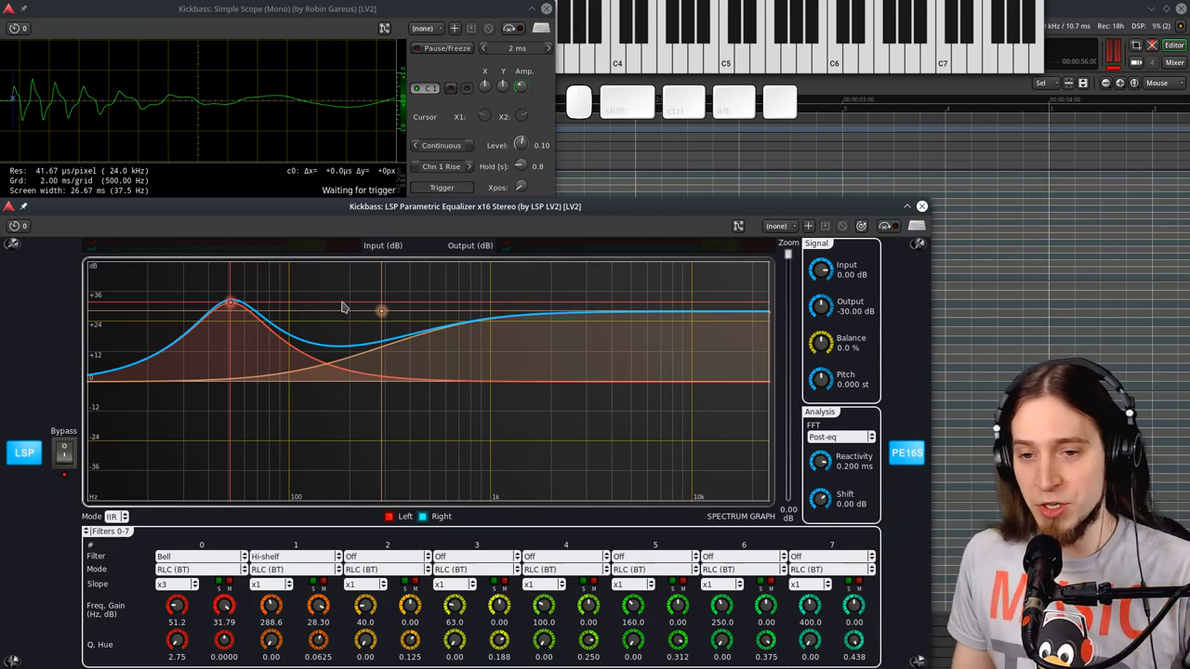
mouse_move(204, 448)
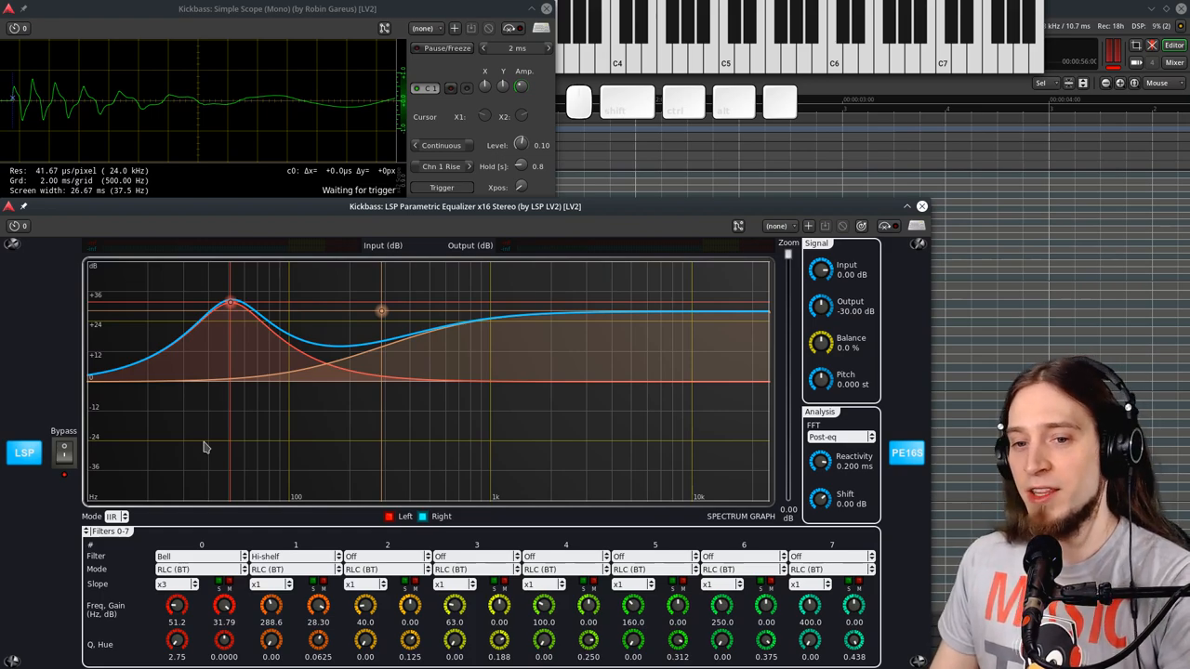
left_click(115, 517)
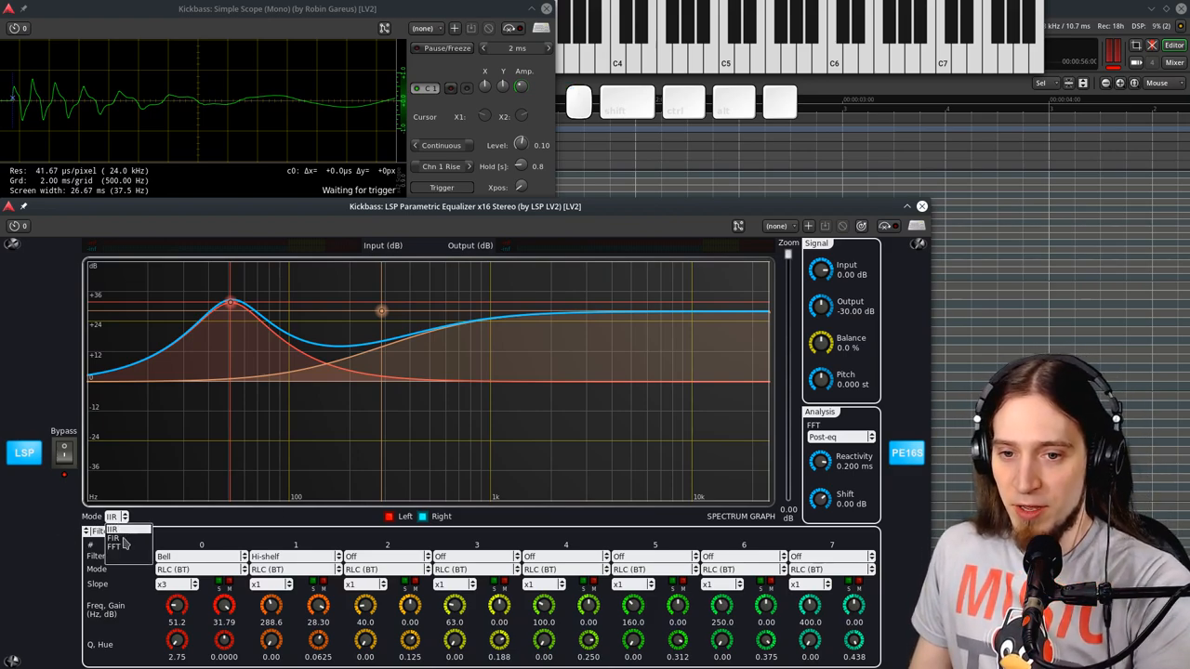
- Choose FIR for the Kickbass equalizer, adding about 85 ms latency
left_click(115, 544)
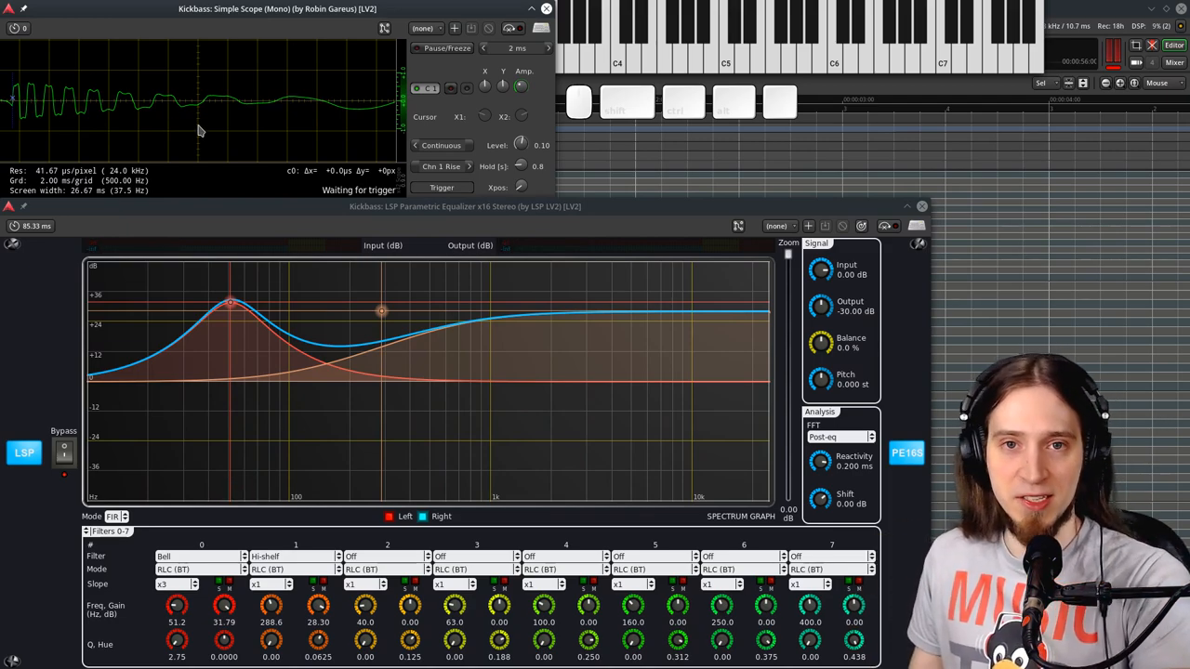
mouse_move(506, 51)
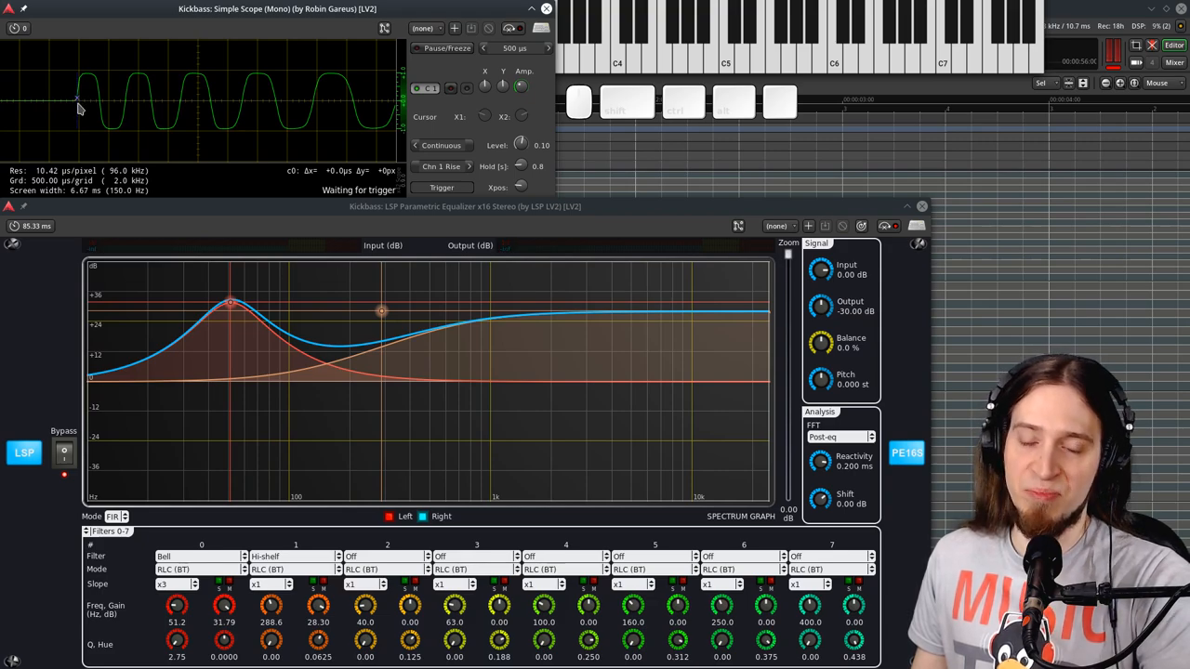
mouse_move(112, 131)
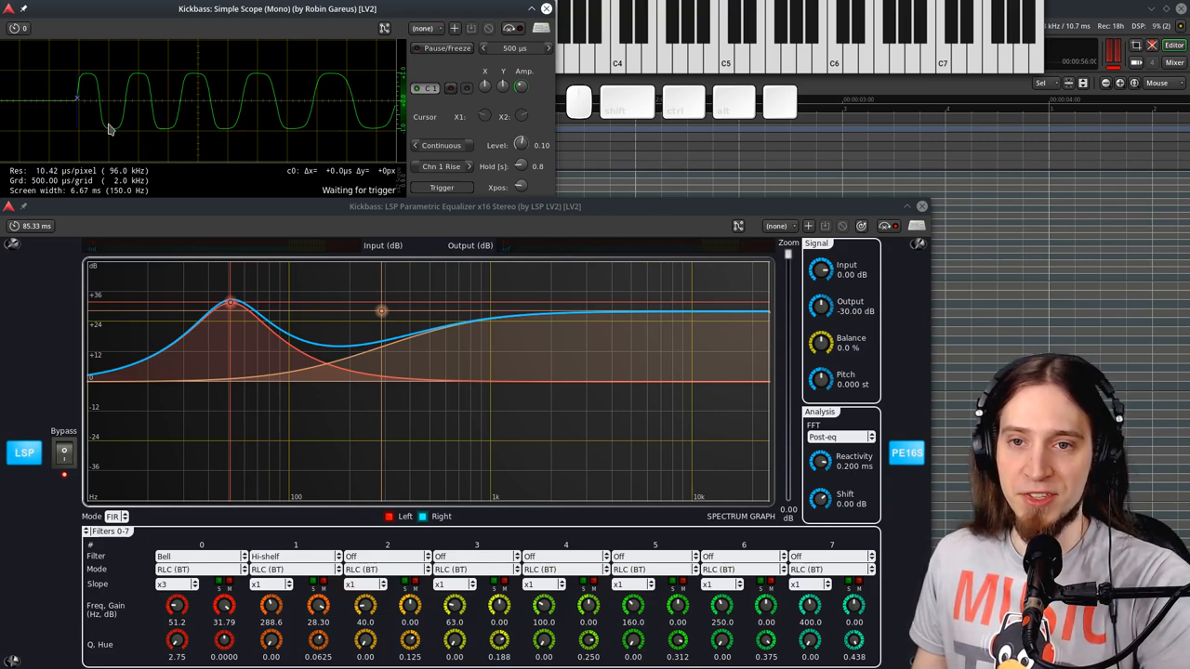
mouse_move(338, 390)
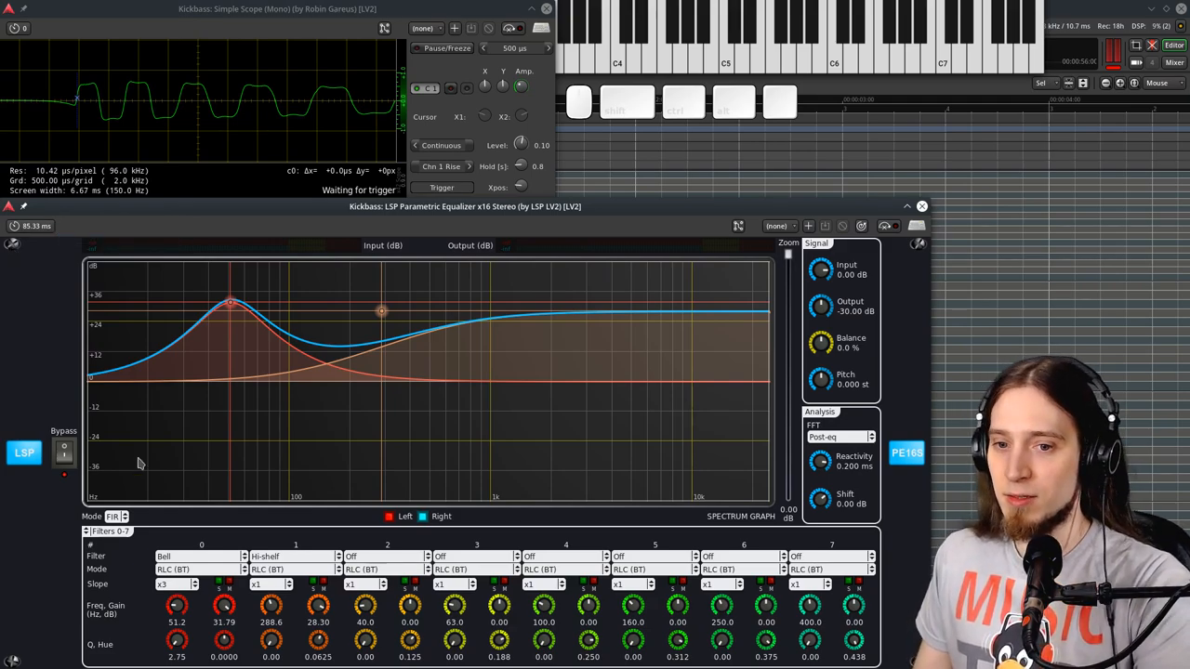
- Switch the Kickbass equalizer to IIR mode, removing its added latency
left_click(114, 516)
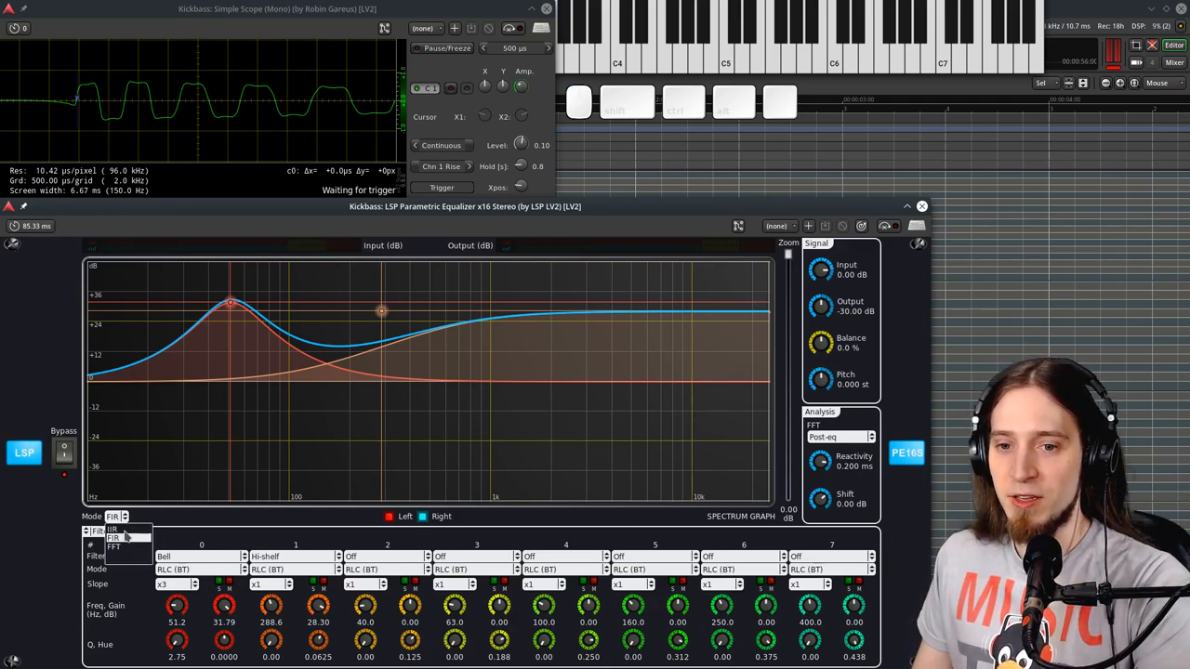
left_click(115, 544)
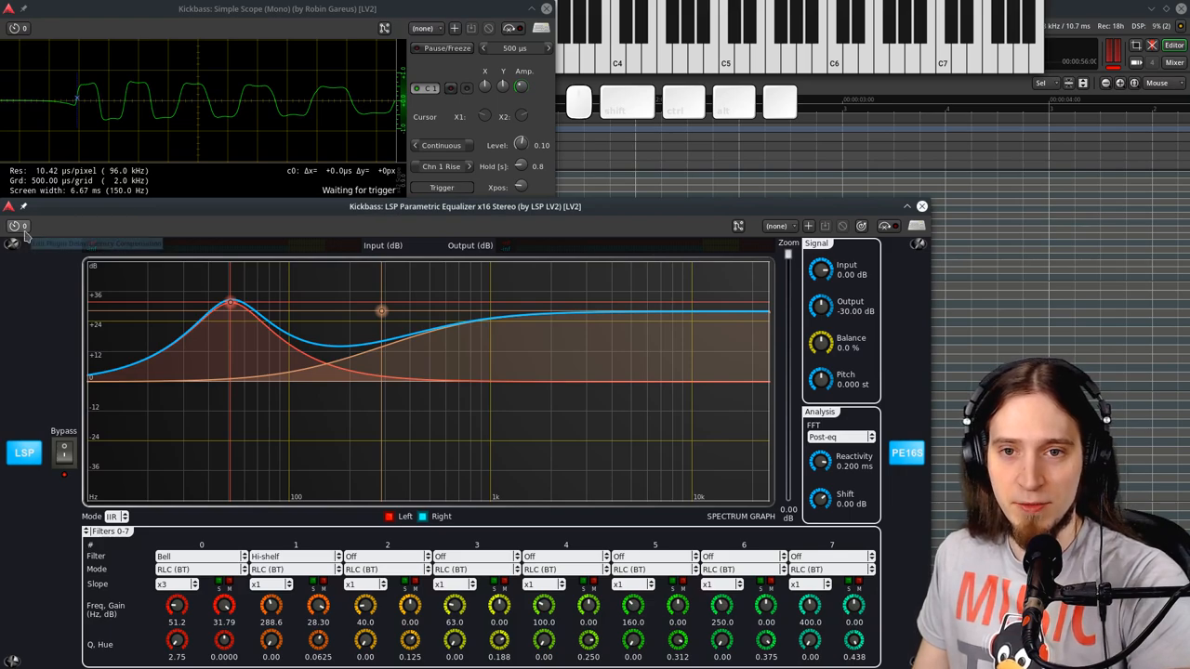
mouse_move(14, 243)
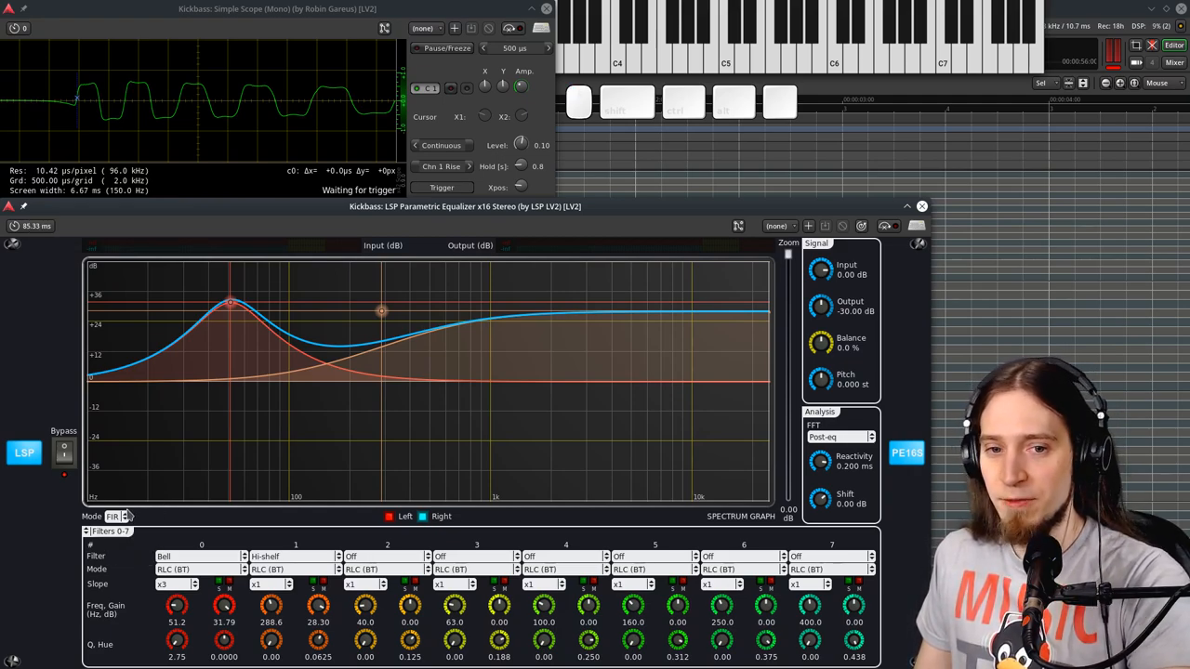
mouse_move(119, 497)
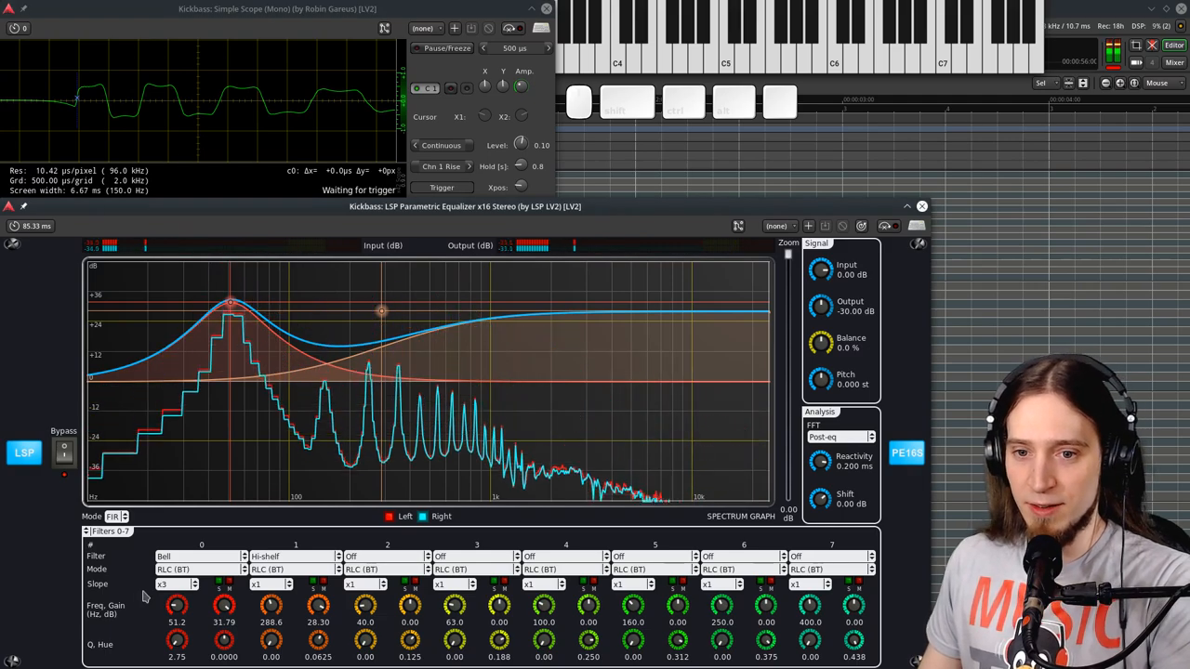
- Try the Kickbass equalizer in FFT mode, then return it to IIR
left_click(115, 517)
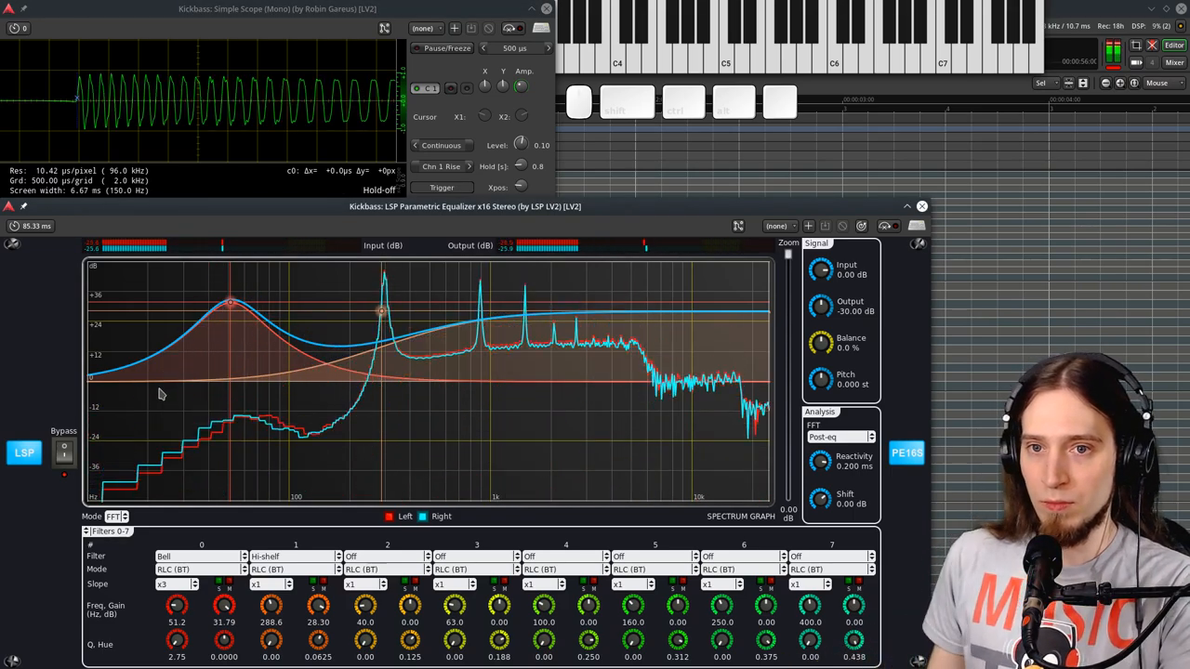
left_click(119, 516)
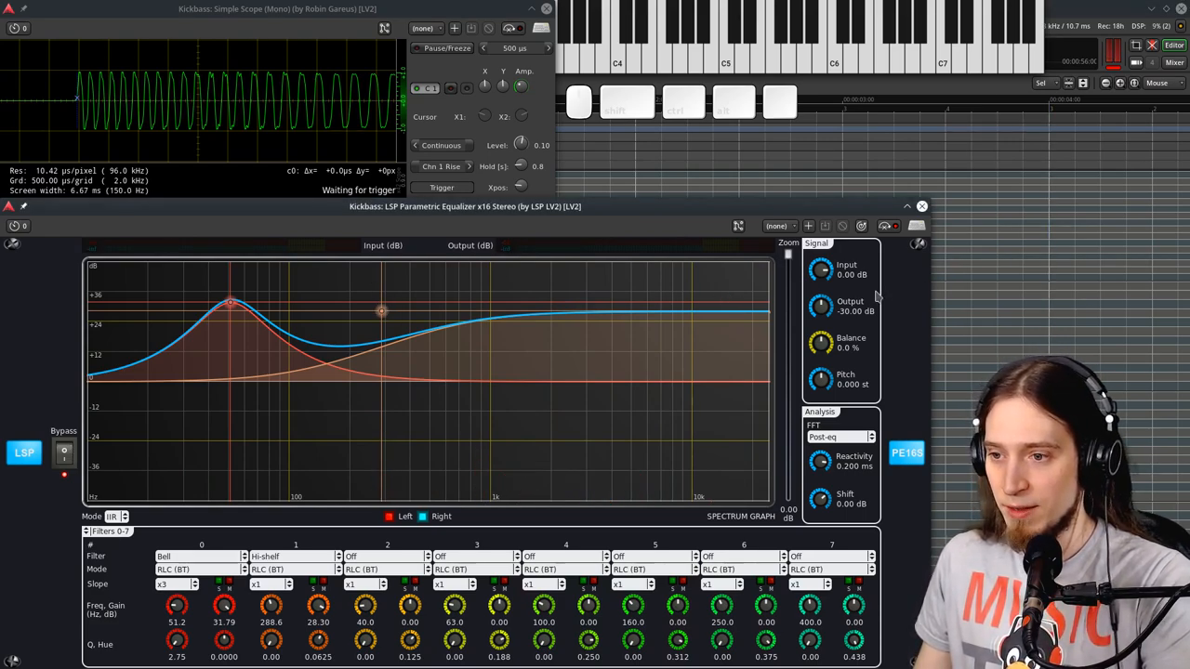
mouse_move(845, 297)
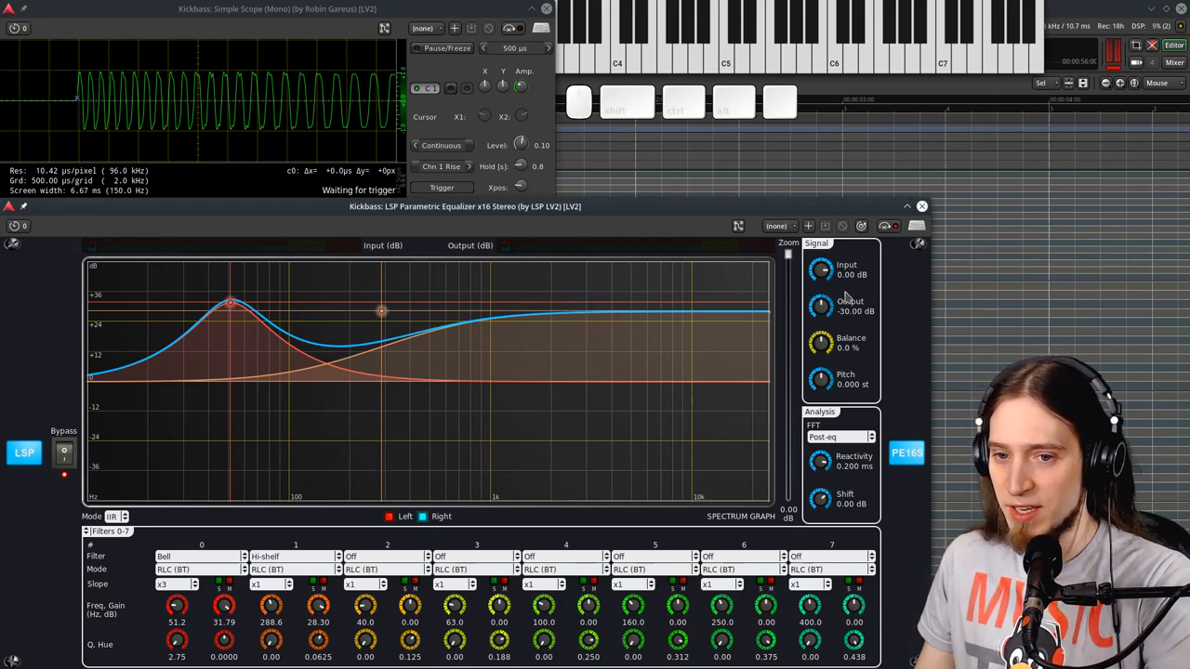
mouse_move(309, 537)
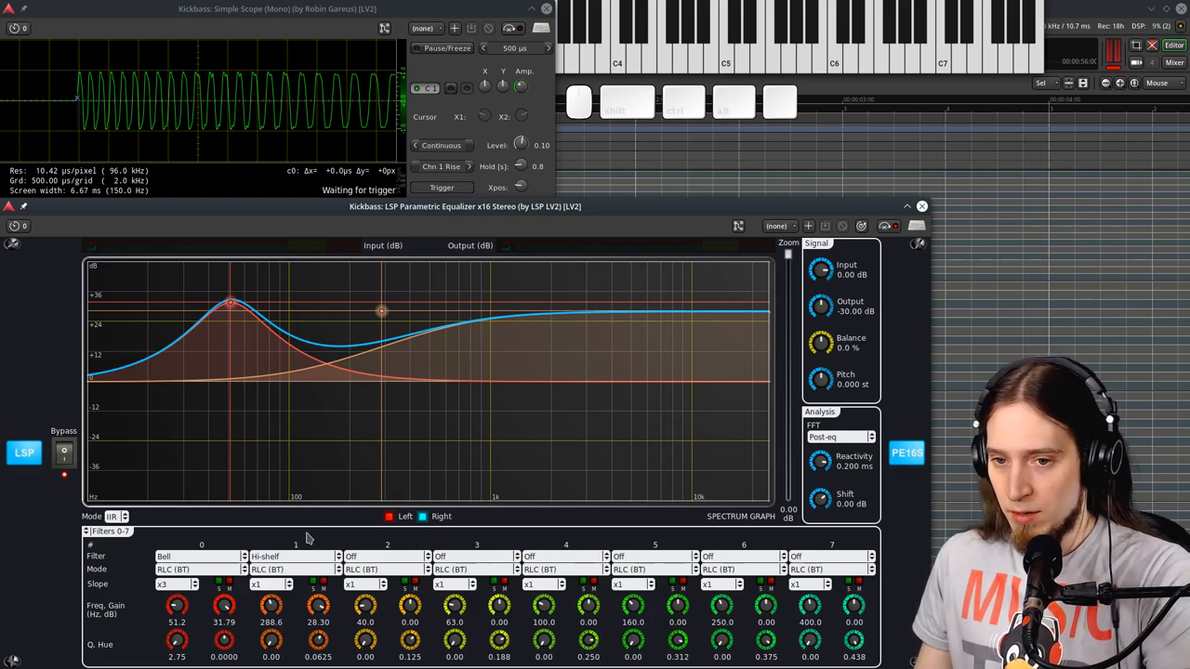
mouse_move(399, 352)
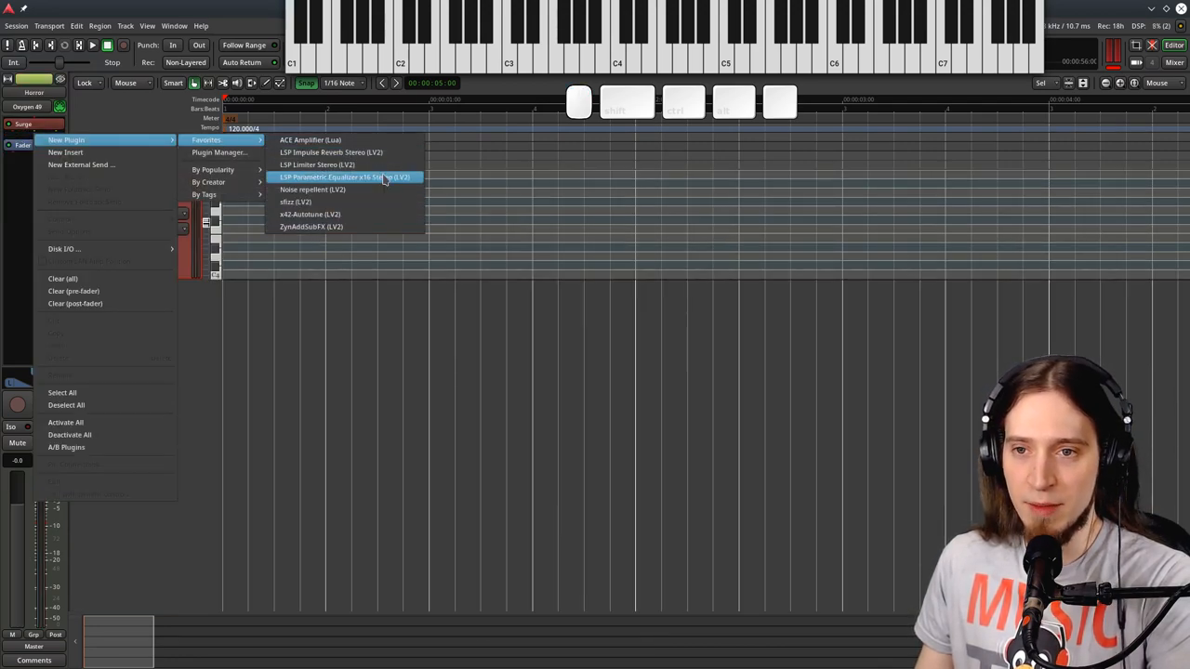
- Add LSP Parametric Equalizer x16 Stereo to the Horror track and maximize its window
left_click(349, 177)
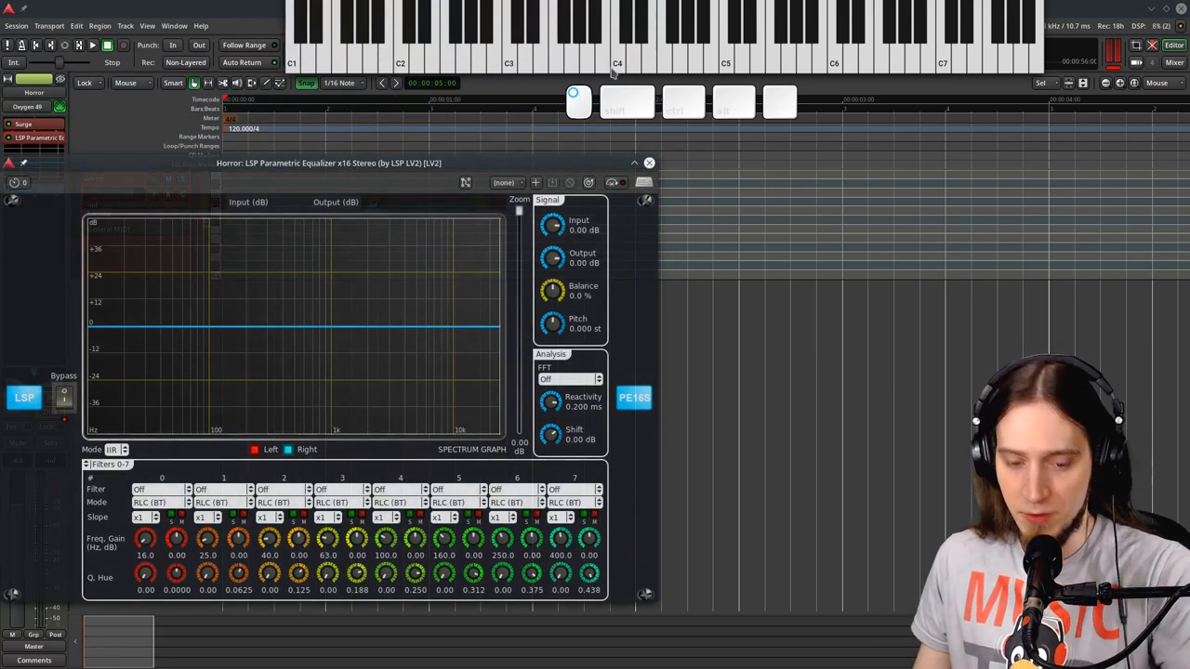
left_click(649, 163)
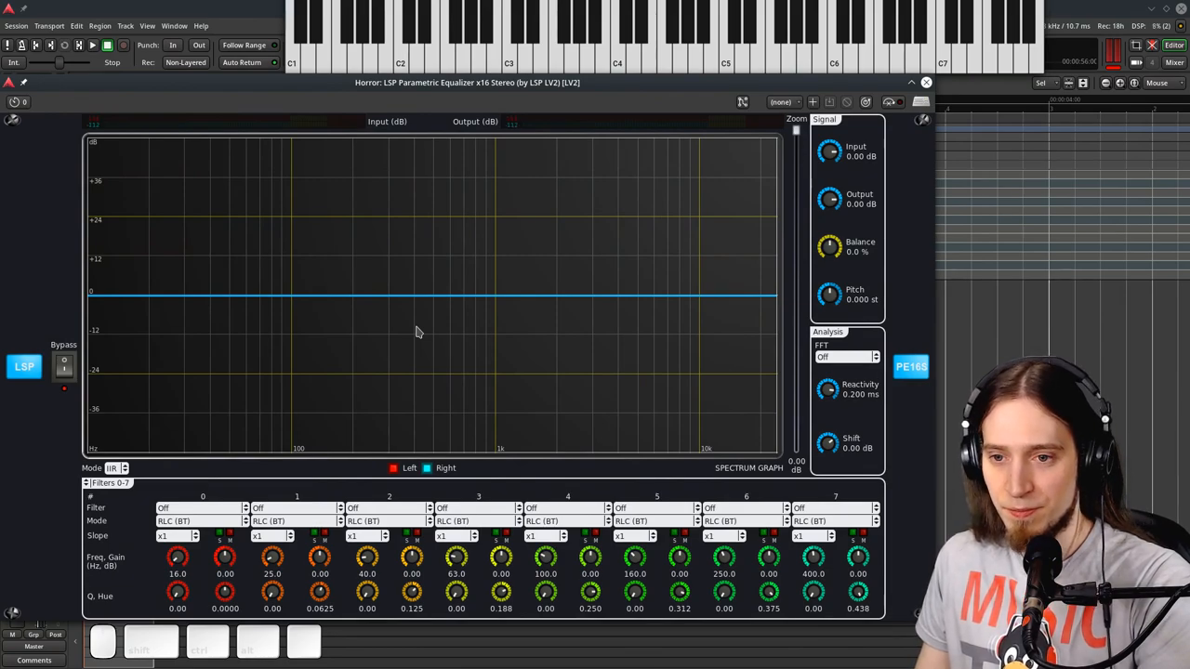
- Show the post-EQ spectrum and make filter 0 an APO (DR) high-pass near 1927 Hz
left_click(846, 357)
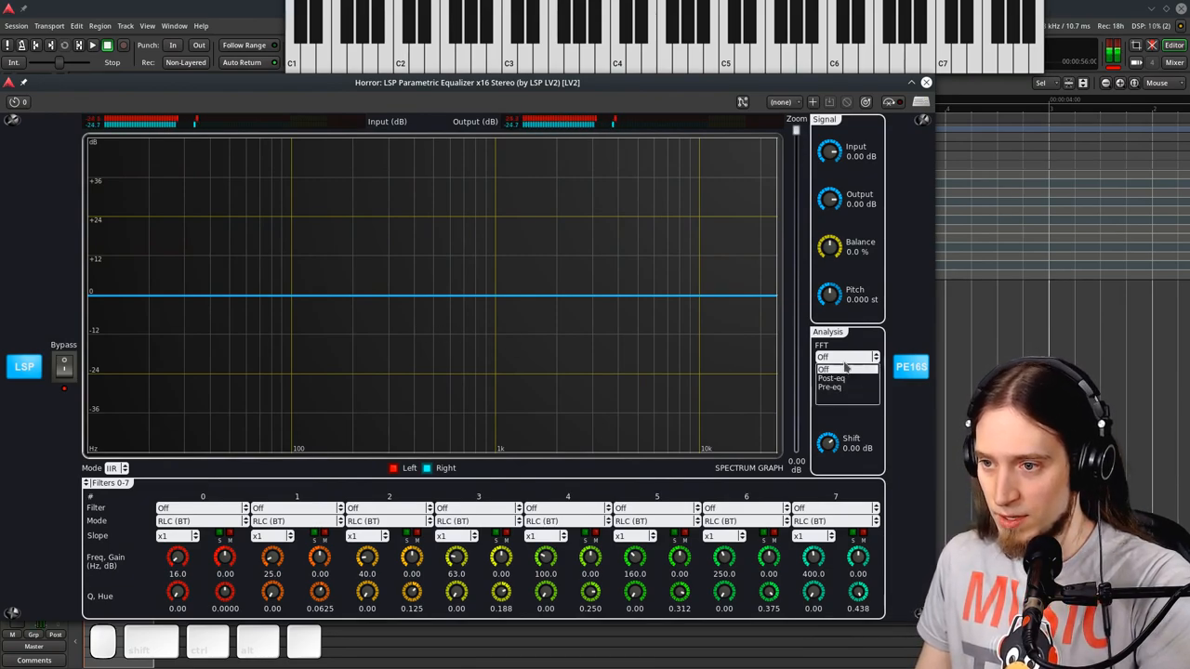
left_click(841, 376)
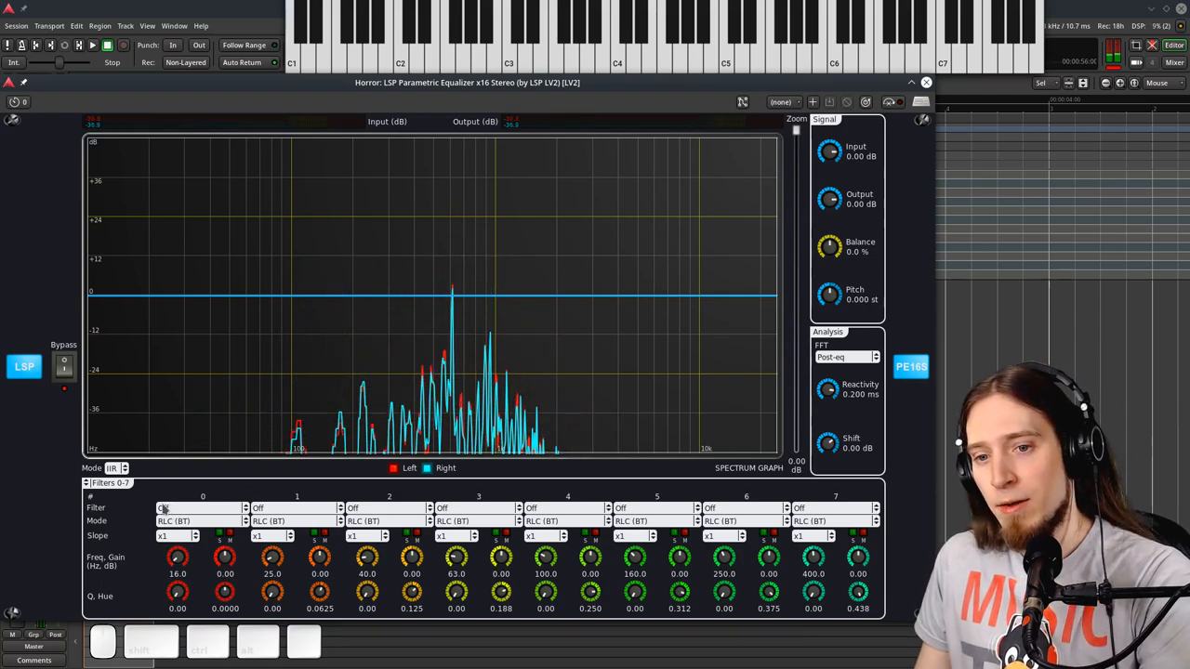
left_click(195, 508)
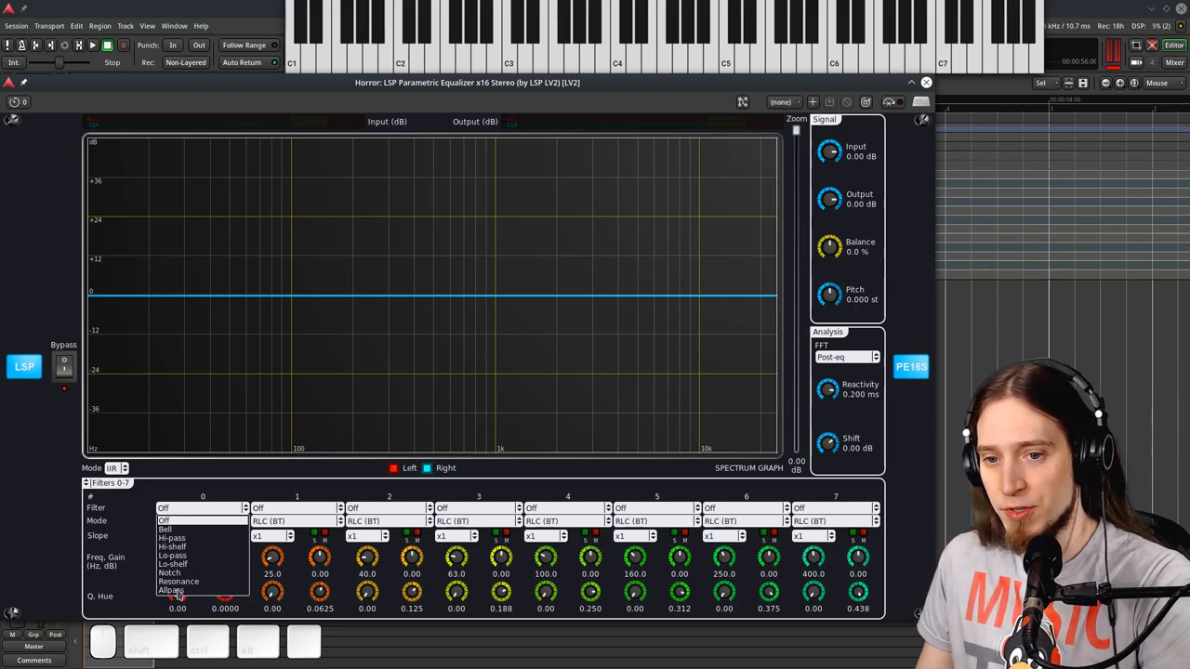
left_click(182, 587)
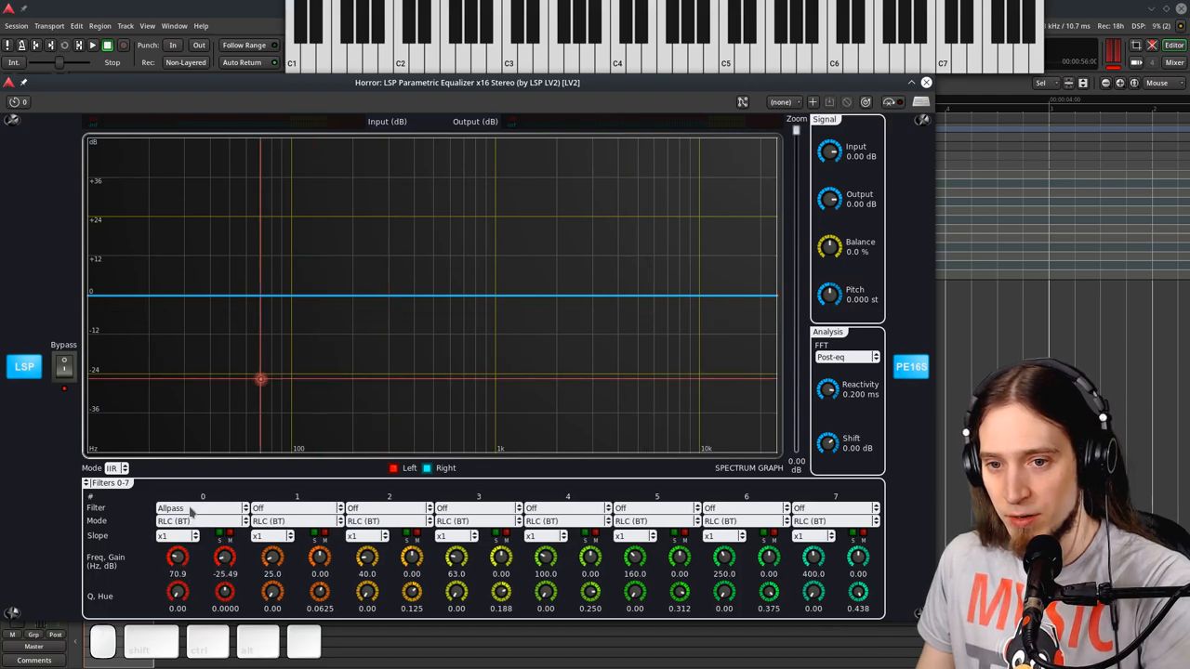
left_click(195, 508)
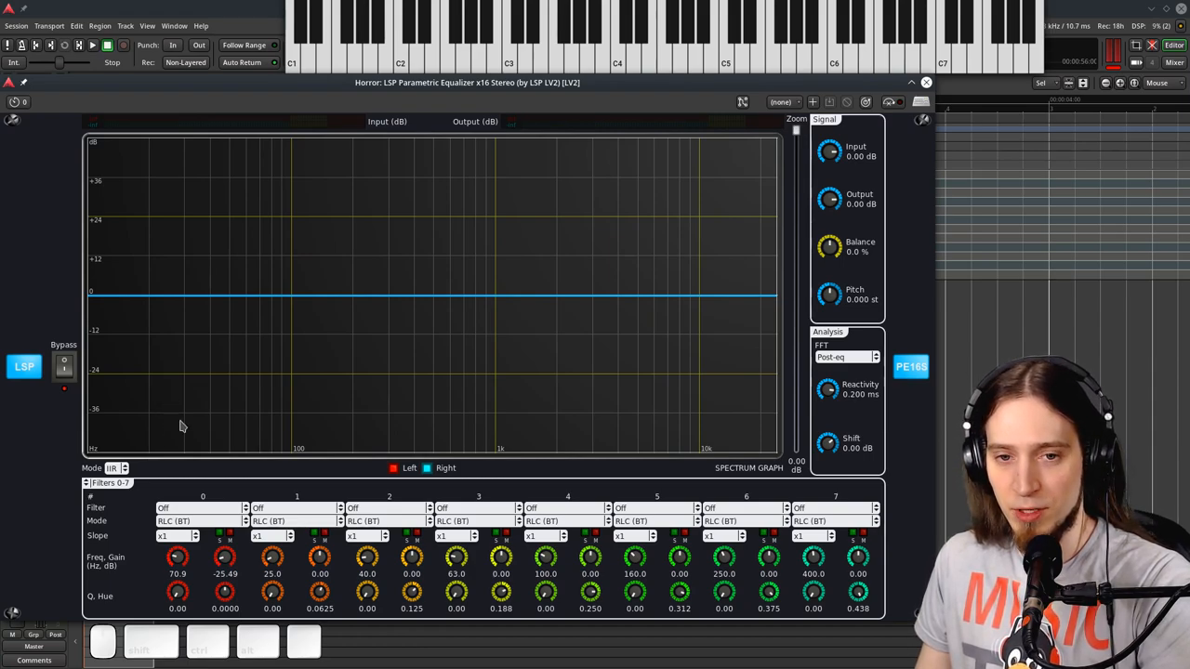
mouse_move(172, 383)
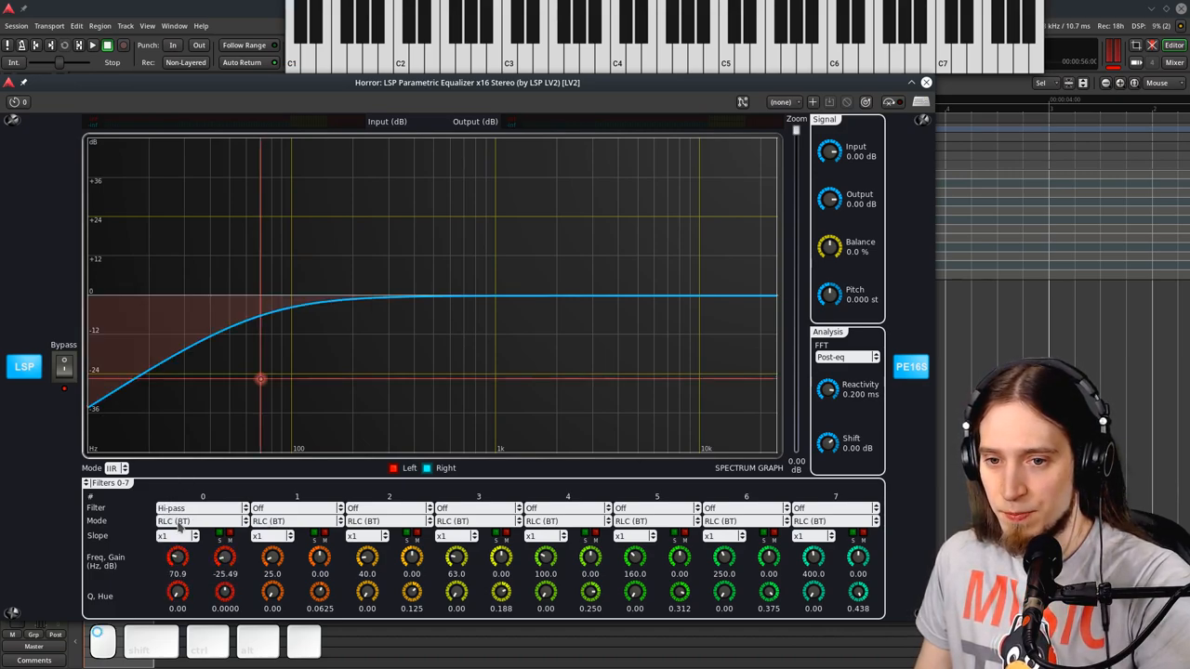
left_click(195, 521)
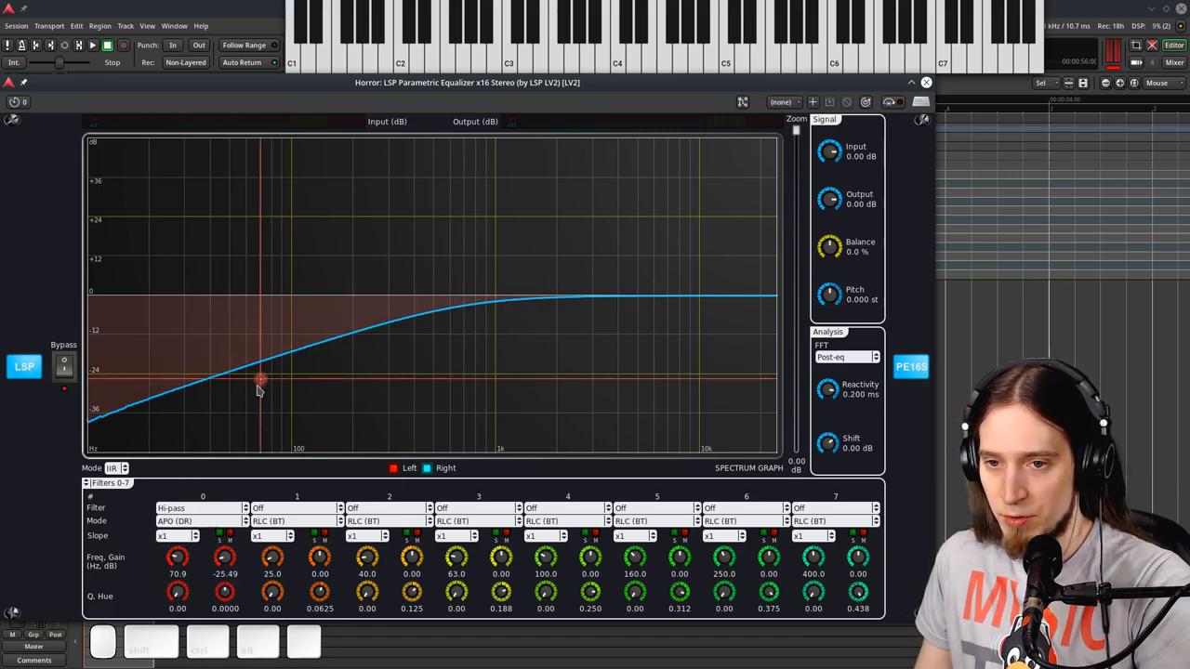
left_click_drag(261, 381, 555, 365)
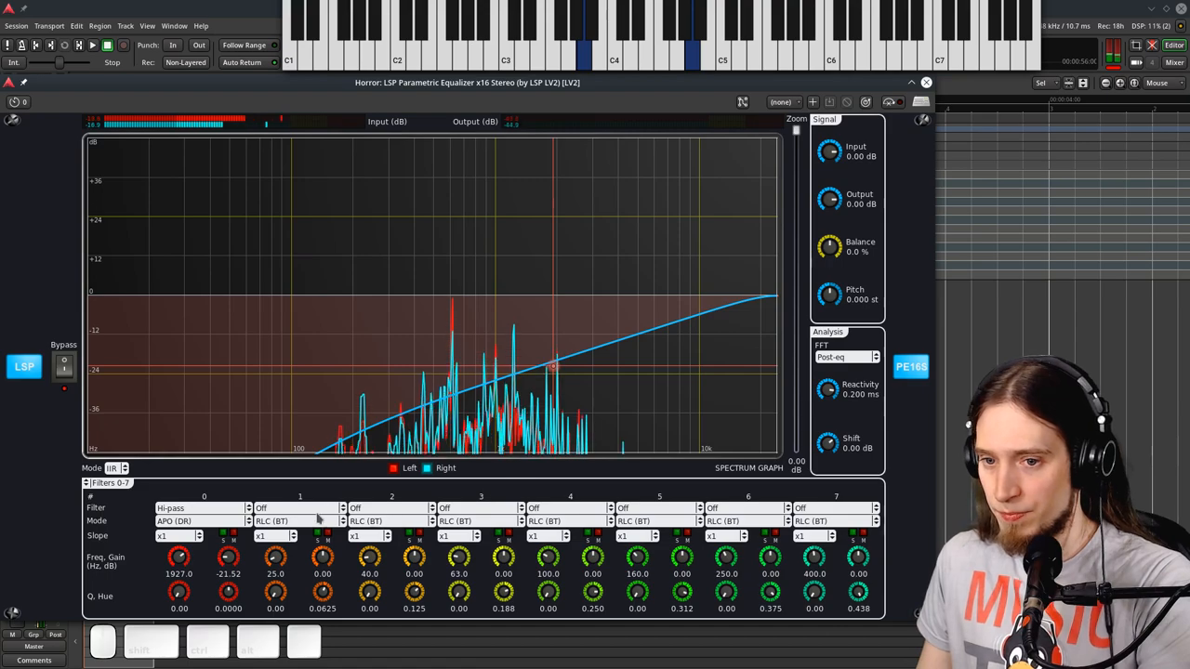
- Make filter 1 a low-pass near 2170 Hz and drop filter 0's high-pass to about 330 Hz
left_click(293, 507)
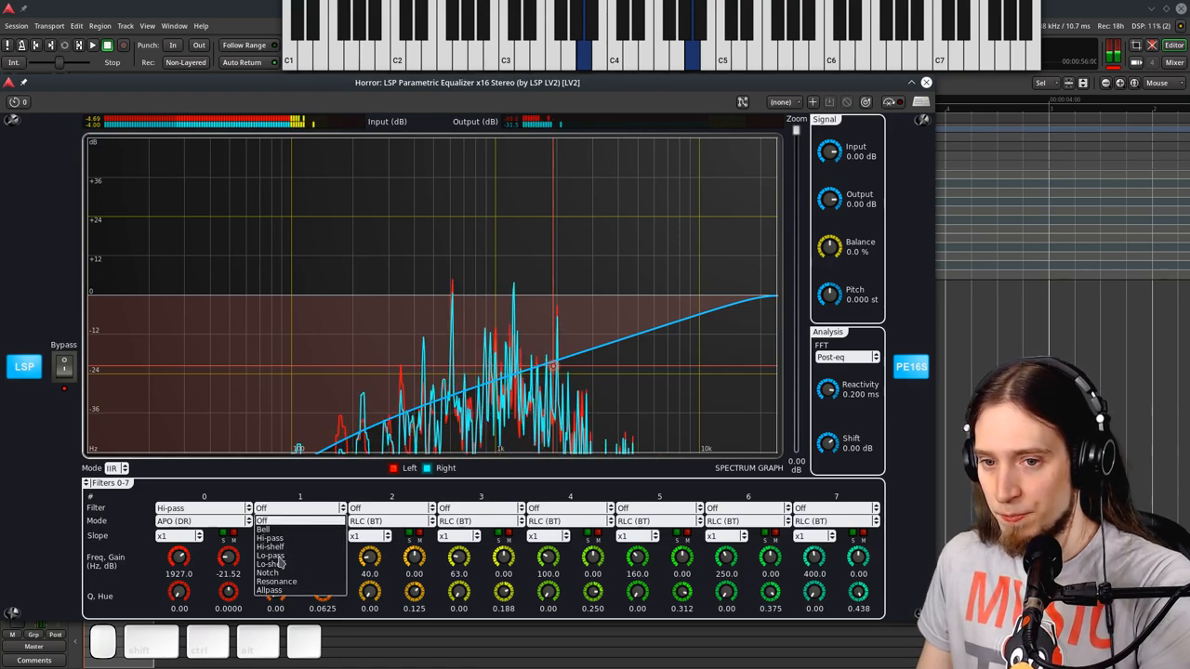
left_click(269, 562)
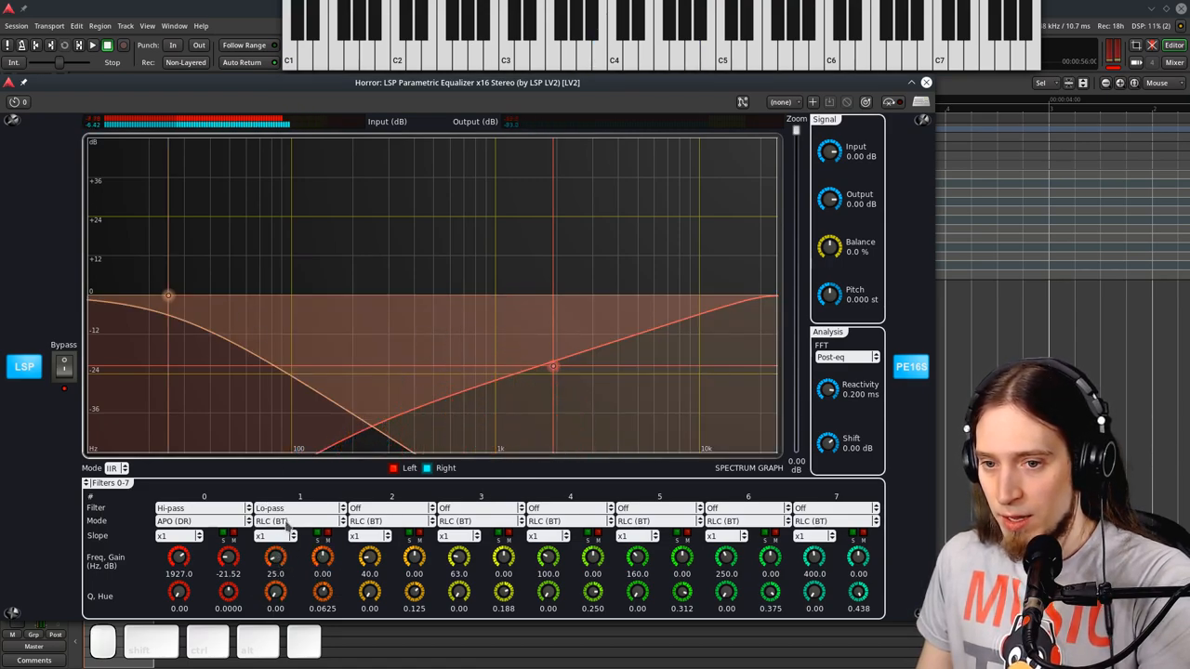
left_click_drag(553, 365, 565, 288)
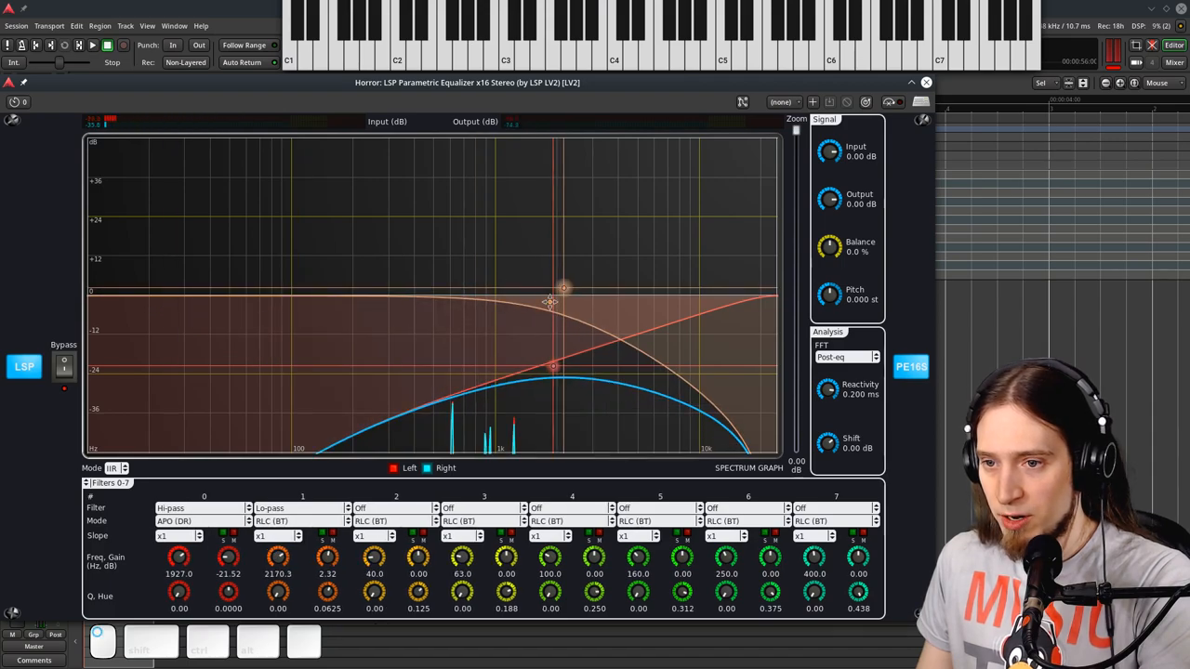
left_click_drag(553, 302, 397, 376)
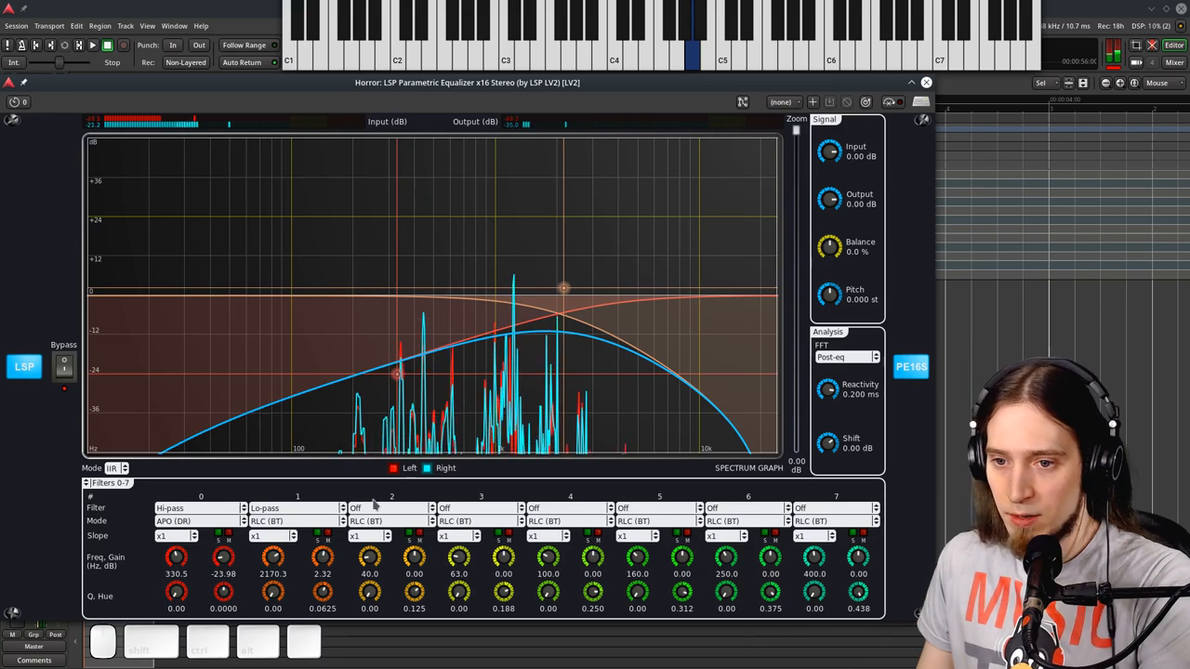
- Keep filter 1 in RLC (BT), tuned near 1498 Hz with about 25.8 dB gain
left_click(290, 521)
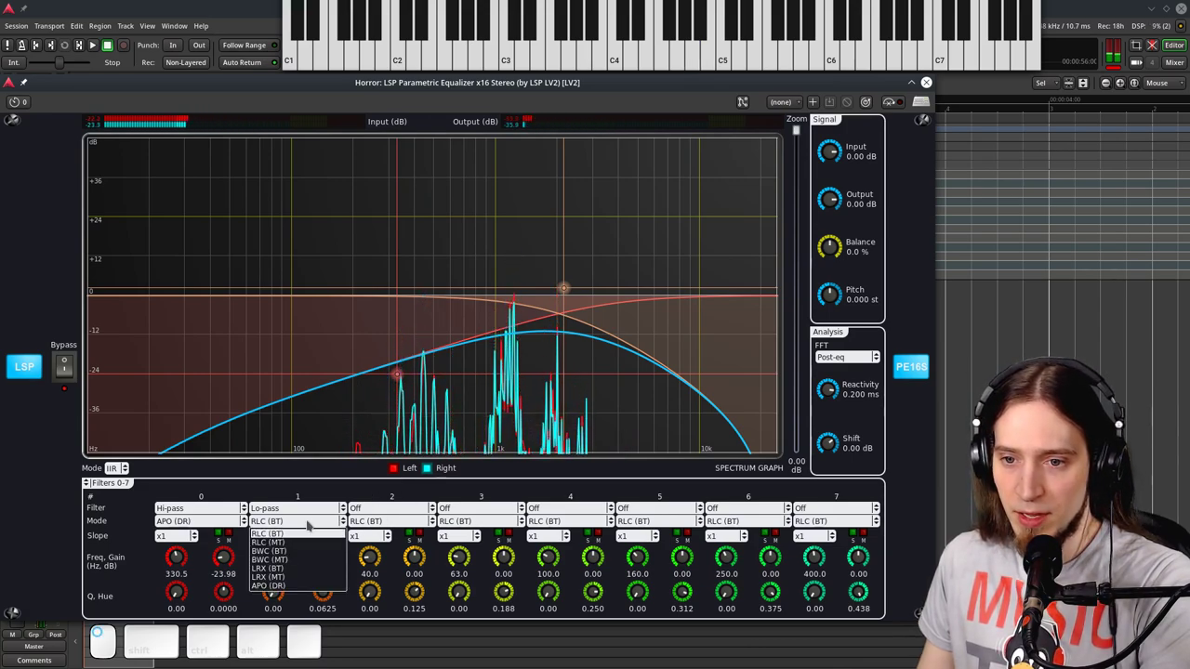
left_click(270, 534)
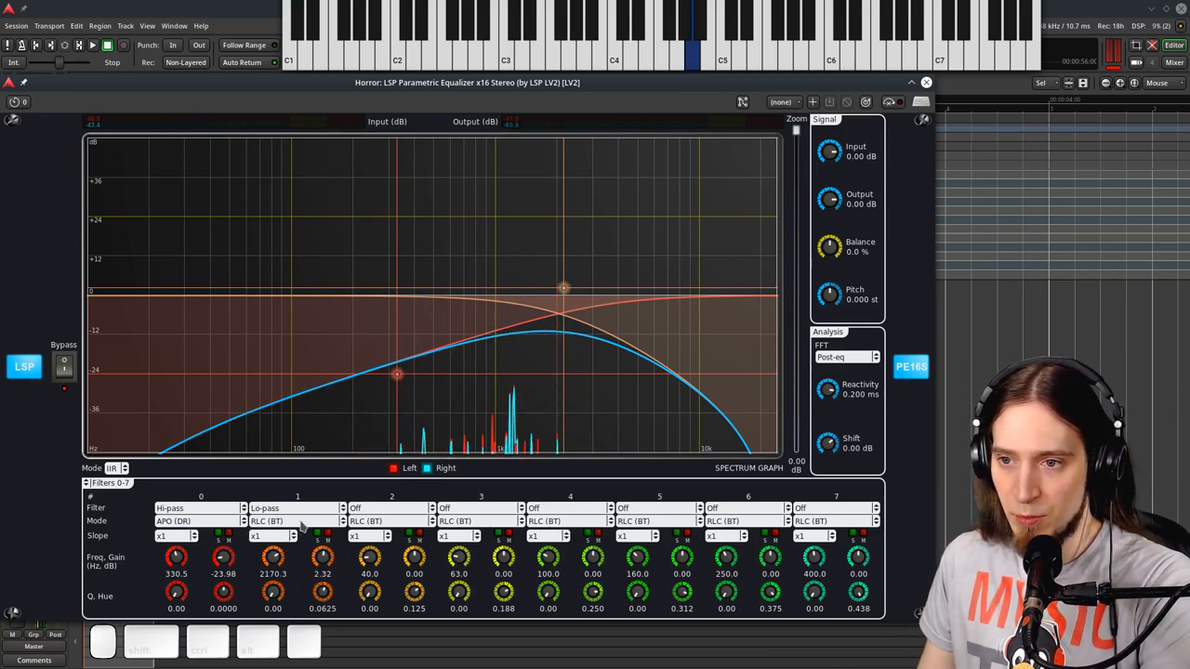
left_click(287, 521)
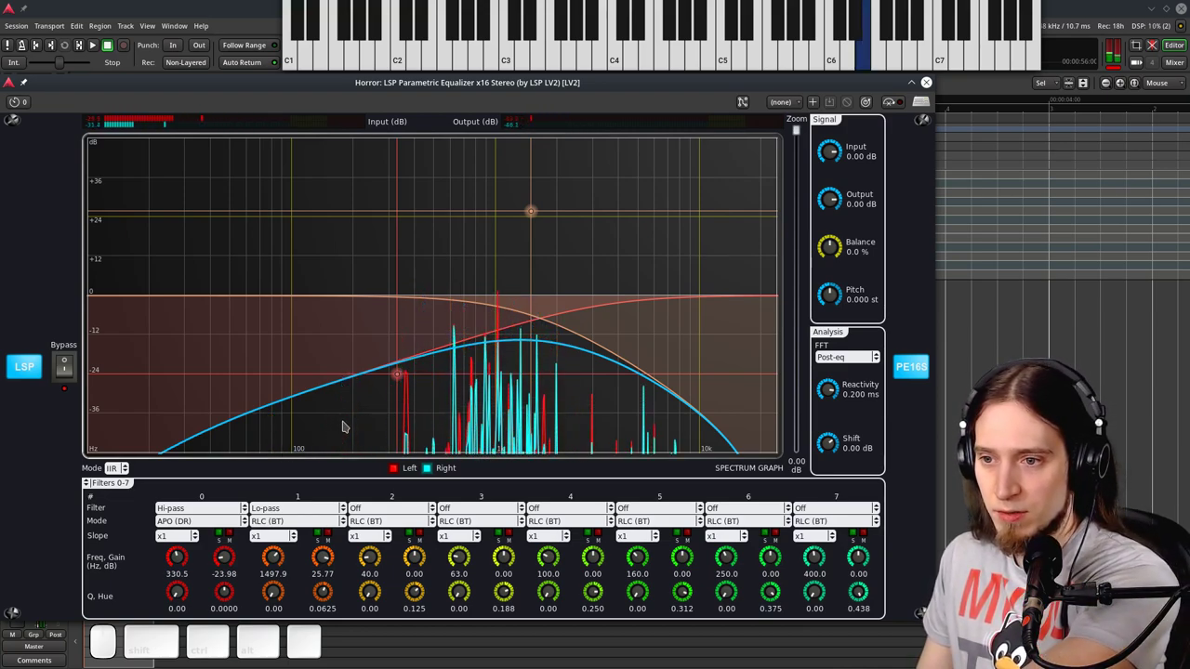
- Switch filter 1 to RLC (MT), sweep the low-pass cutoff during playback, then make it a hi-pass
left_click(290, 508)
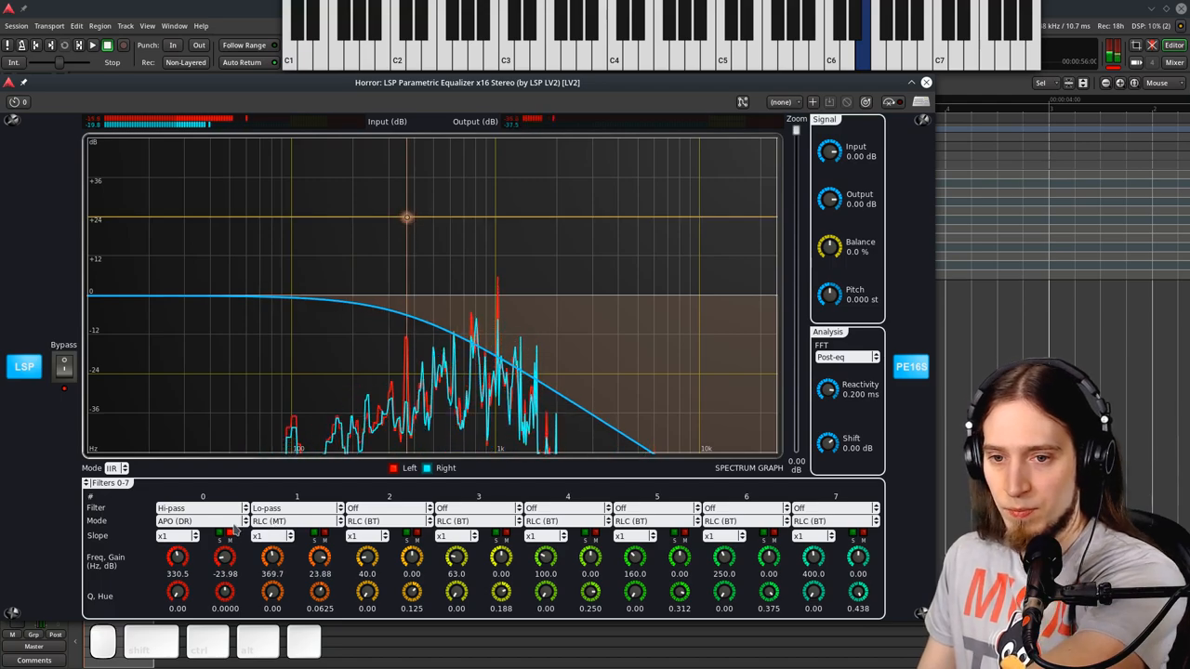
left_click(288, 520)
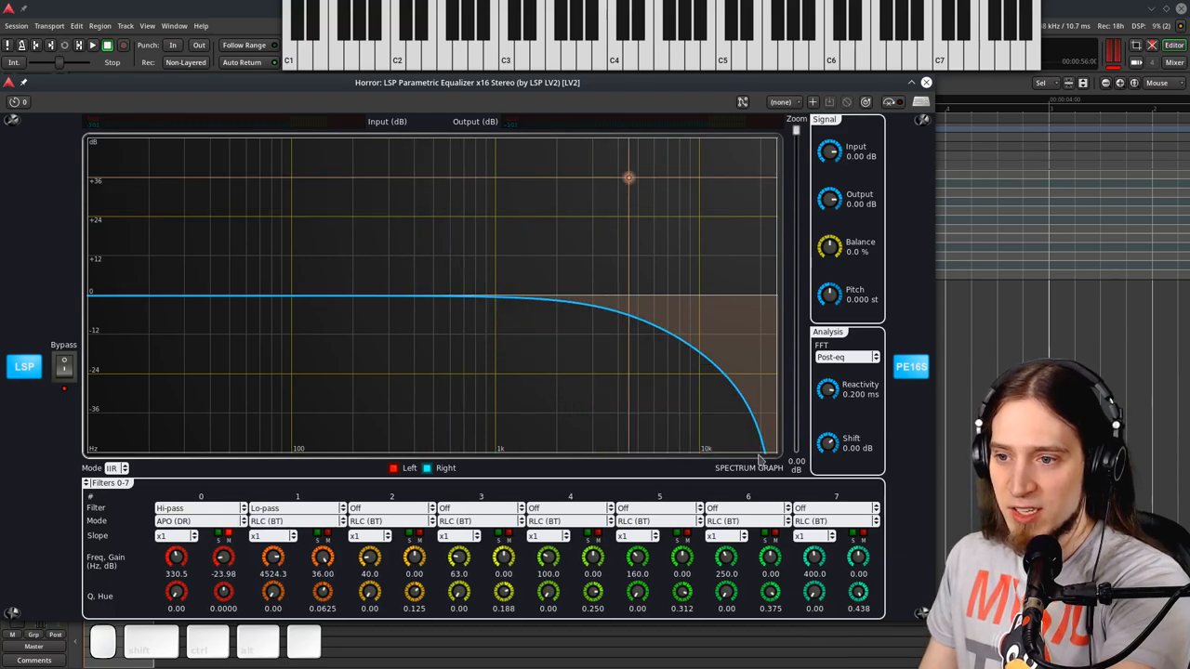
left_click_drag(628, 178, 751, 180)
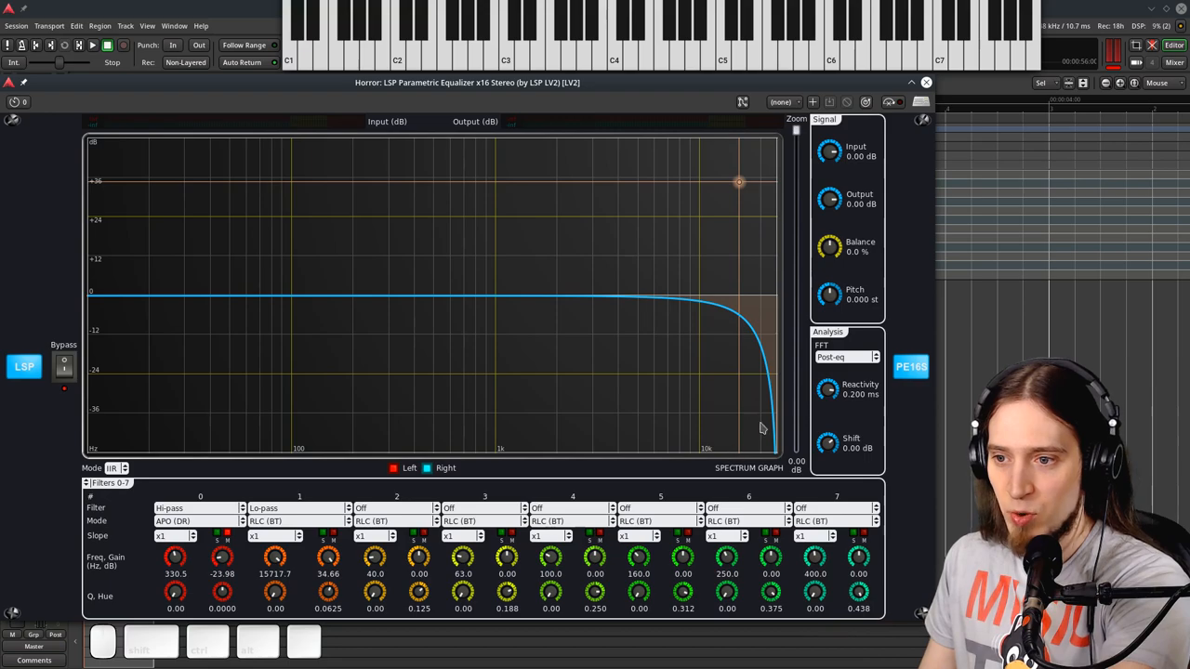
mouse_move(738, 359)
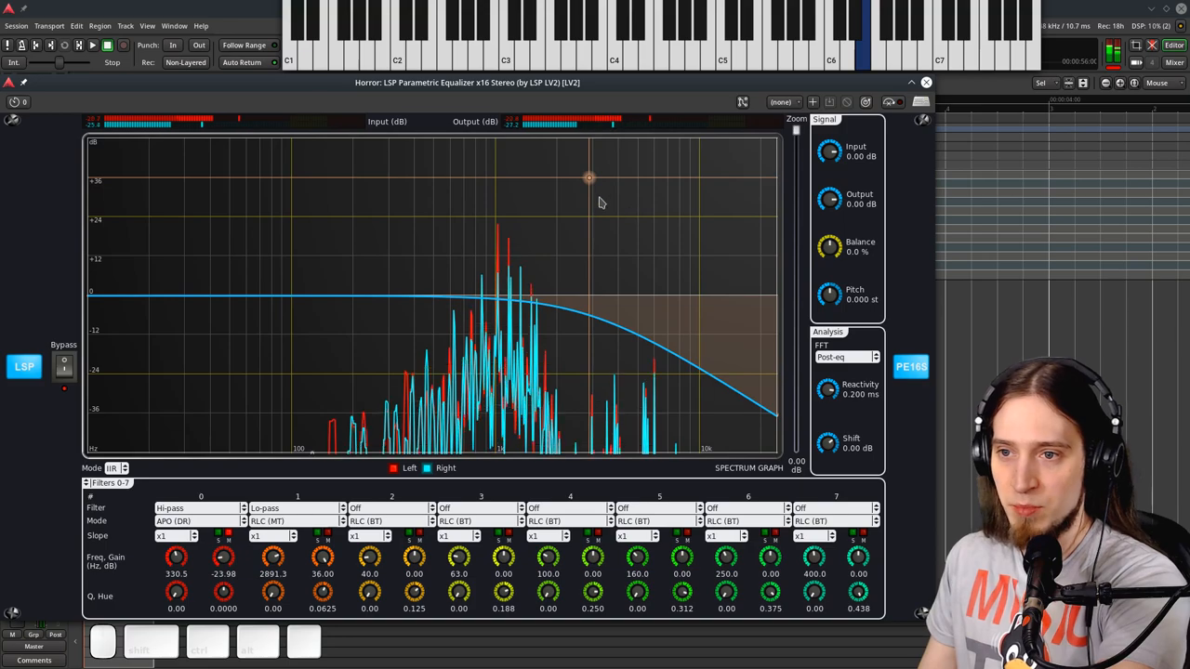
left_click_drag(589, 177, 556, 180)
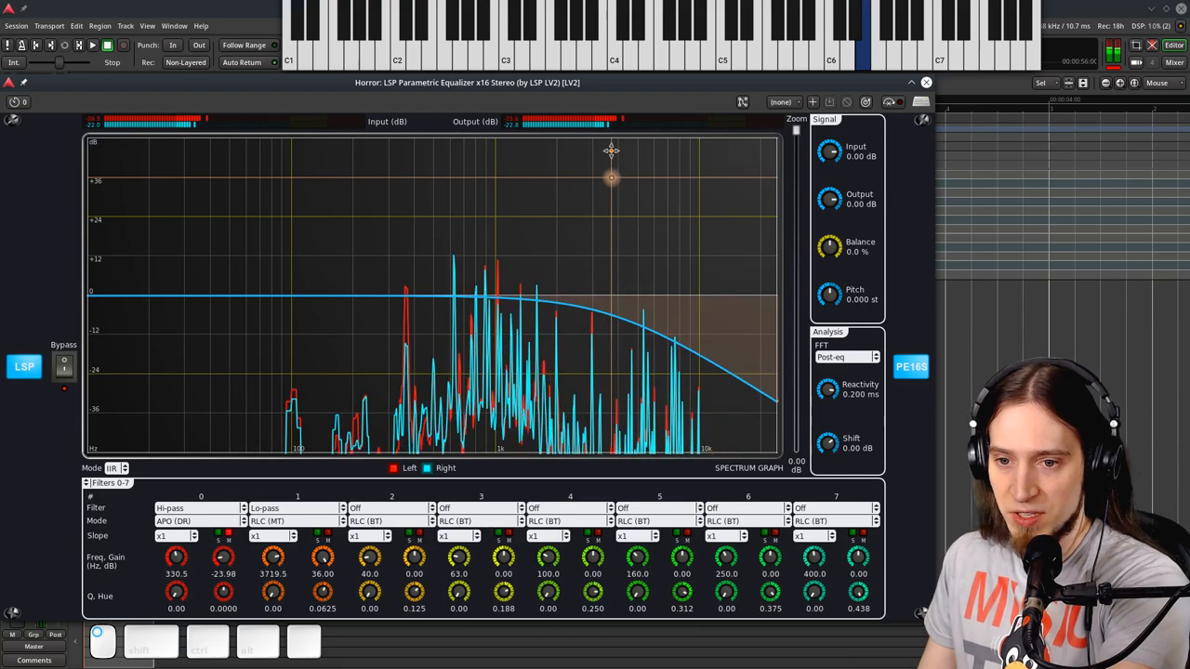
left_click(282, 519)
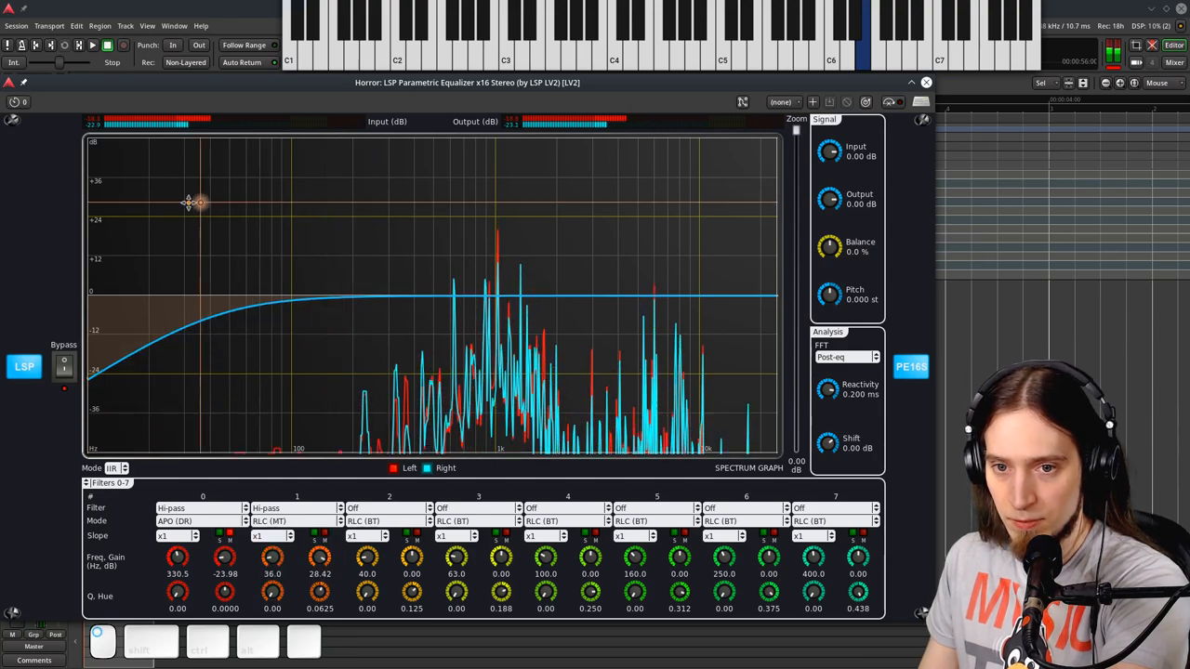
- Compare filter 1's hi-pass in RLC (MT) and RLC (BT) modes, then list its filter types
left_click(286, 521)
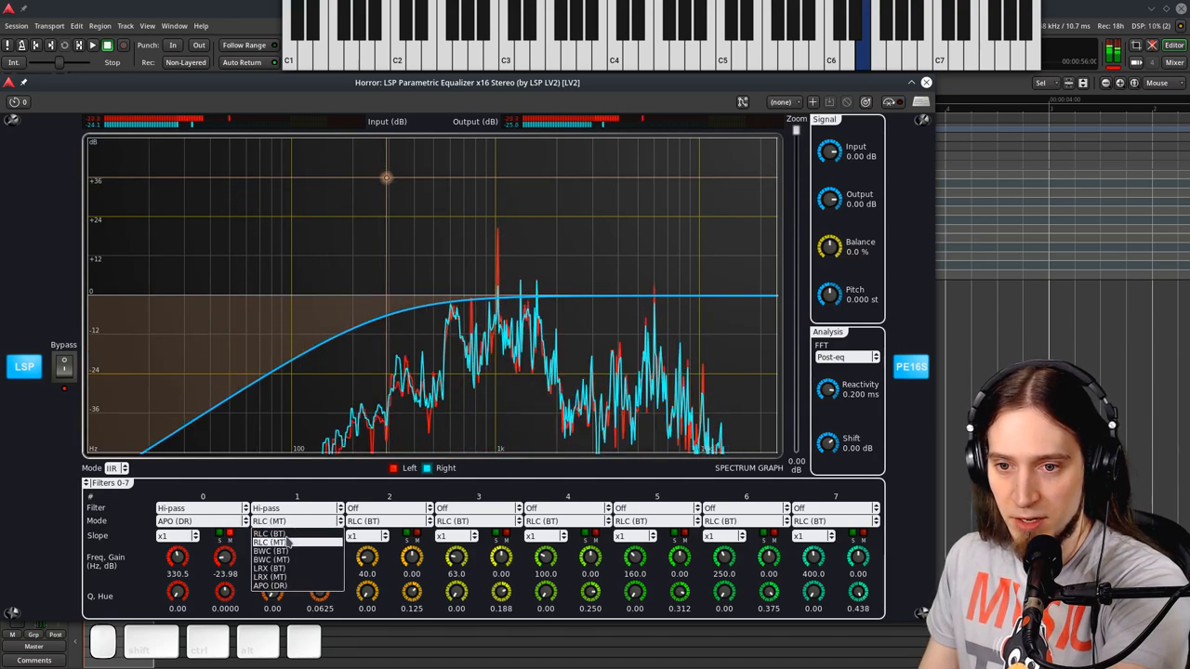
left_click(270, 541)
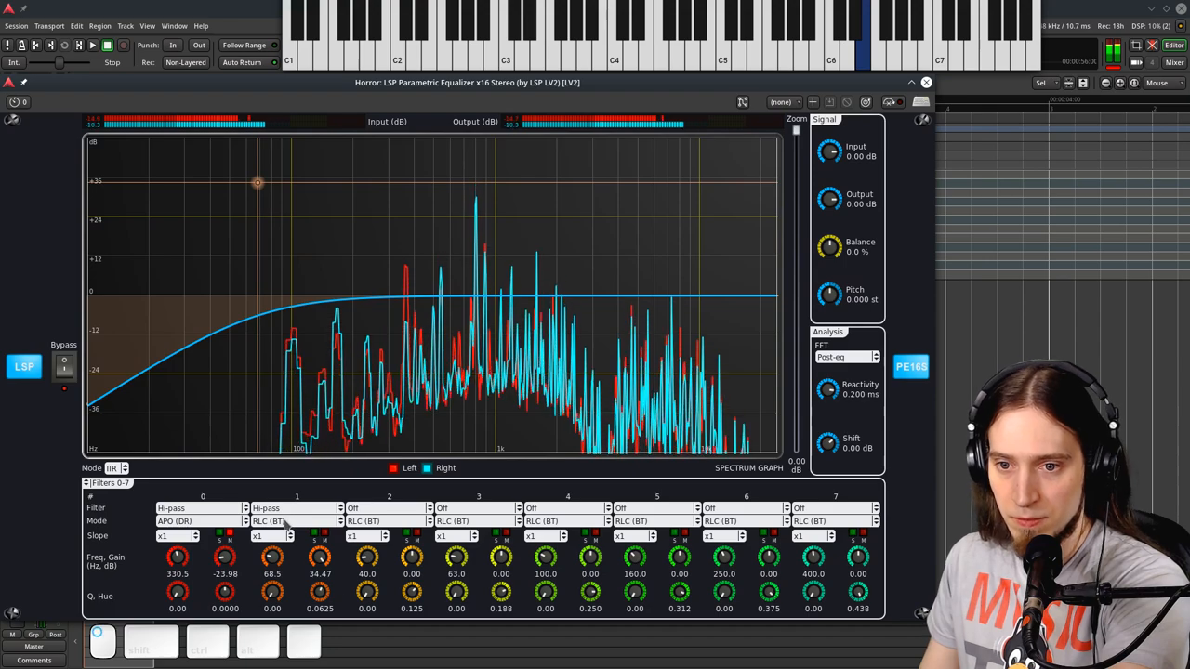
left_click(279, 519)
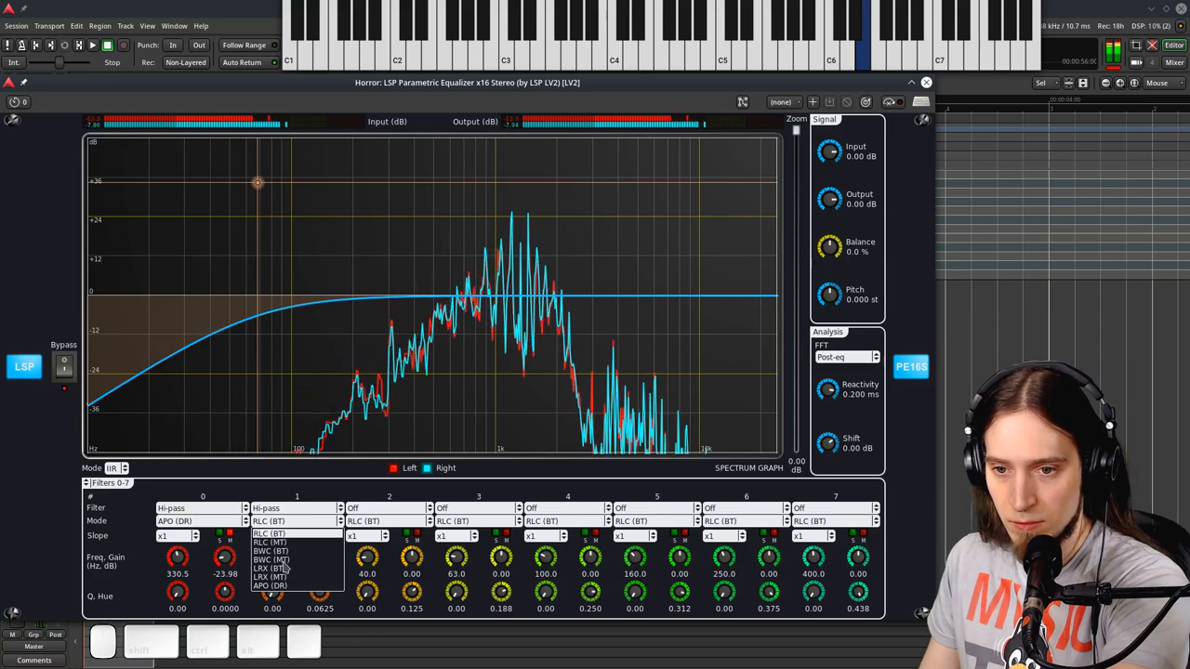
left_click(293, 508)
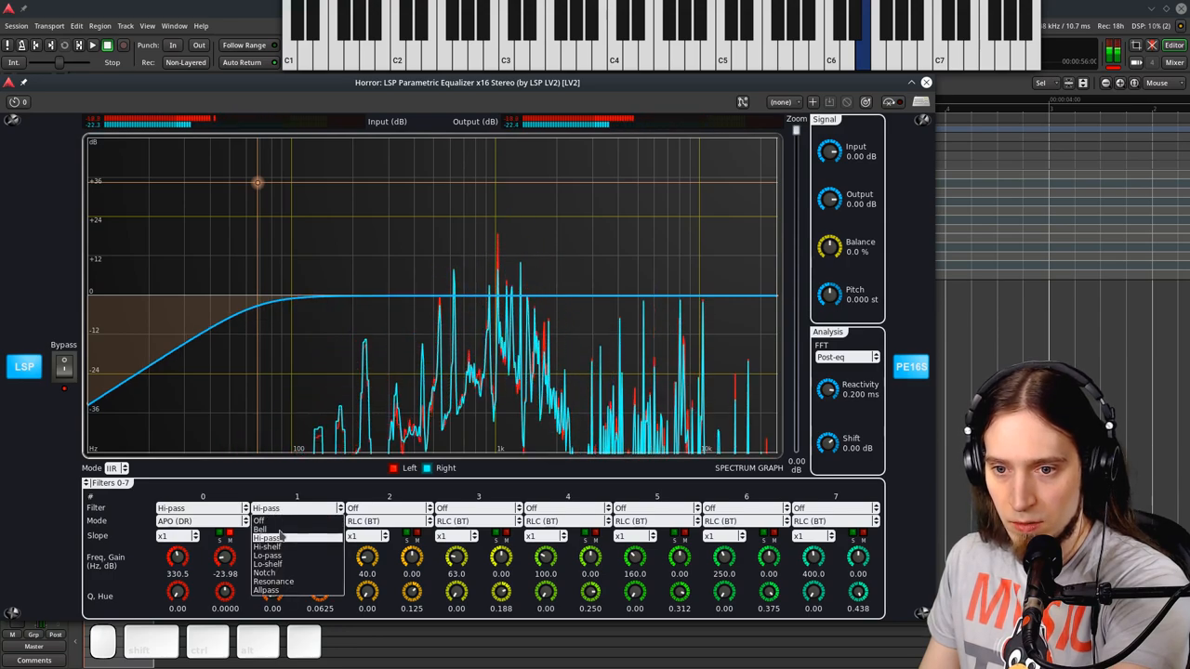
- Make filter 1 a low-pass, compare BWC (BT) and BWC (MT), ending in LRX (MT) near 9632 Hz
left_click(270, 554)
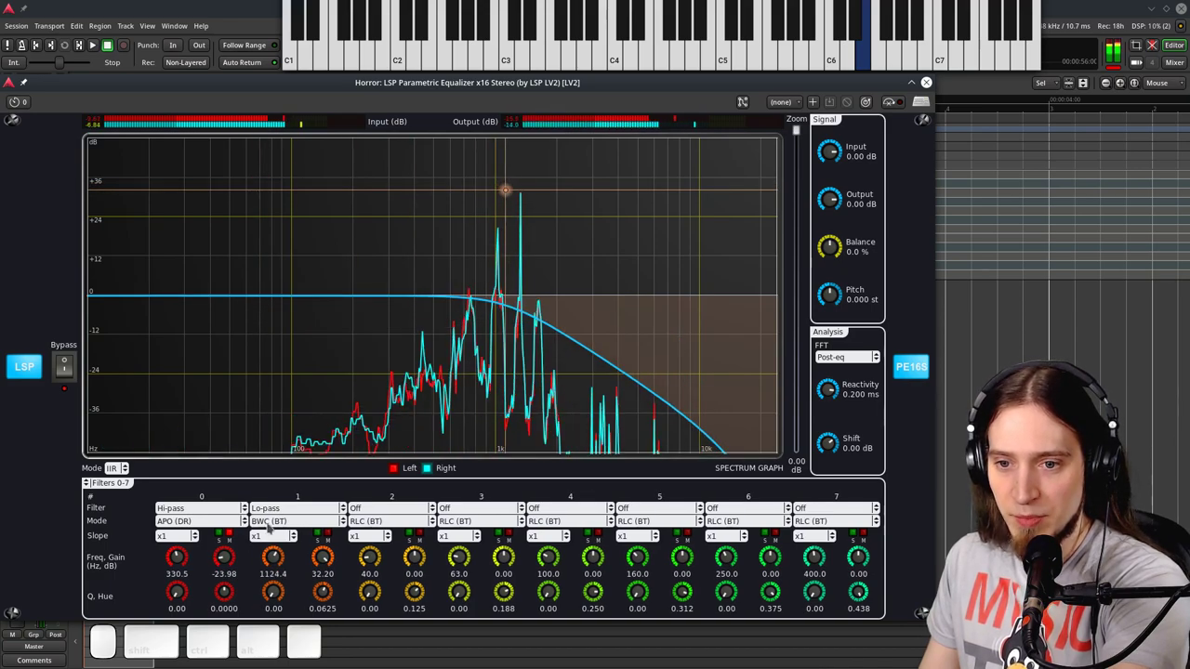
left_click(284, 520)
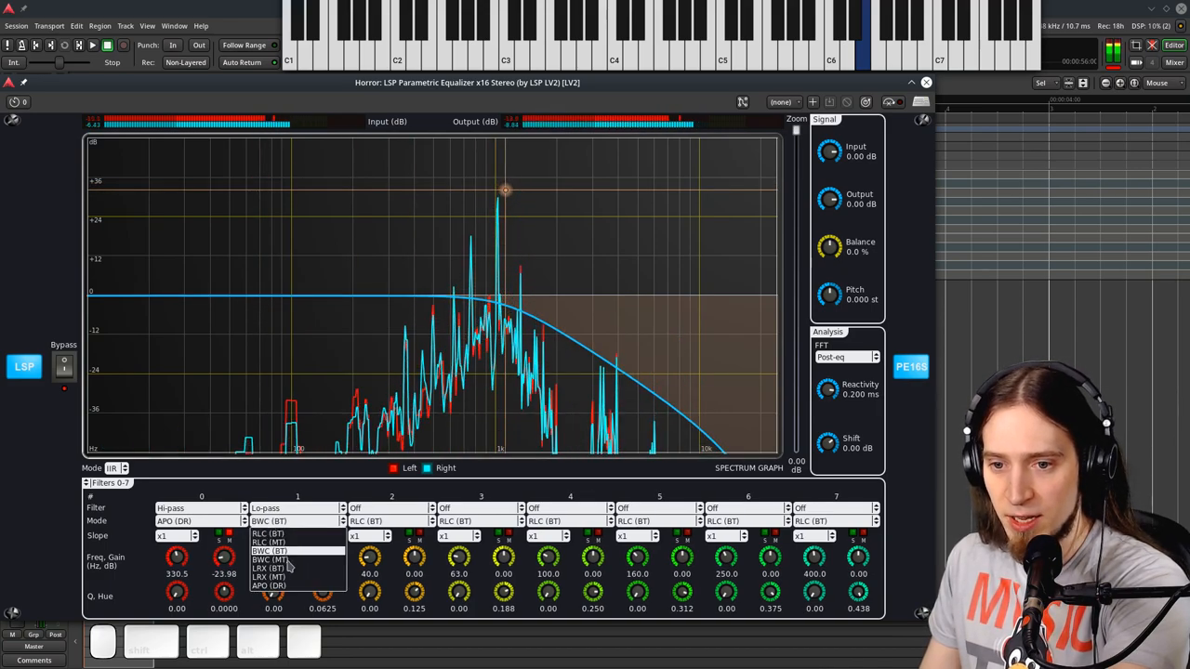
left_click(274, 562)
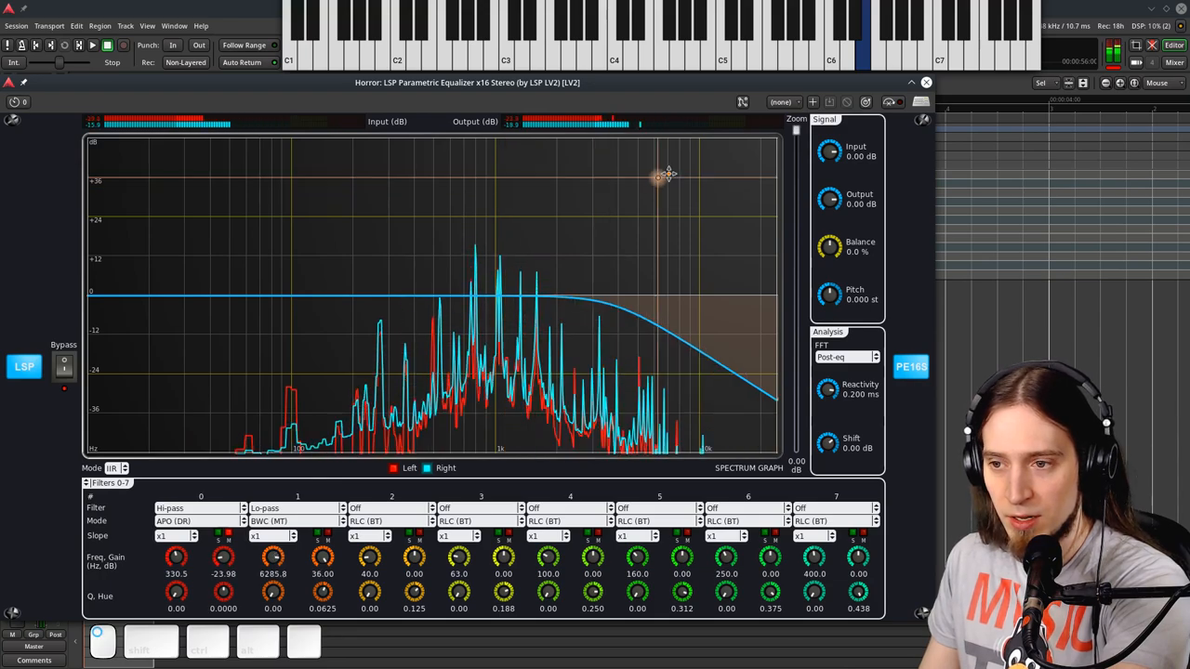
left_click(288, 521)
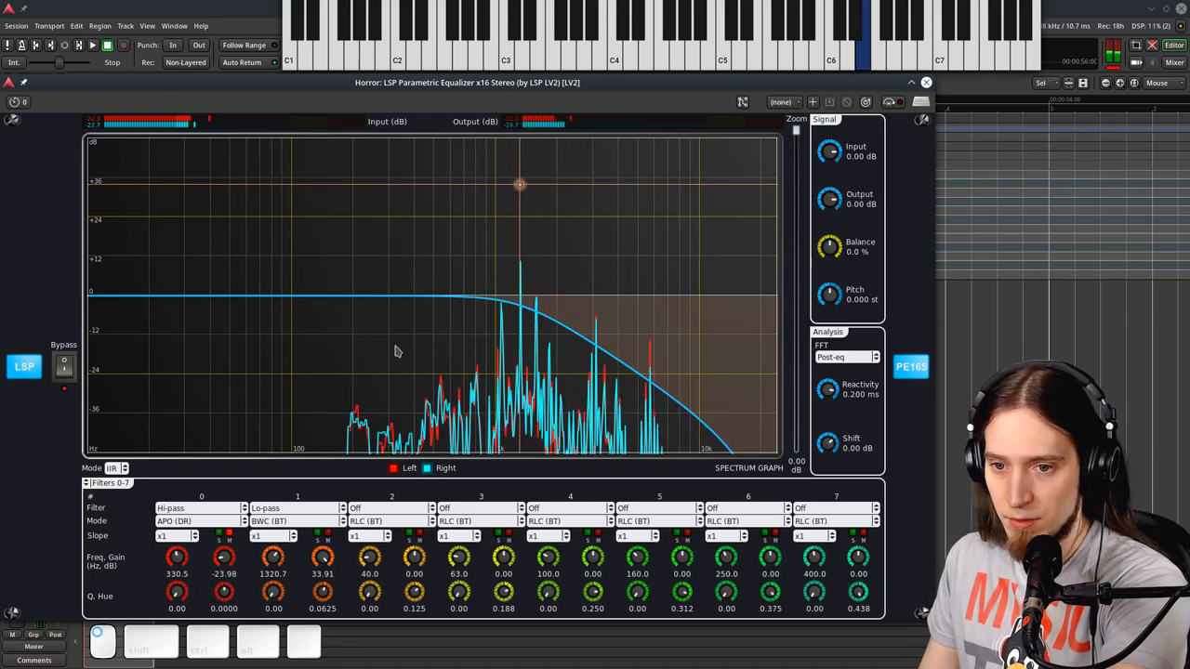
left_click(288, 521)
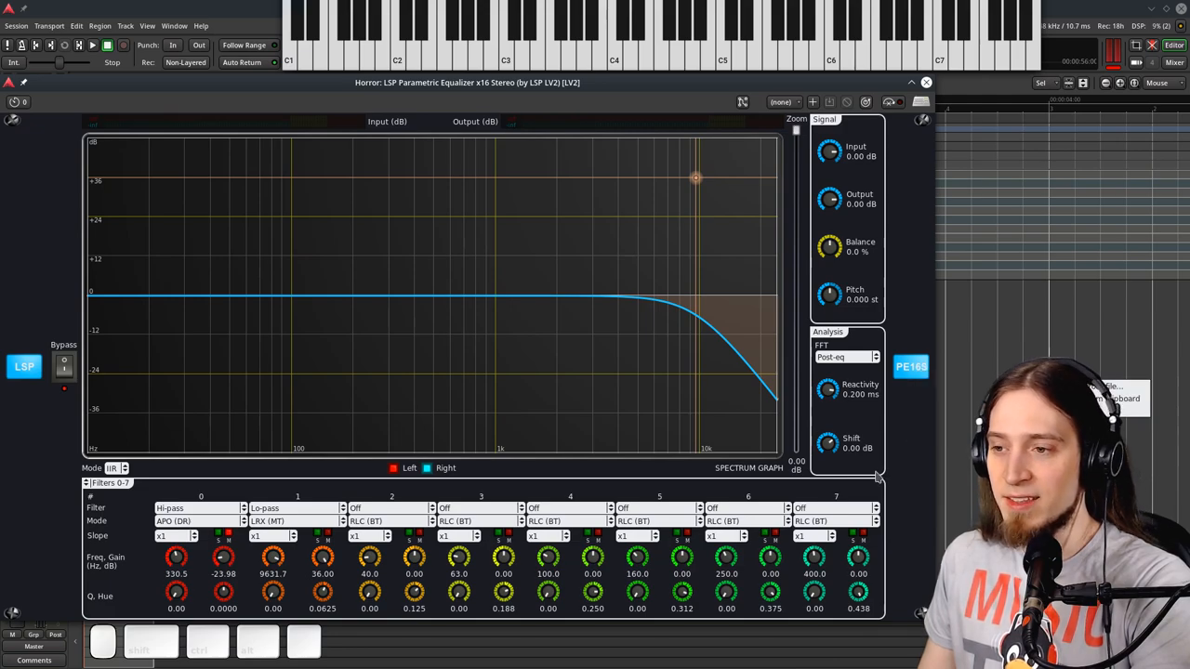
mouse_move(176, 320)
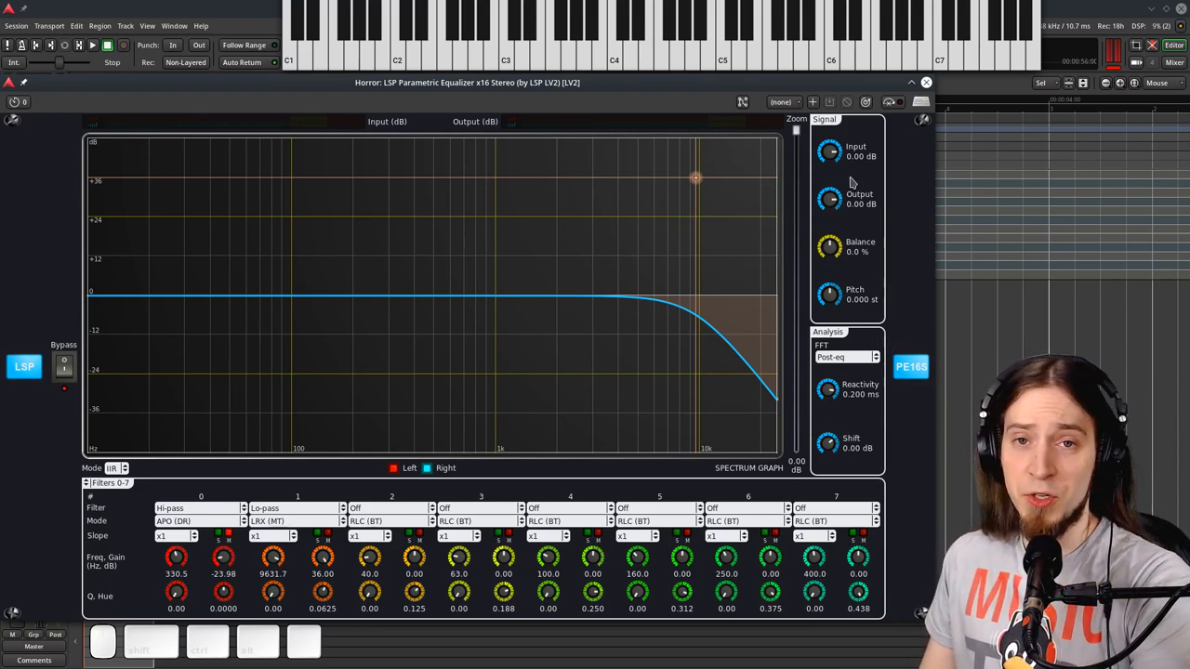
mouse_move(864, 183)
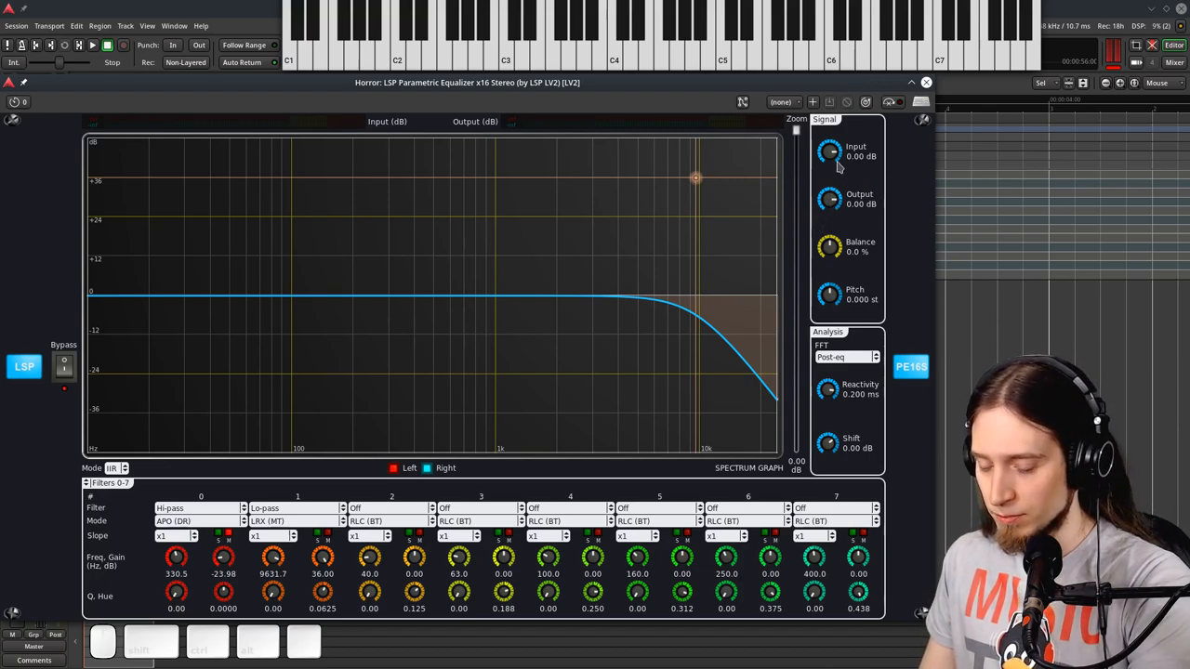
mouse_move(852, 73)
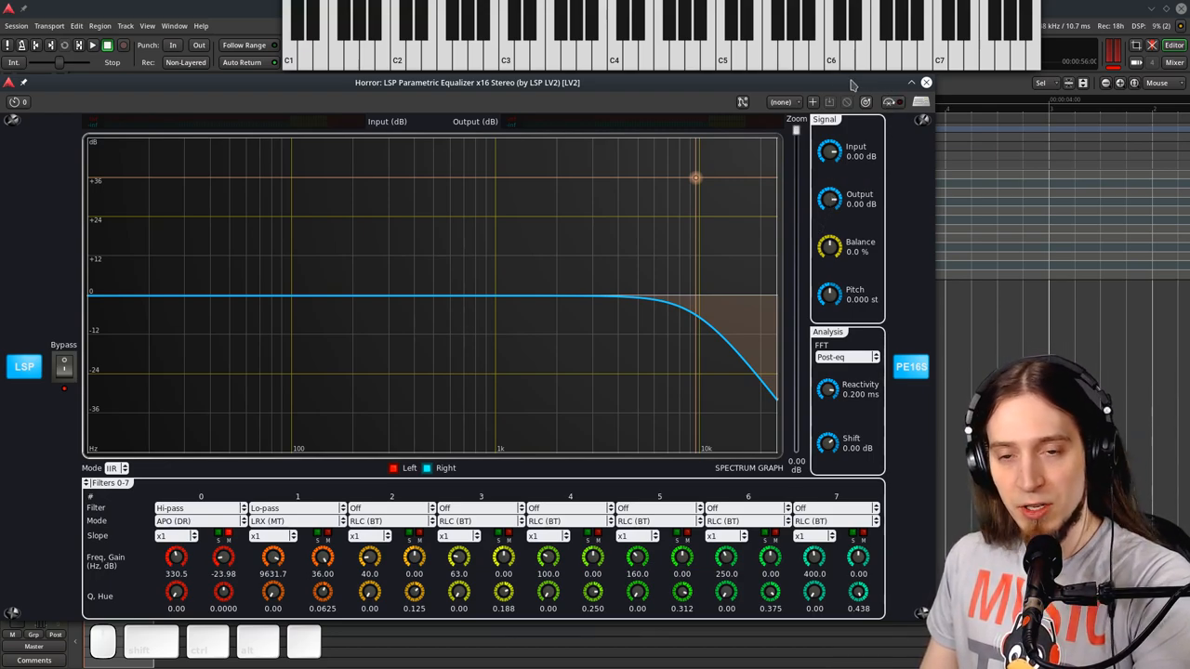
- Stop playback, leaving filter 1 an LRX (MT) low-pass near 9632 Hz
left_click(922, 82)
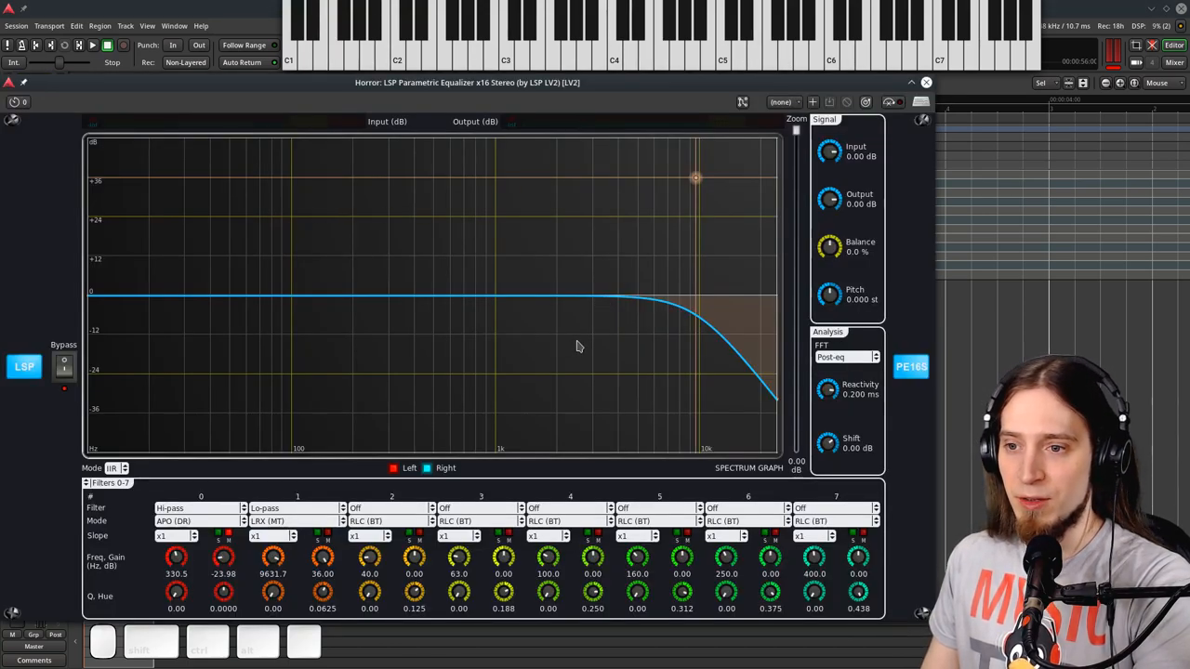
mouse_move(649, 239)
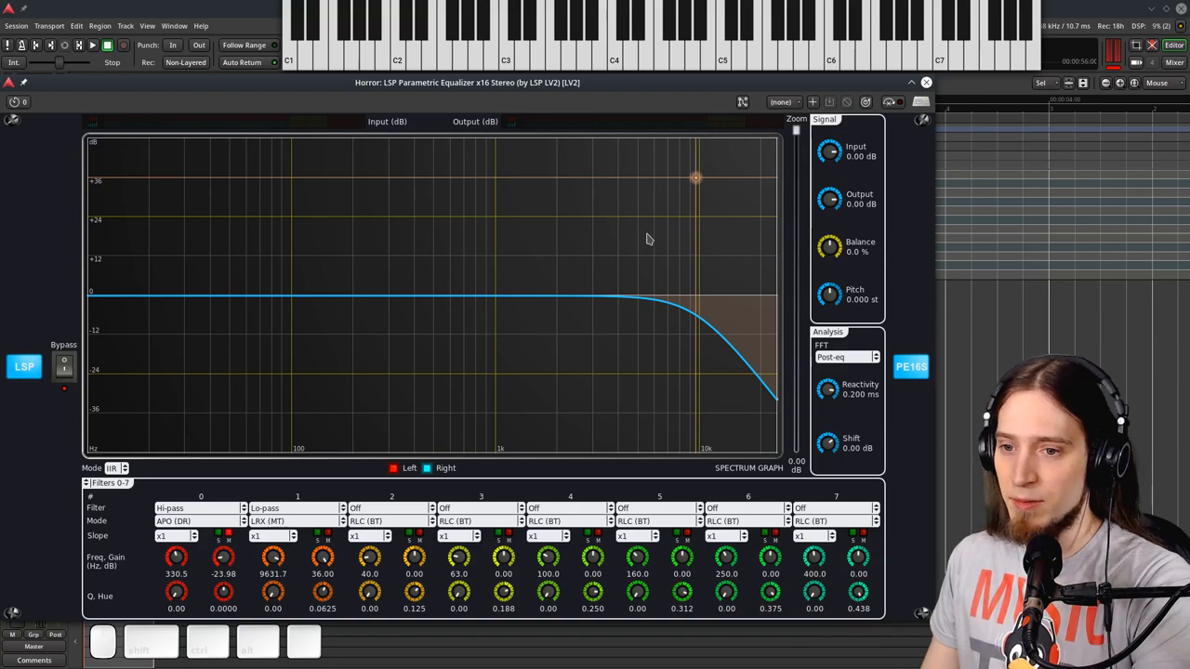
mouse_move(208, 523)
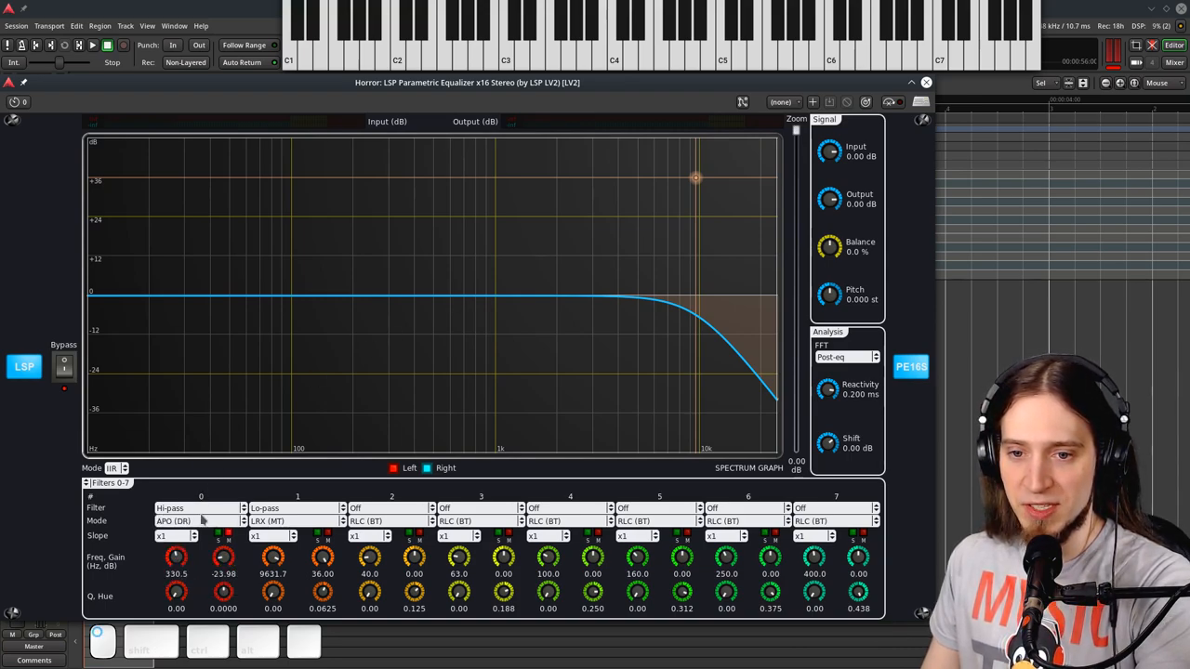
mouse_move(193, 488)
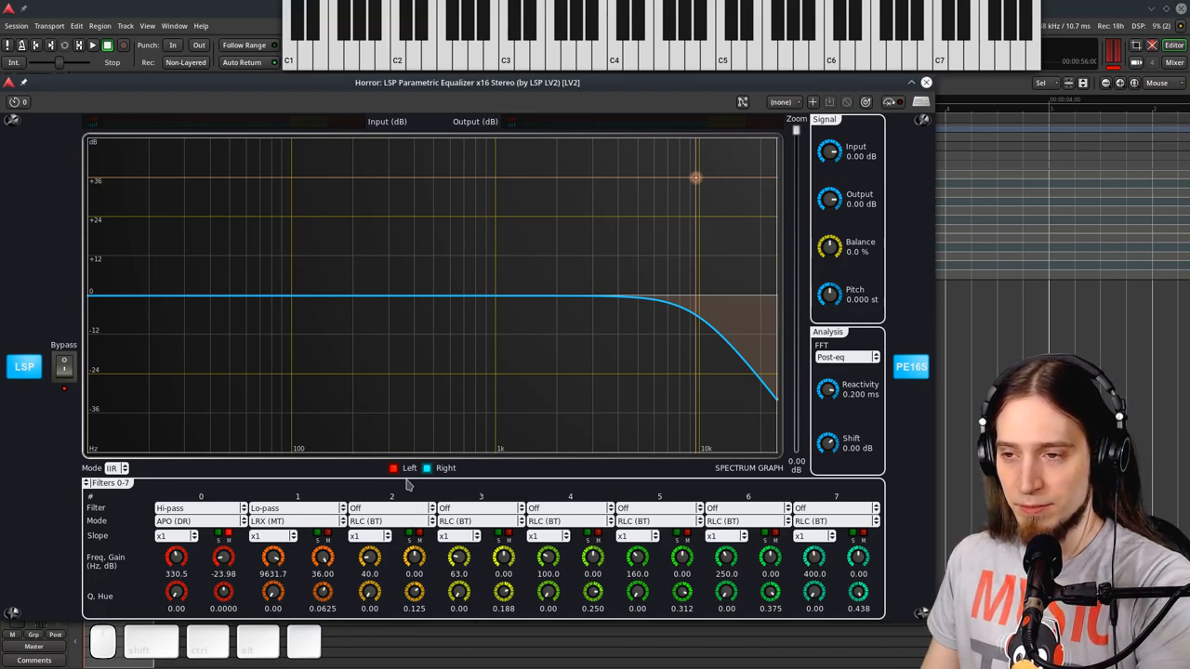
mouse_move(526, 383)
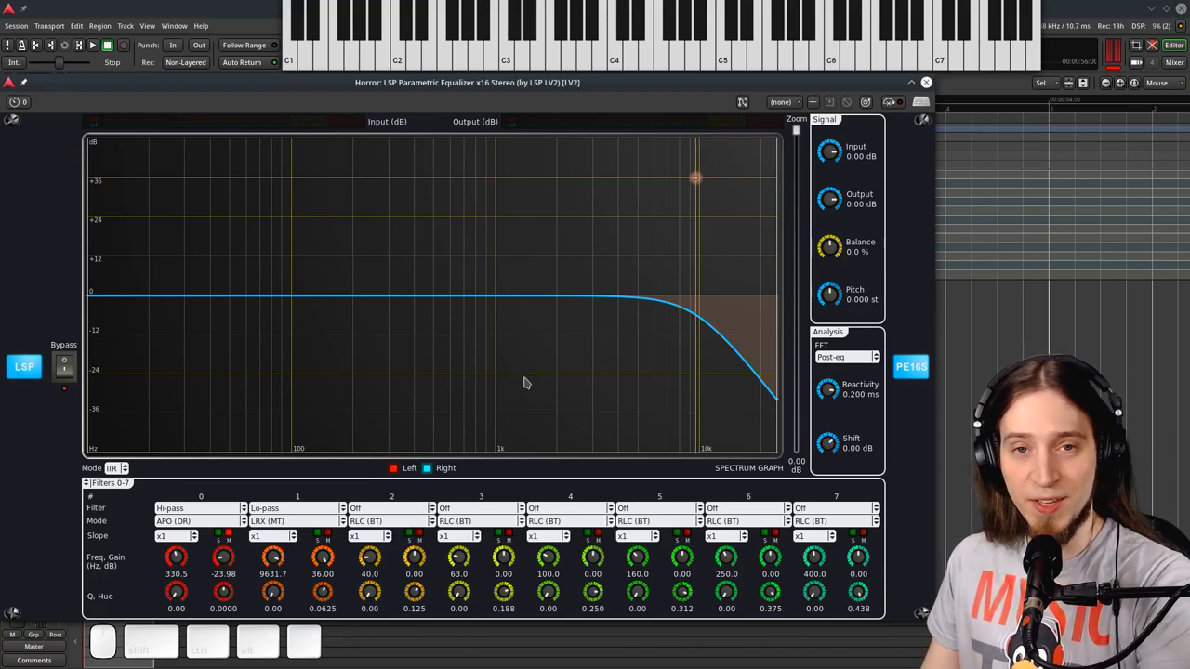
mouse_move(805, 296)
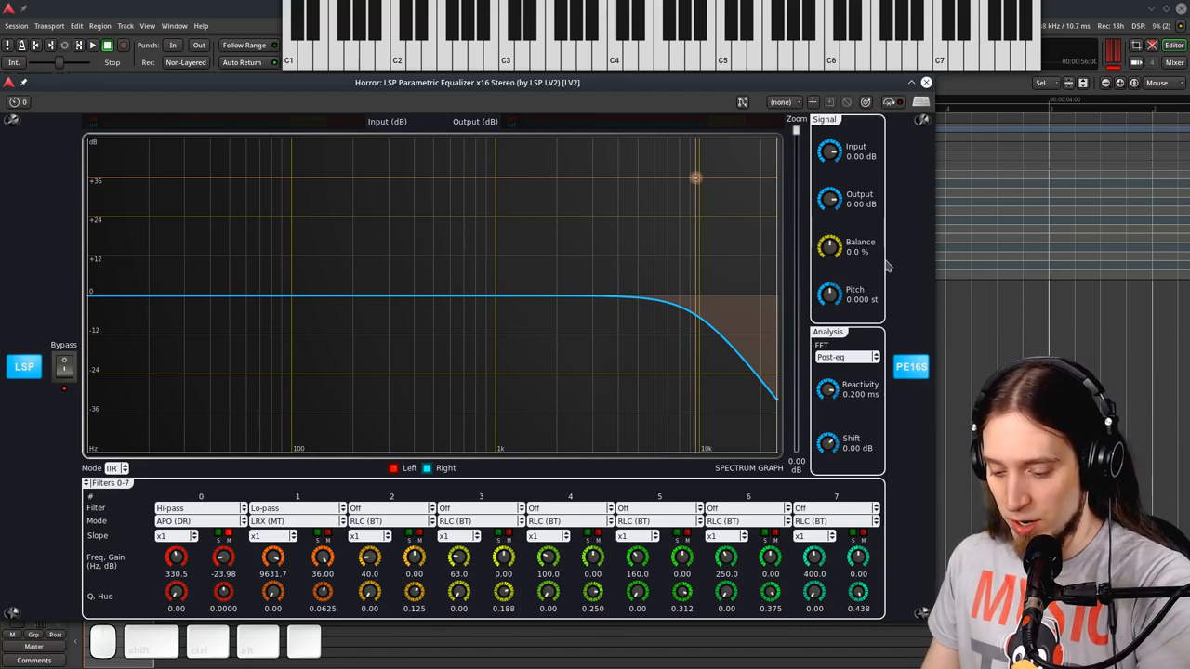
mouse_move(784, 313)
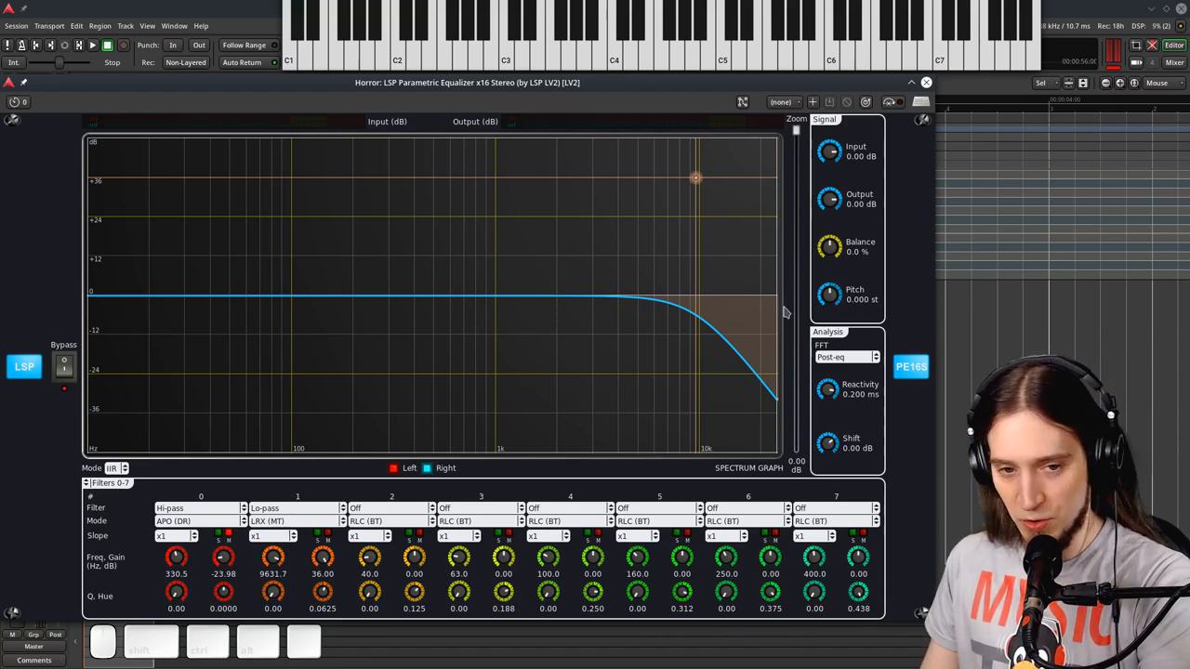
mouse_move(662, 256)
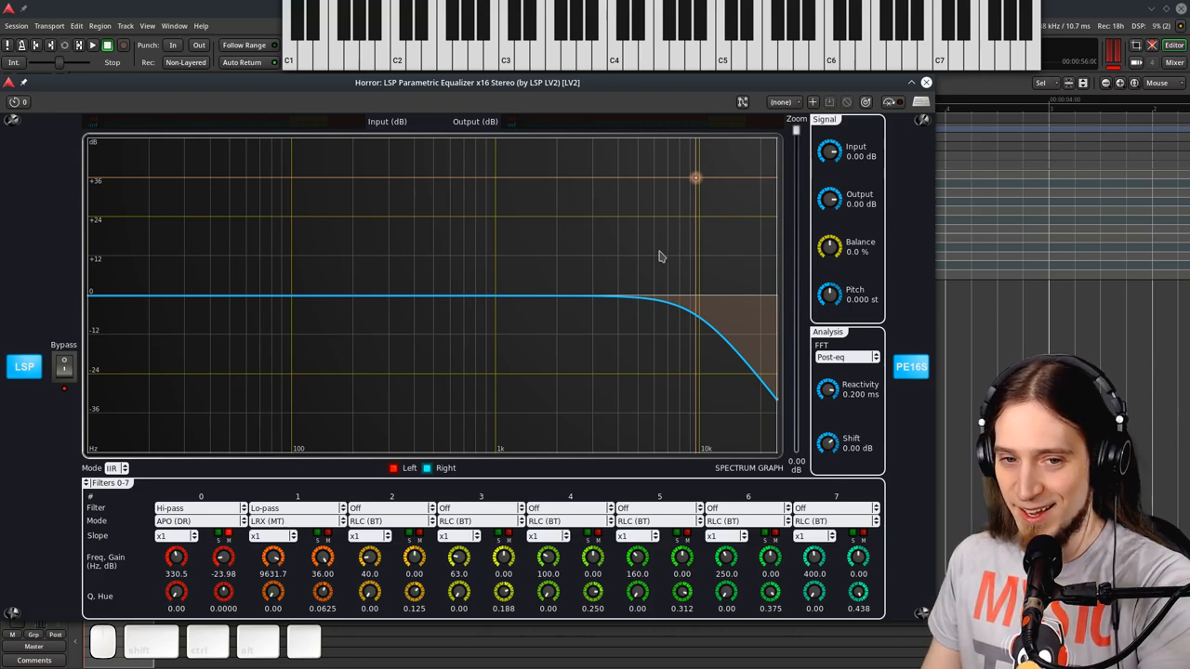
mouse_move(643, 269)
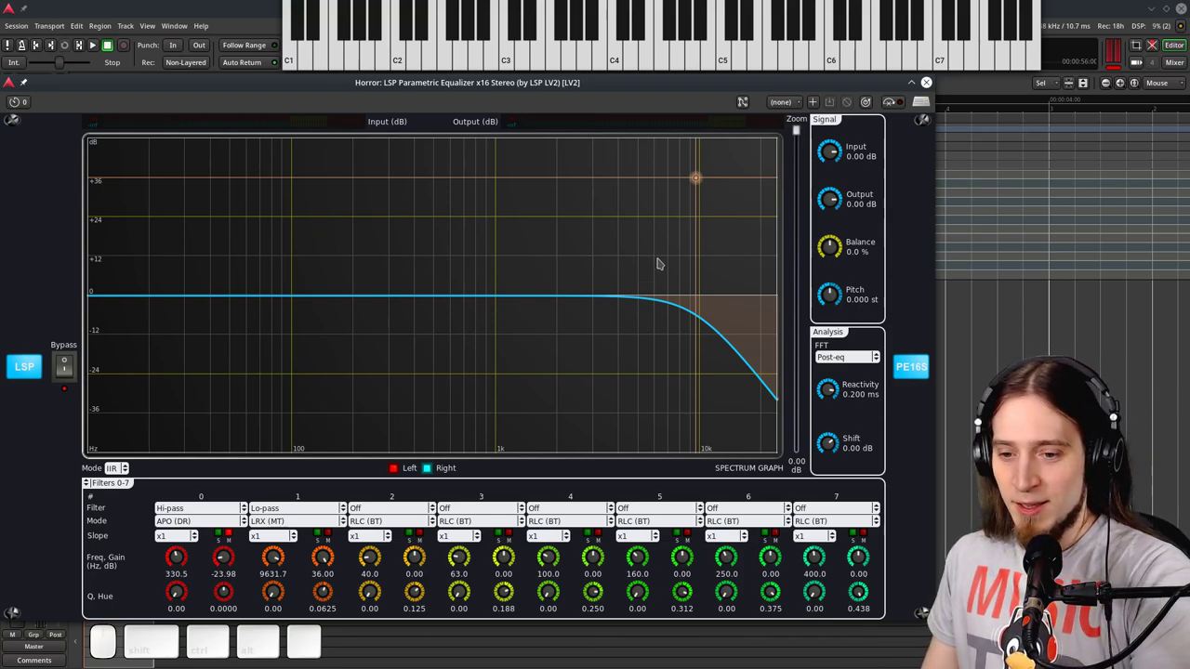
mouse_move(644, 252)
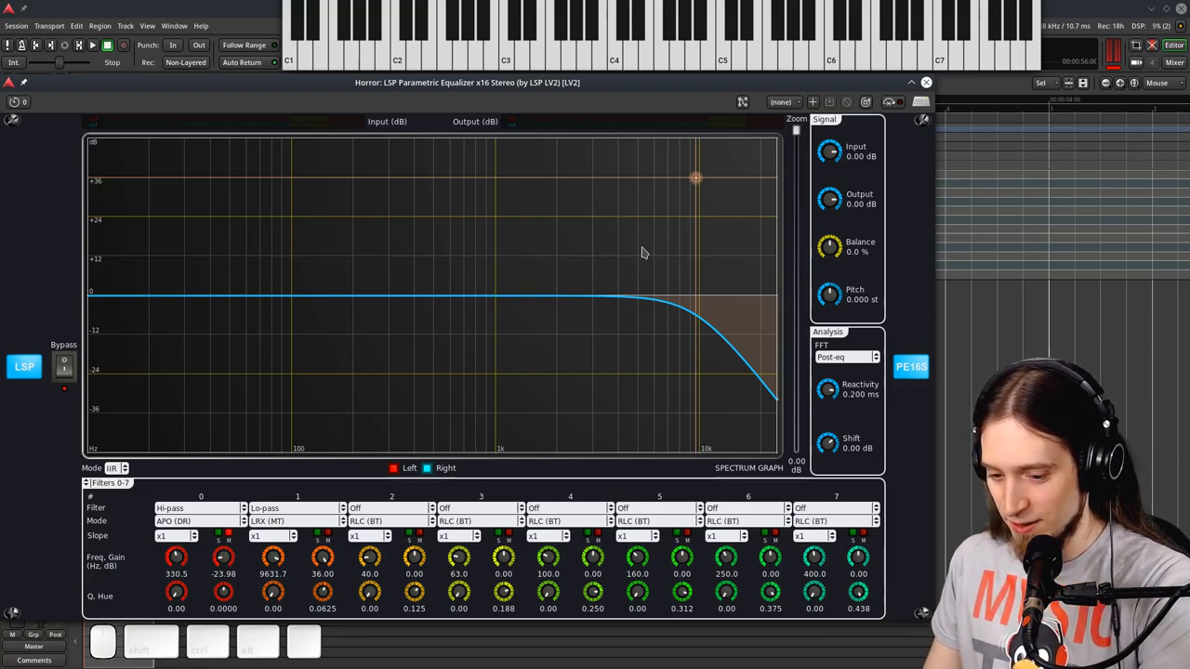
mouse_move(606, 245)
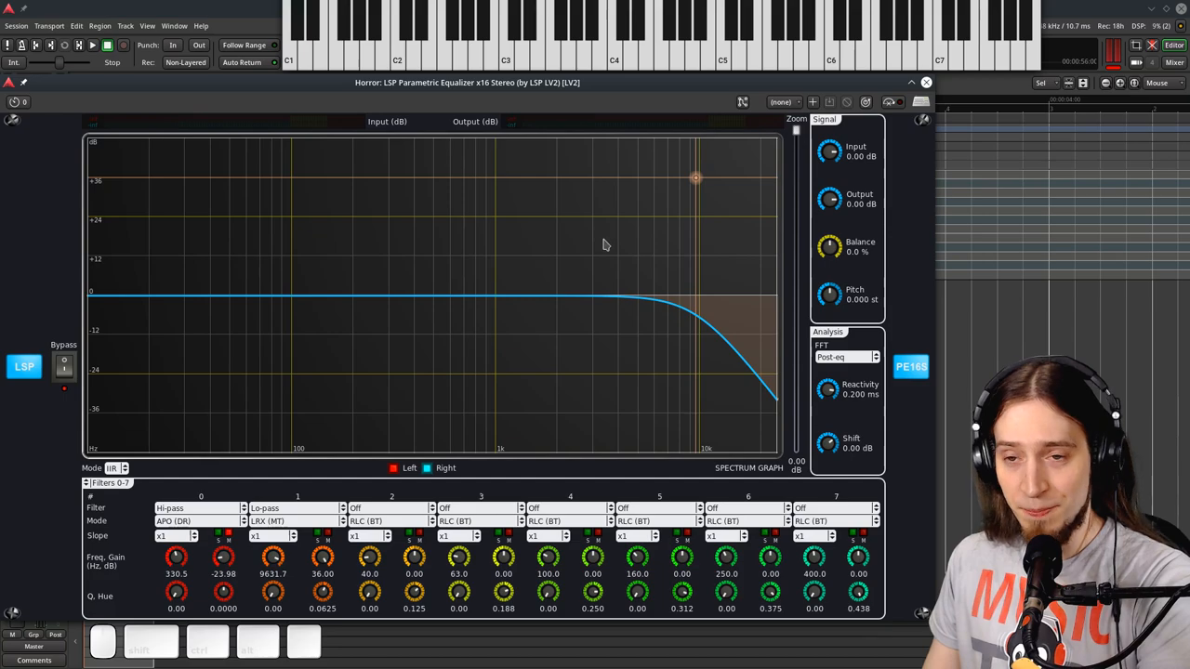
mouse_move(483, 95)
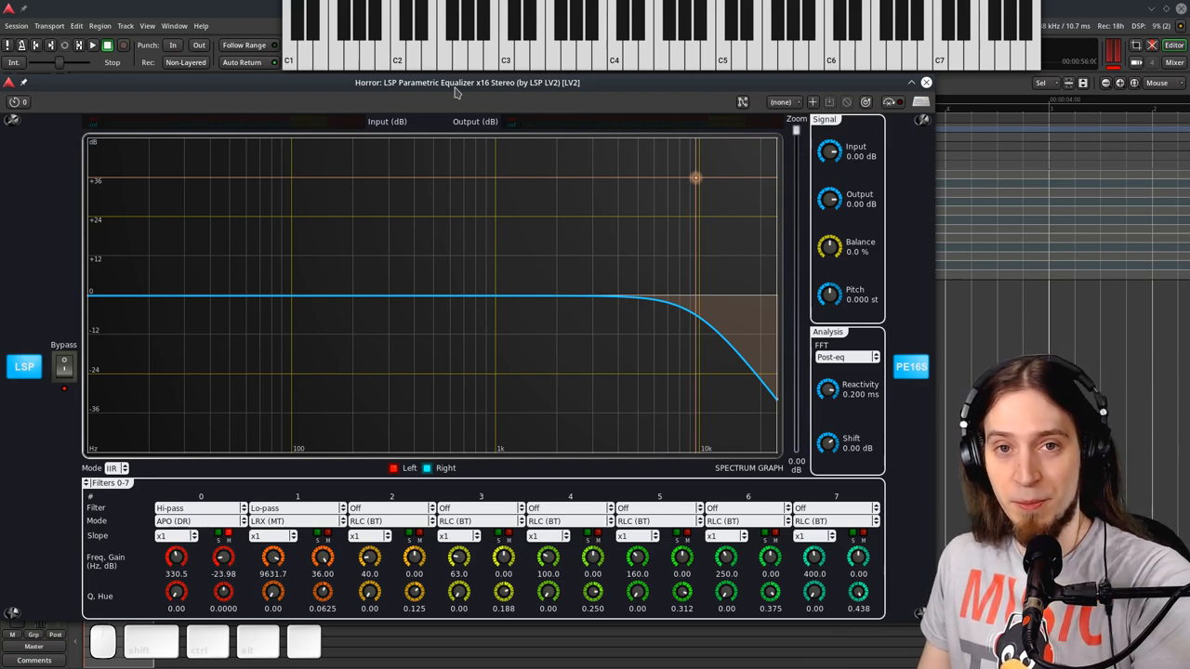
left_click(921, 83)
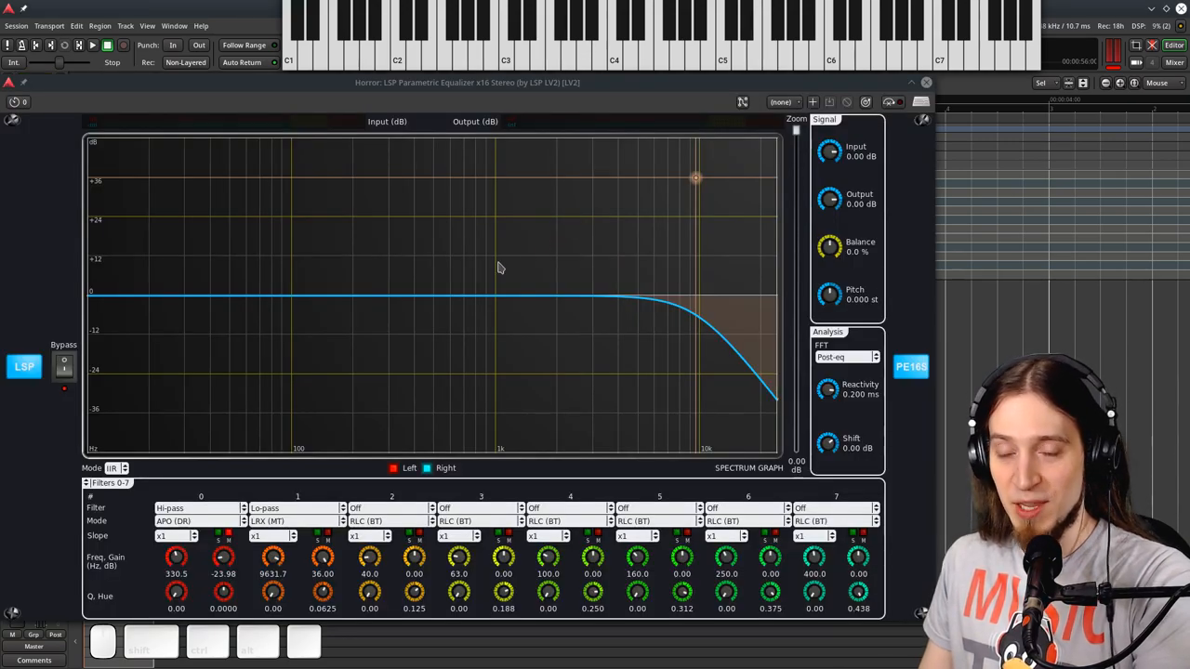
mouse_move(434, 150)
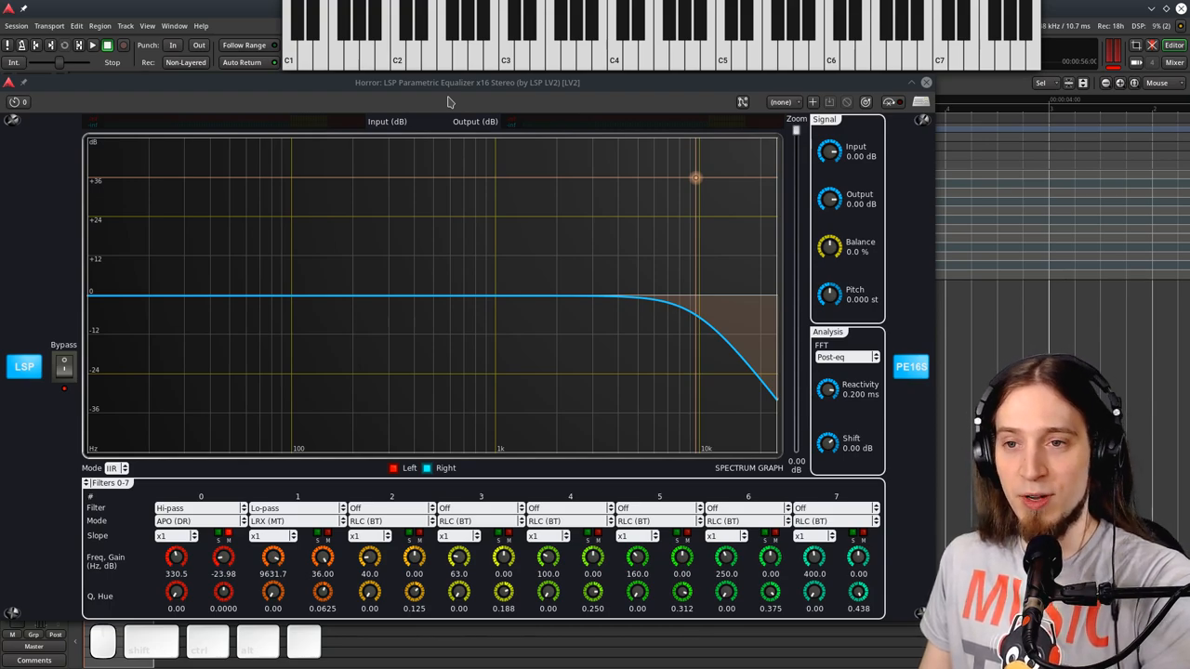
mouse_move(356, 104)
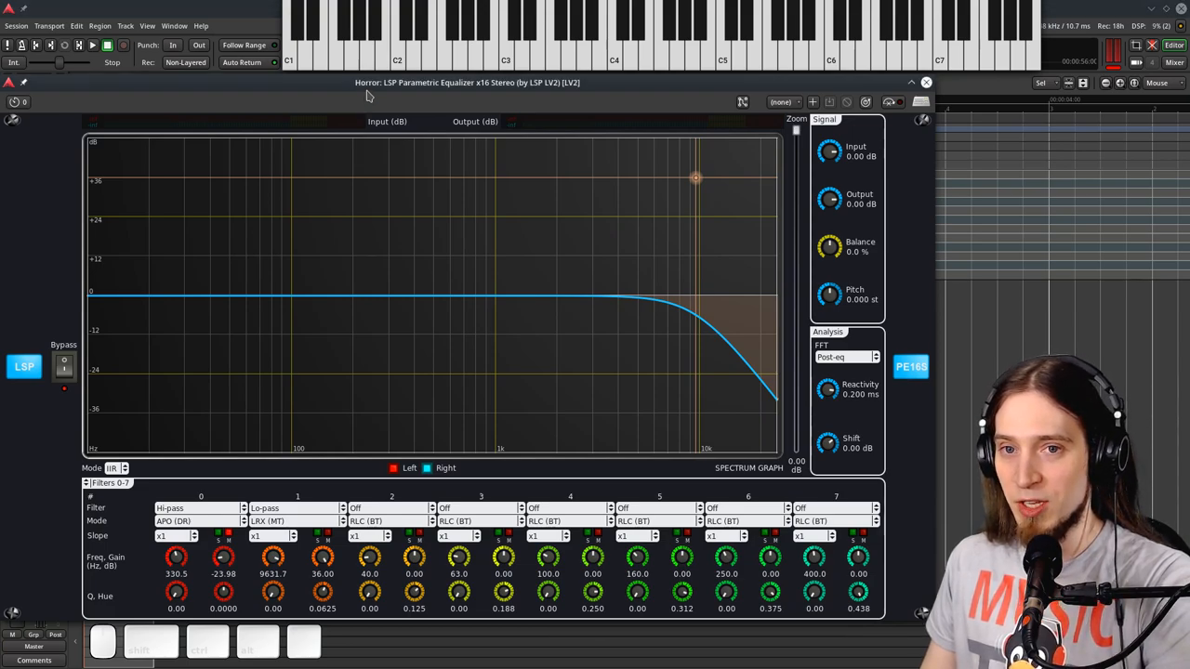
mouse_move(434, 151)
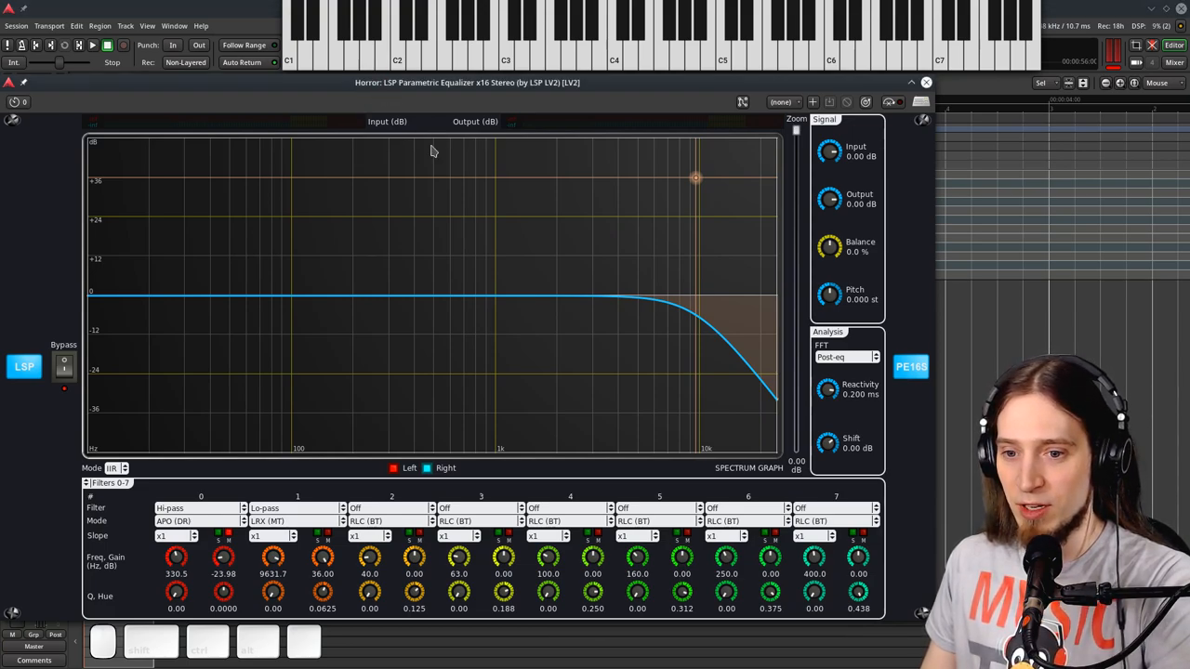
mouse_move(386, 100)
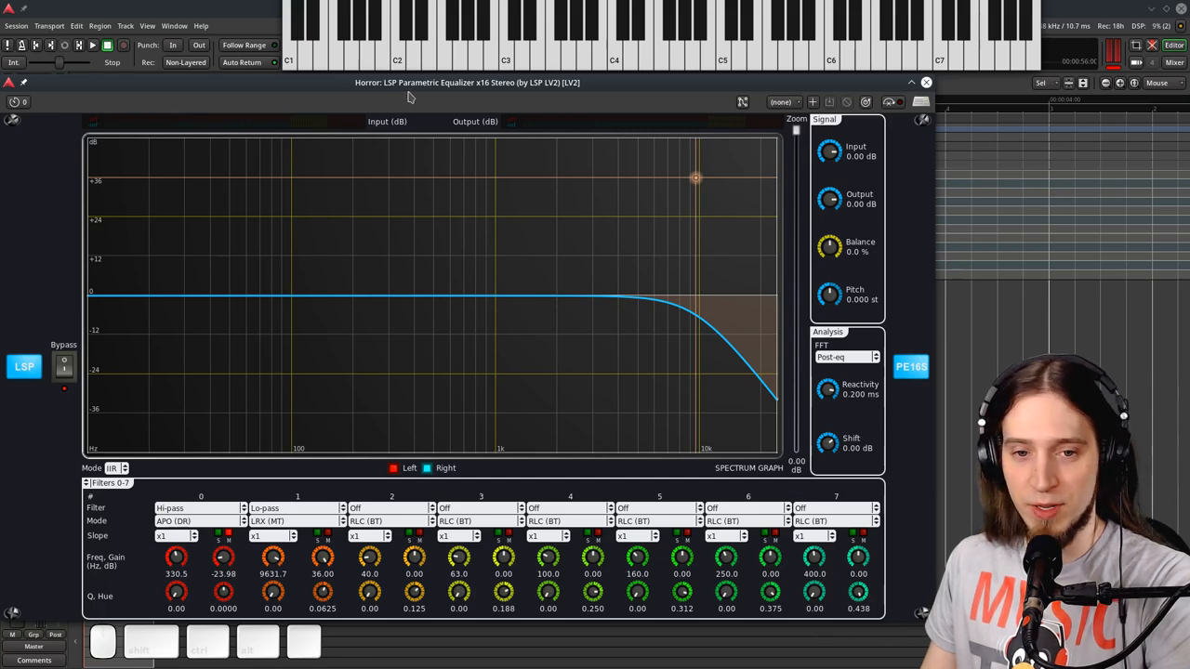